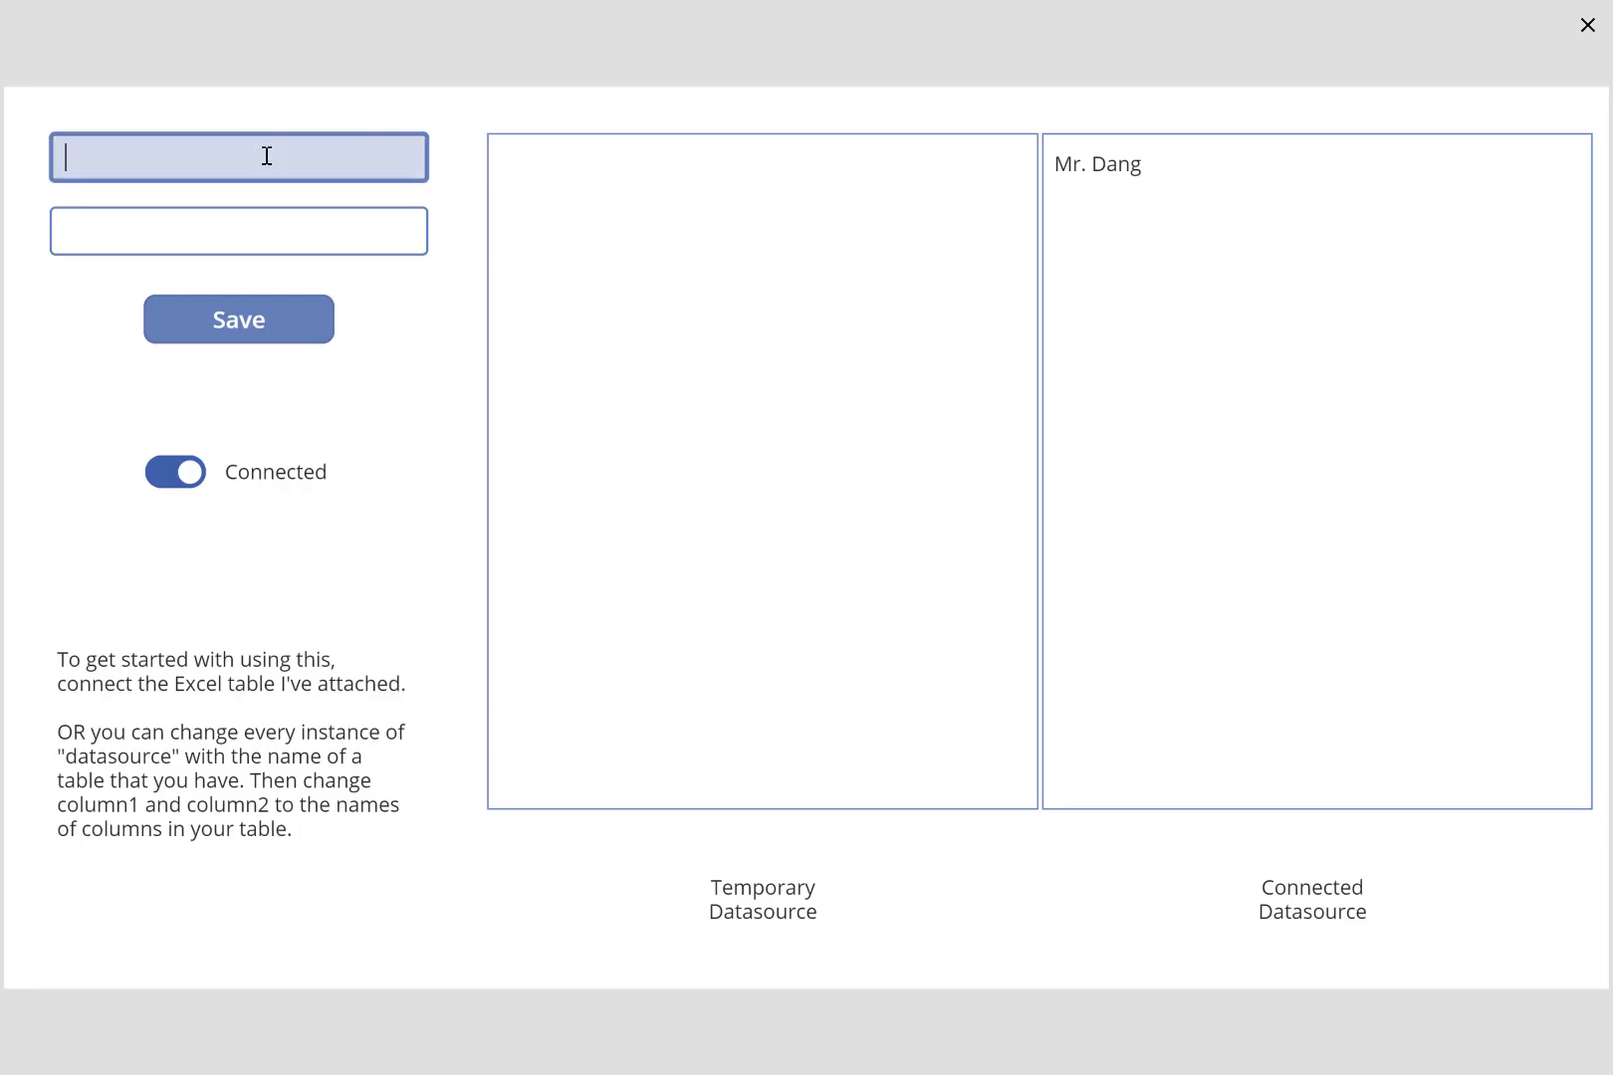
Save Miss Anand with the role teacher.
type("Miss")
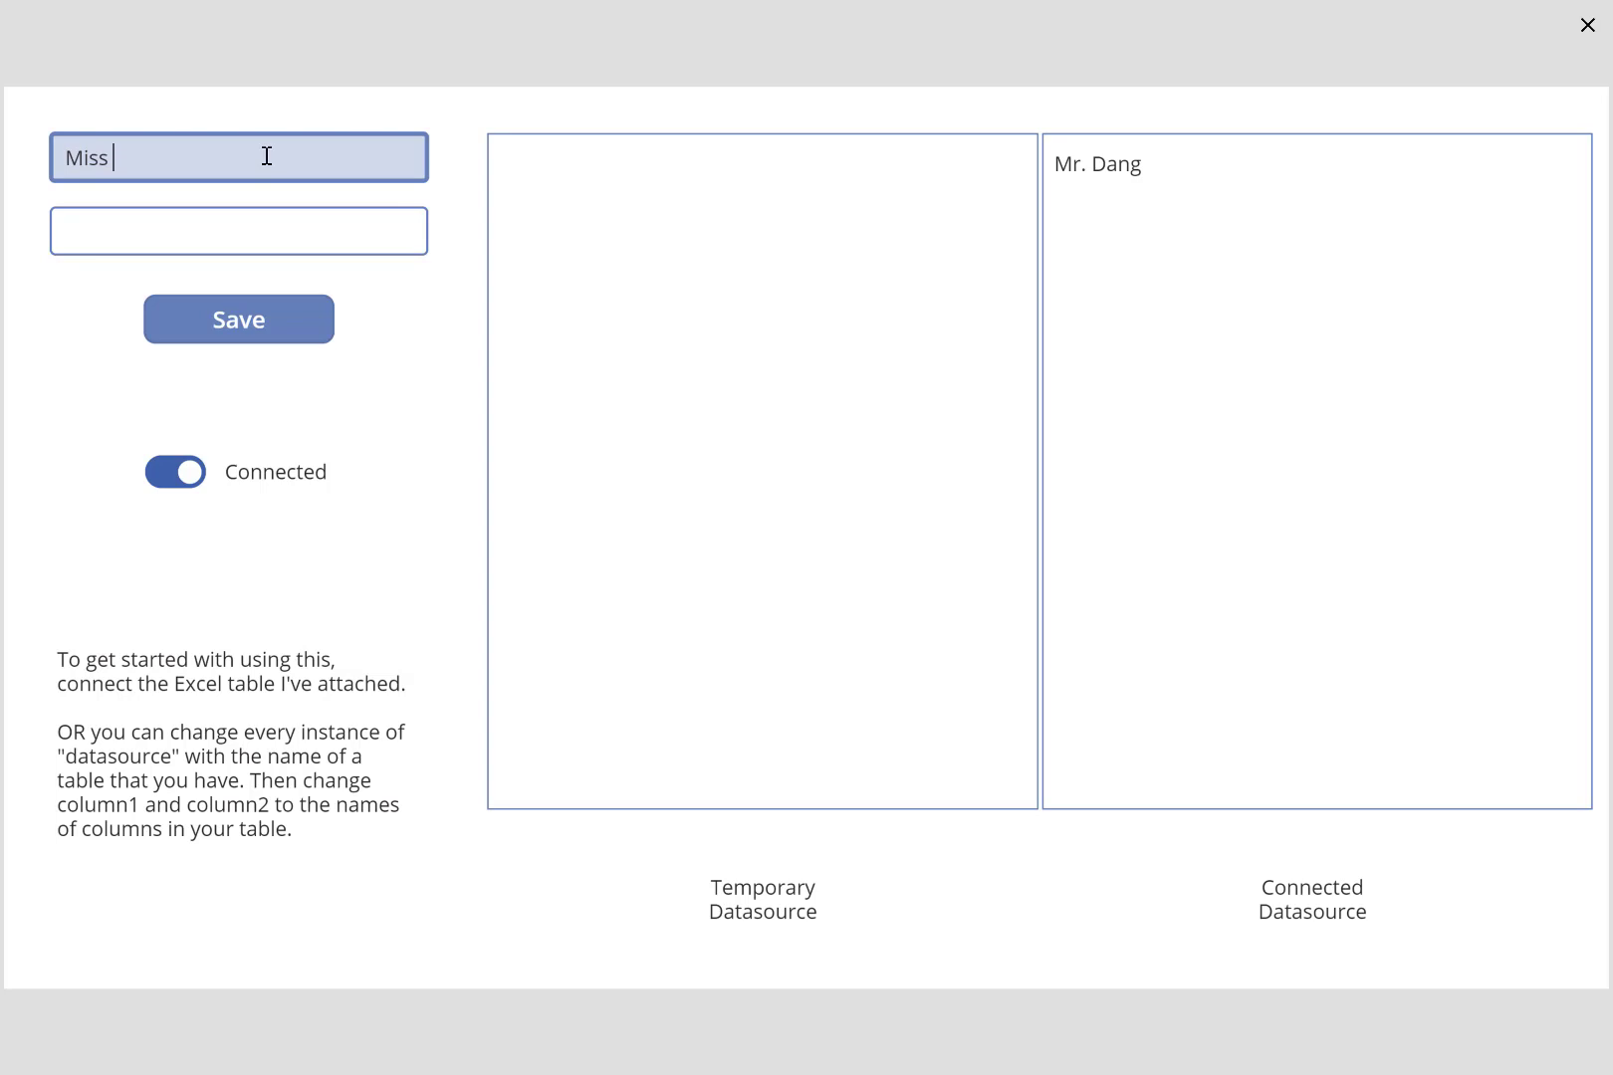
type("teacher")
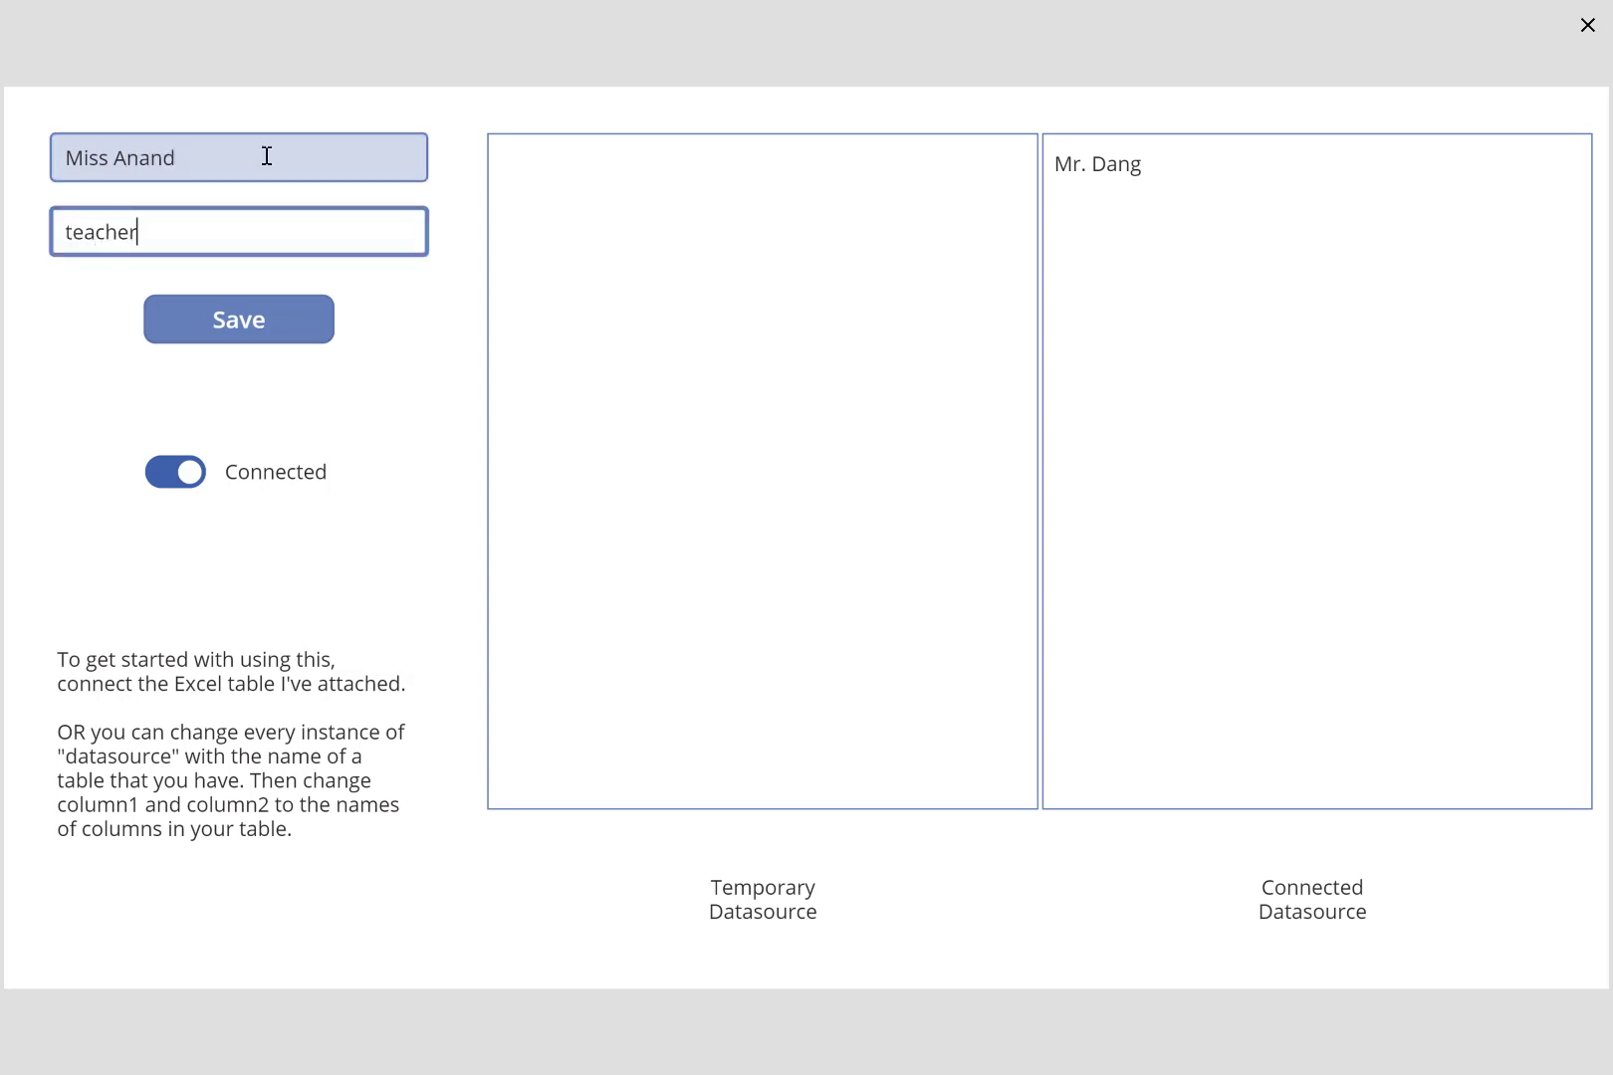
left_click(238, 319)
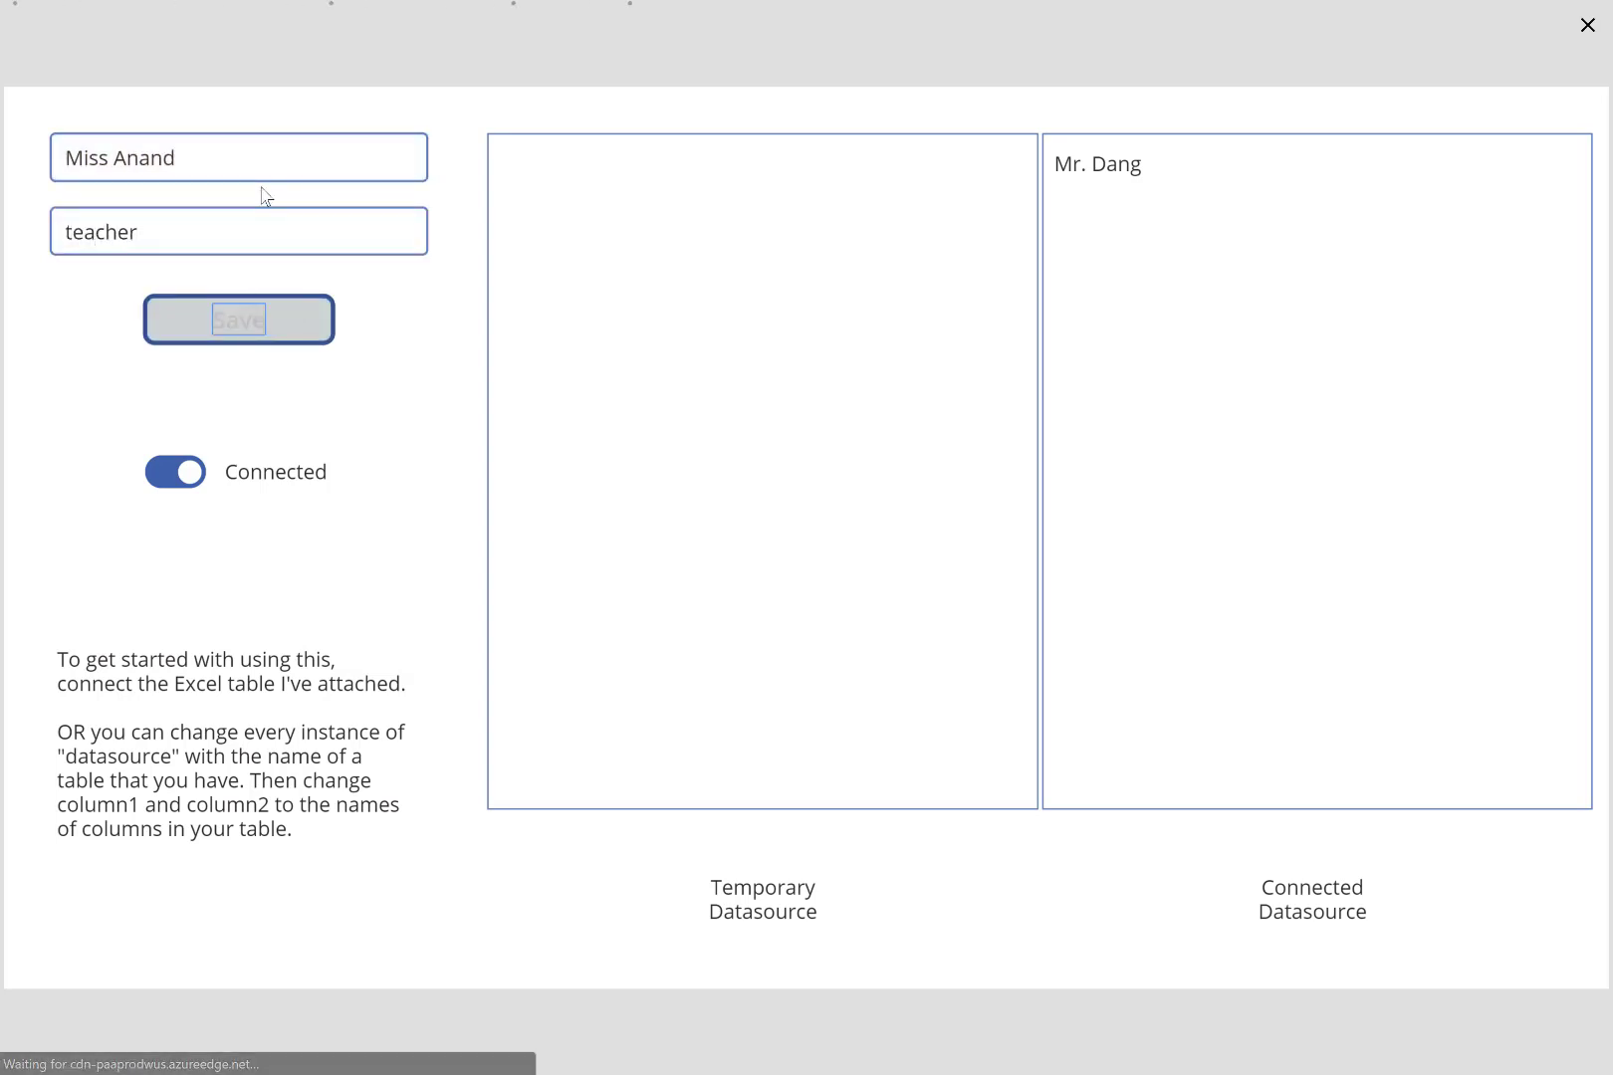
Save Ms. Adair with the role teacher.
triple_click(238, 156)
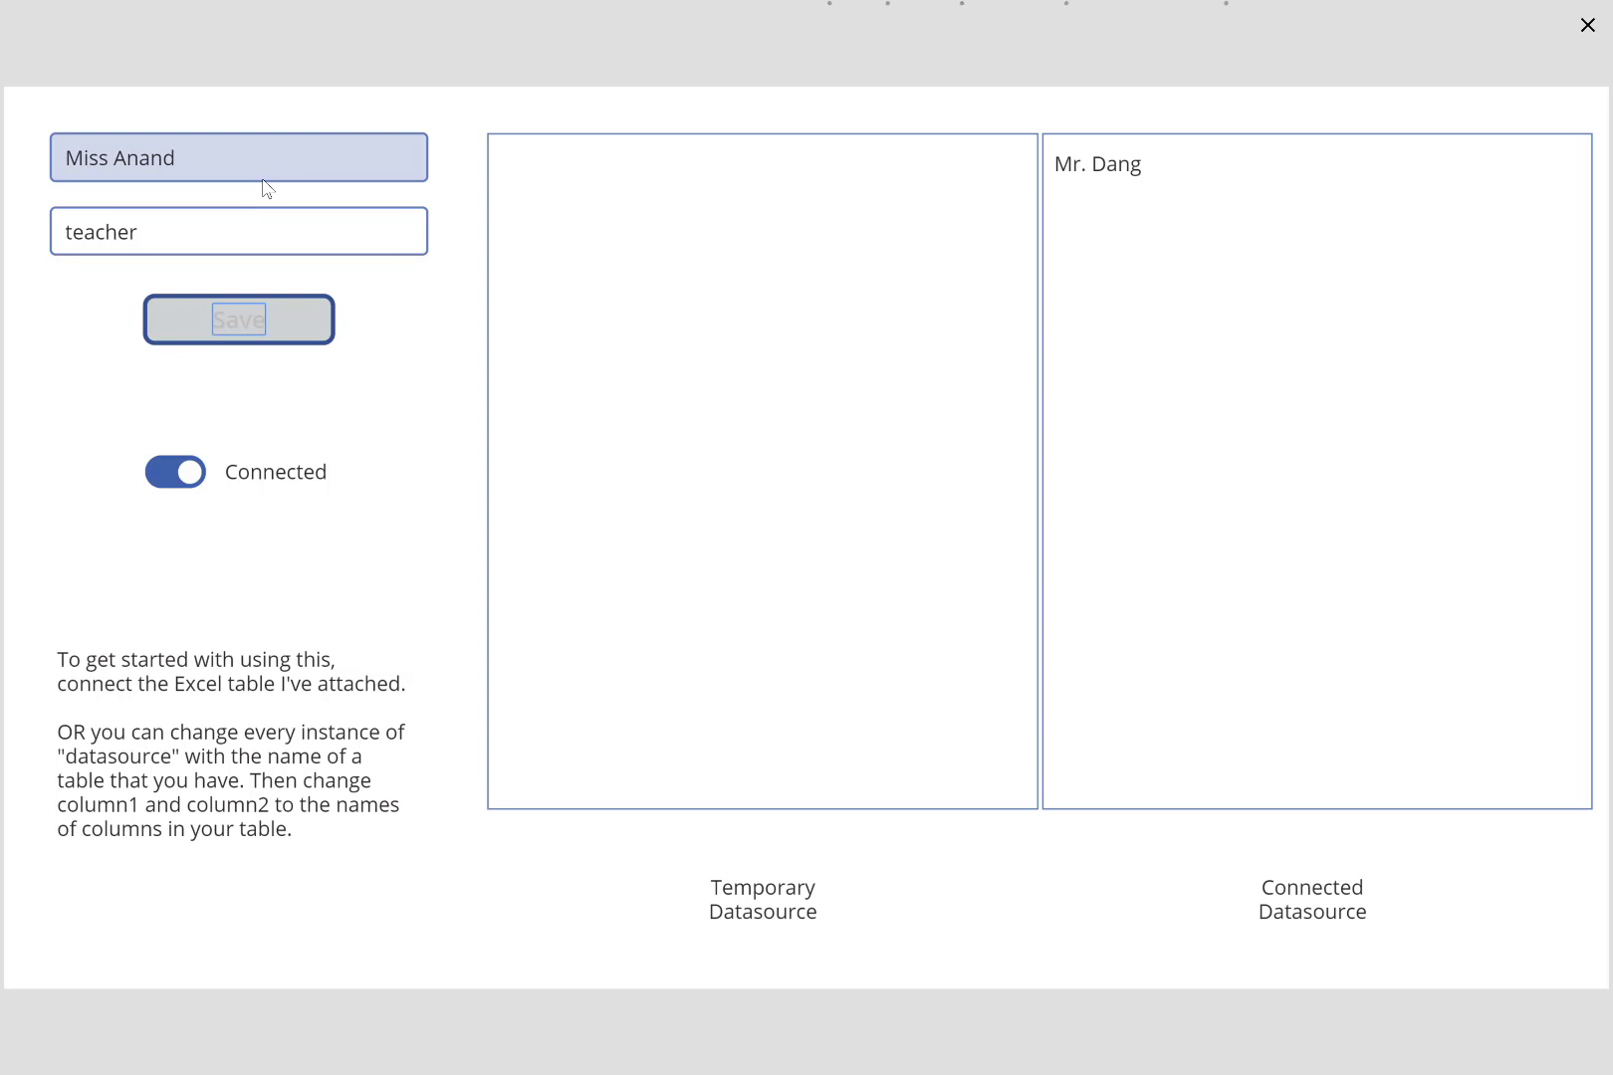
left_click(238, 319)
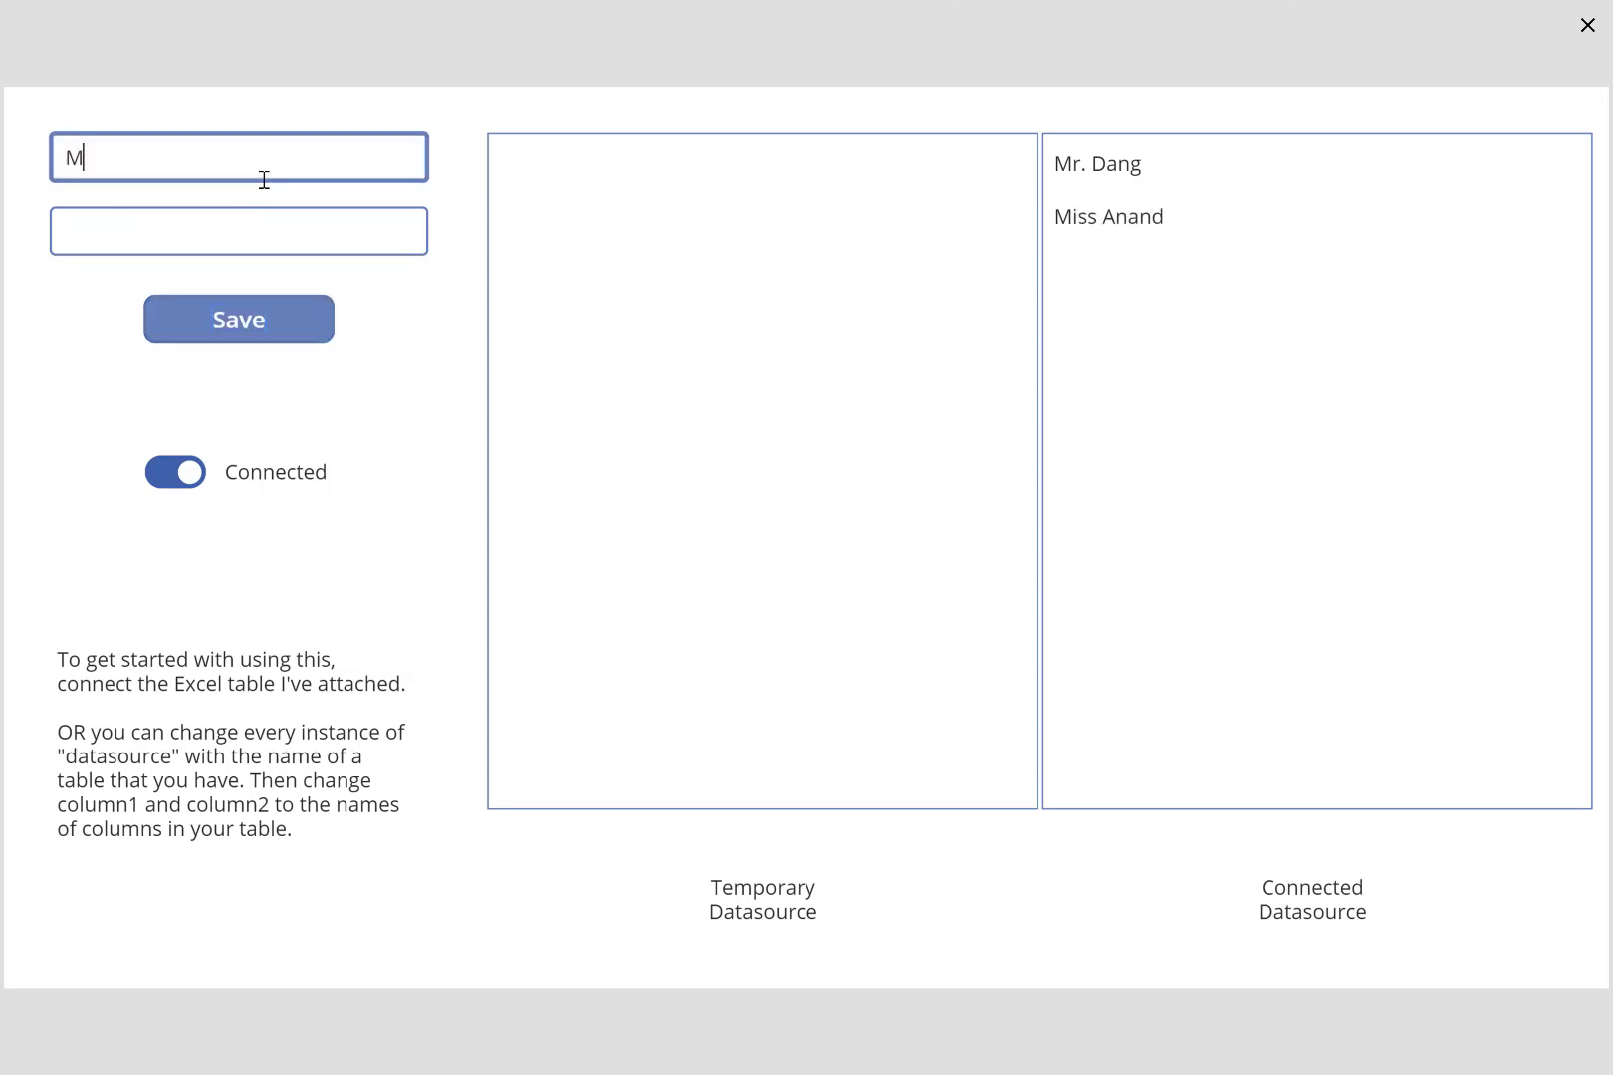
type("teacher")
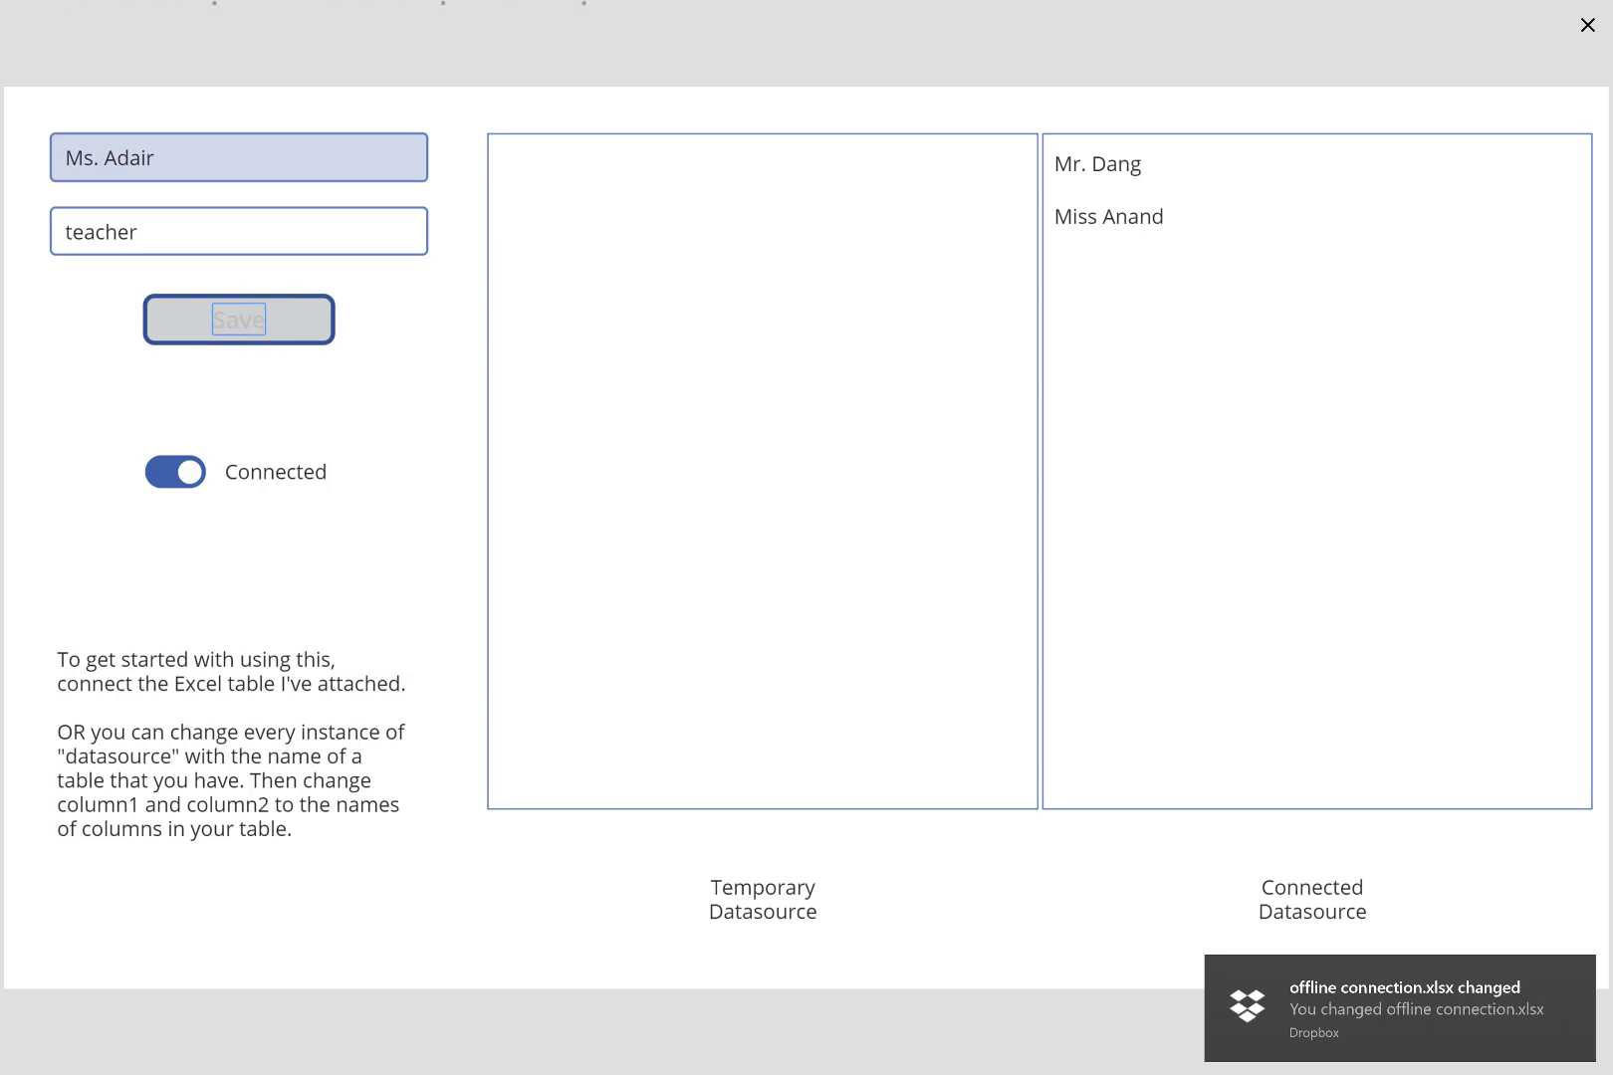
left_click(238, 319)
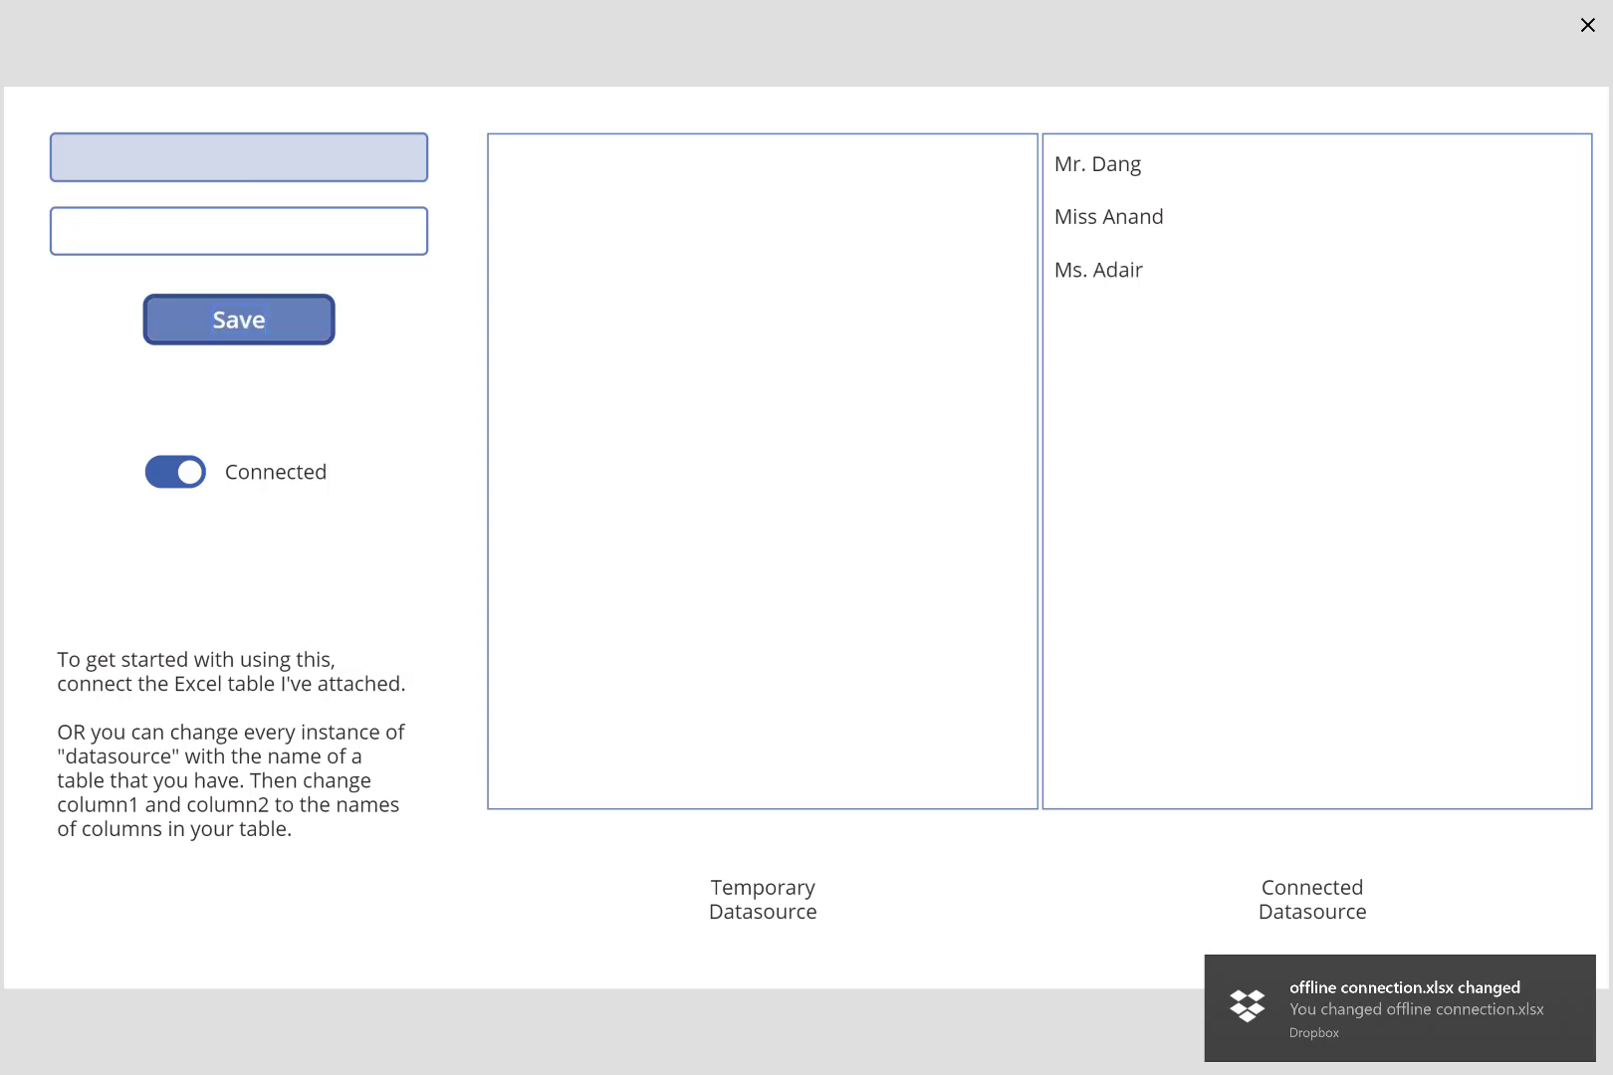
left_click(238, 319)
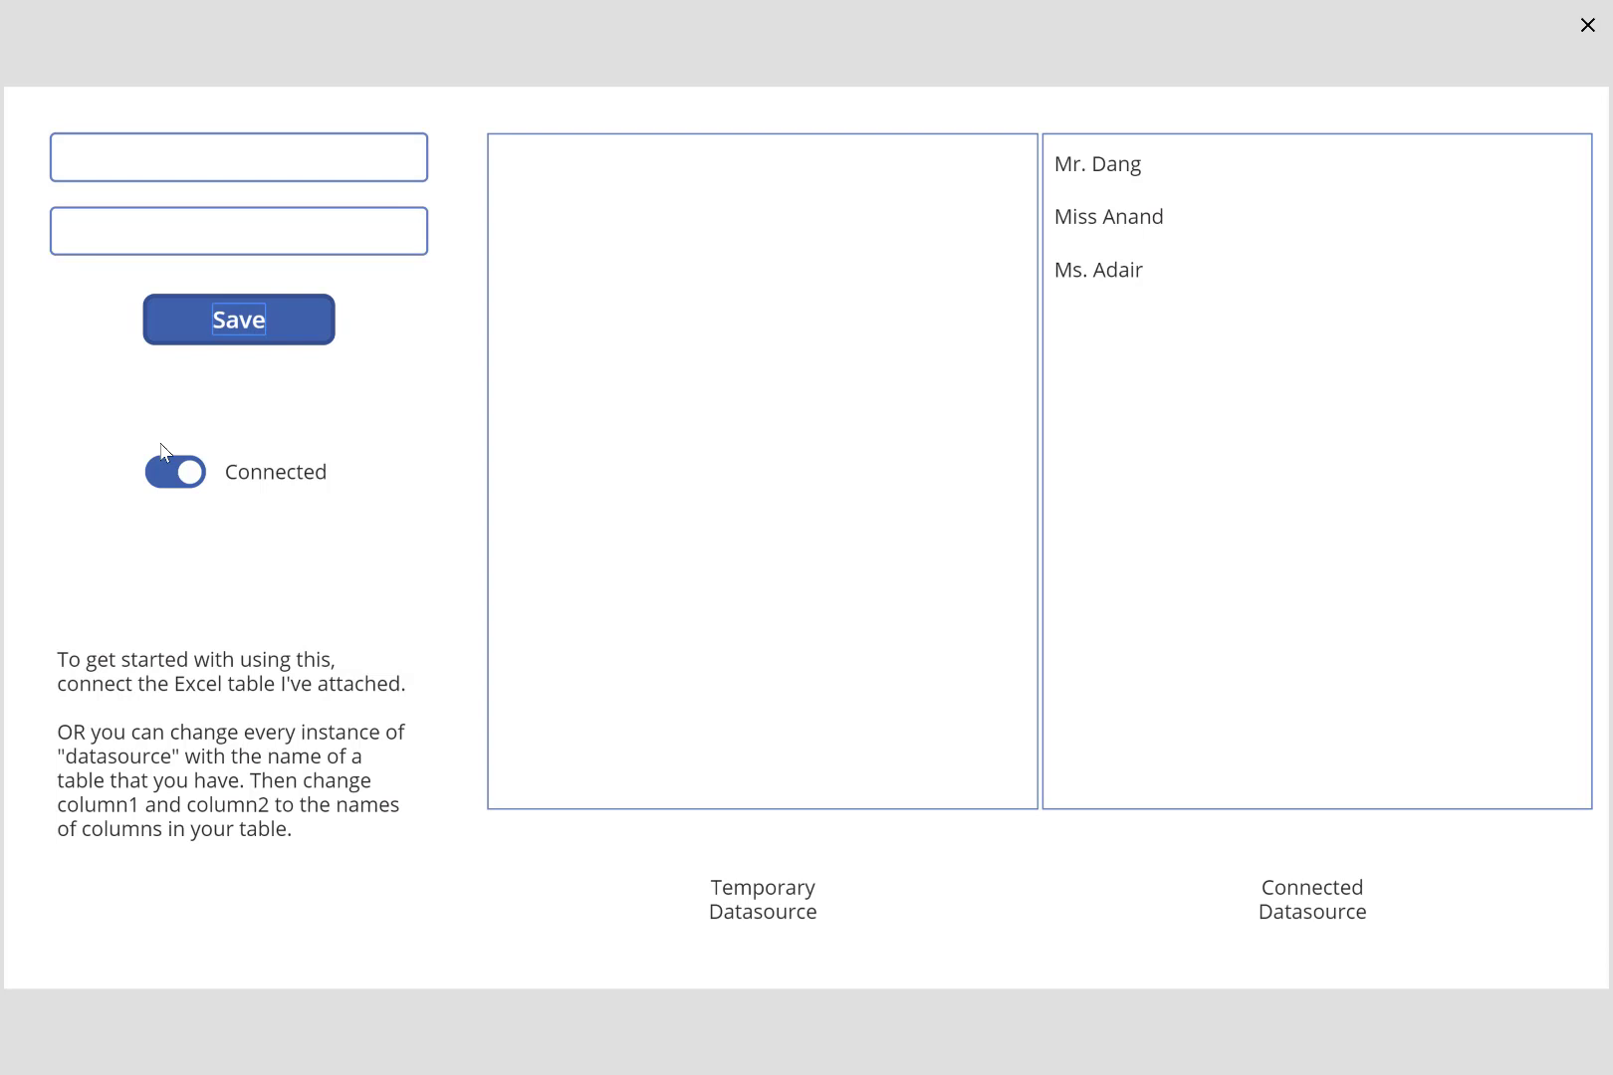
Go disconnected, save Mr. Roberts as a teacher, then switch back to Connected.
left_click(175, 471)
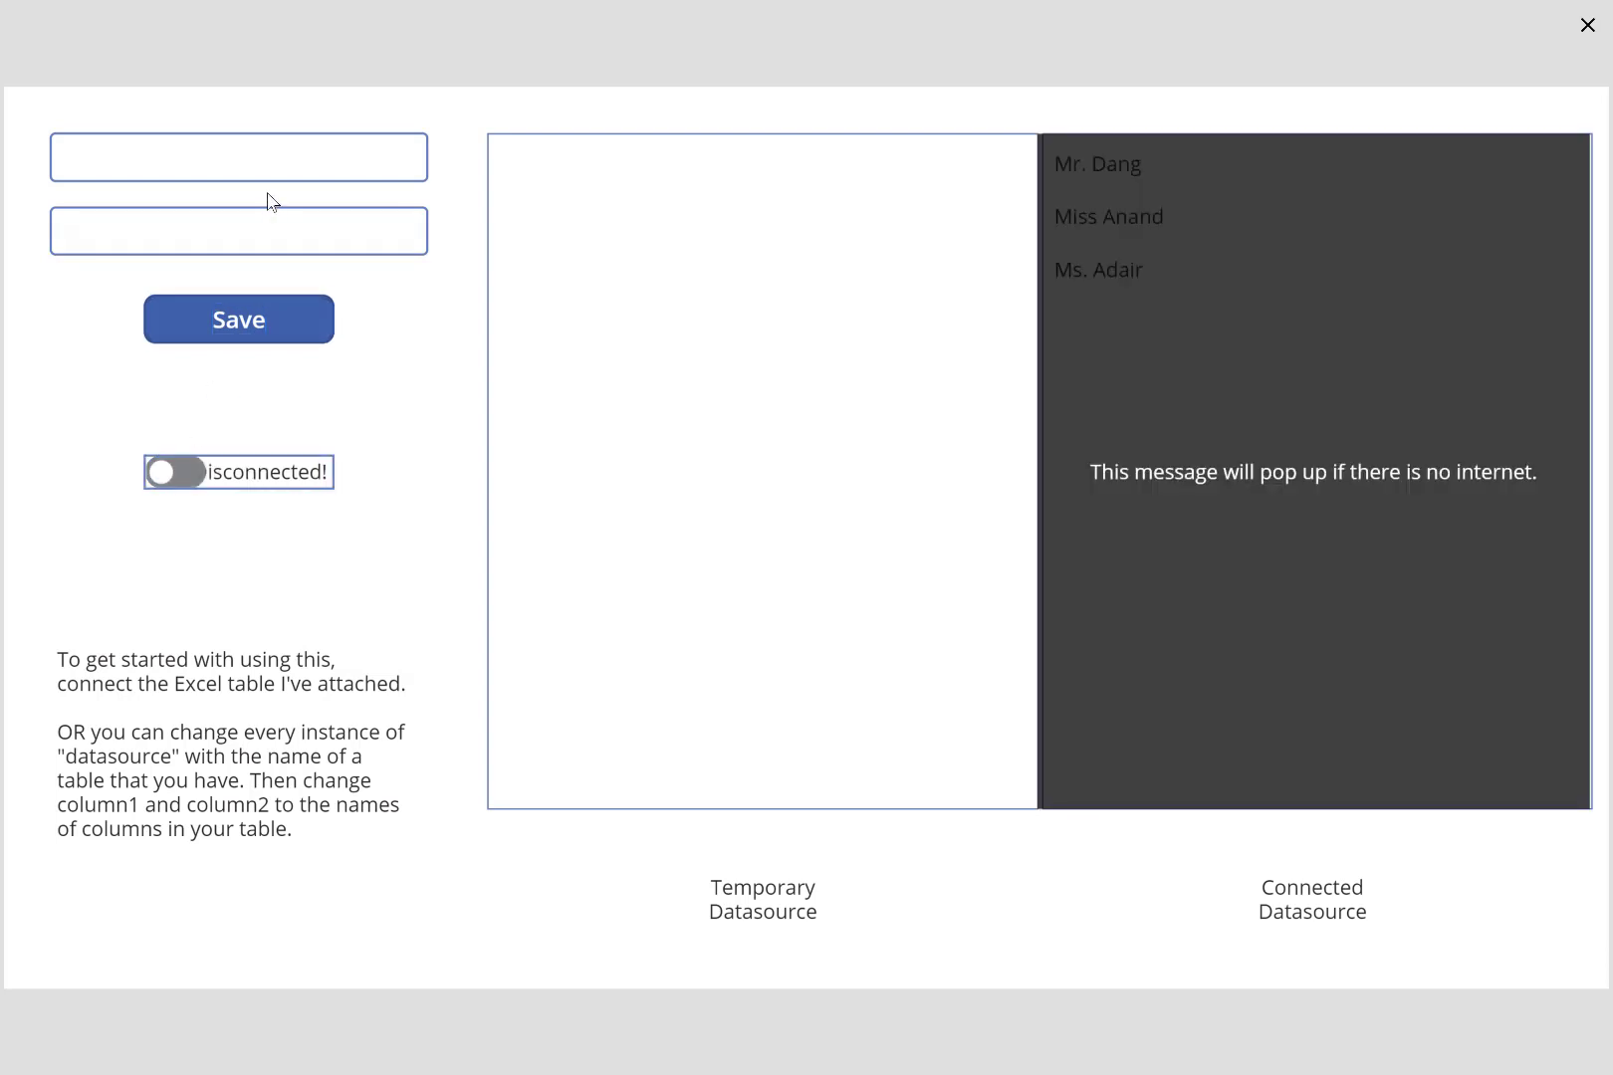
left_click(238, 157)
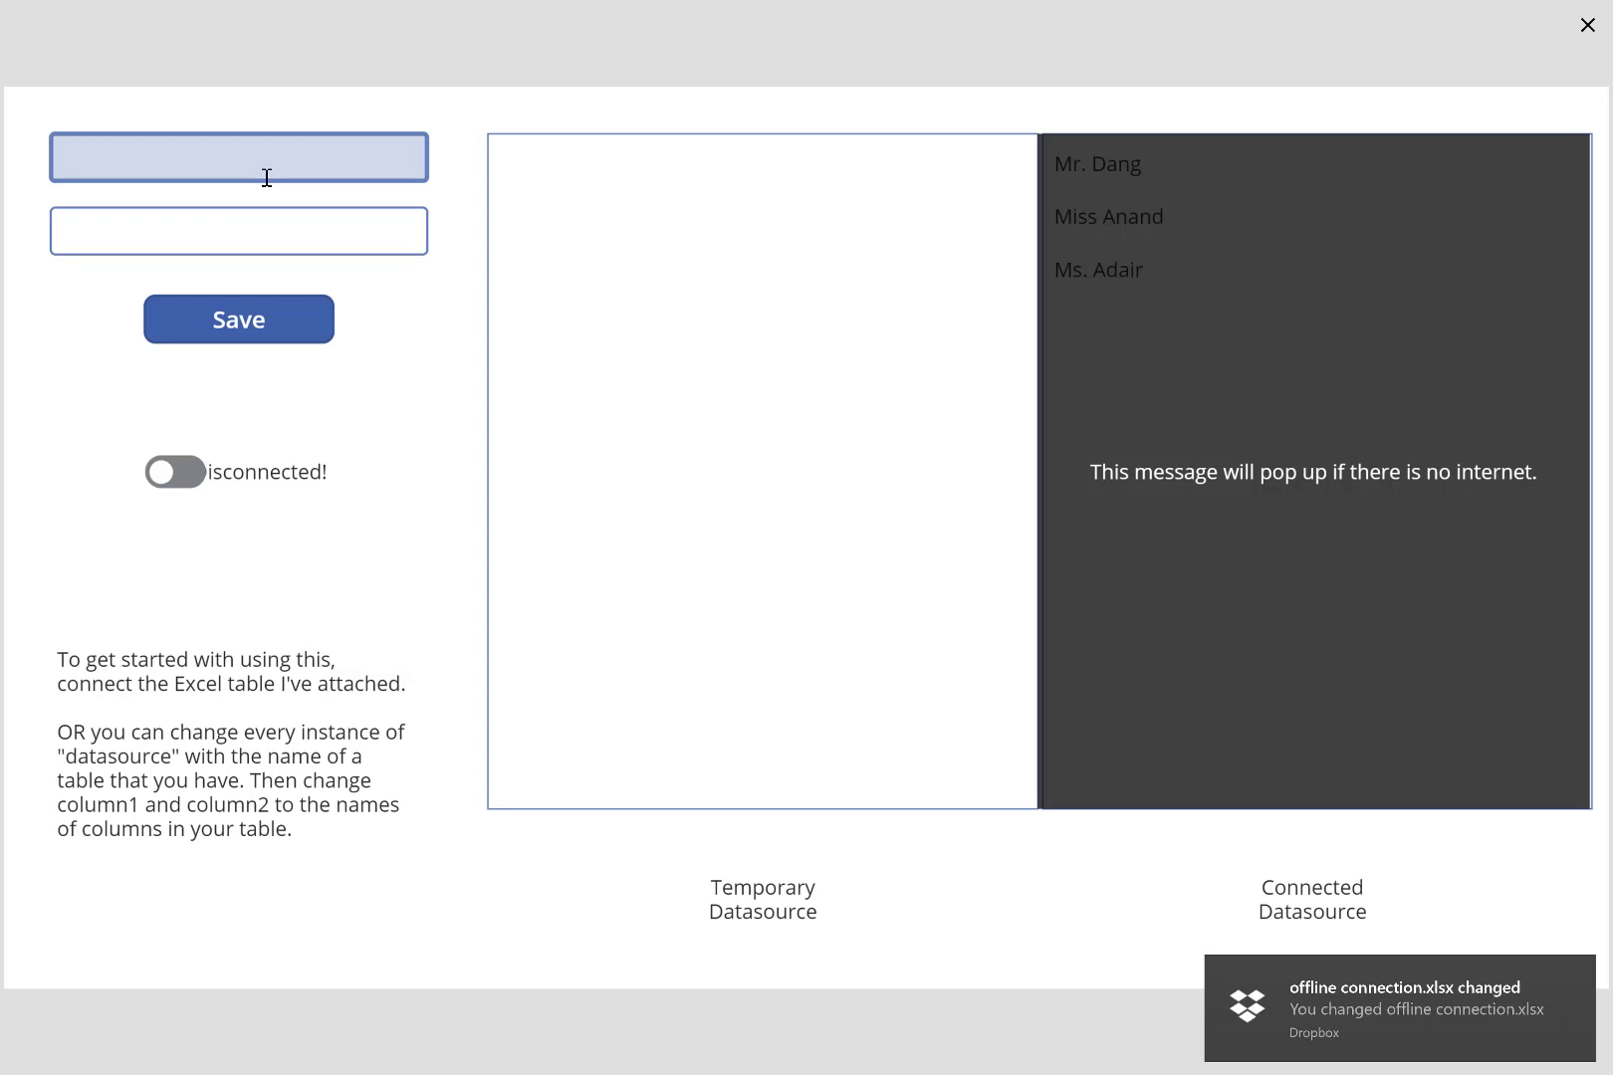
type("Mr. Rob")
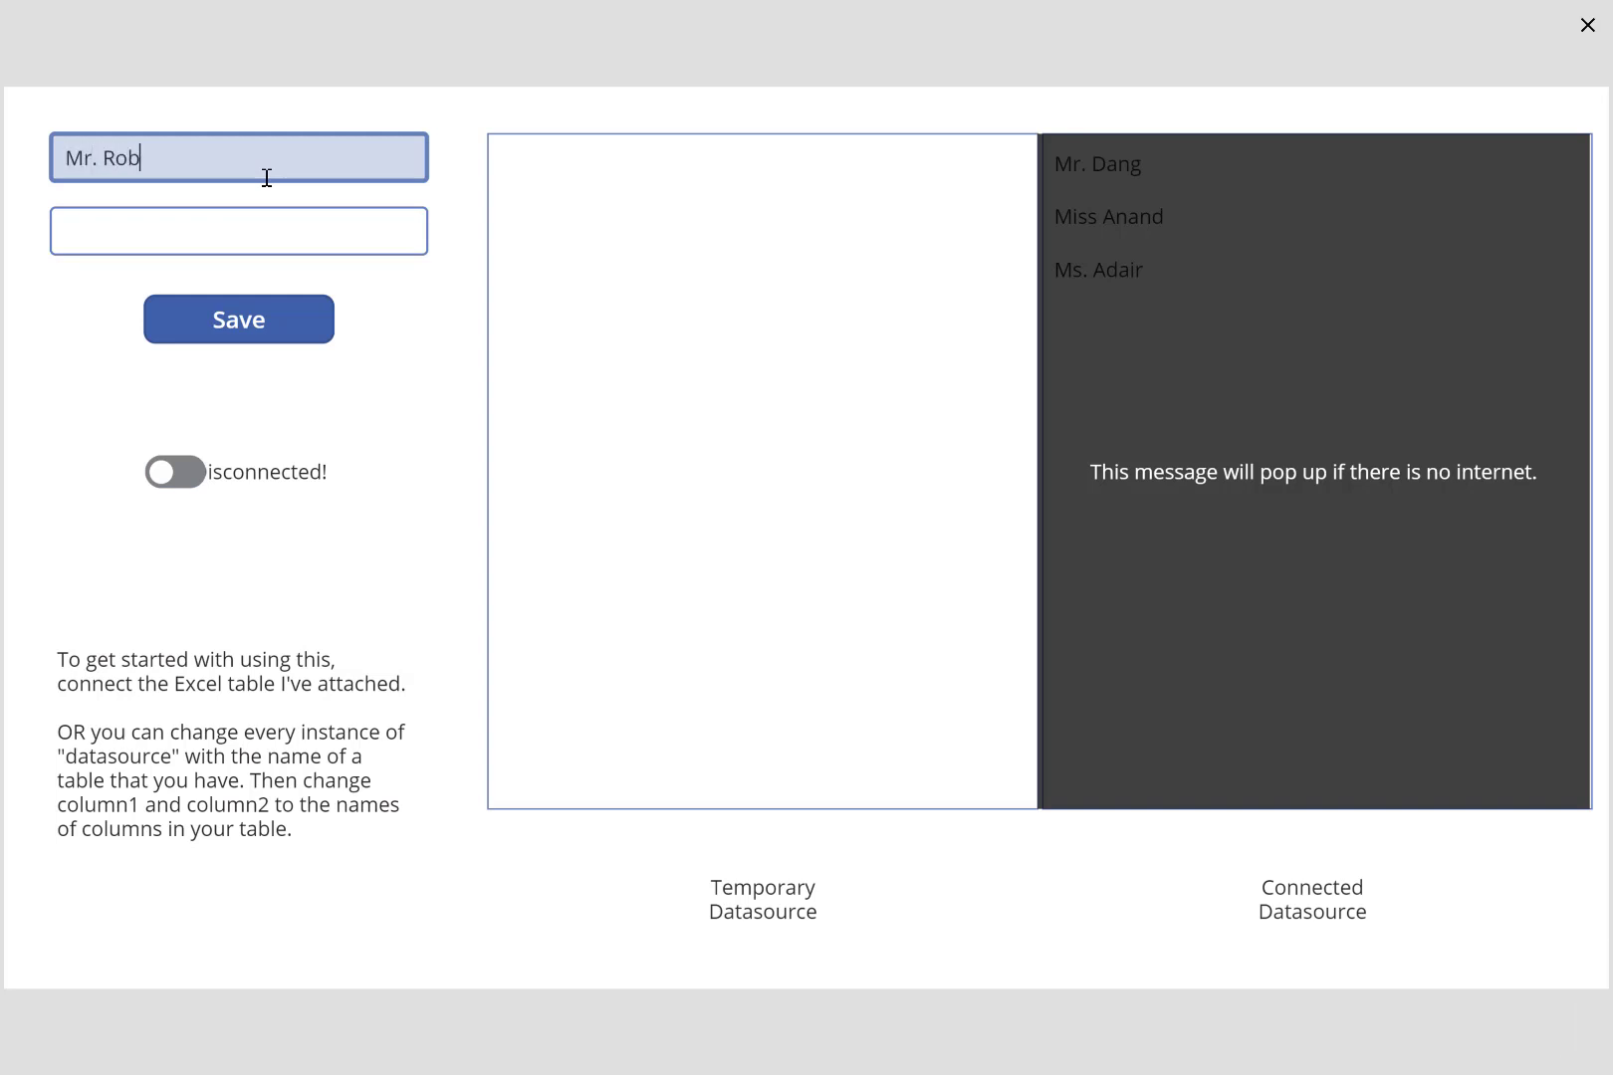
type("teacher")
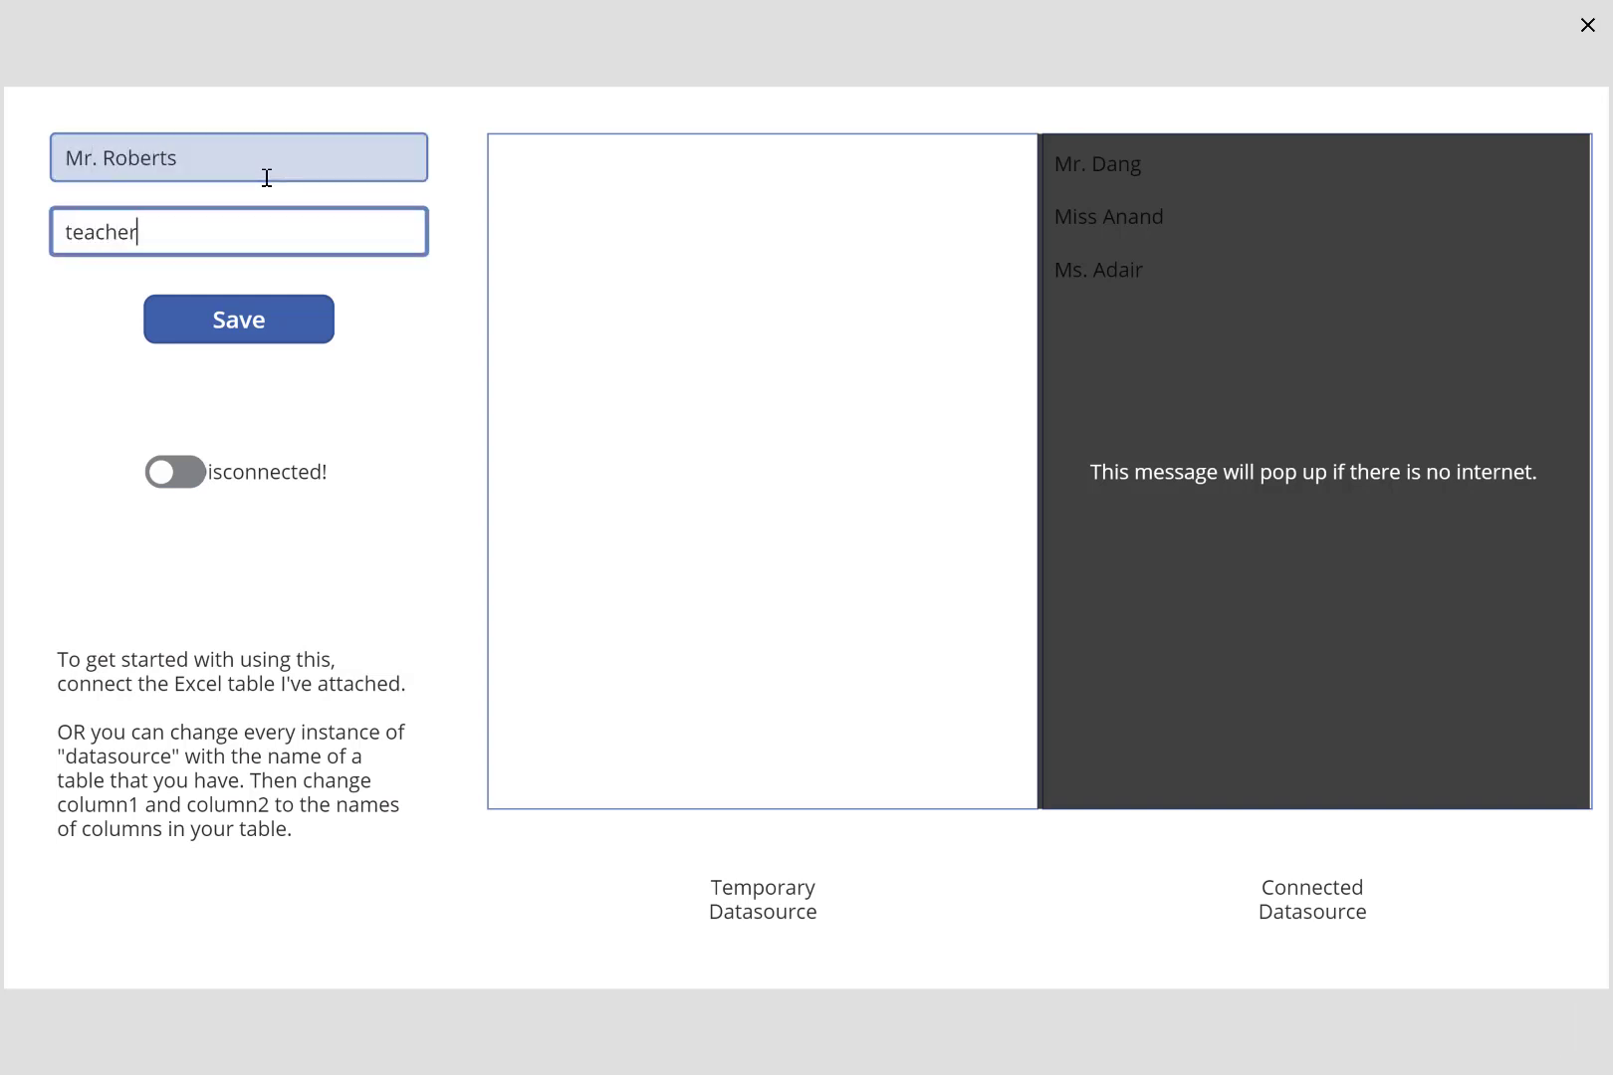
left_click(238, 319)
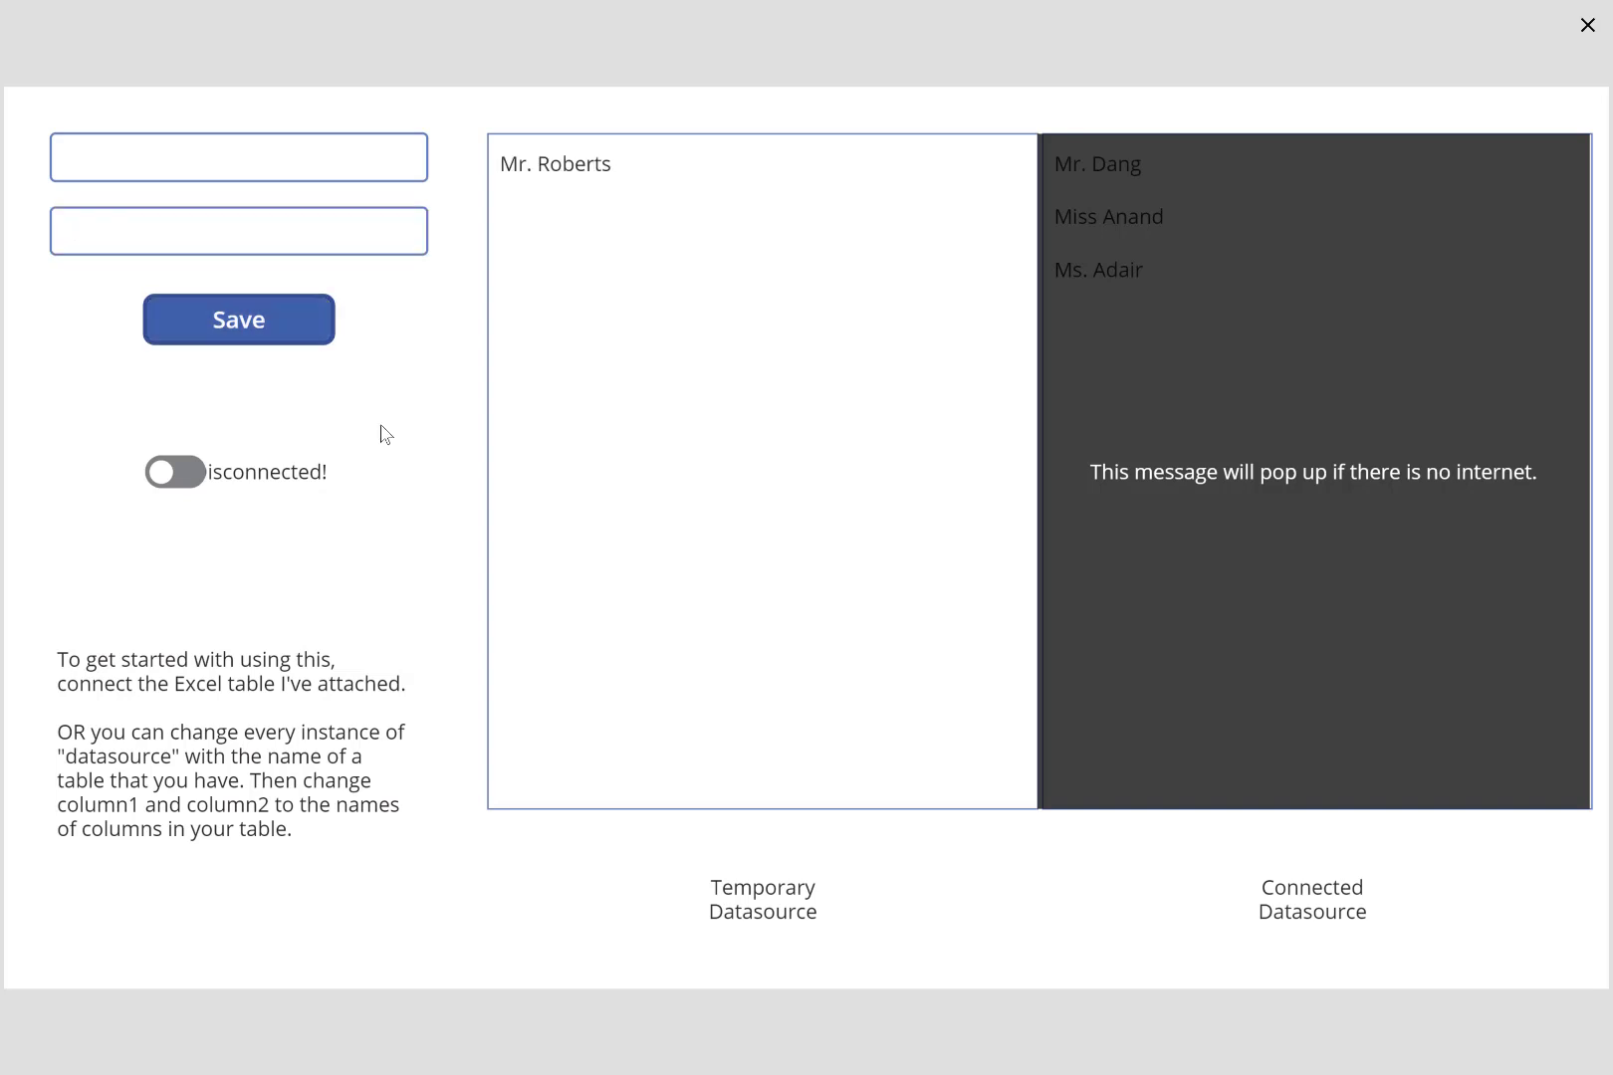
left_click(174, 472)
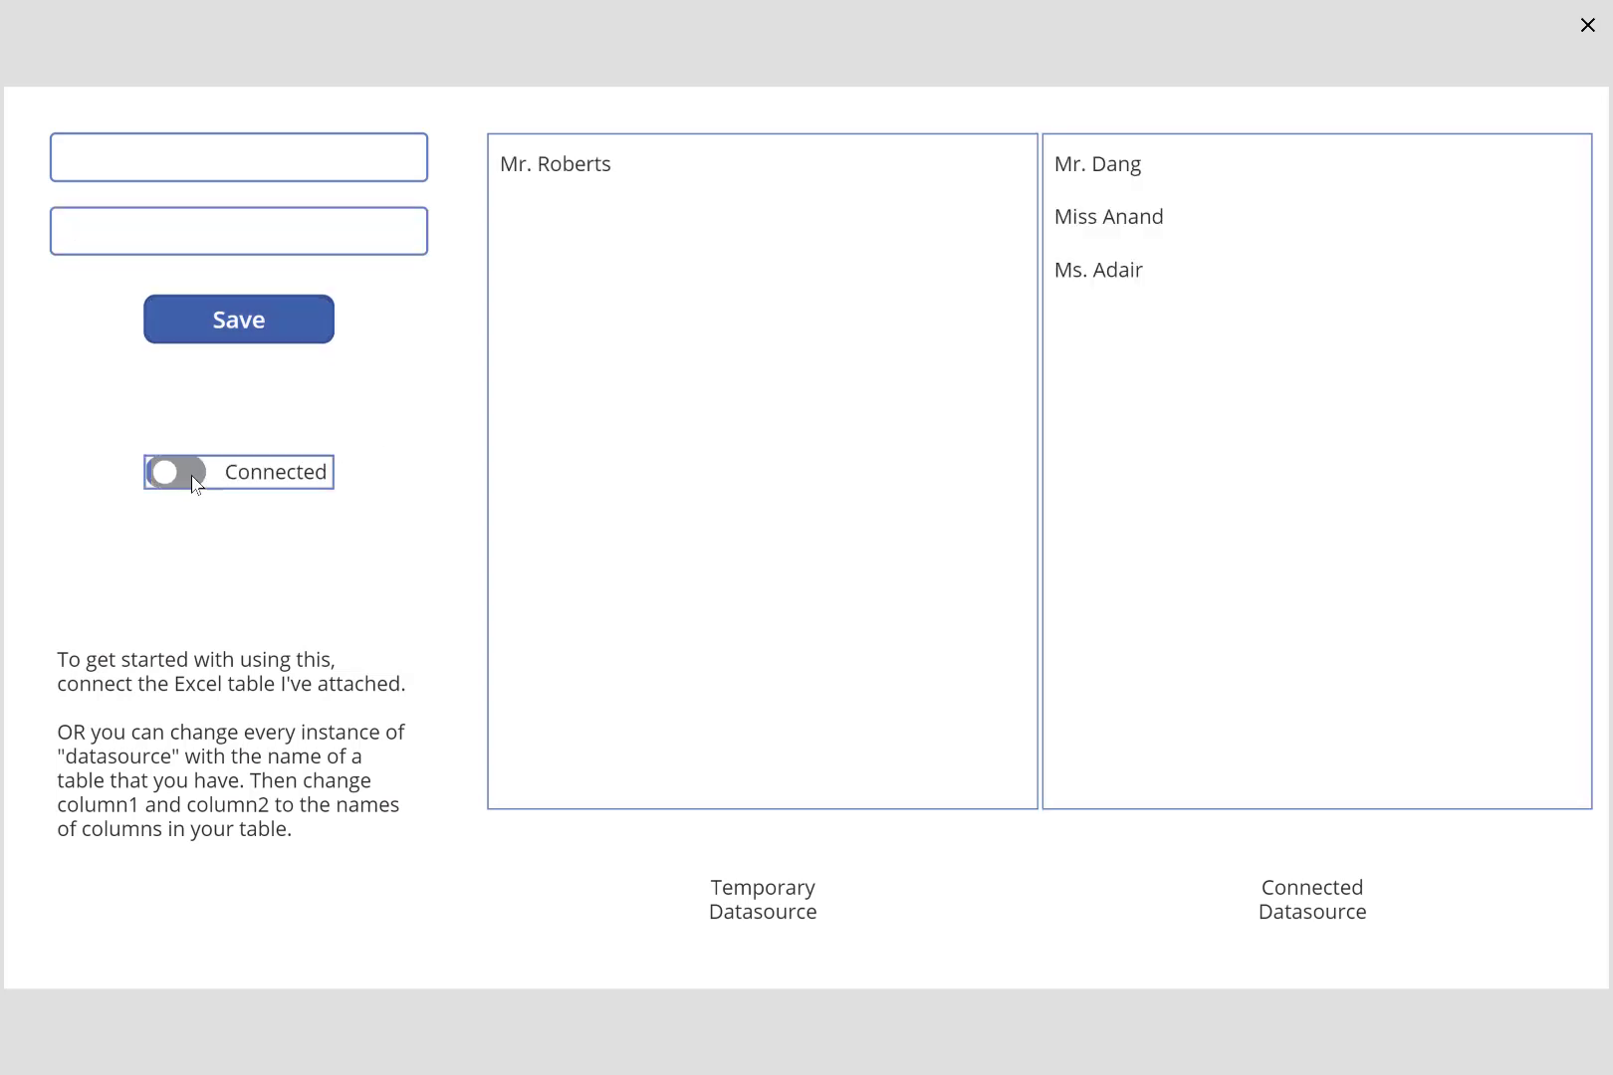
left_click(177, 472)
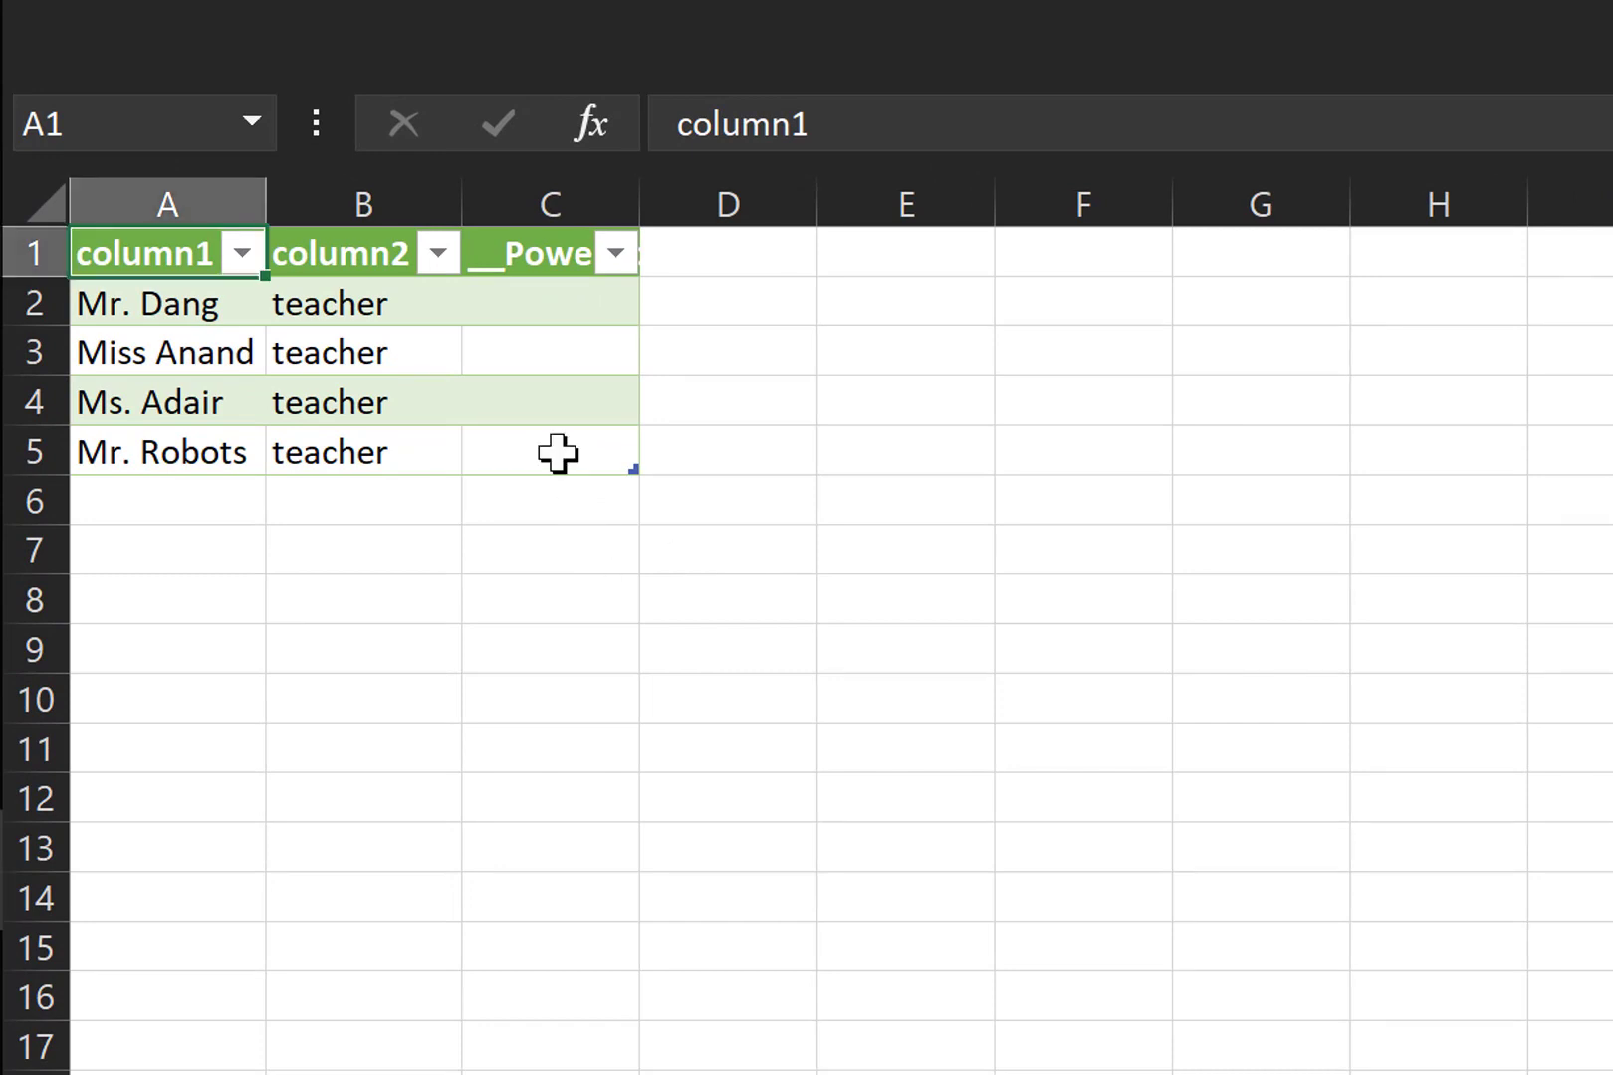
left_click(257, 124)
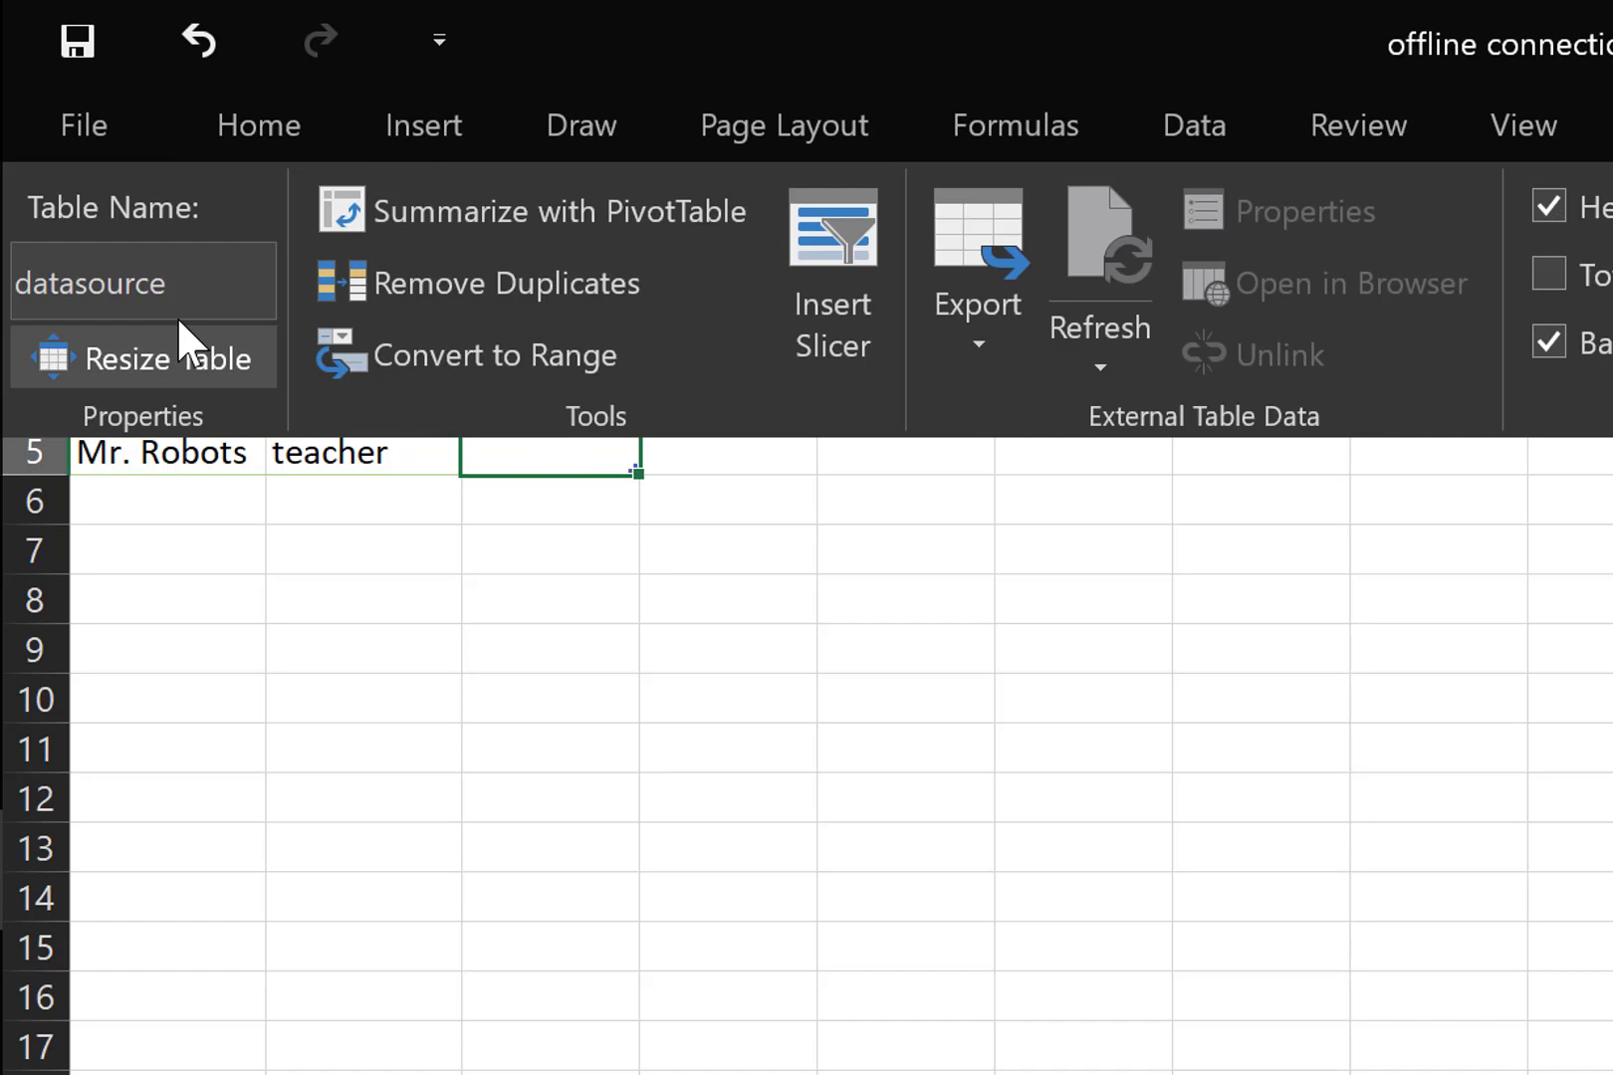
mouse_move(595, 687)
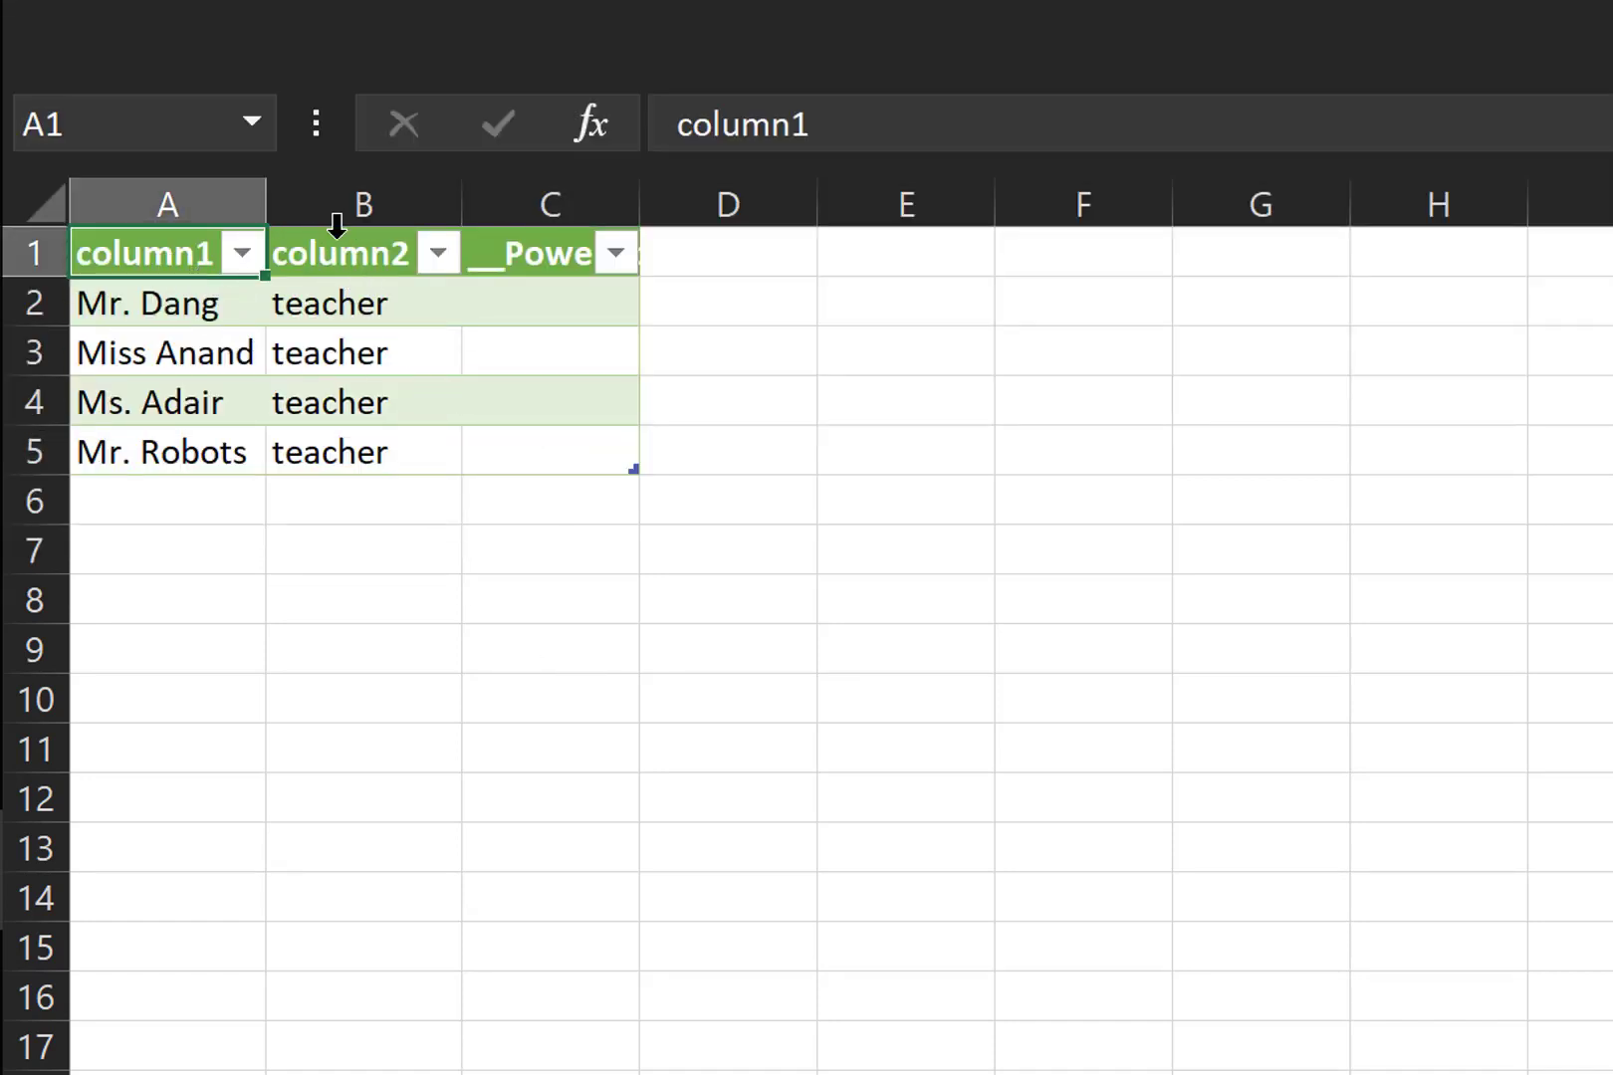
left_click(340, 252)
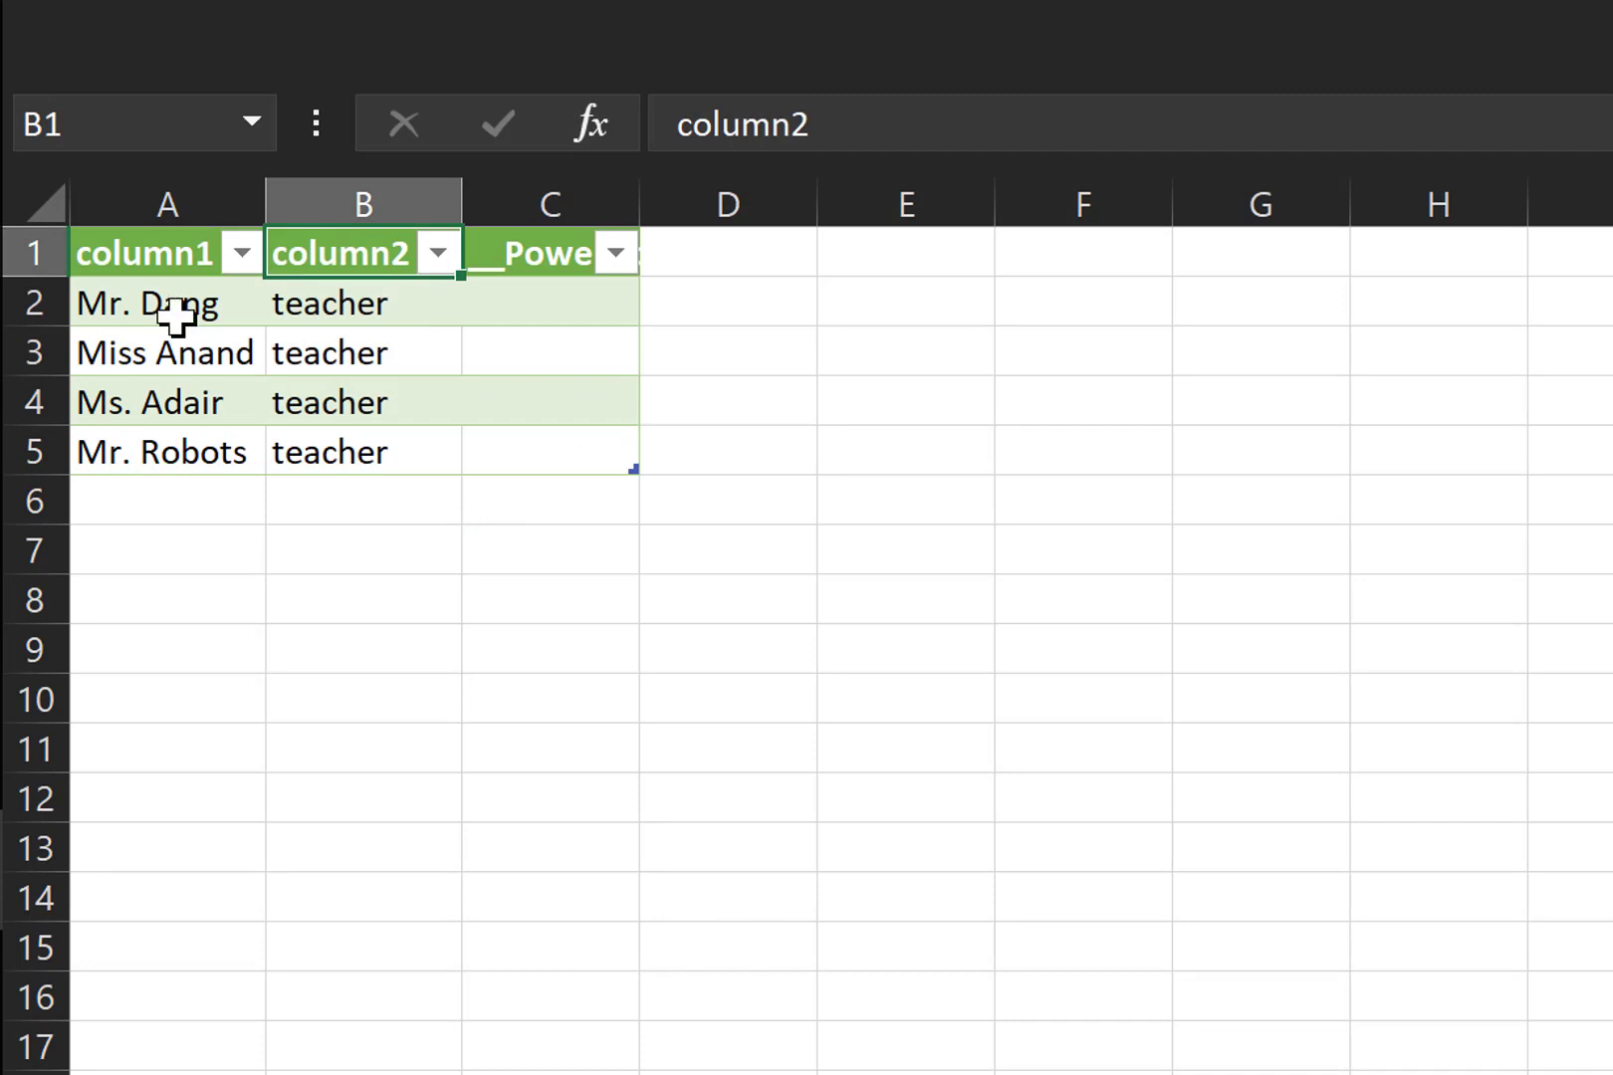
mouse_move(751, 770)
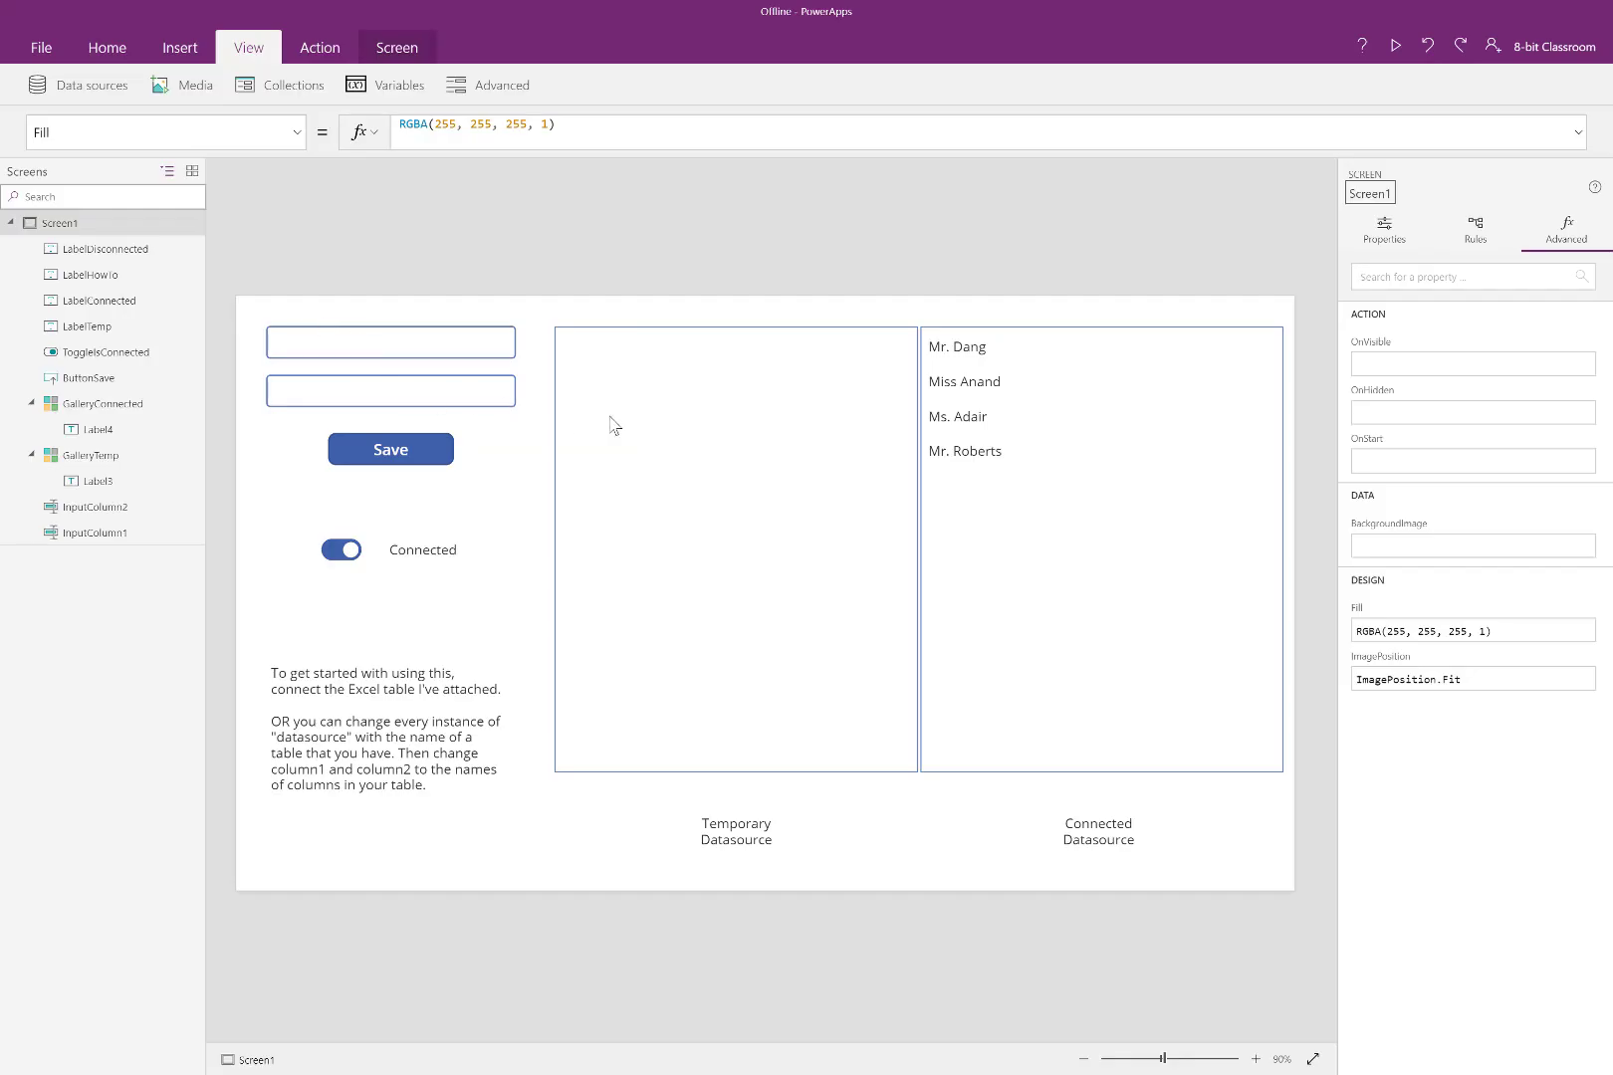
Check the app's data sources list, then select the GalleryTemp gallery on the canvas.
left_click(77, 84)
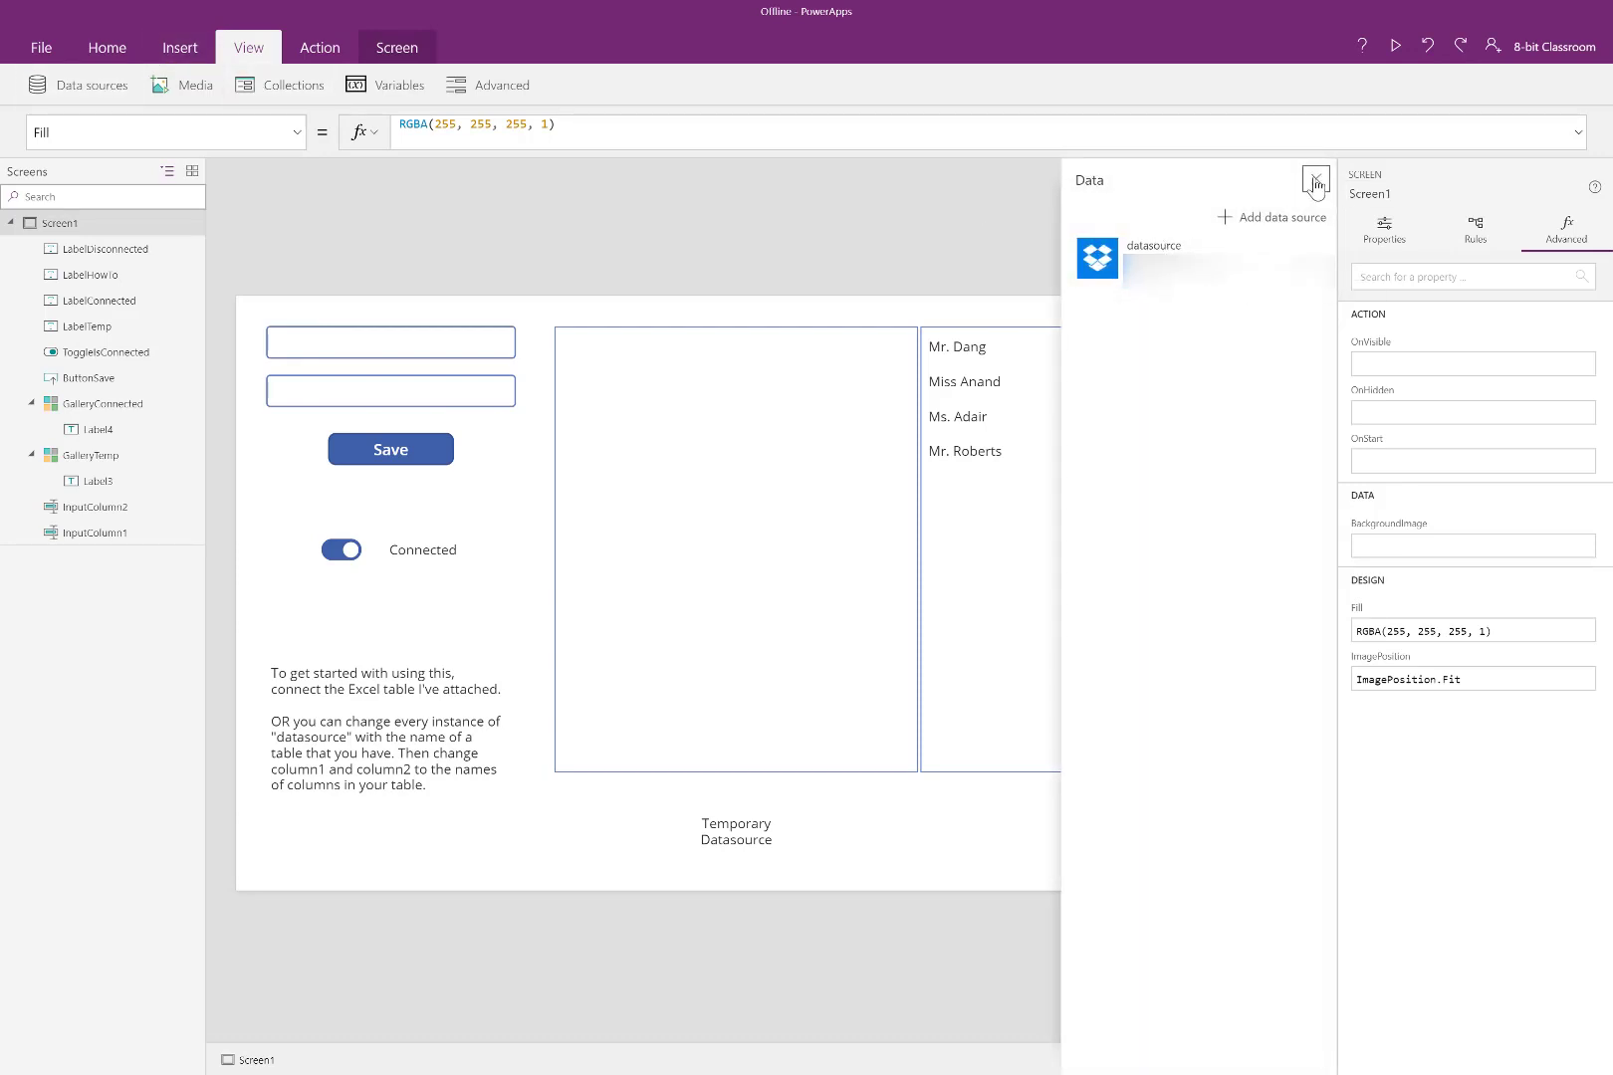
left_click(1316, 181)
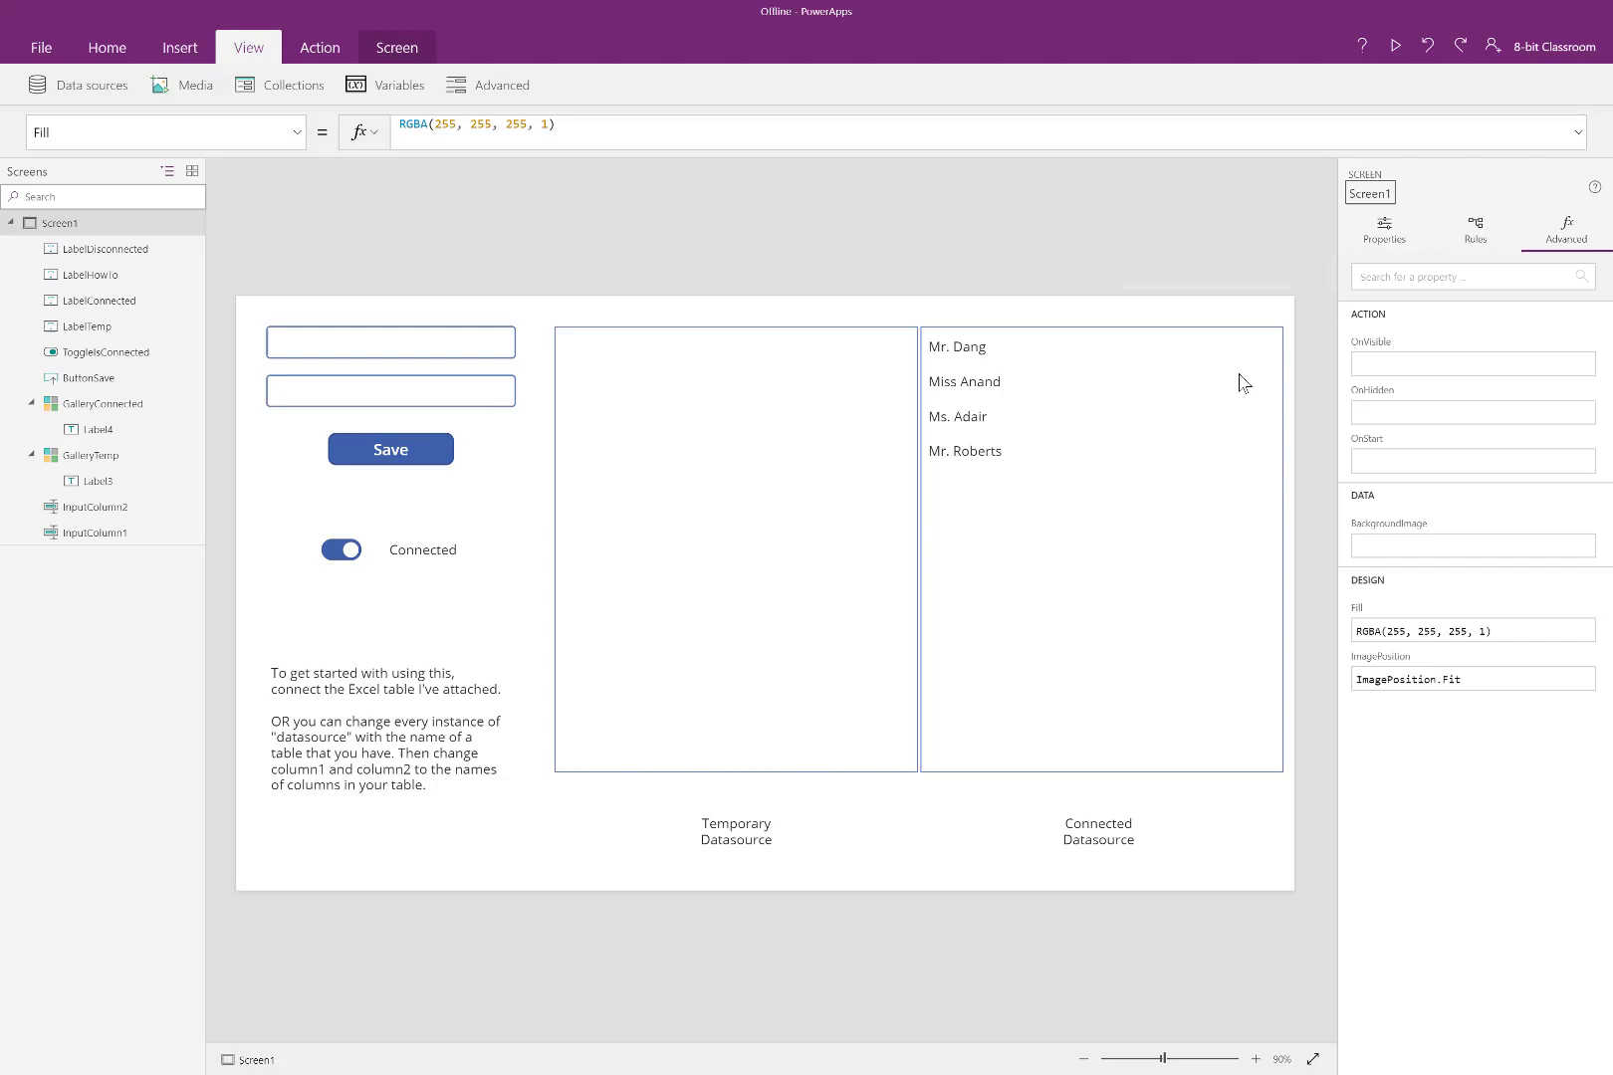
left_click(1101, 382)
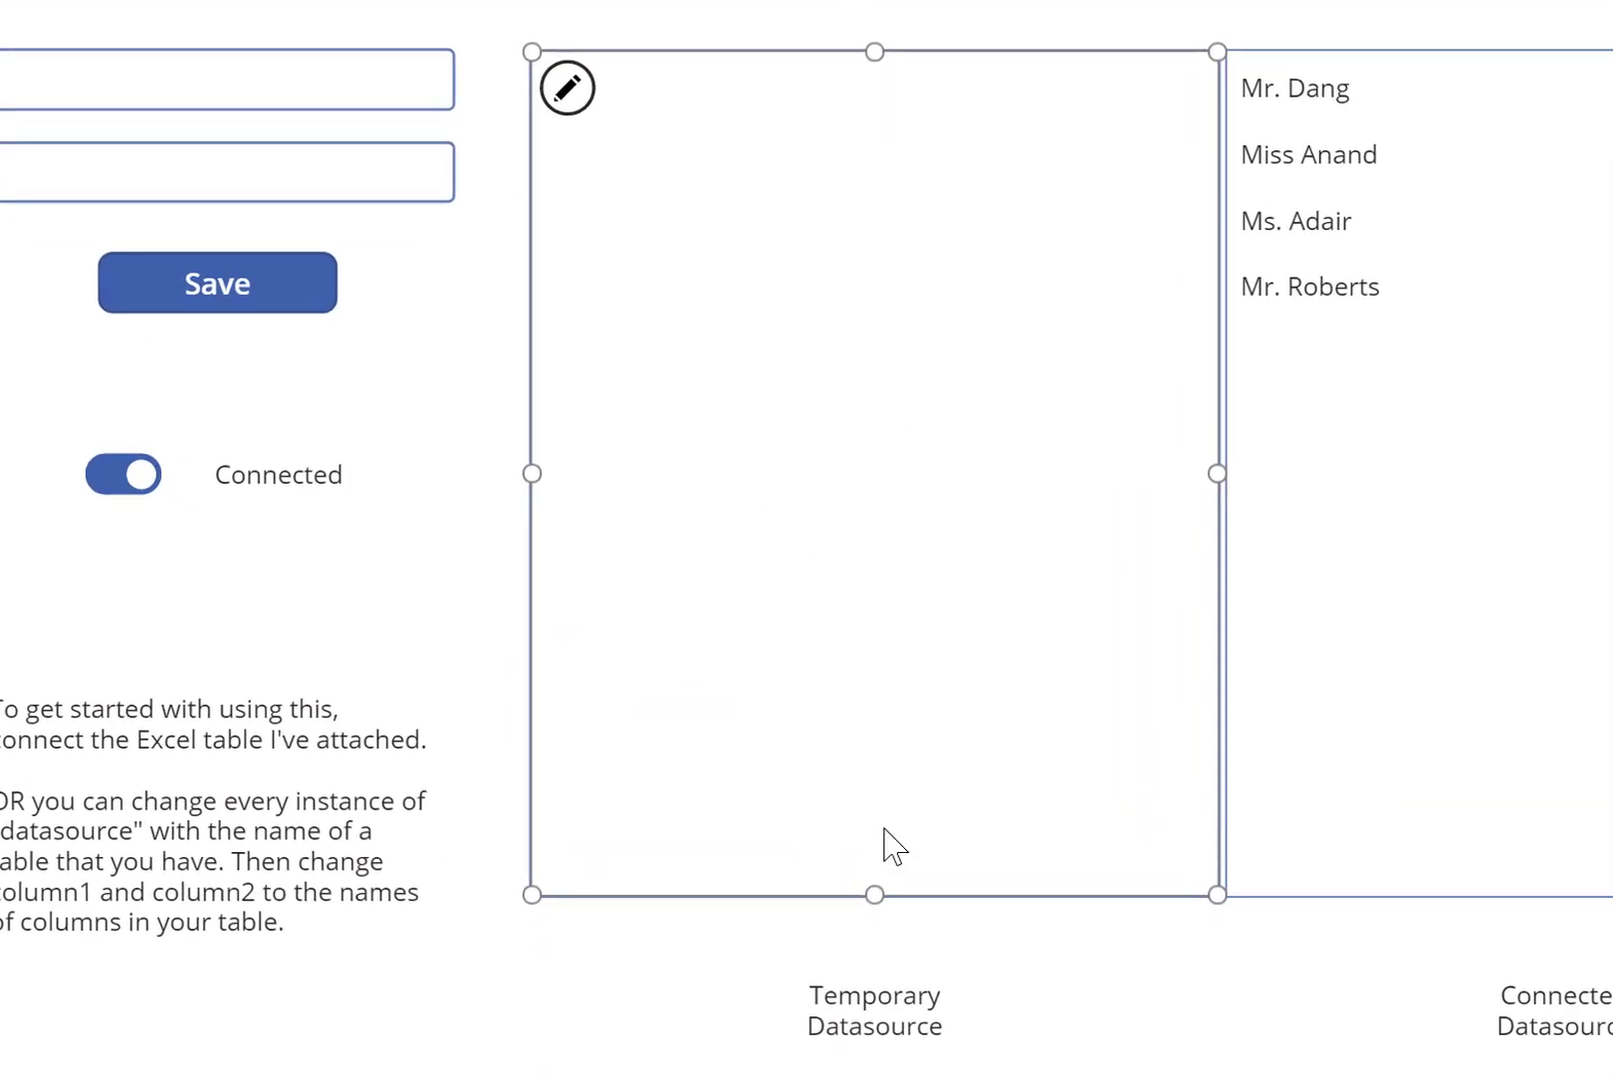
mouse_move(920, 1029)
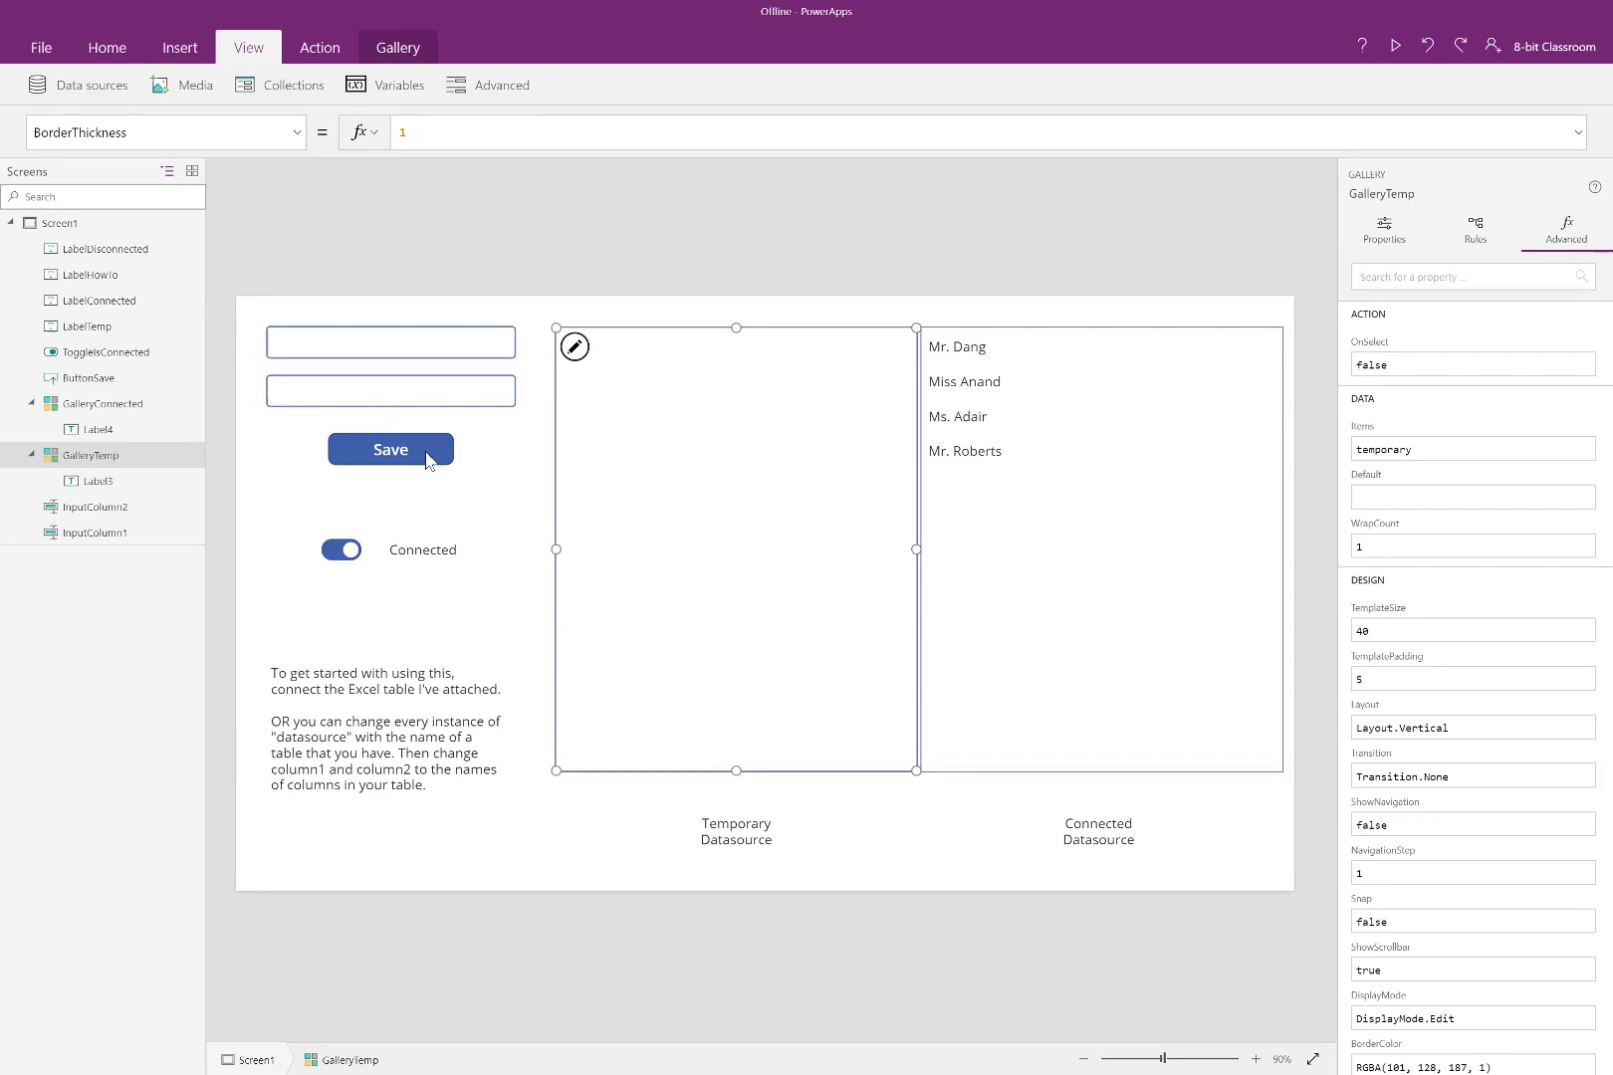
Select ToggleIsConnected to show its Connection.Connected default, then select the Save button.
left_click(390, 449)
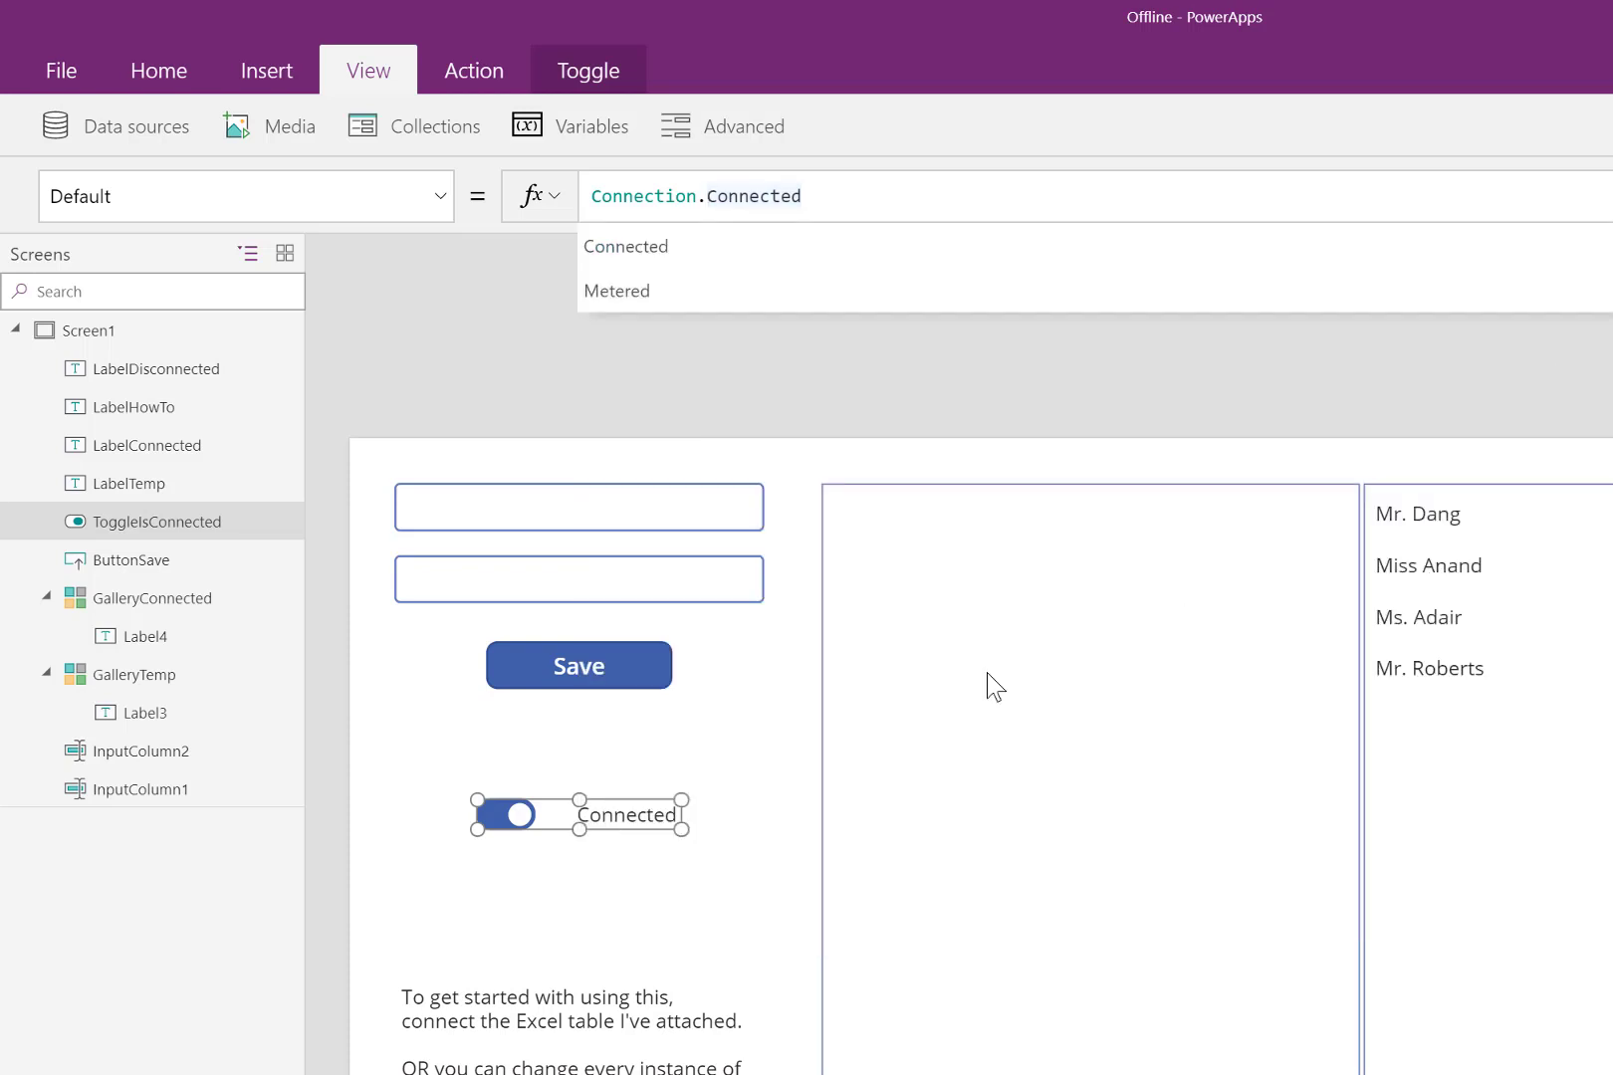
mouse_move(564, 820)
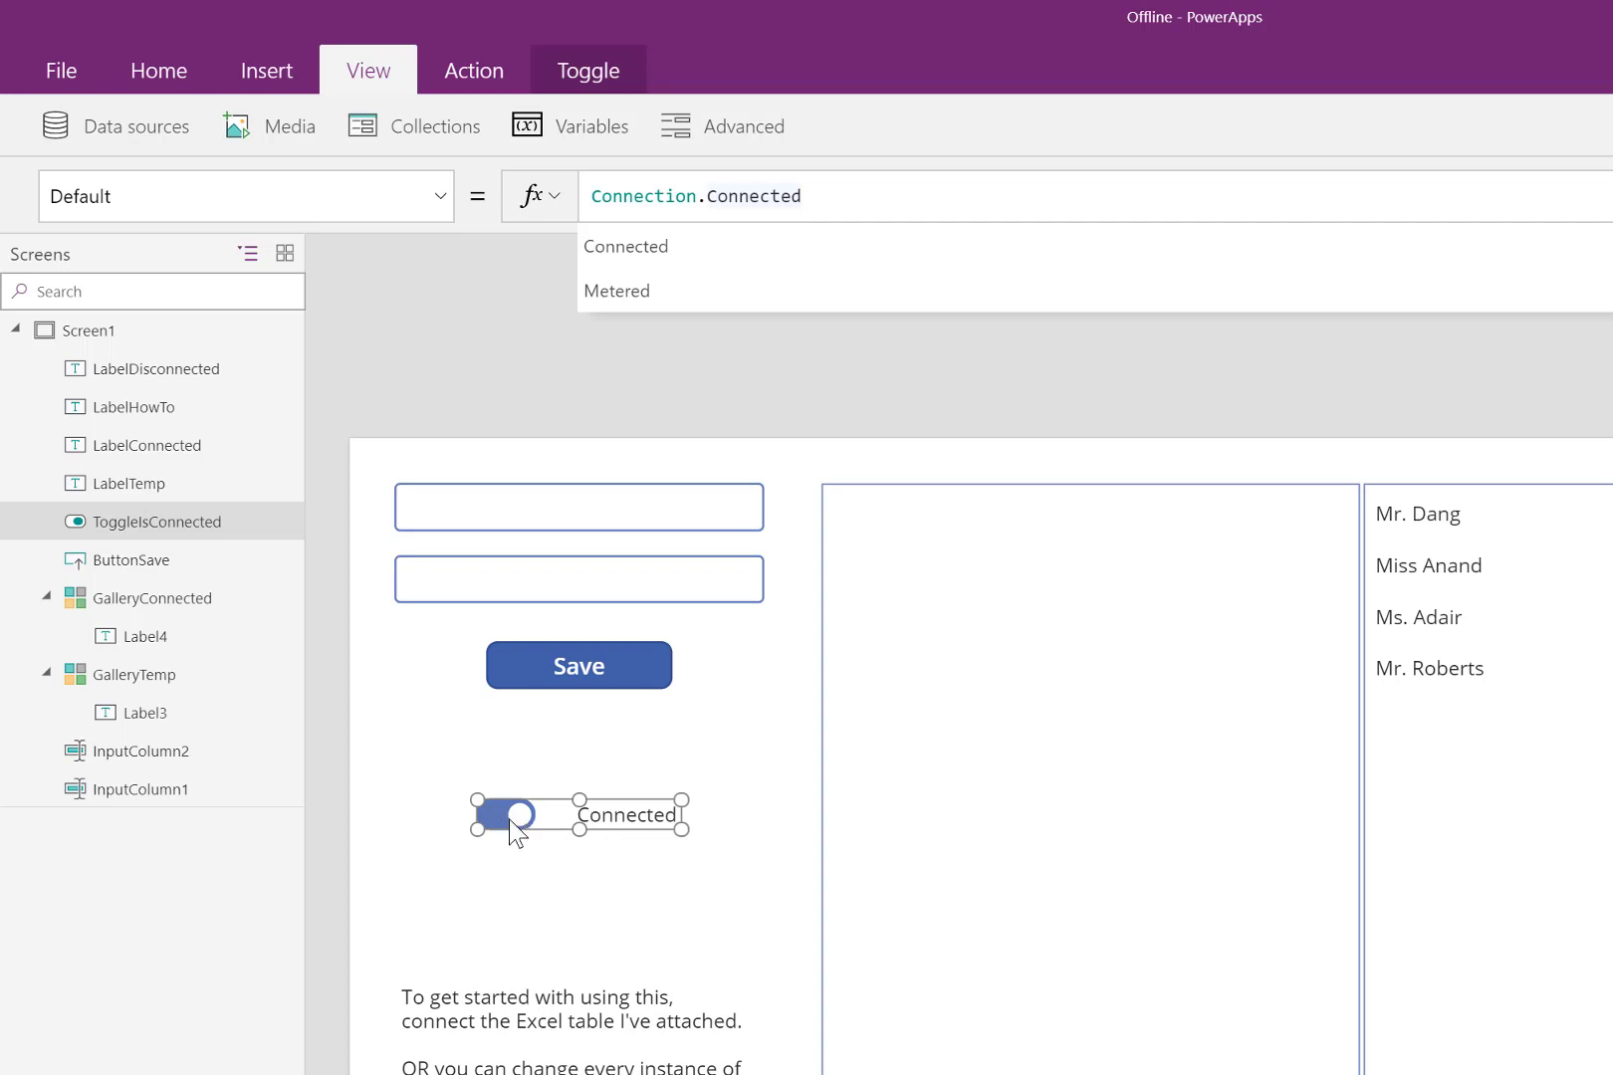
left_click(504, 816)
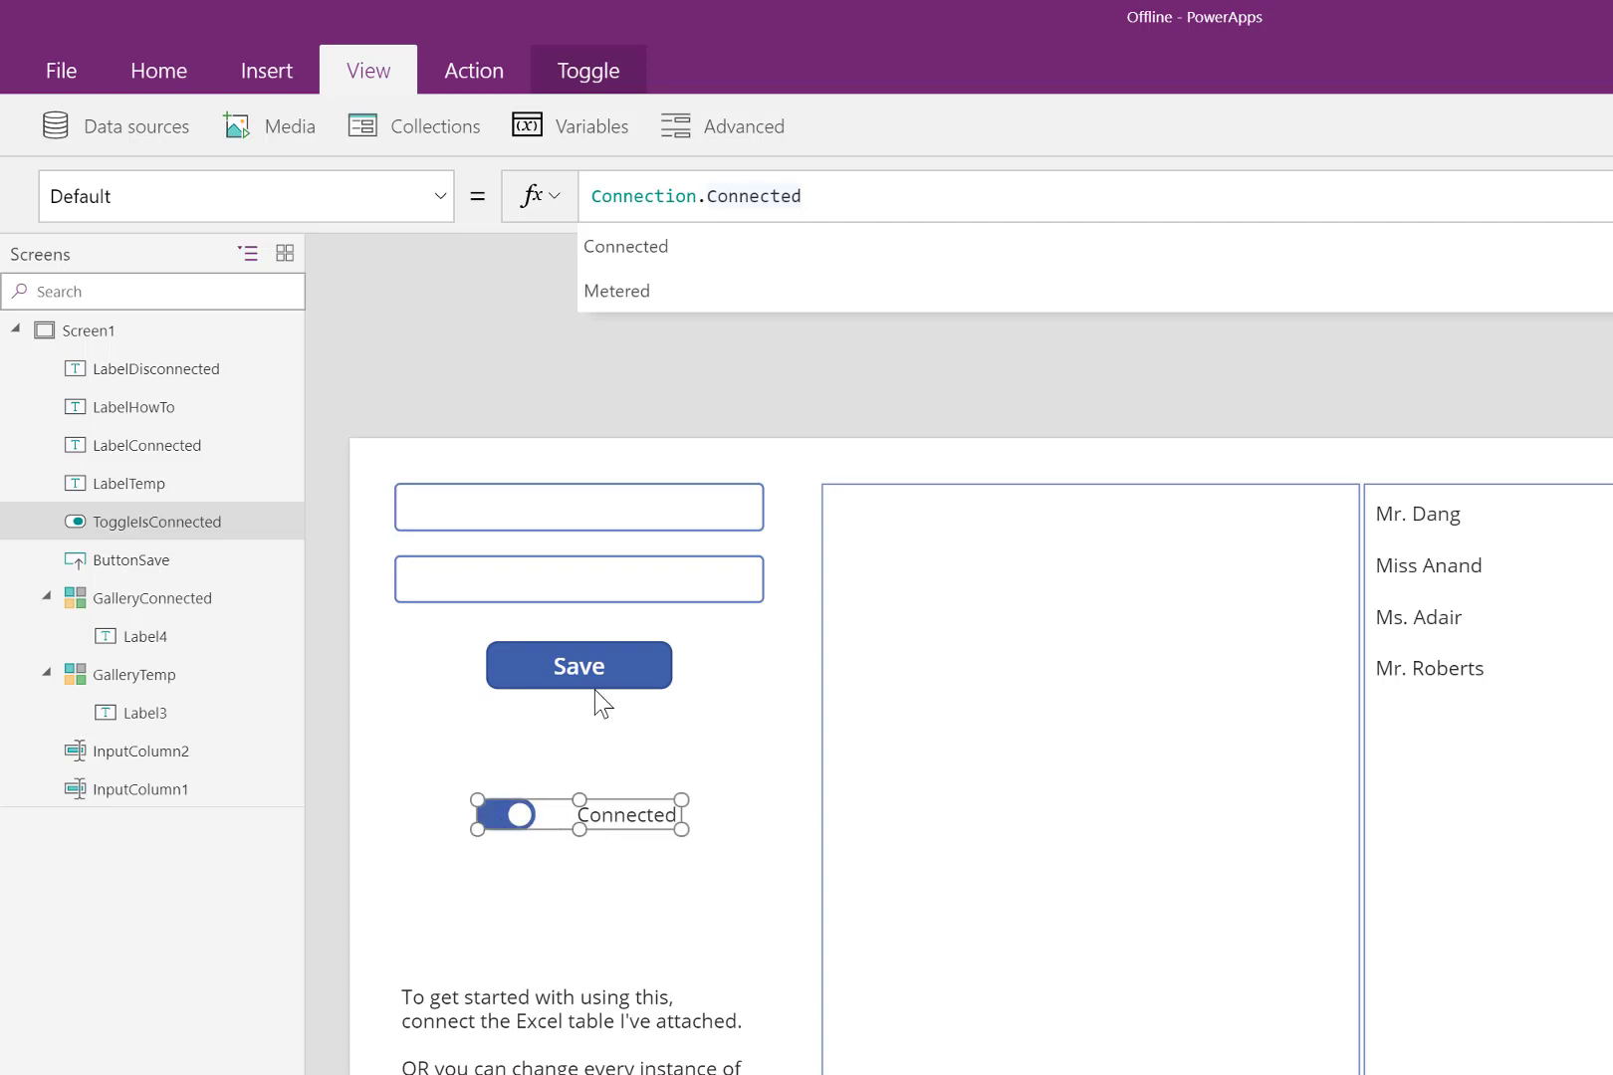
left_click(579, 665)
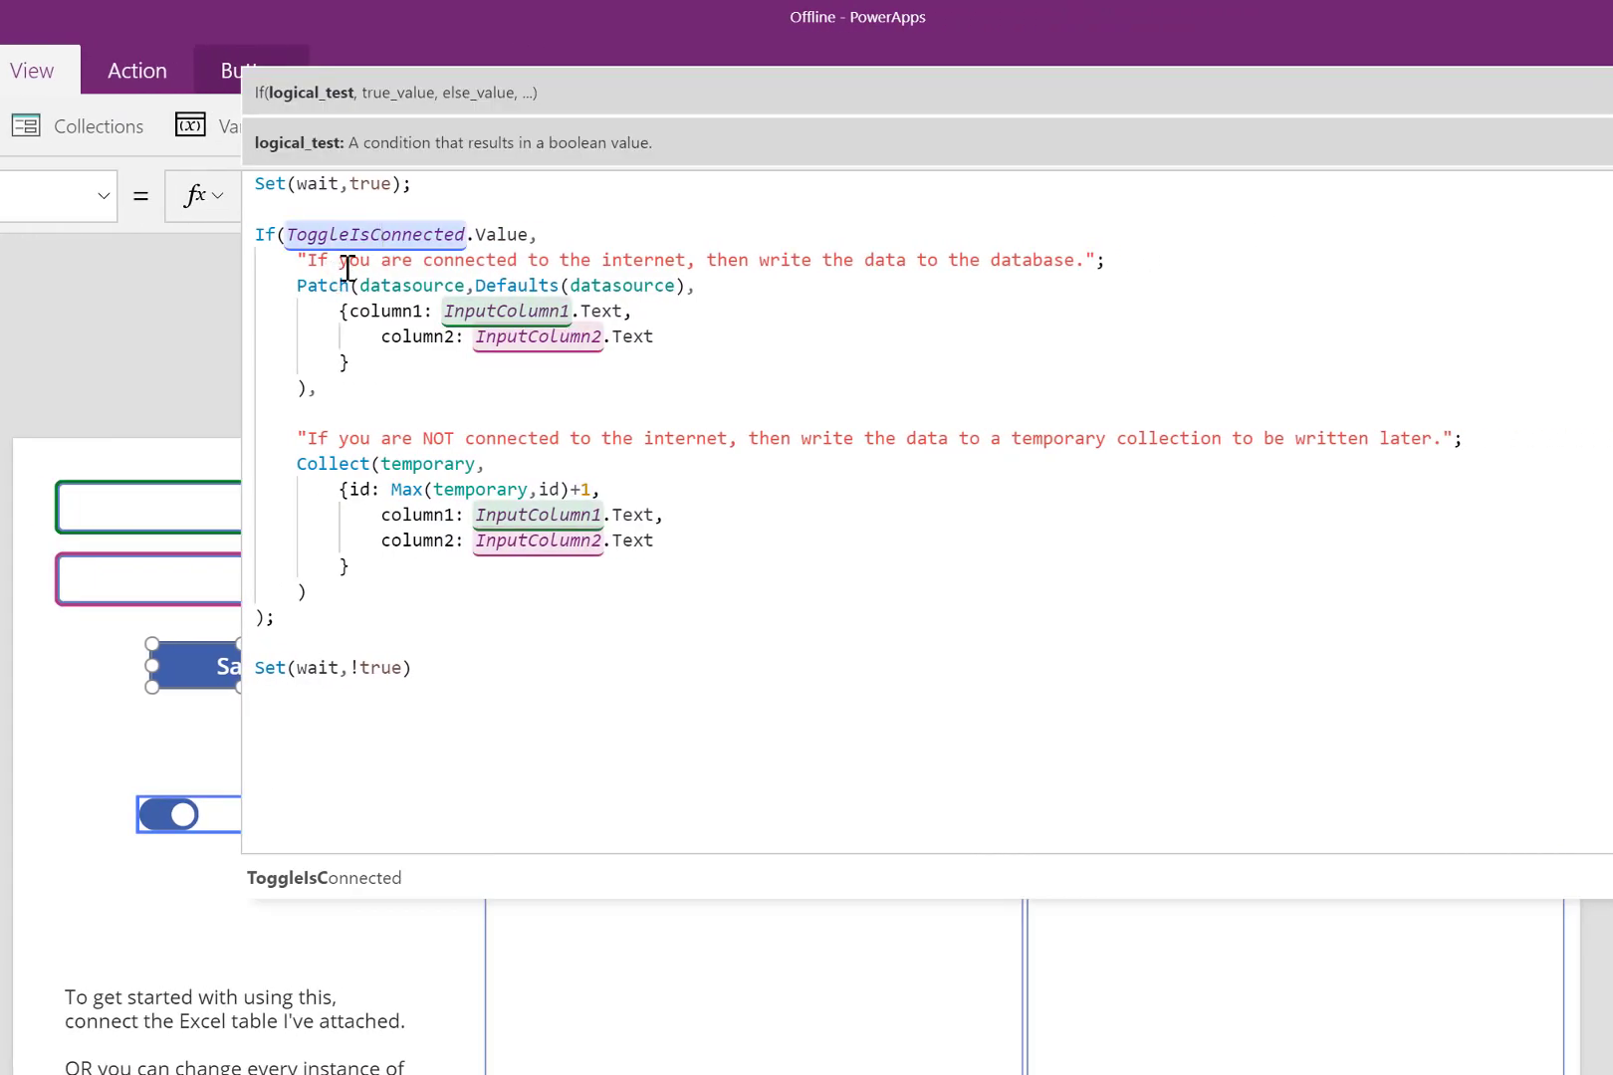
mouse_move(378, 338)
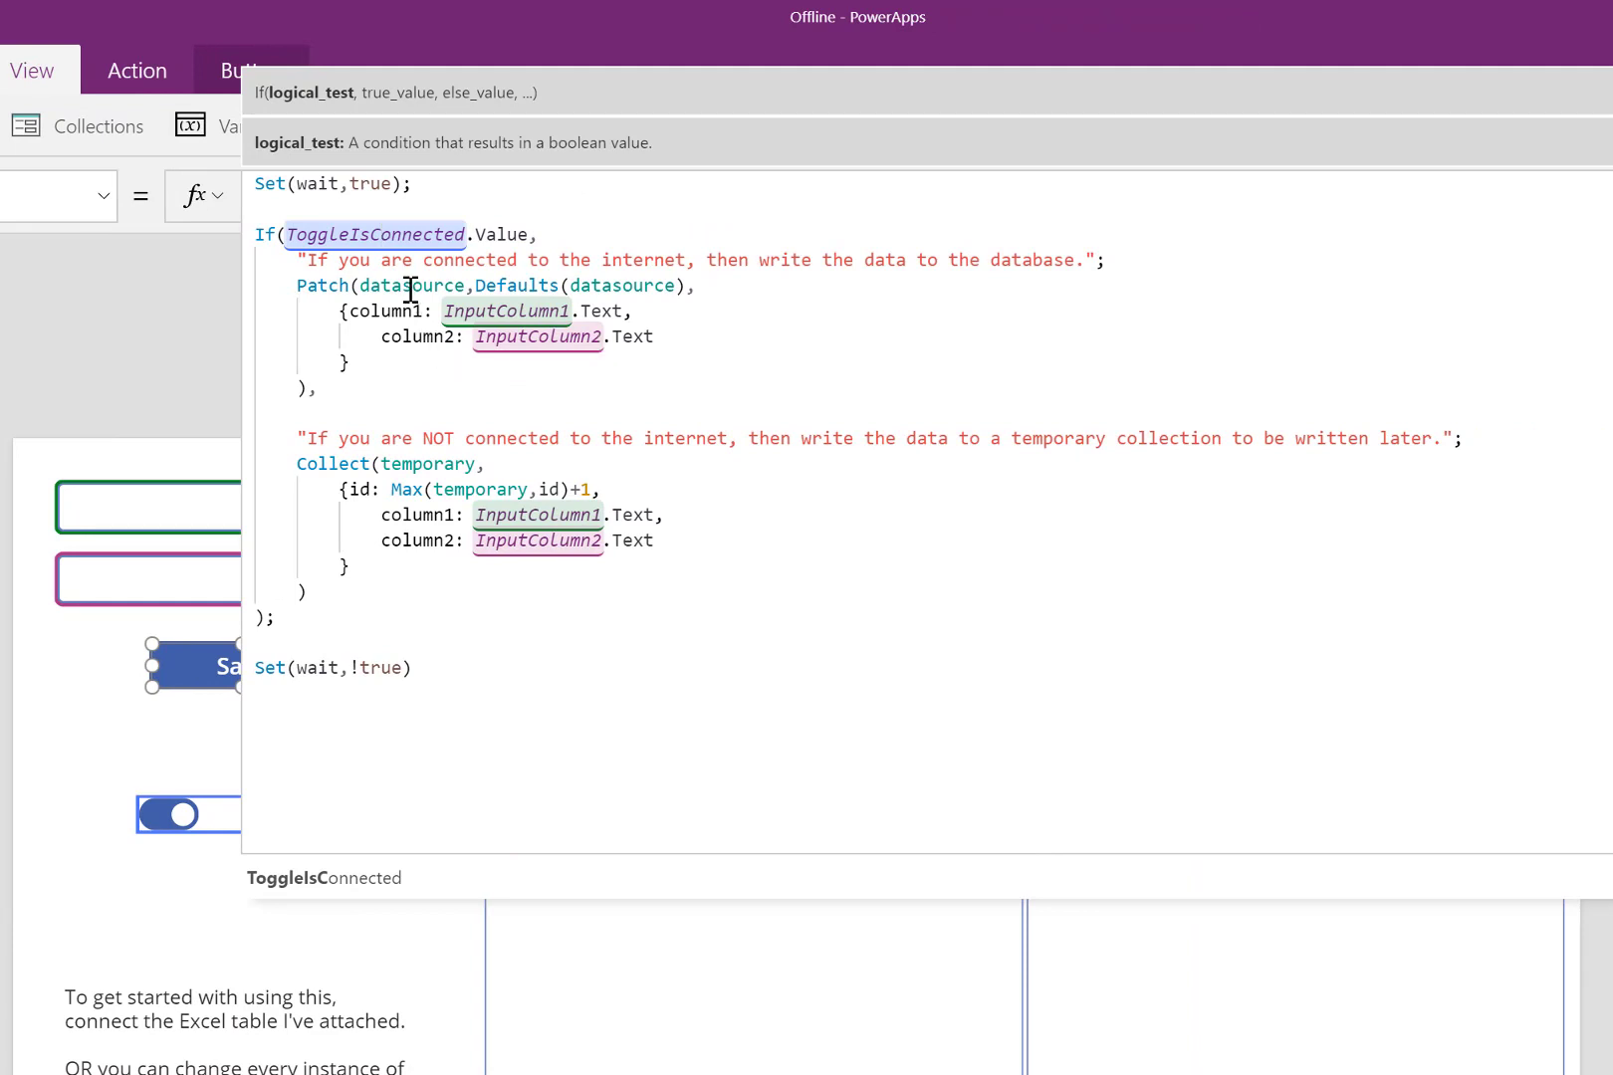
left_click(412, 286)
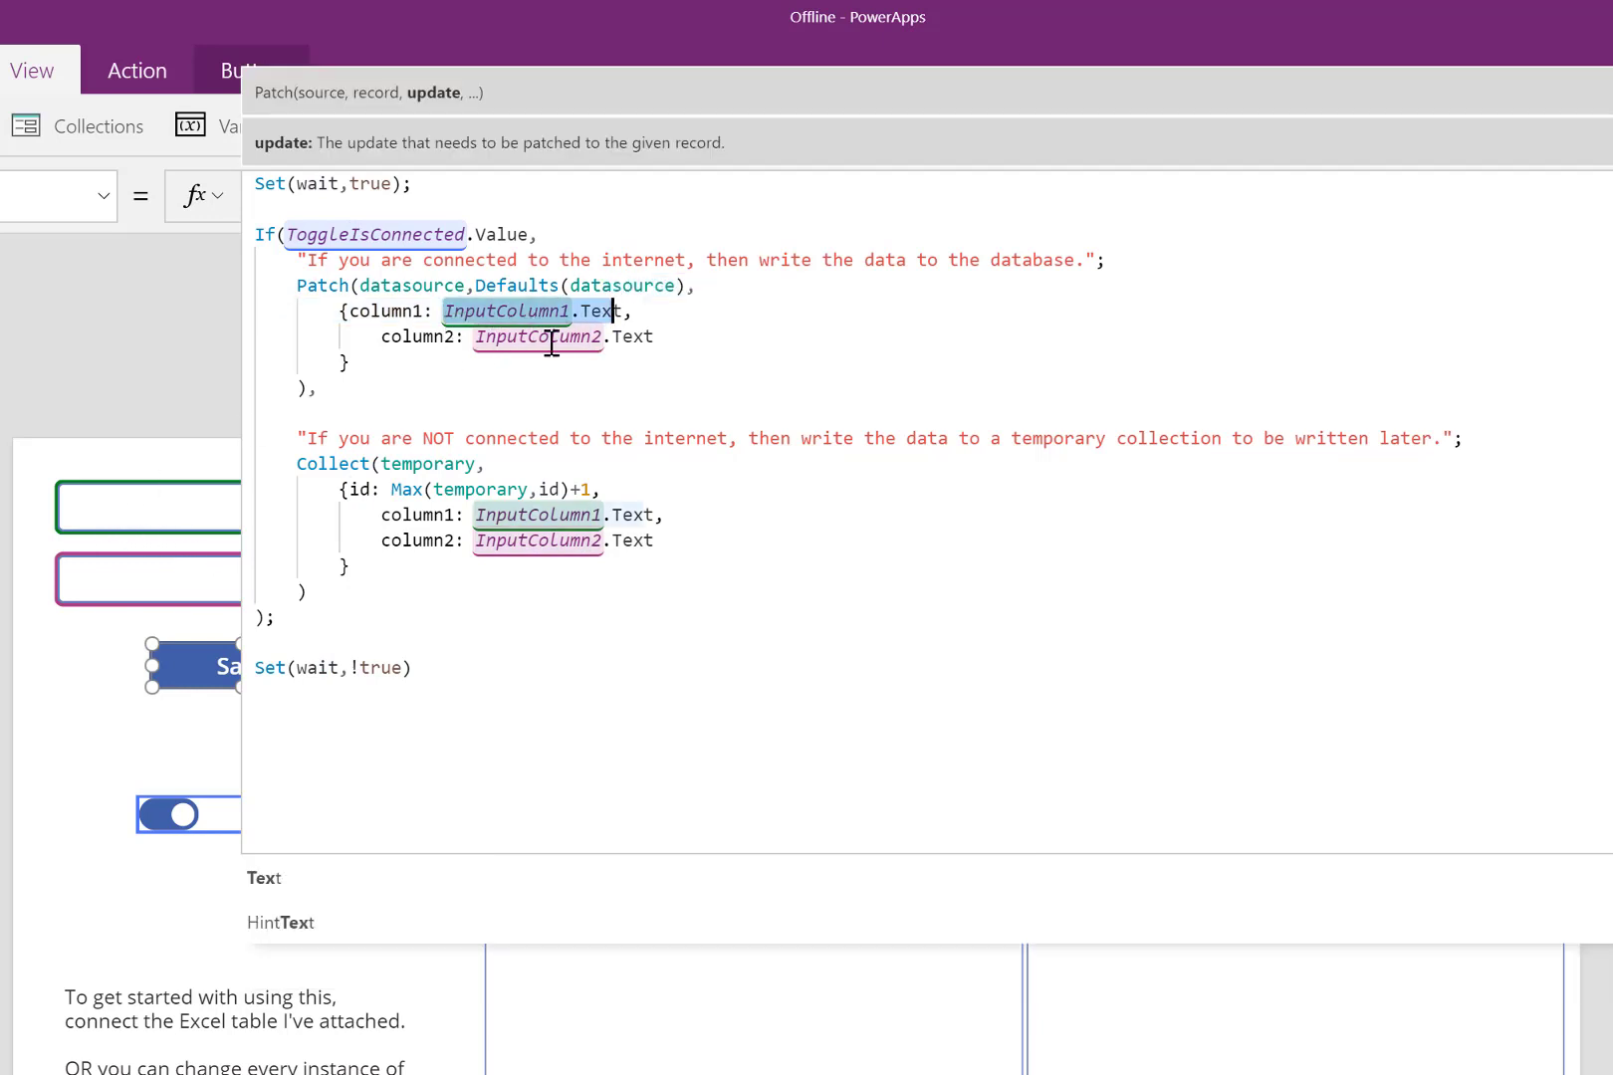
mouse_move(123, 592)
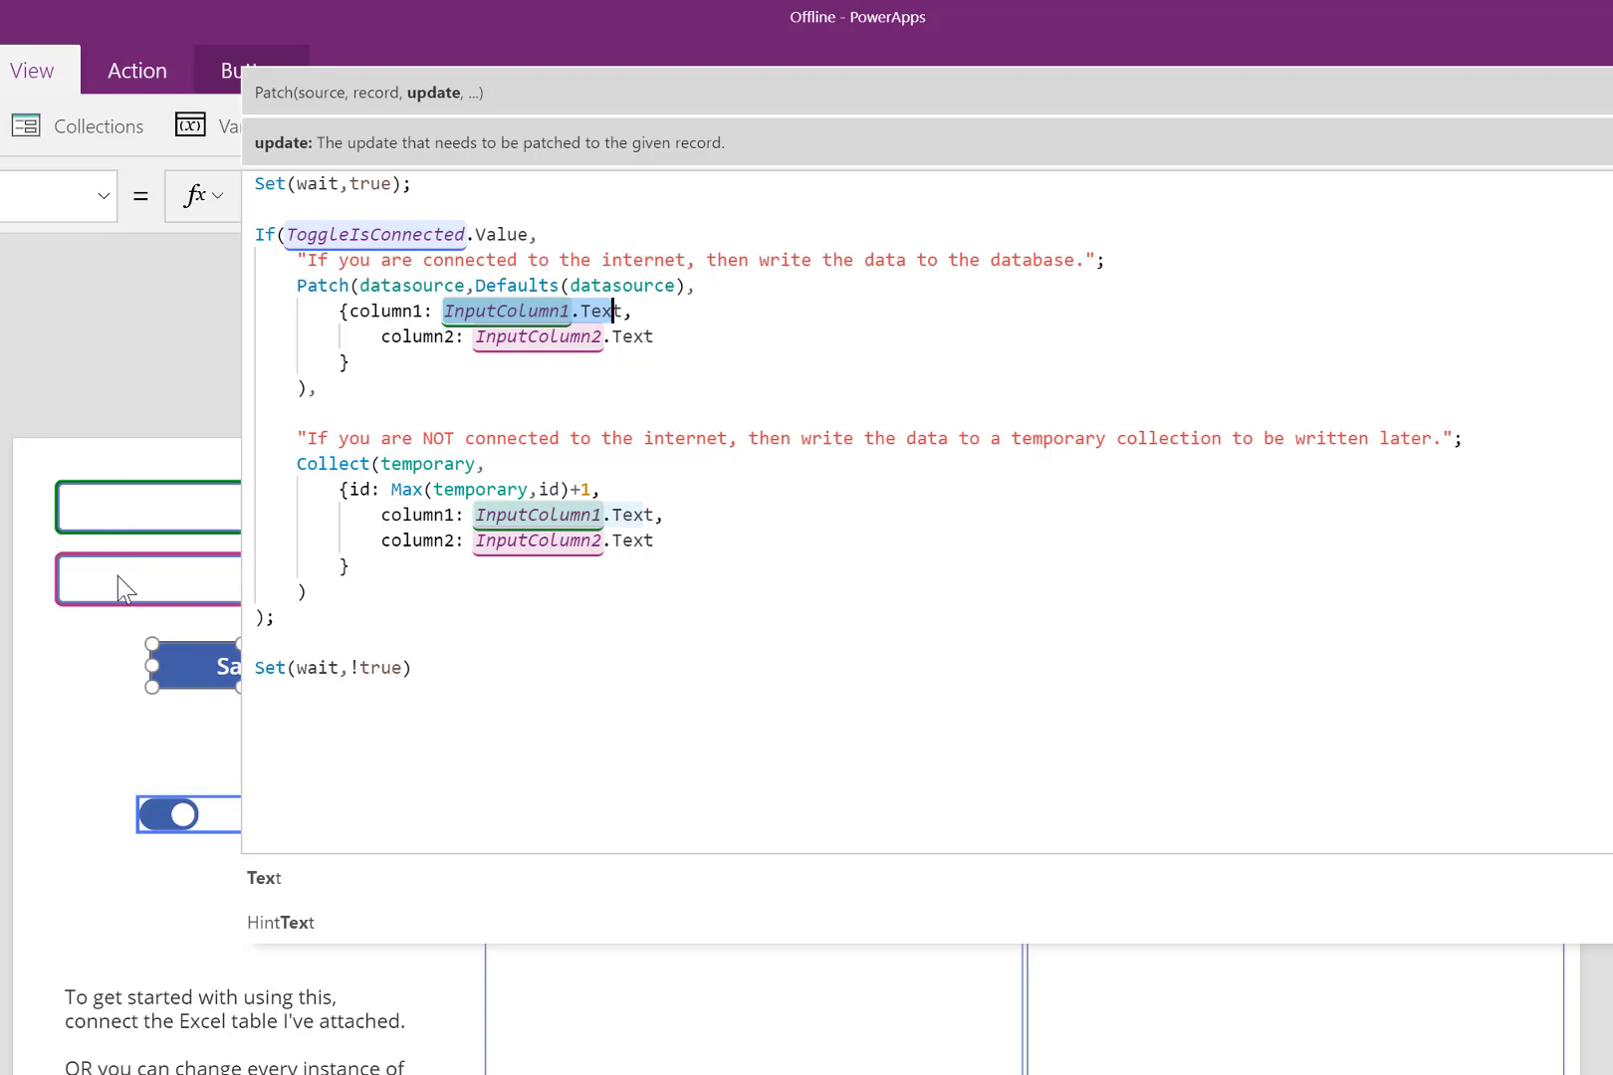
mouse_move(136, 606)
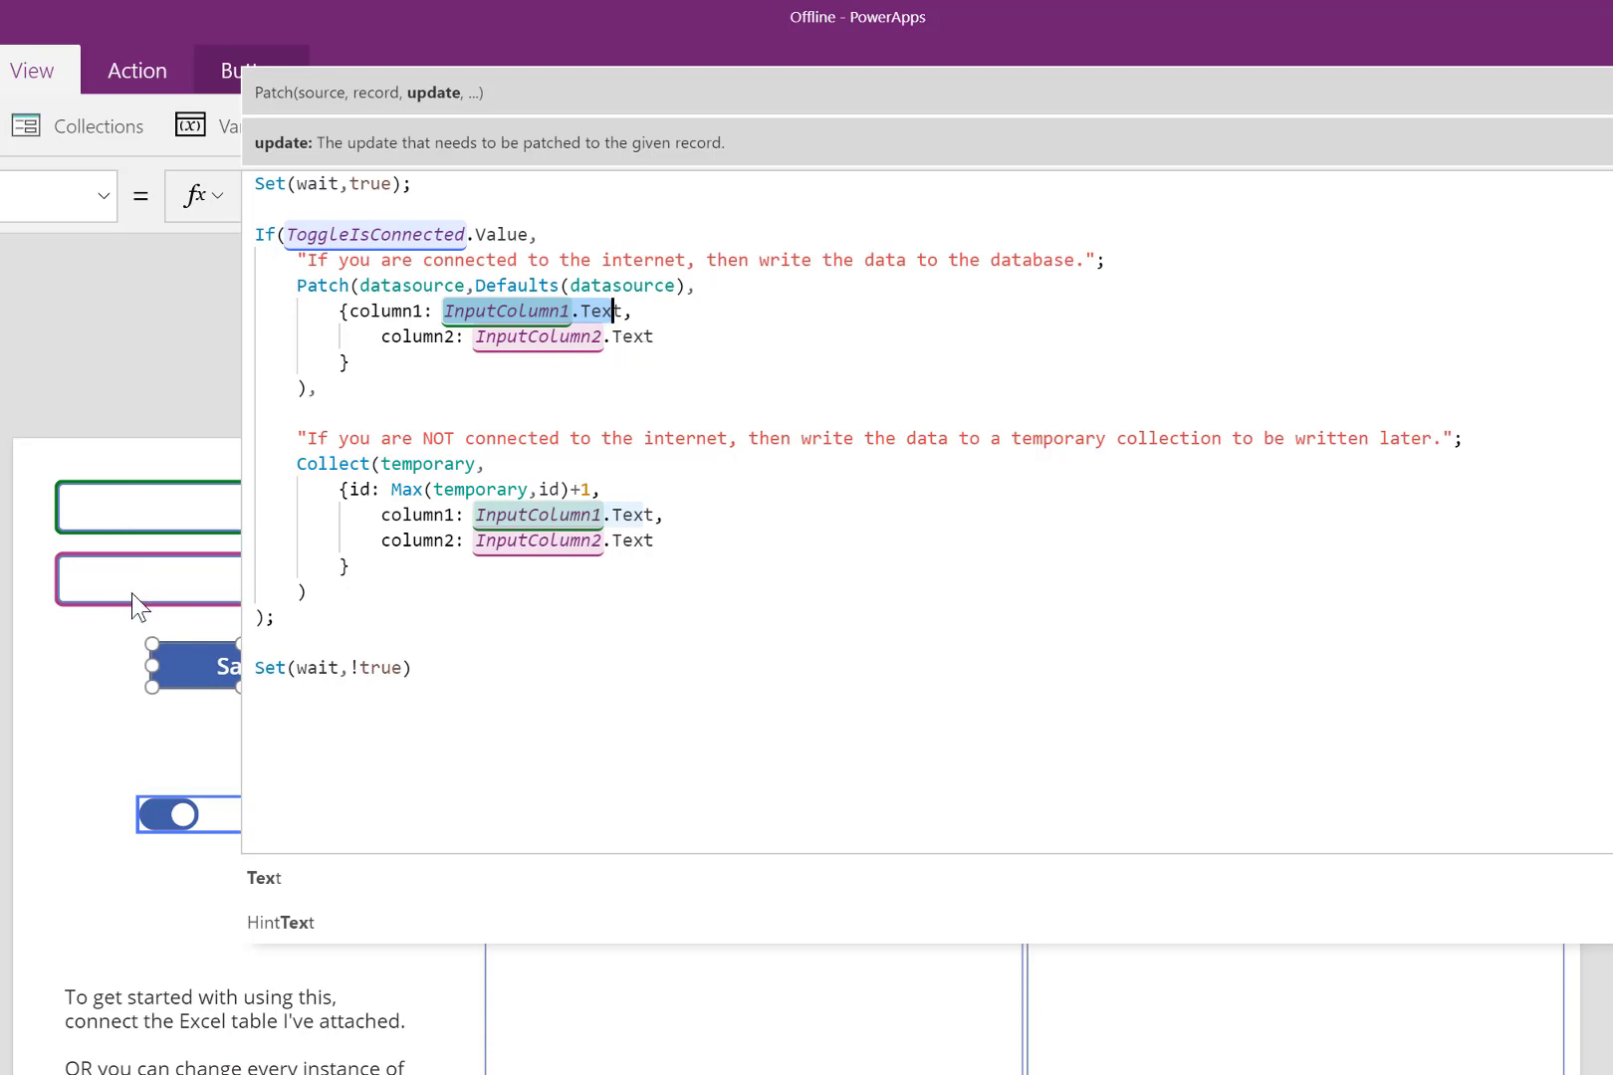
mouse_move(440, 427)
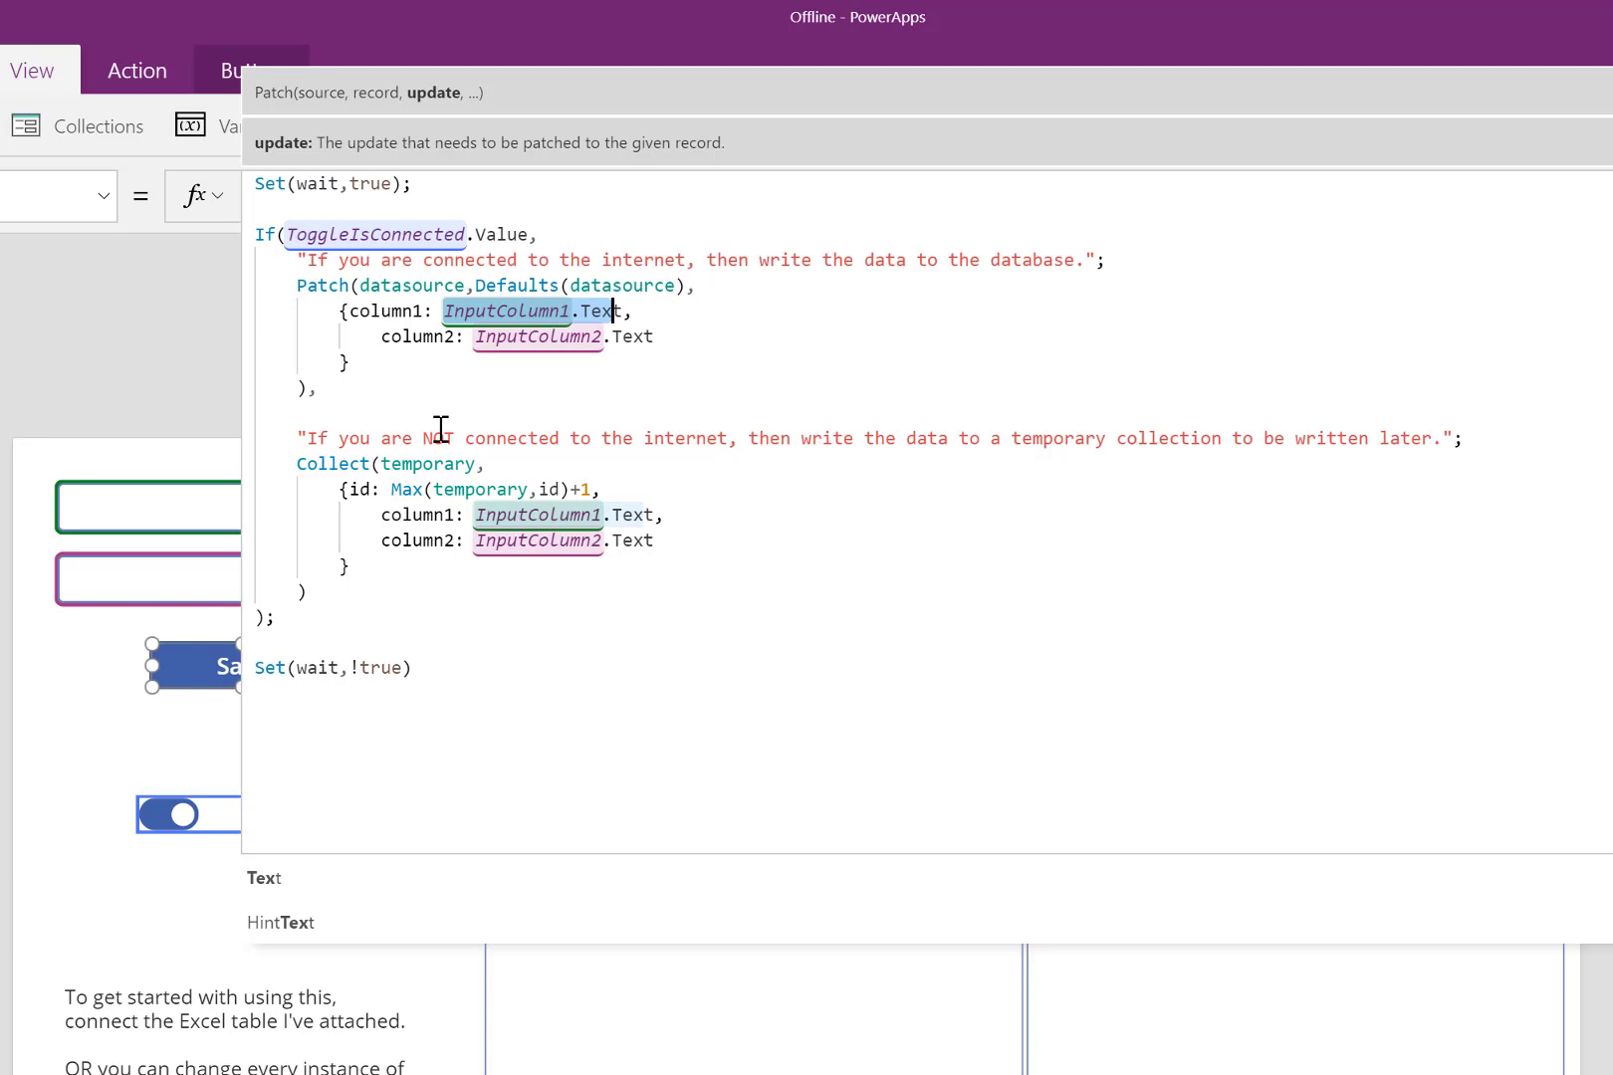
mouse_move(857, 442)
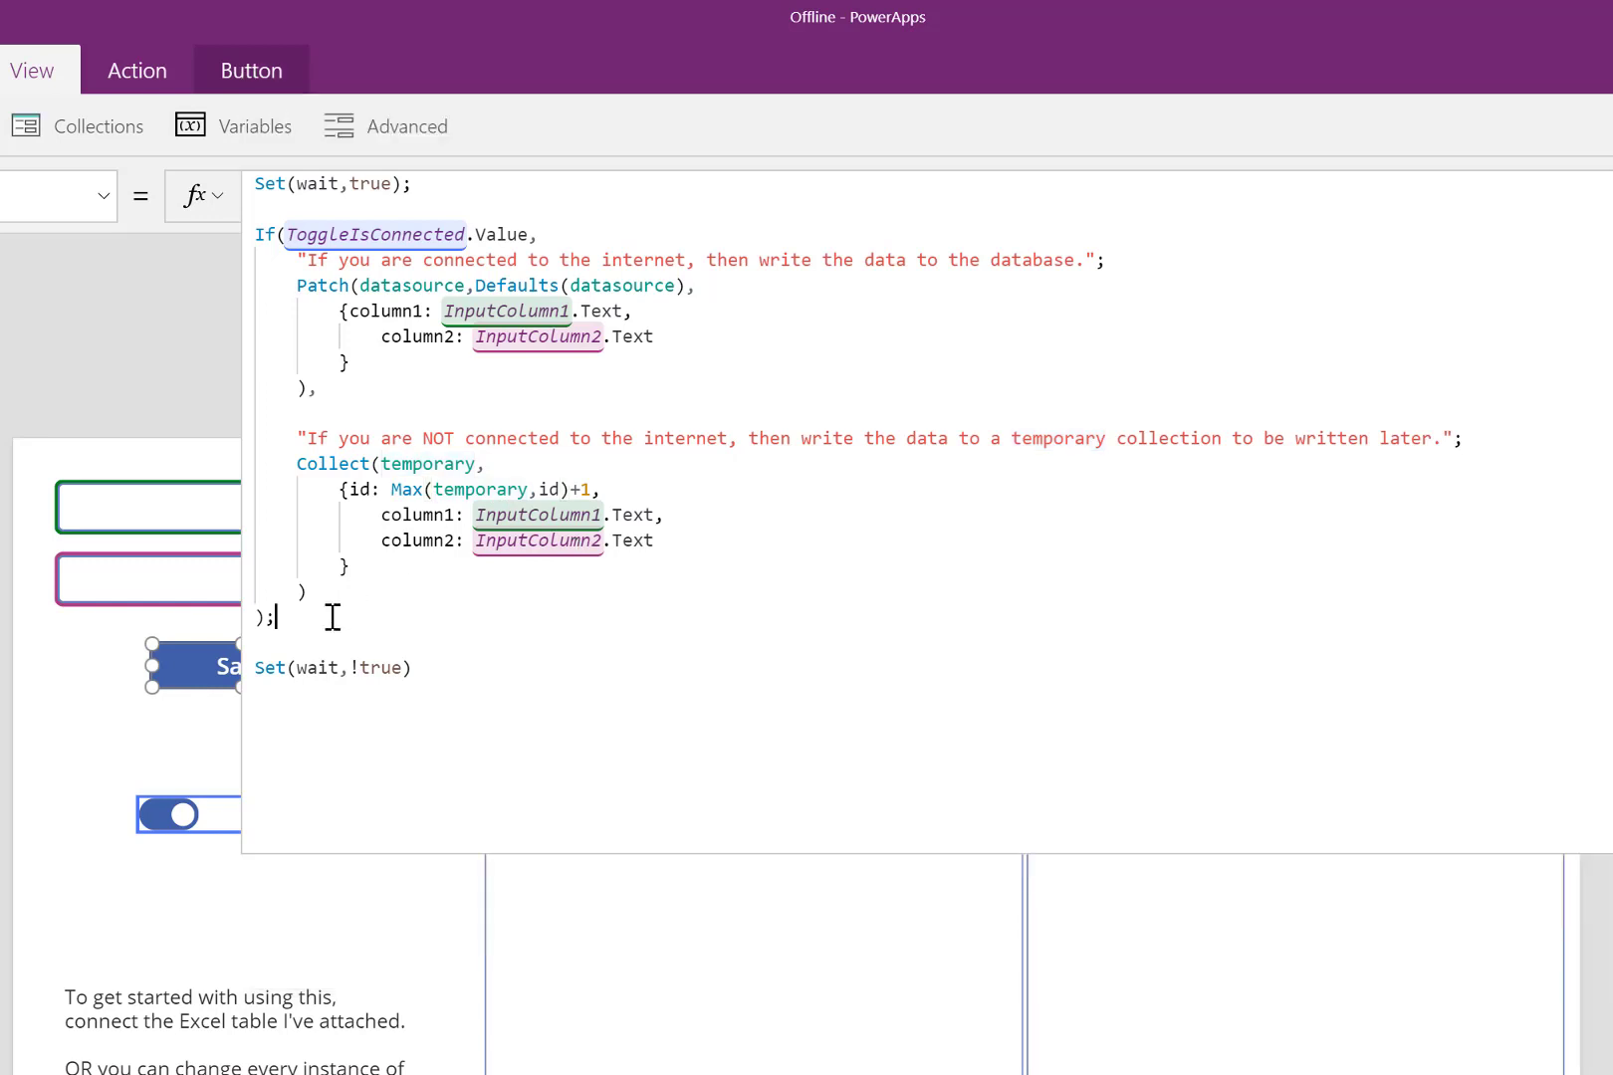
mouse_move(342, 667)
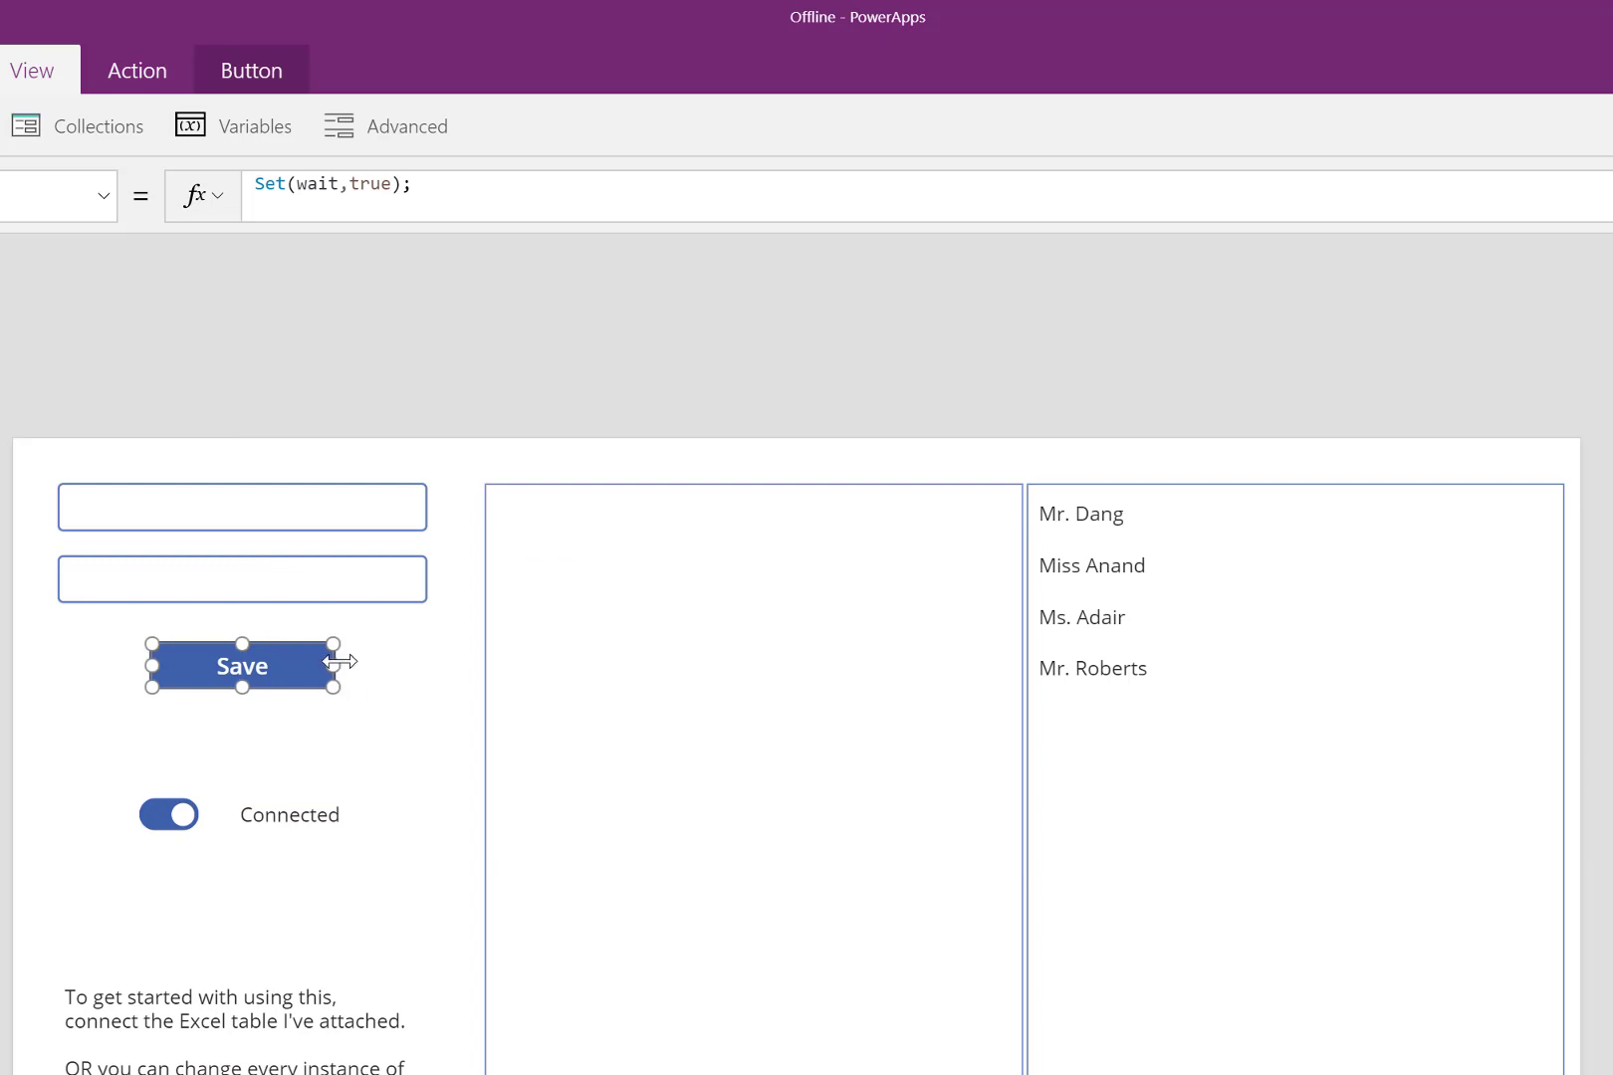
mouse_move(1154, 546)
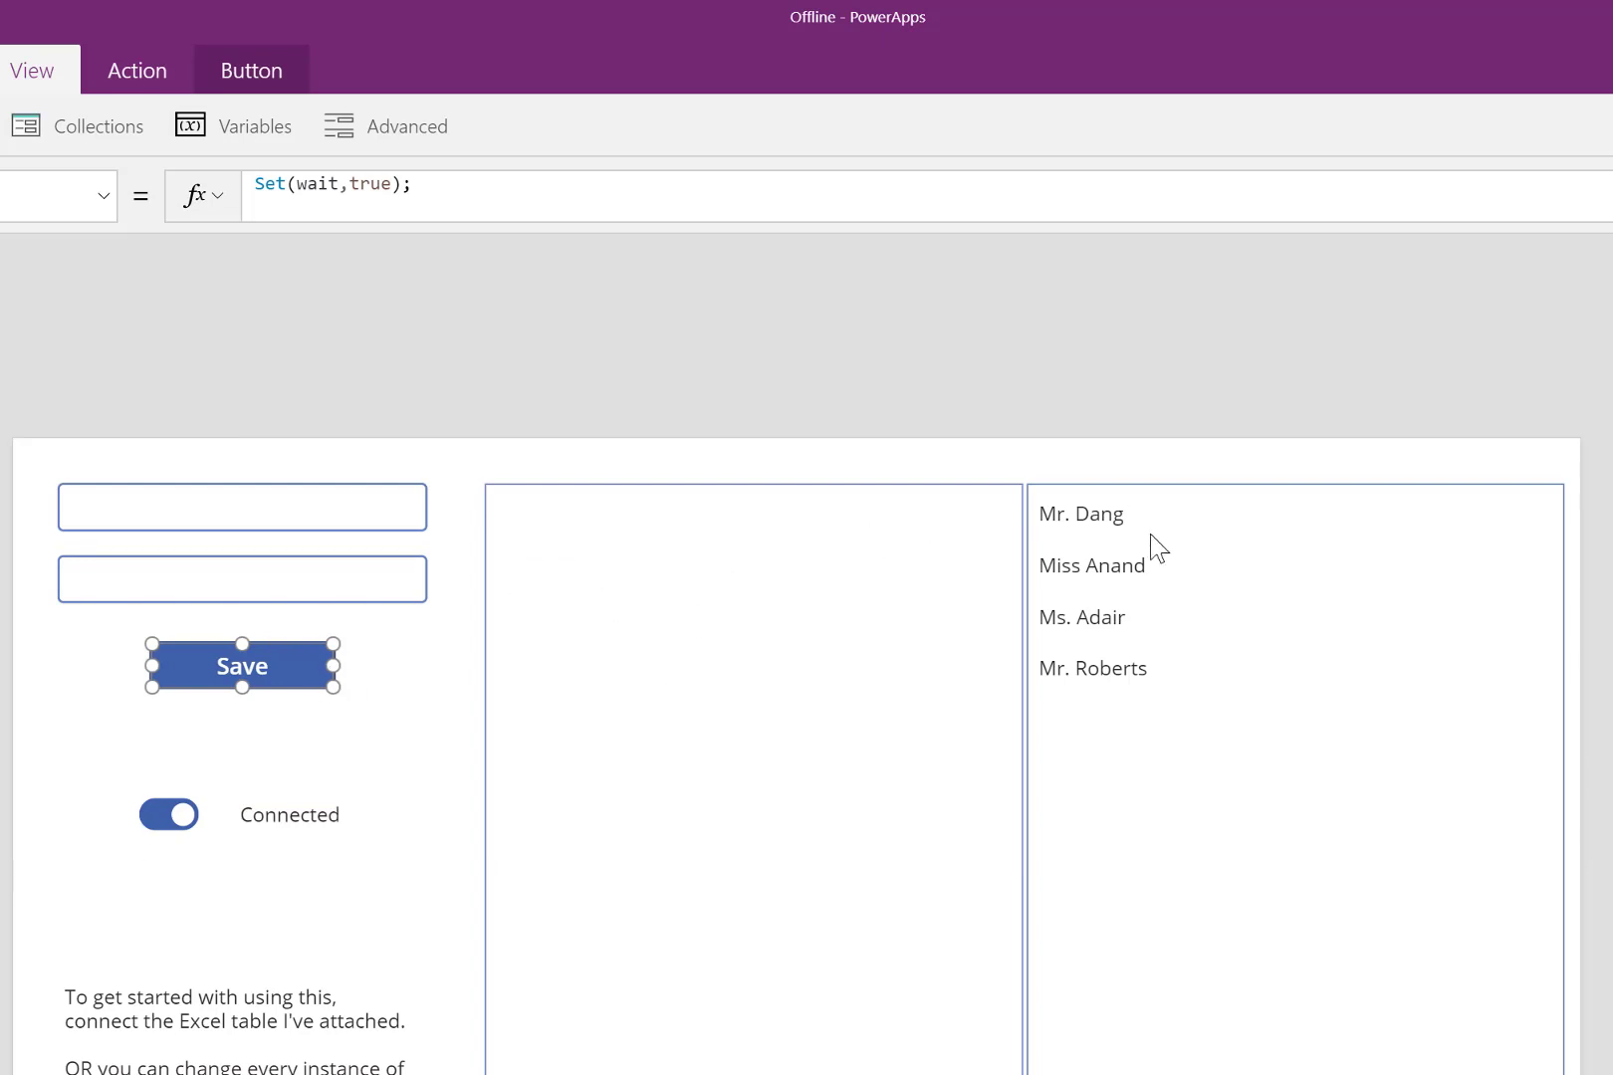
mouse_move(1294, 678)
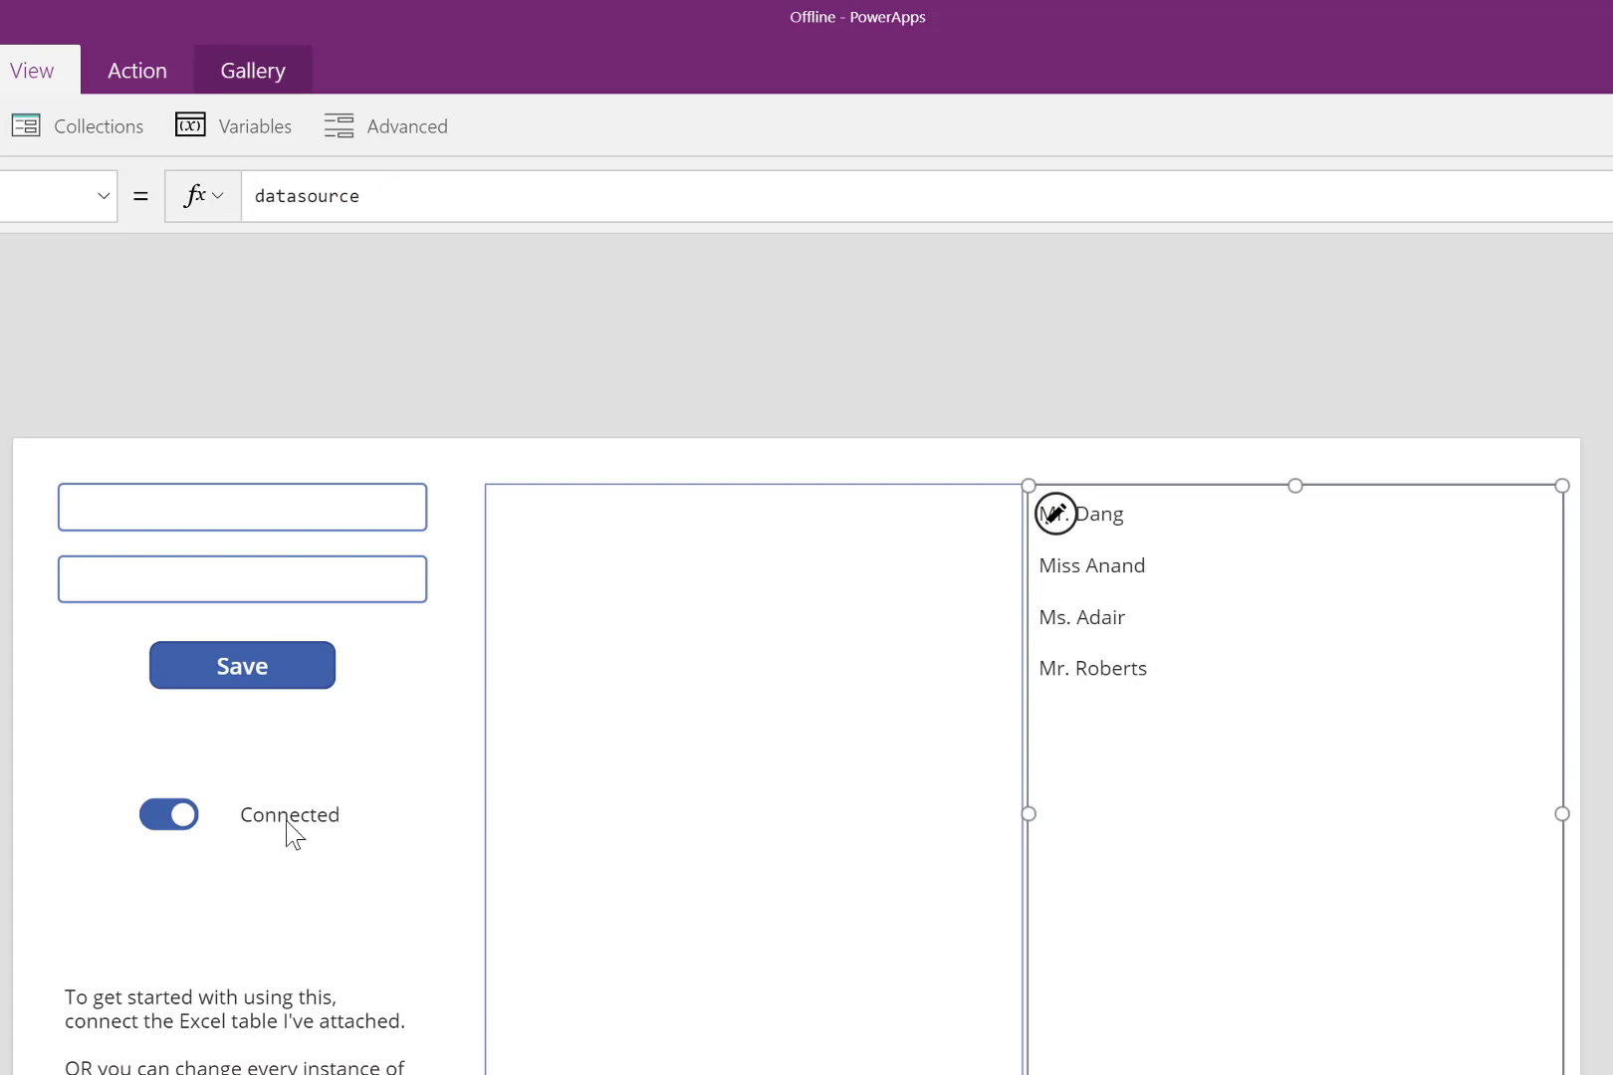
Re-check the toggle and Save button formulas, ending on the toggle's Connection.Connected default.
left_click(242, 665)
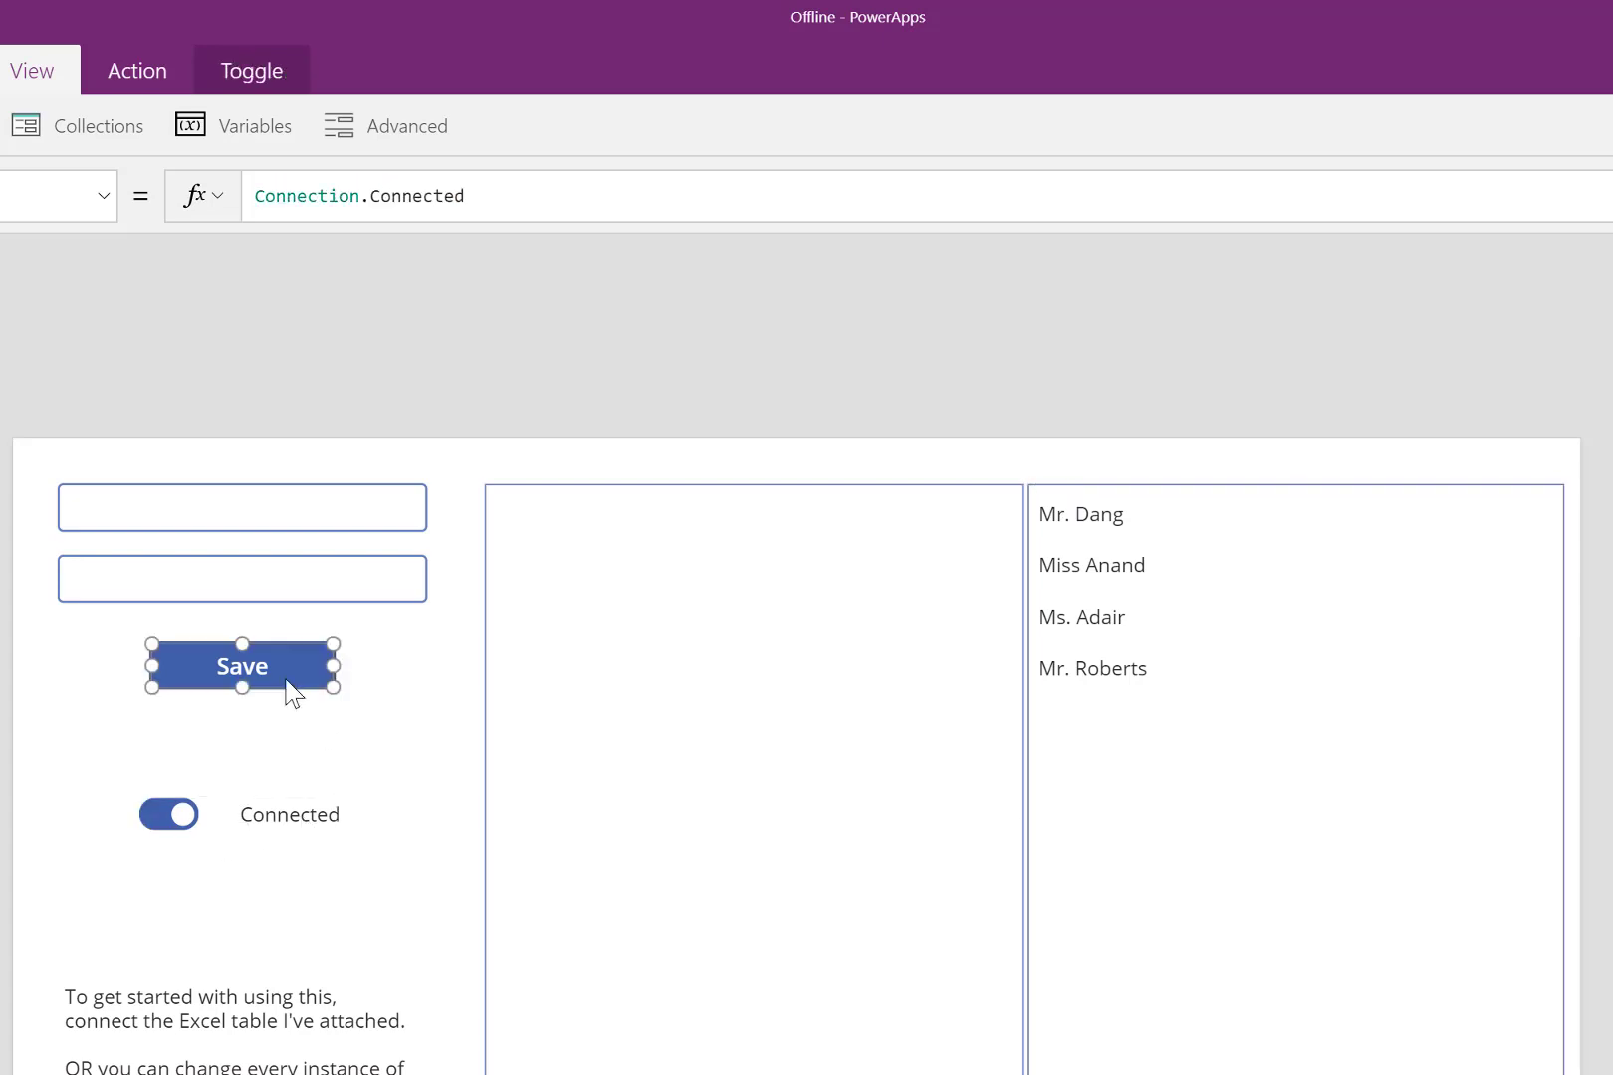
left_click(241, 666)
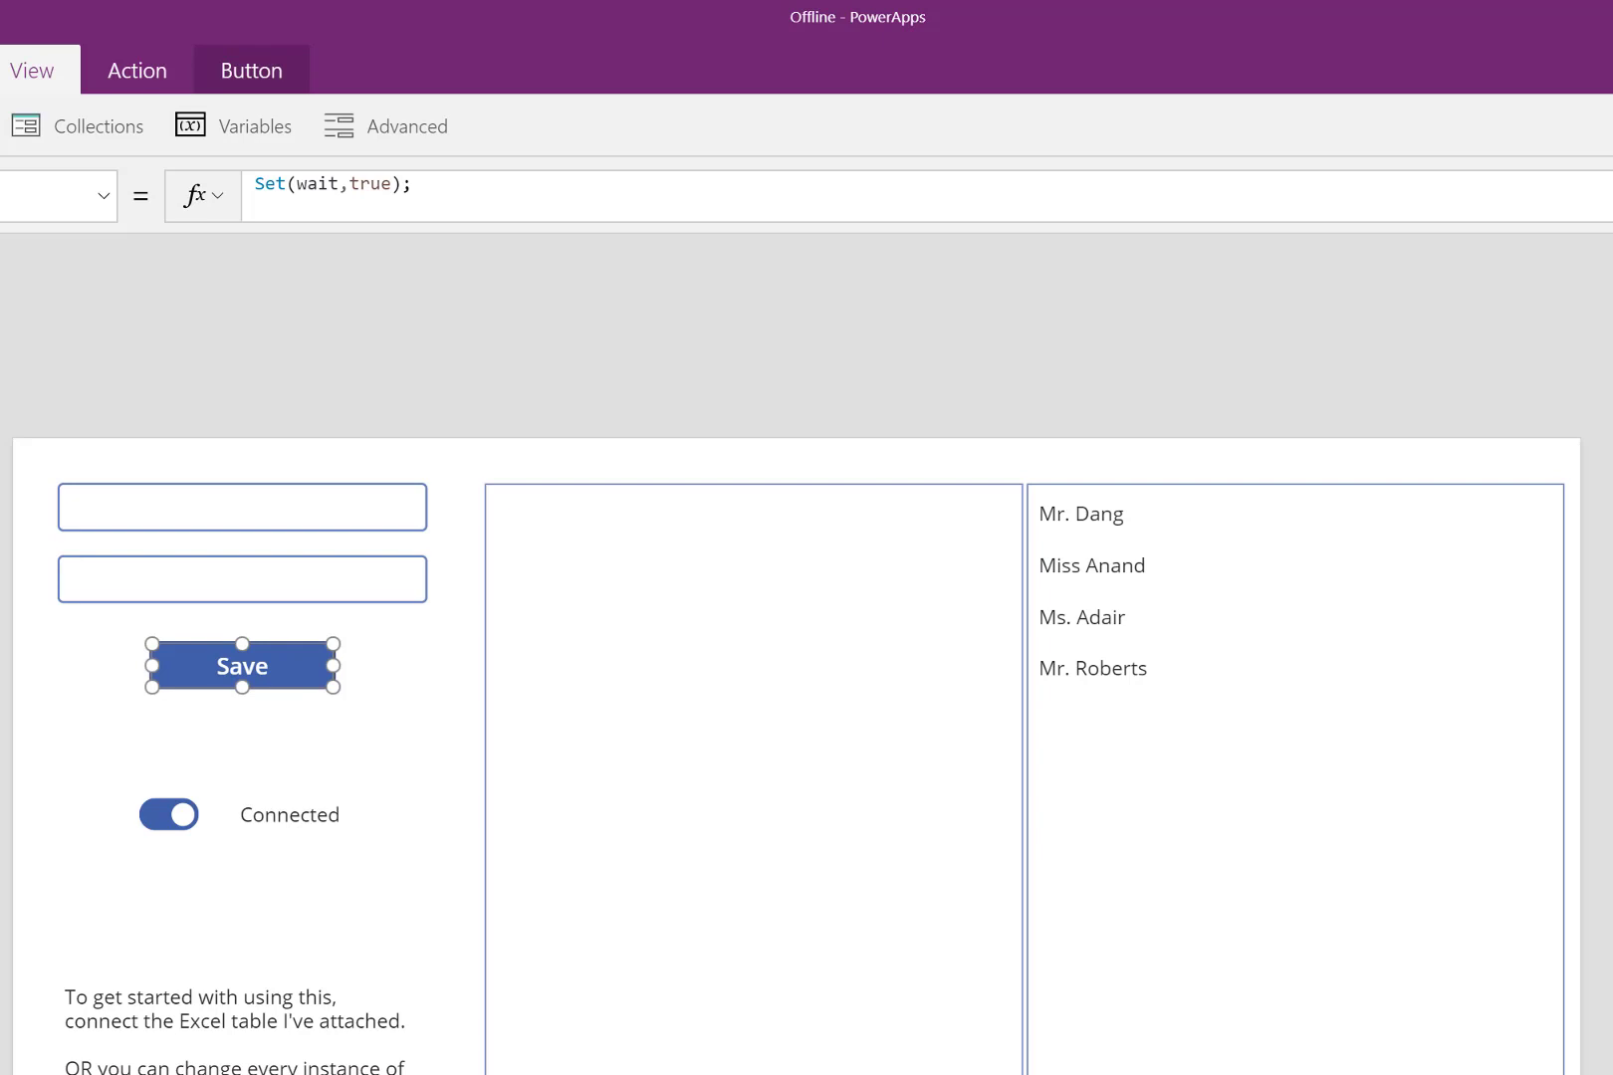
mouse_move(510, 850)
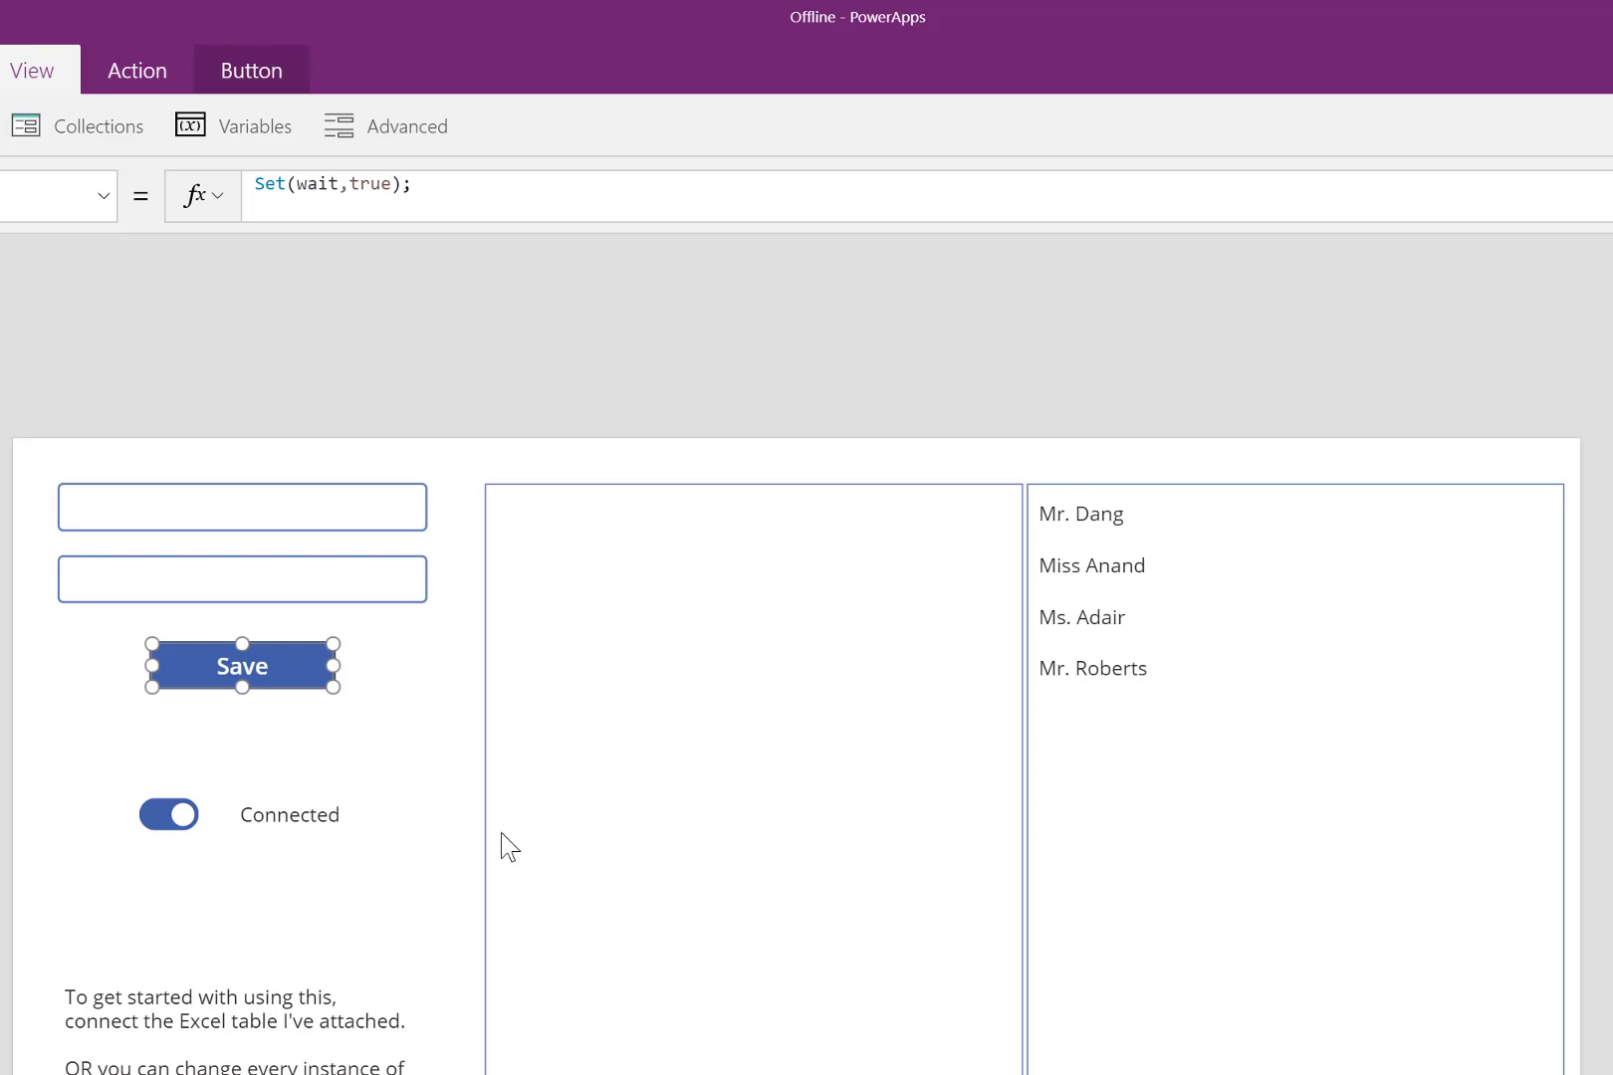
left_click(167, 815)
type("Default")
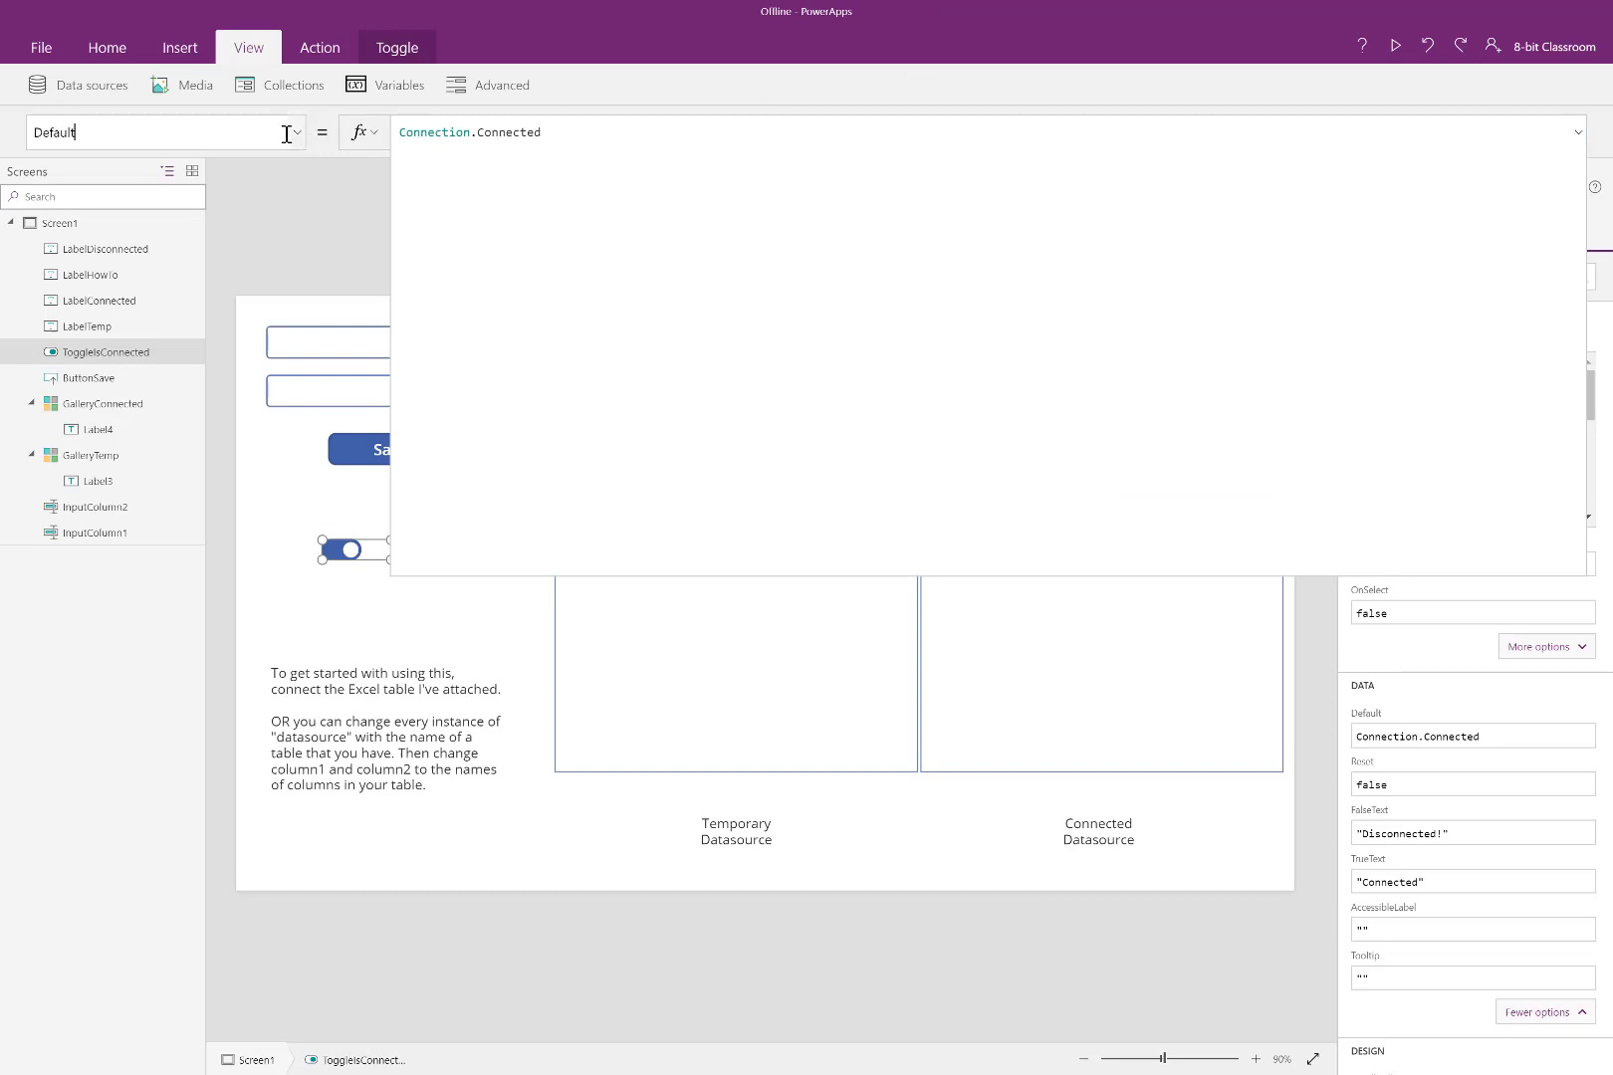
Show the toggle's OnCheck sync formula and highlight the Patch that writes each record.
left_click(291, 131)
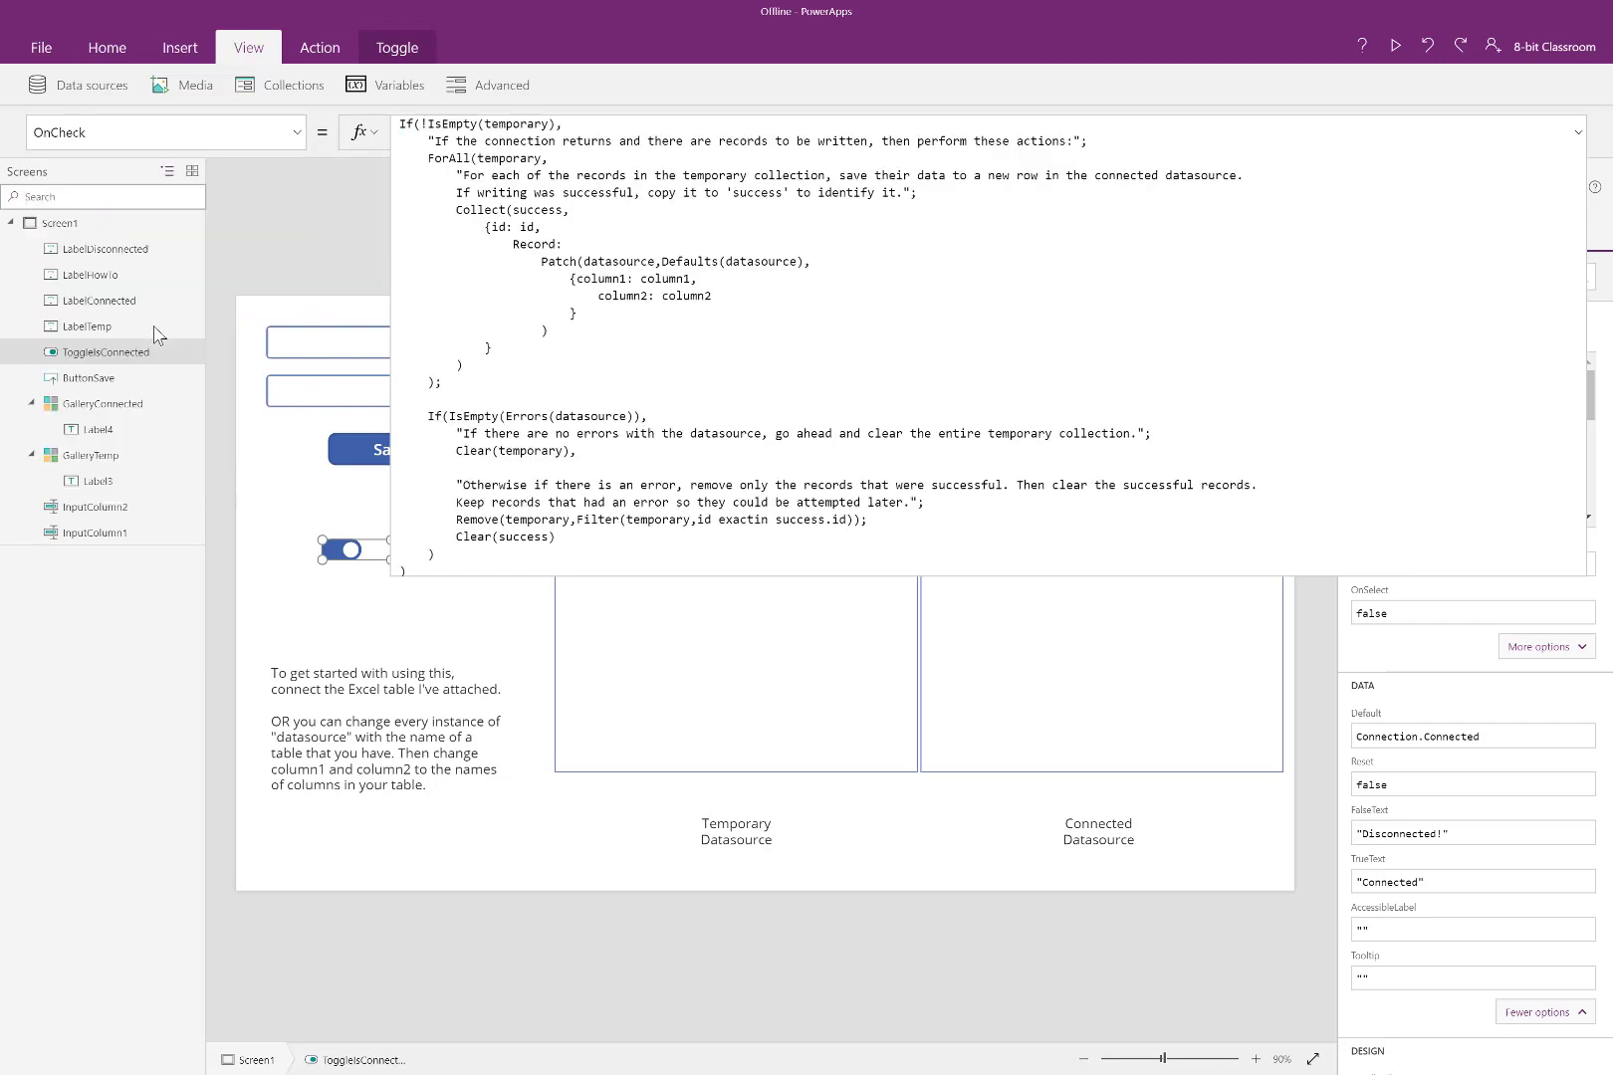
left_click(350, 550)
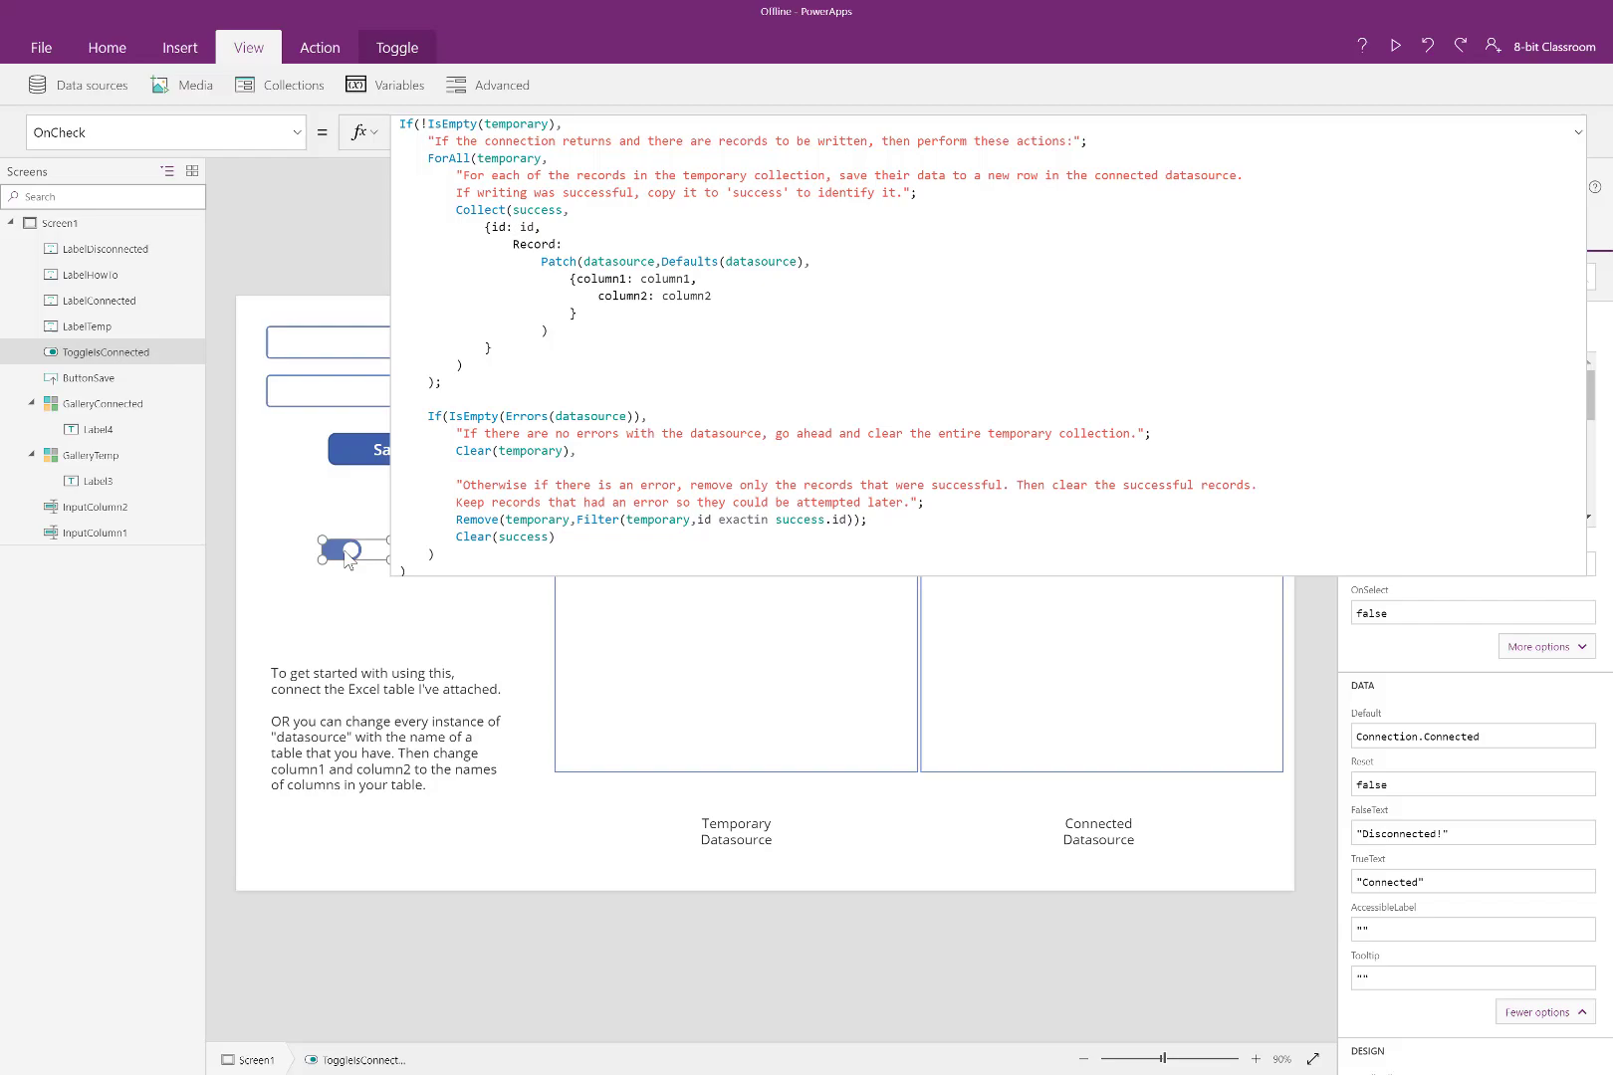
left_click(344, 548)
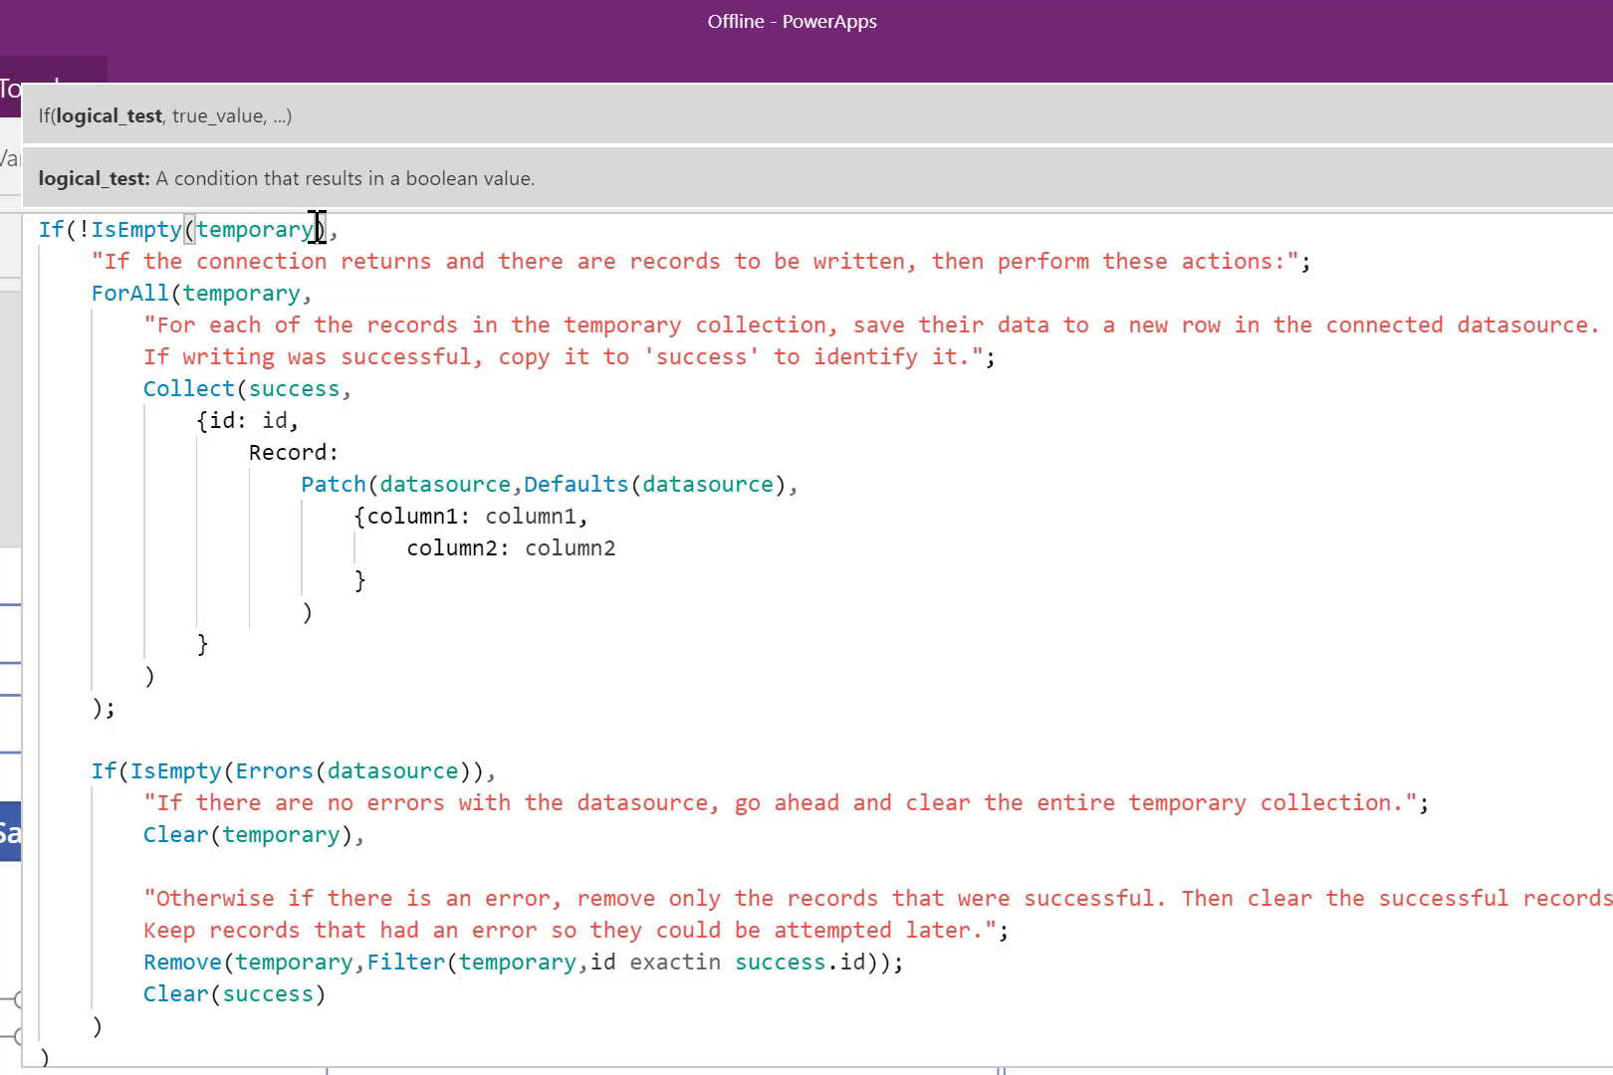
mouse_move(385, 311)
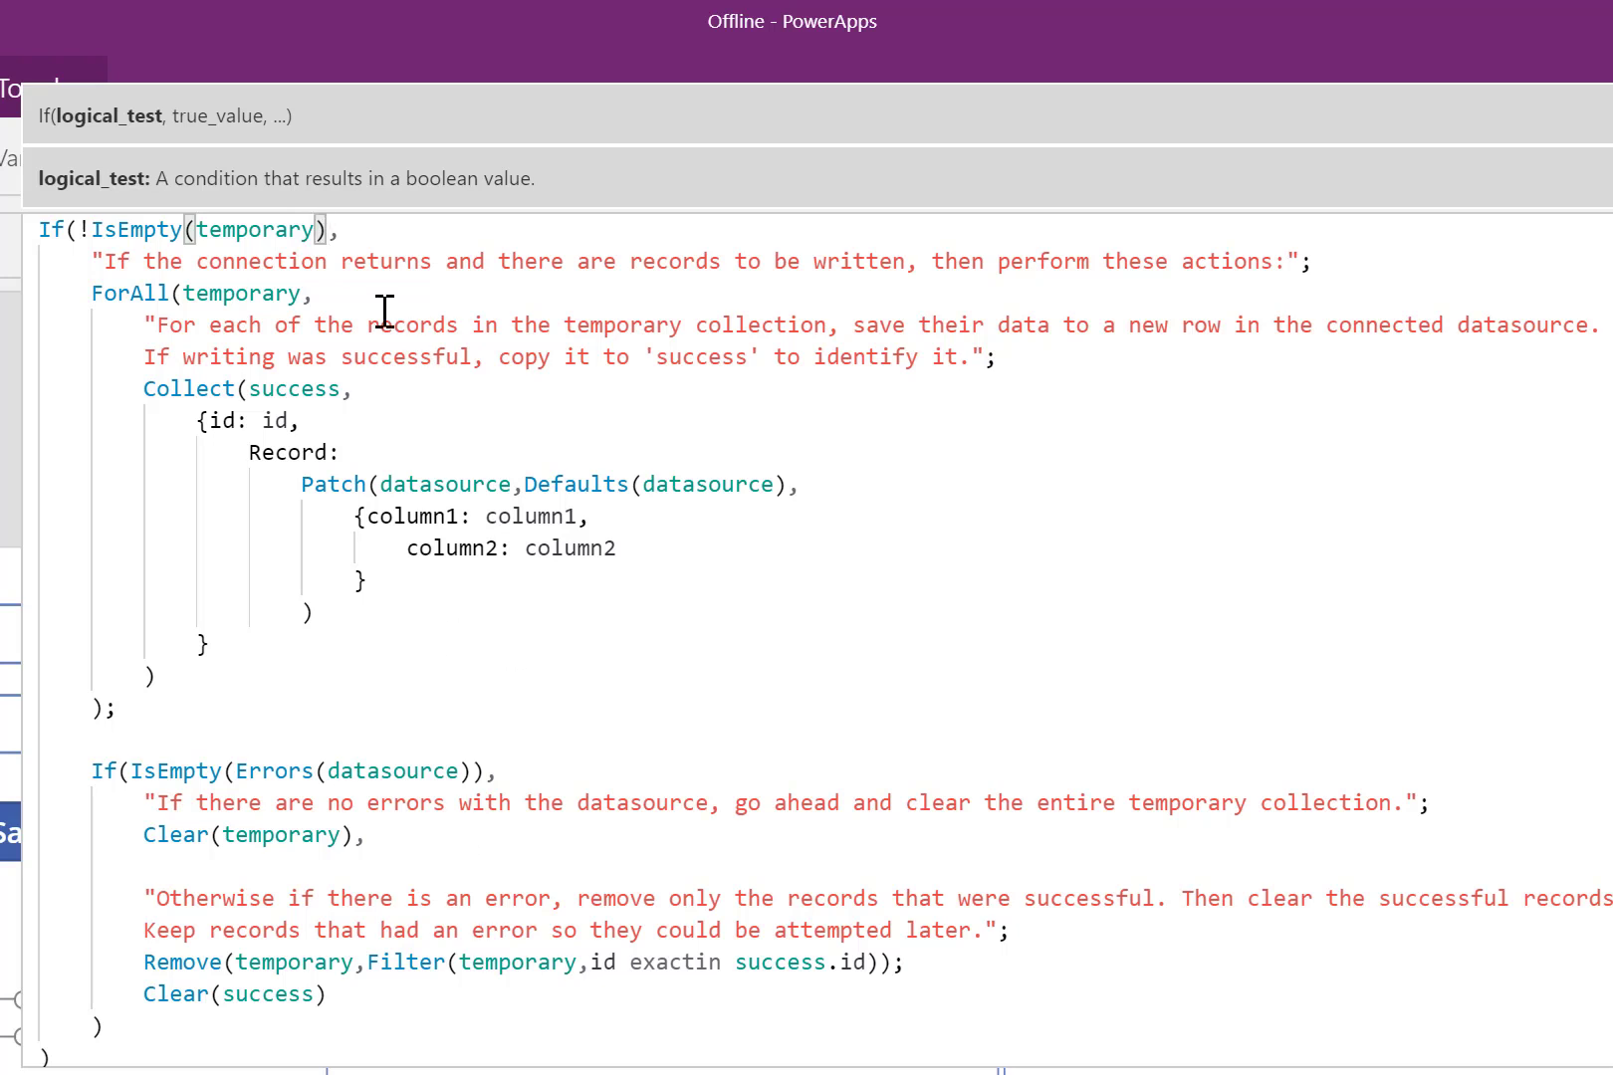
mouse_move(1189, 240)
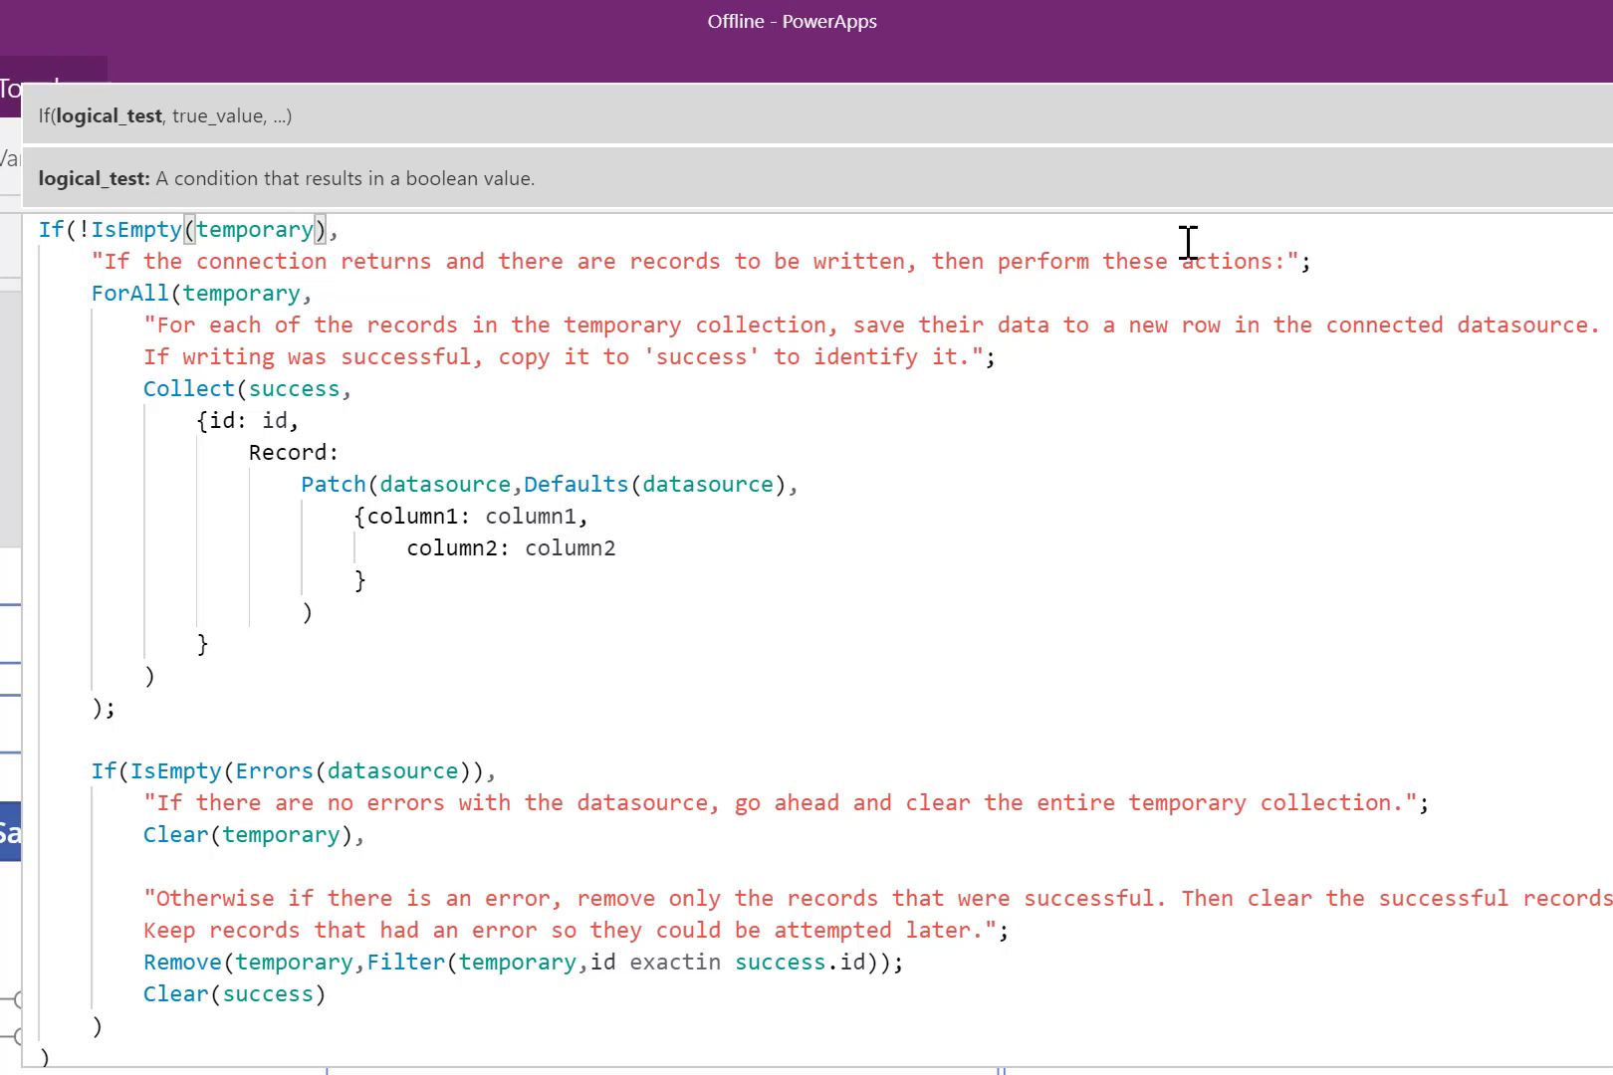
mouse_move(520, 401)
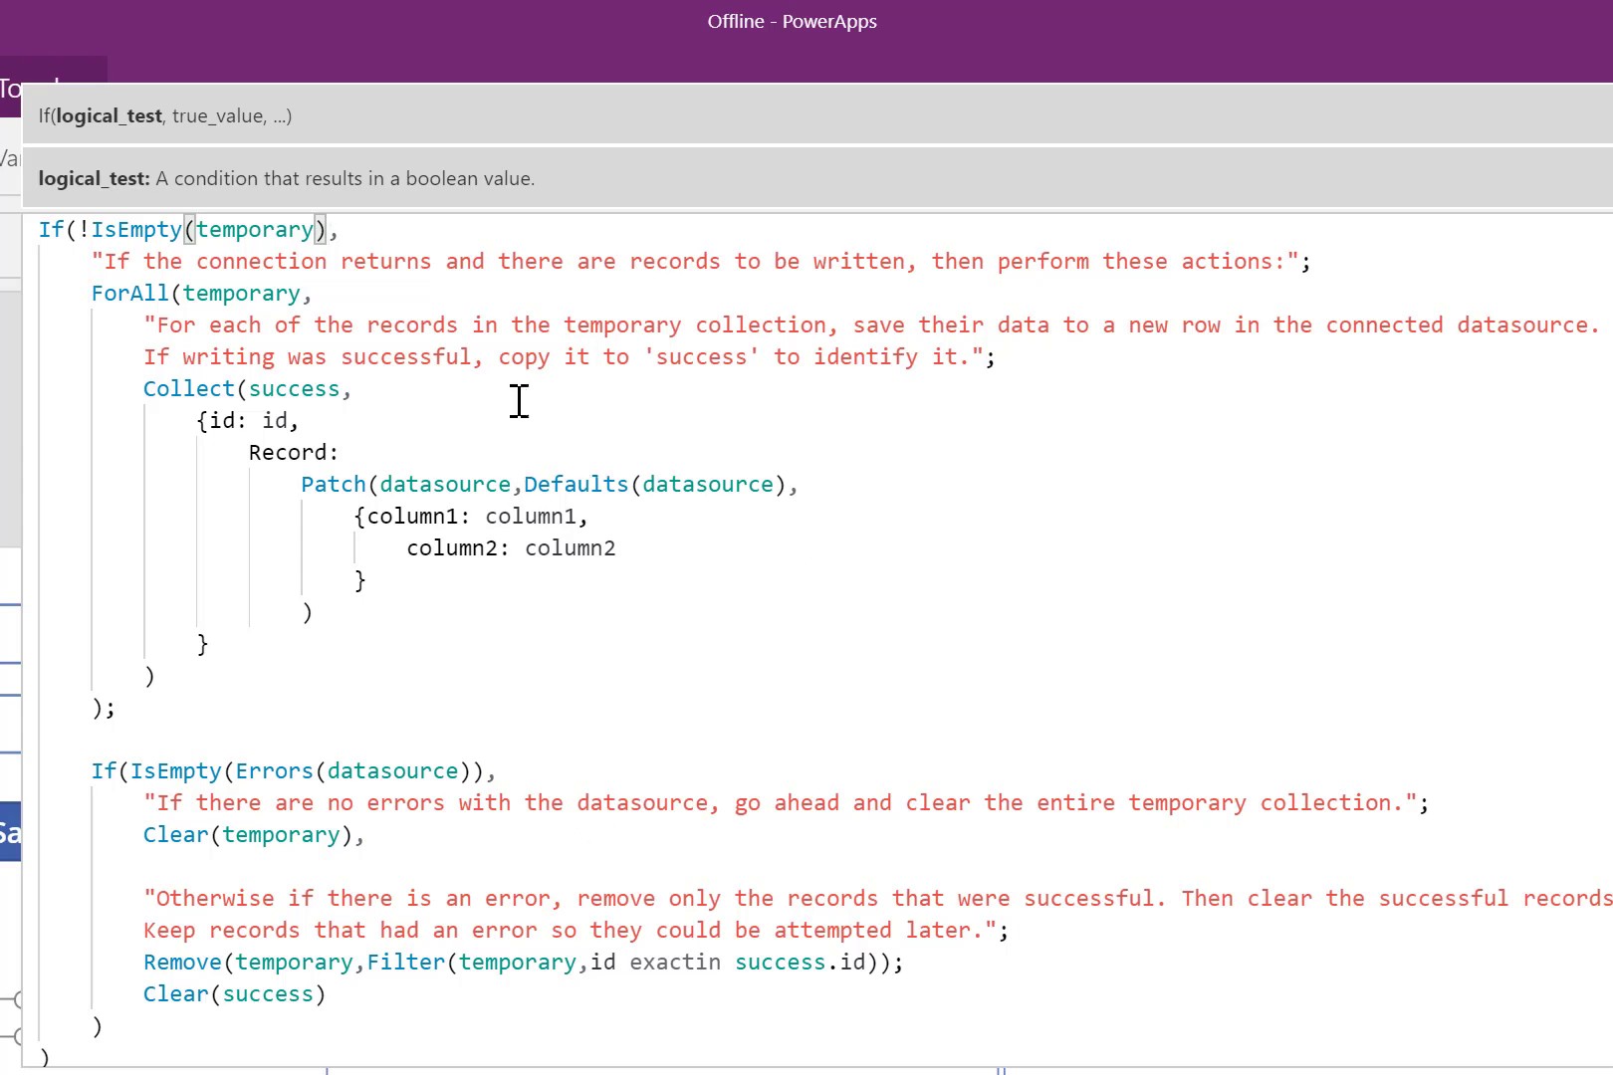
mouse_move(530, 643)
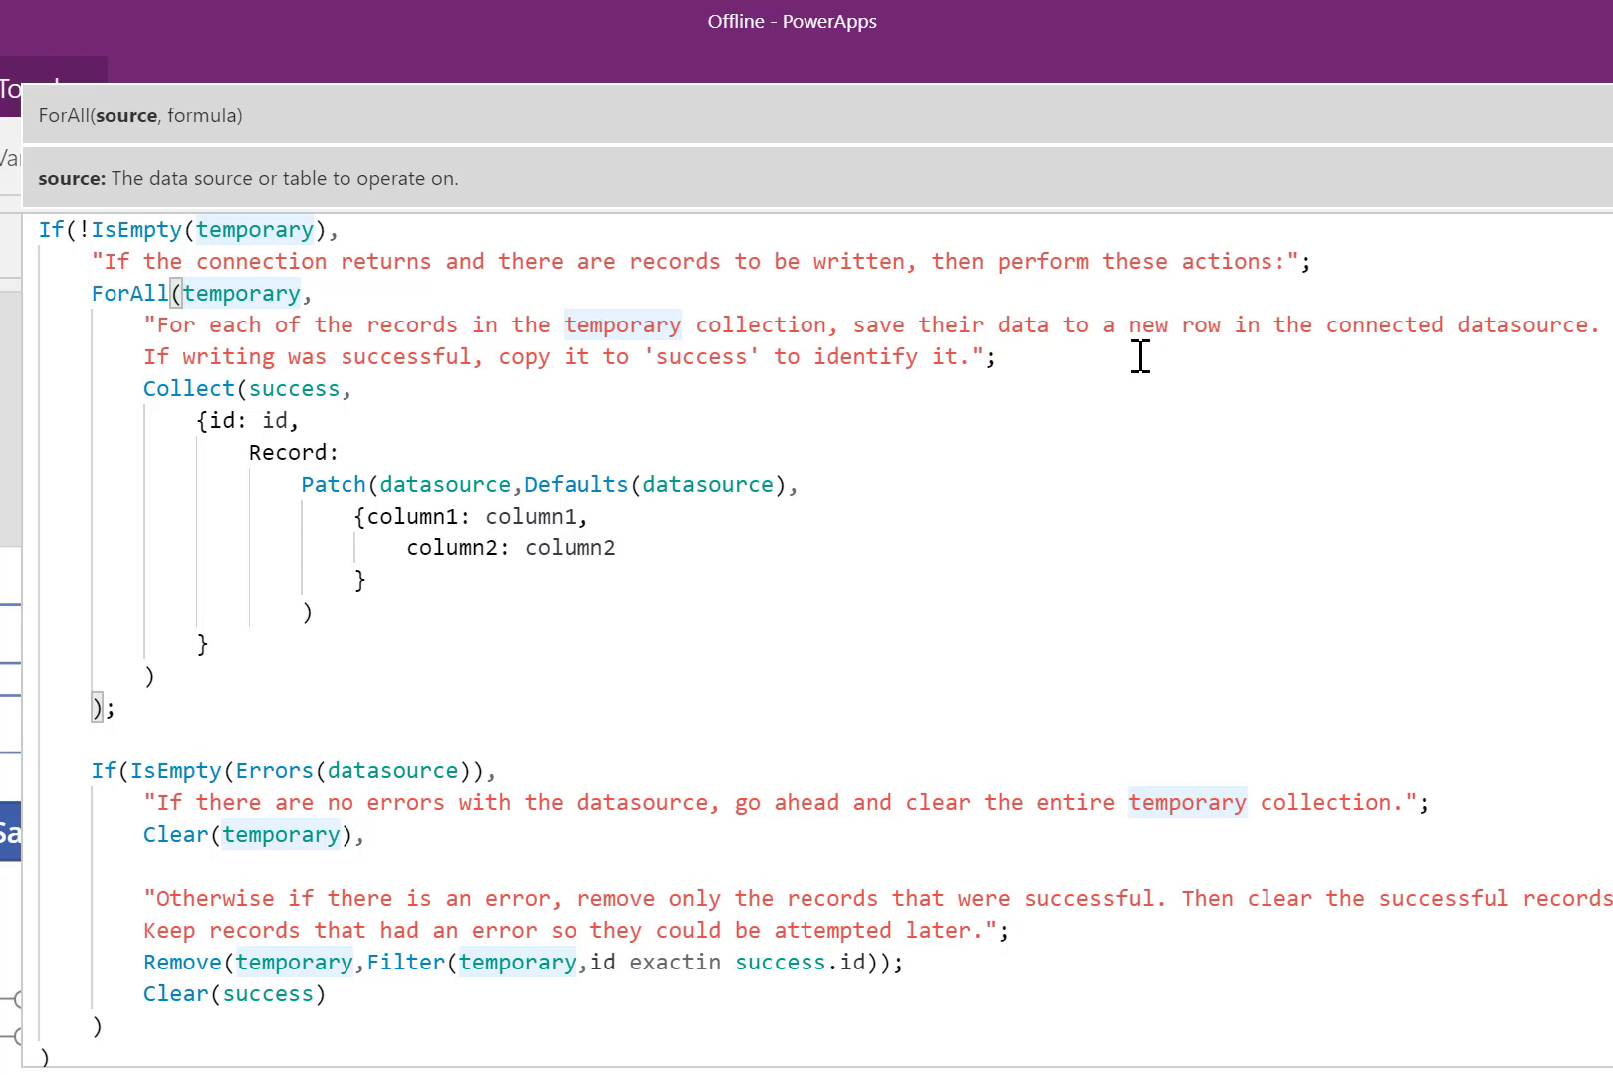
mouse_move(1528, 322)
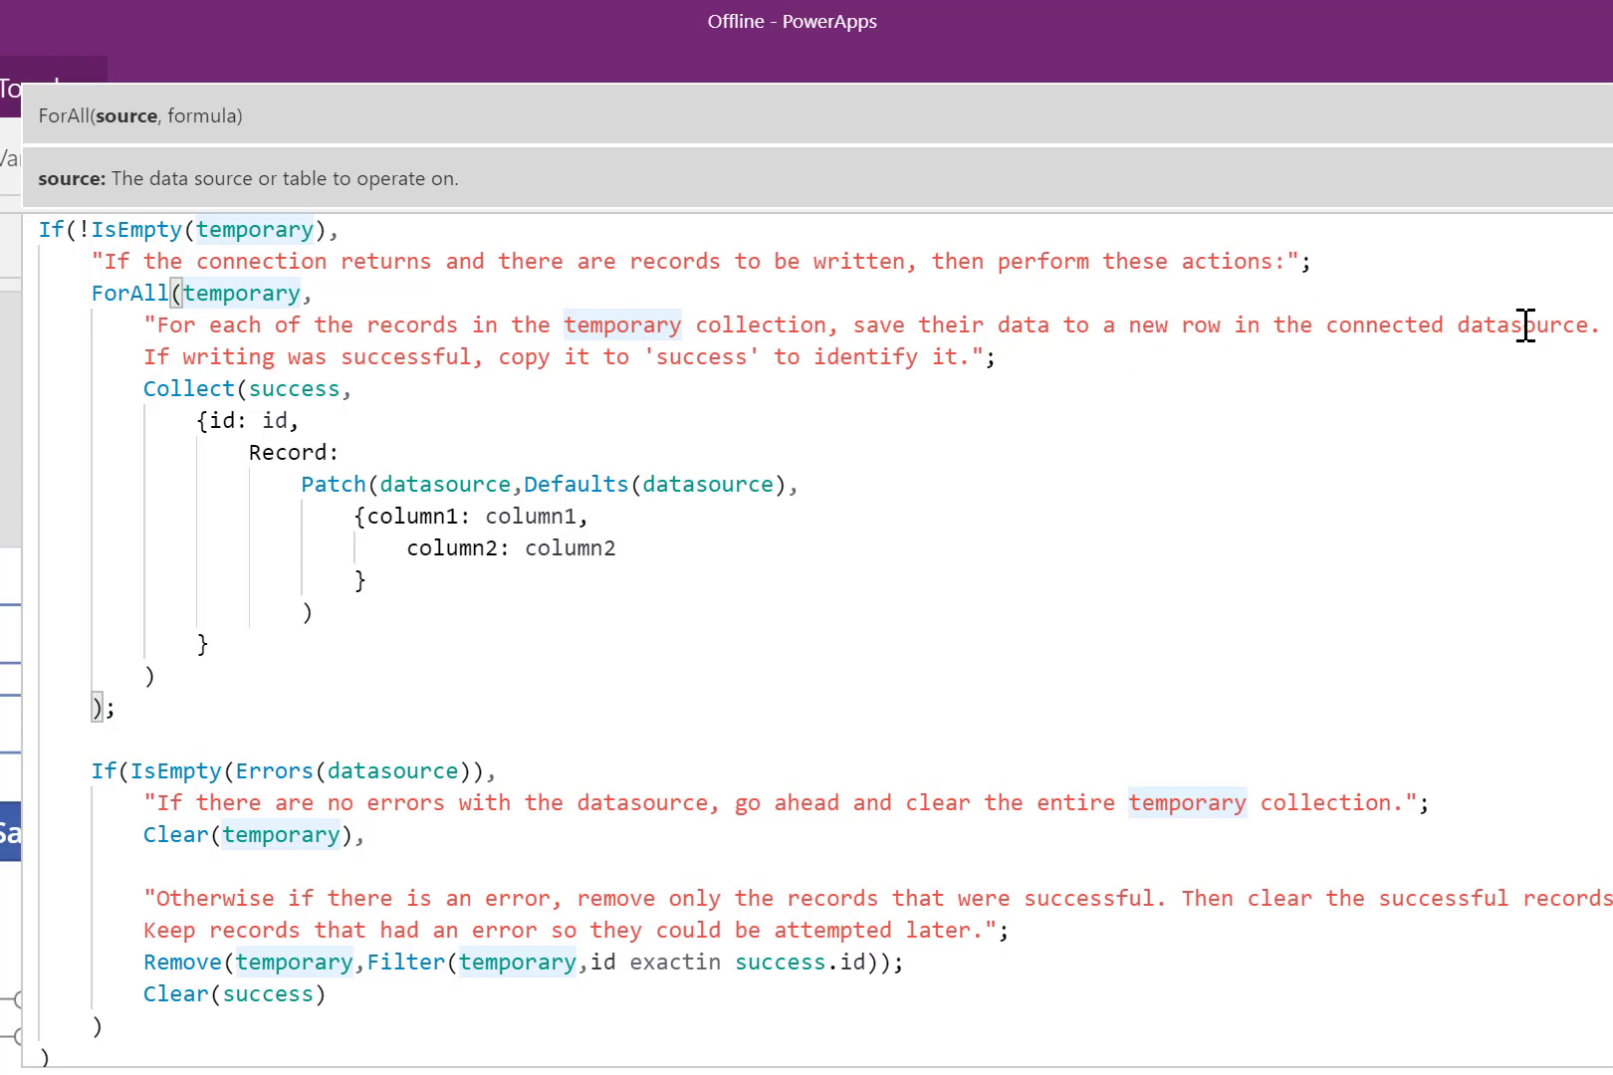
mouse_move(548, 368)
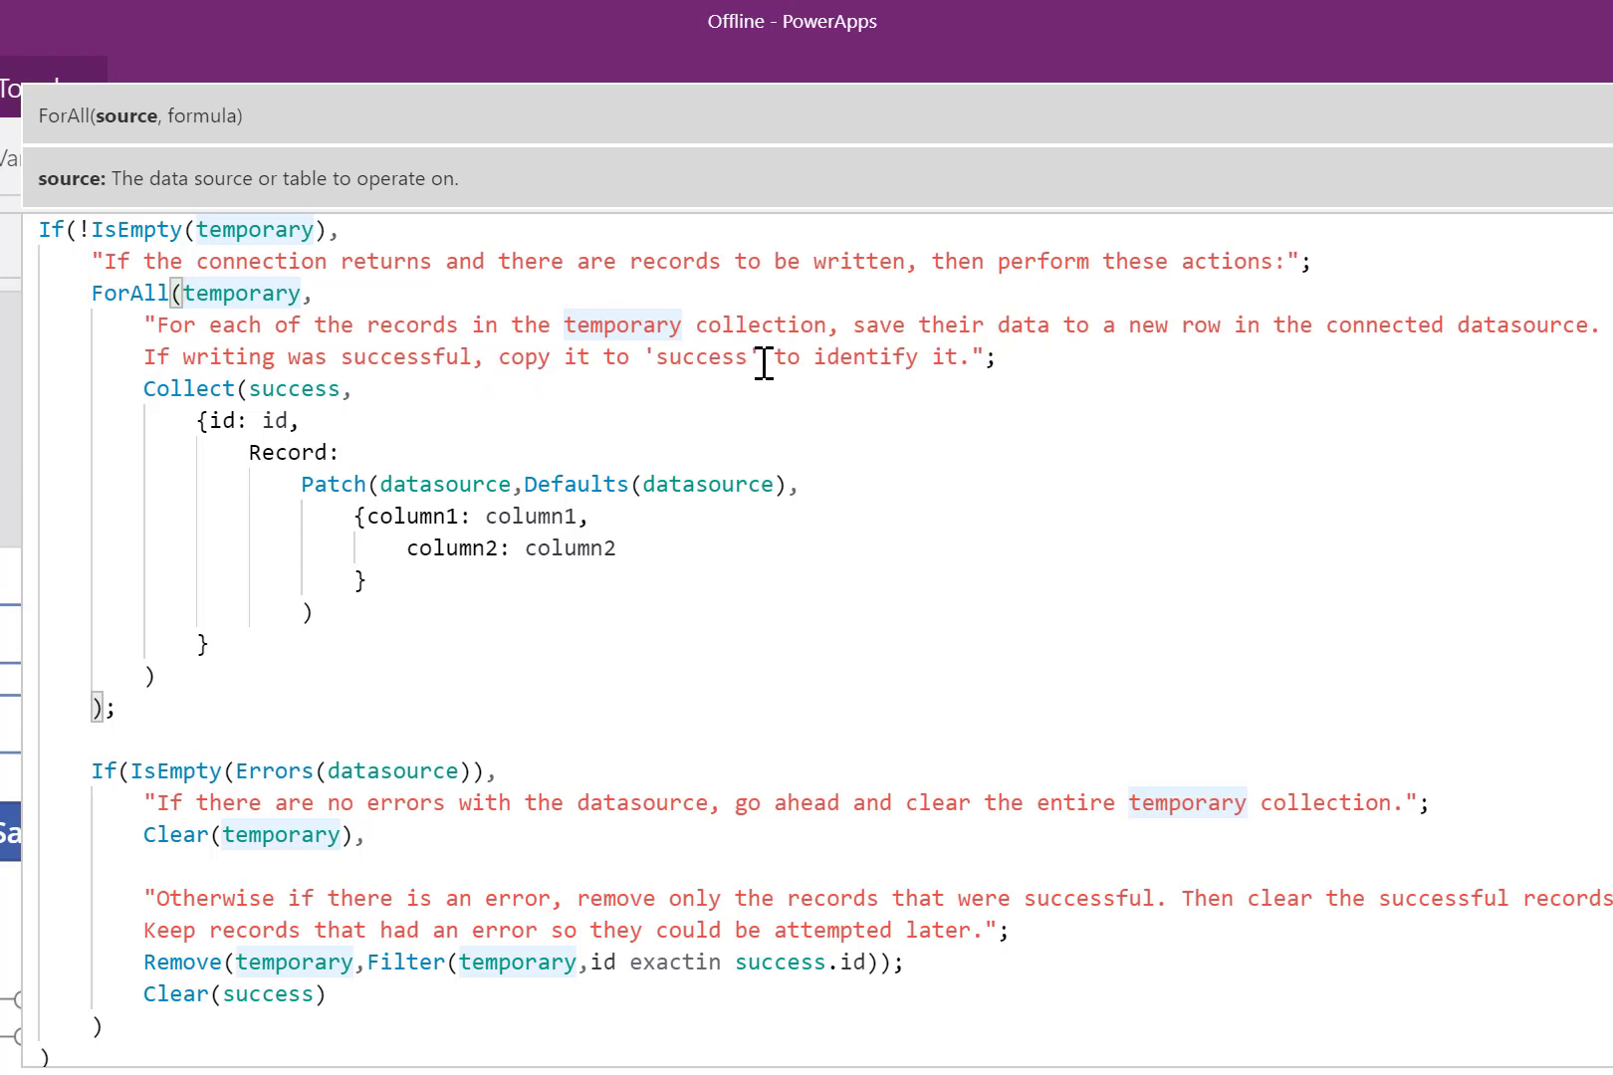
left_click_drag(298, 484, 313, 612)
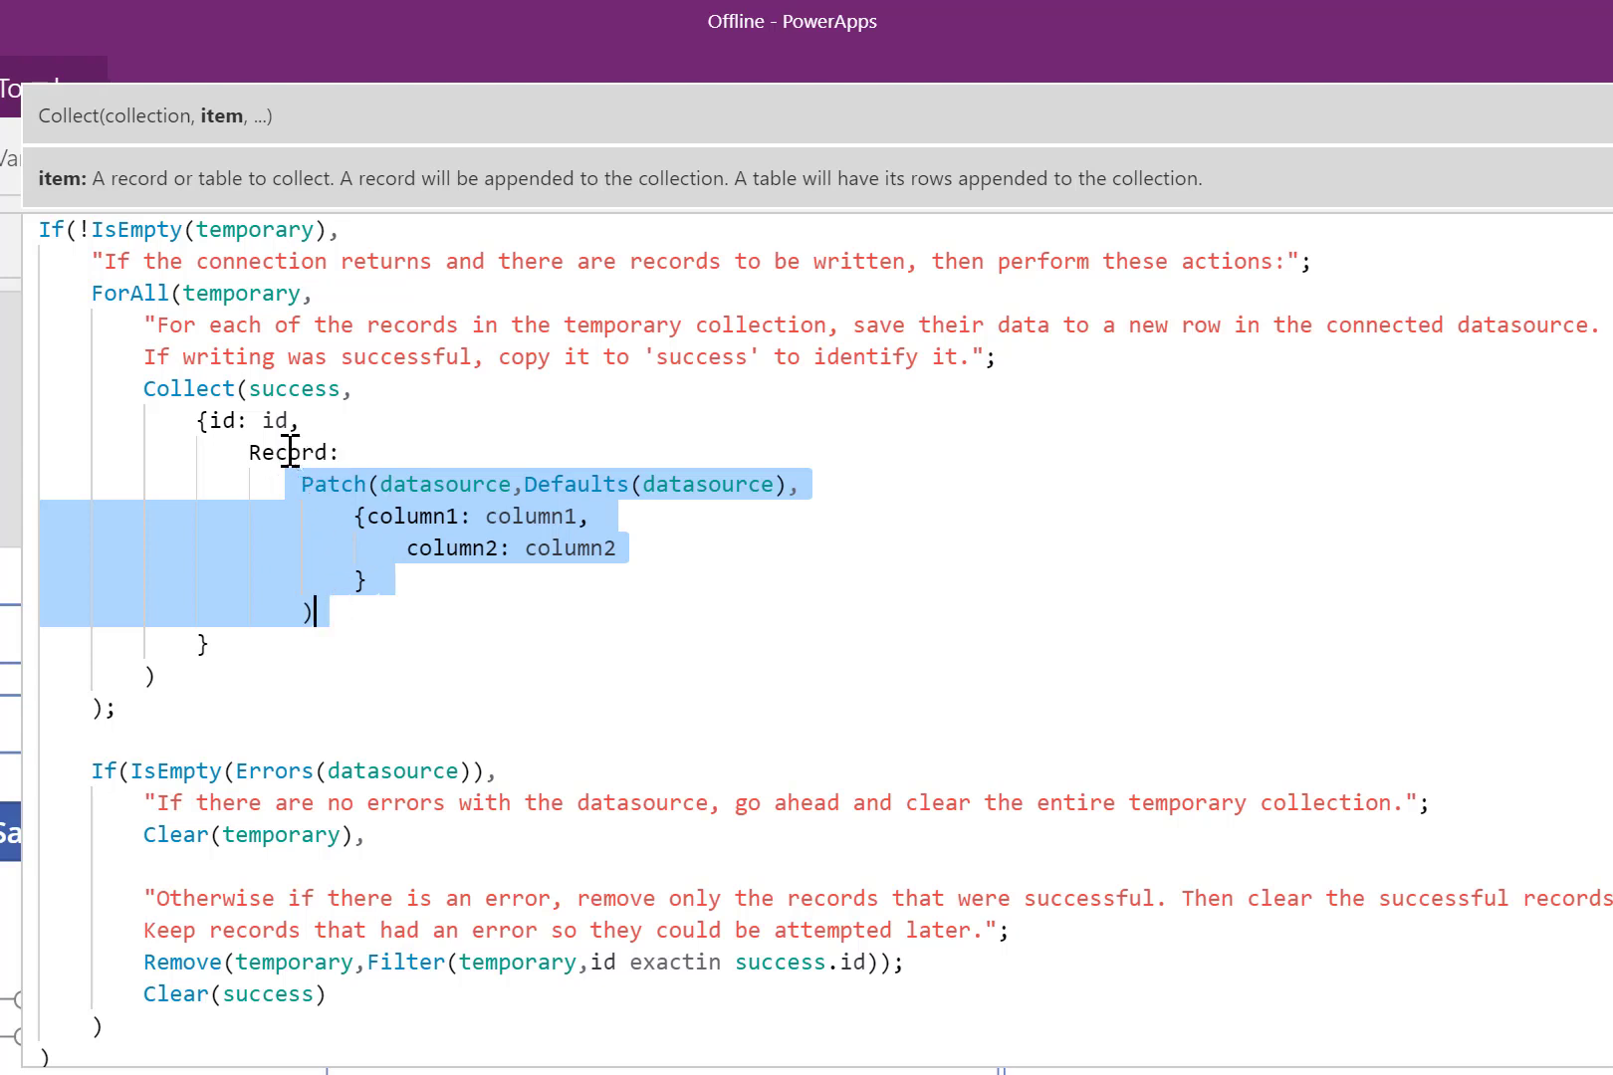
mouse_move(269, 432)
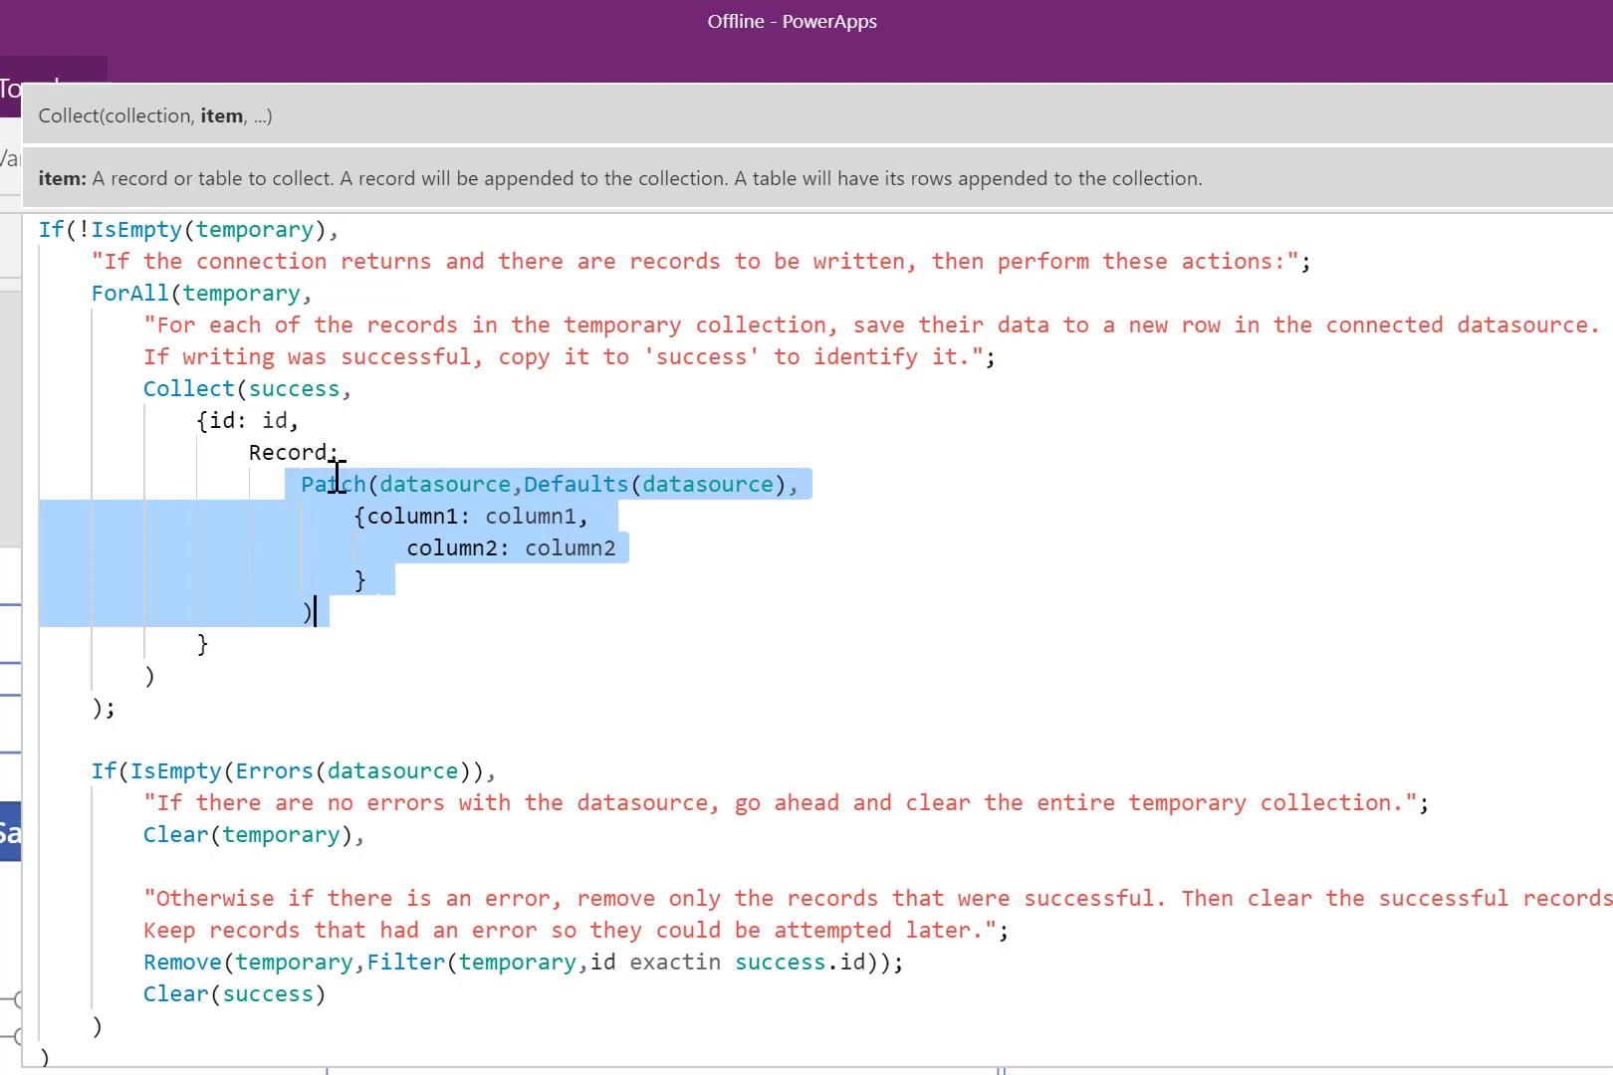
mouse_move(388, 678)
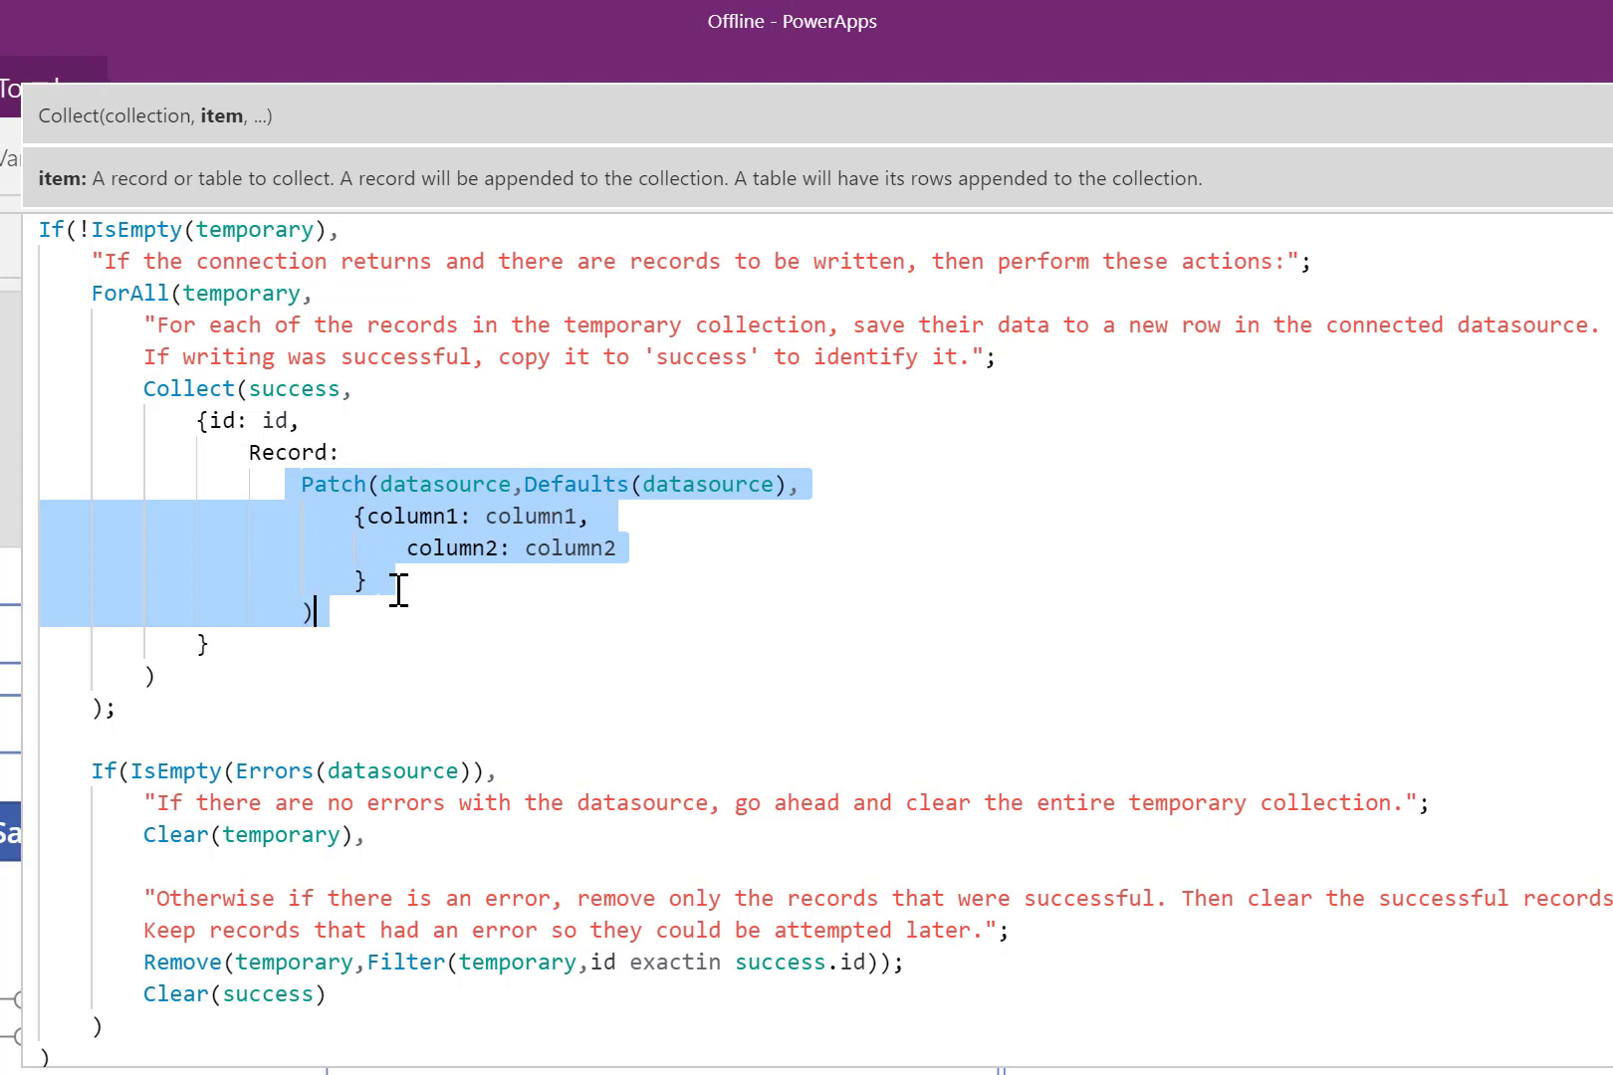
mouse_move(348, 453)
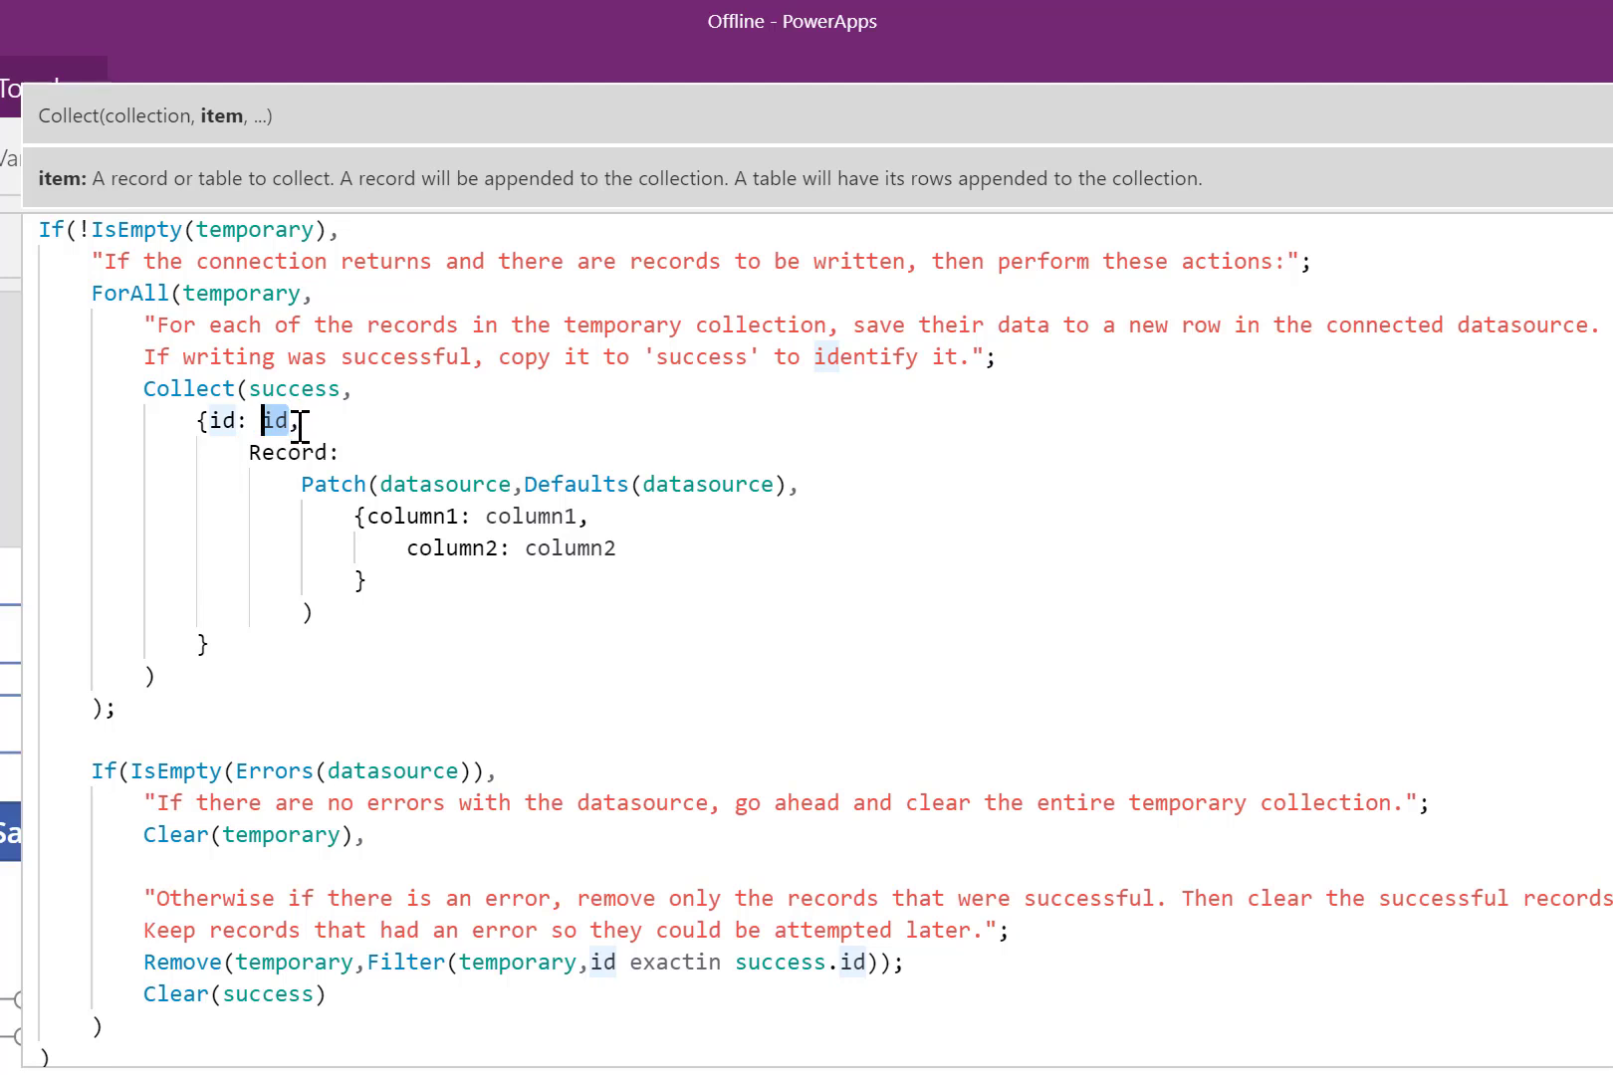
mouse_move(259, 614)
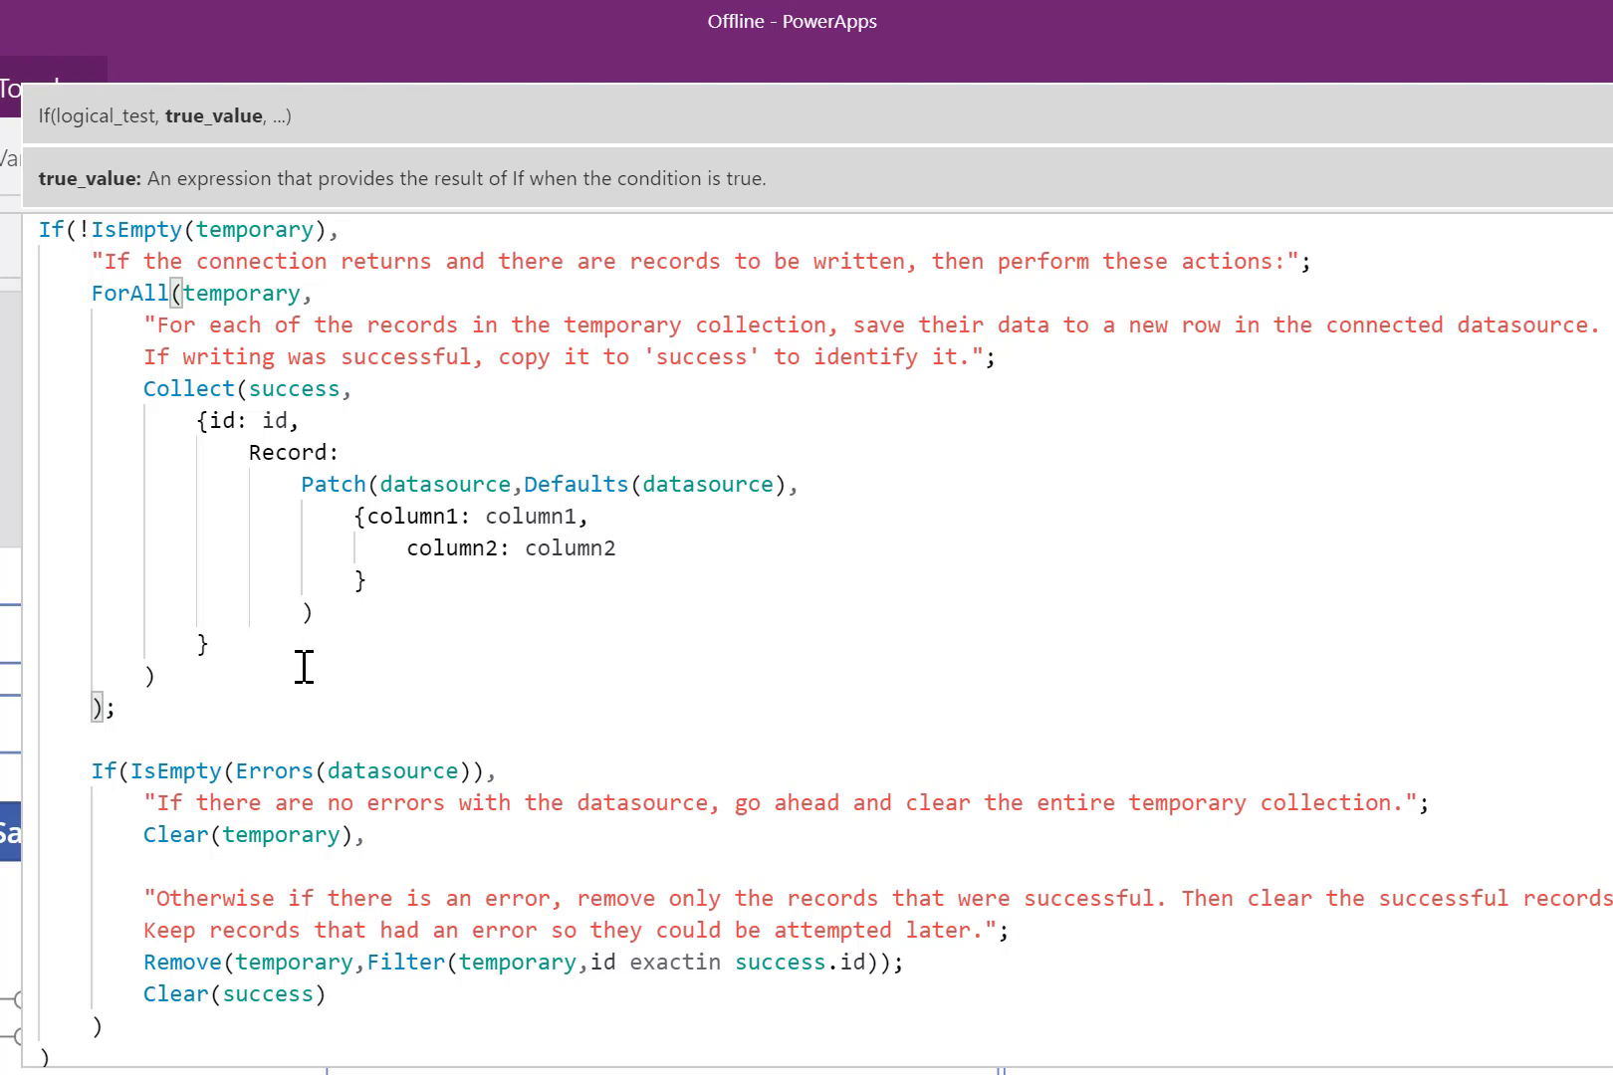
mouse_move(217, 791)
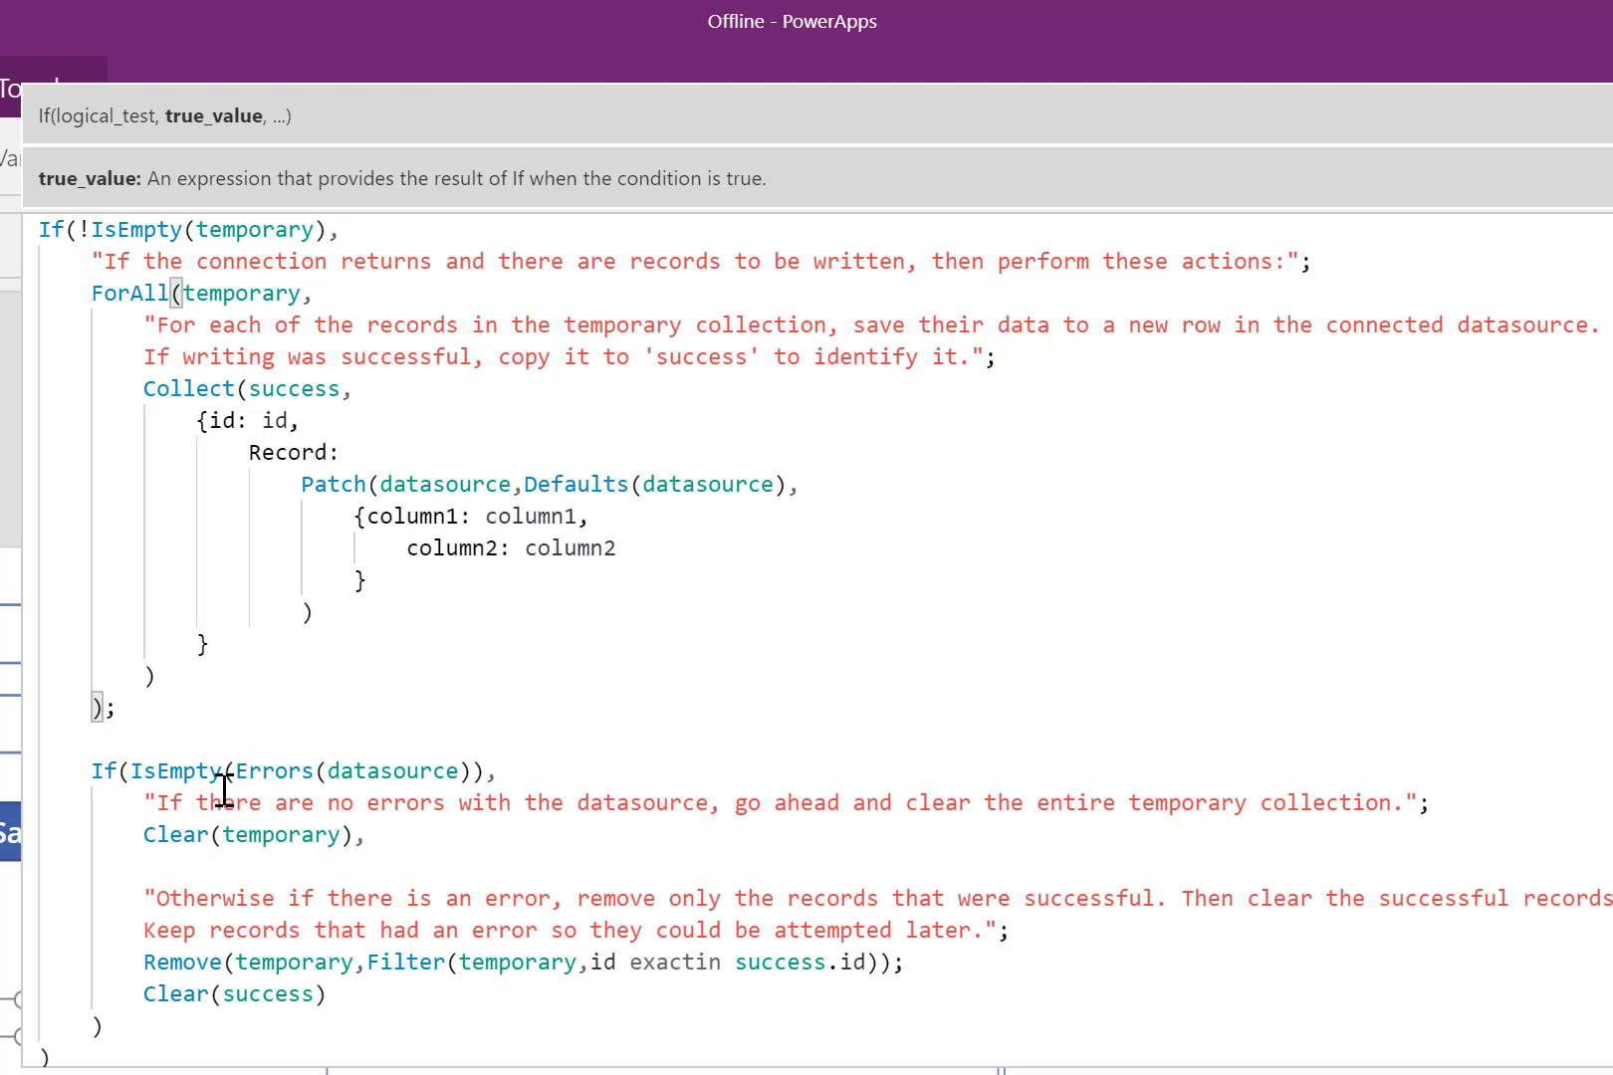
left_click(130, 771)
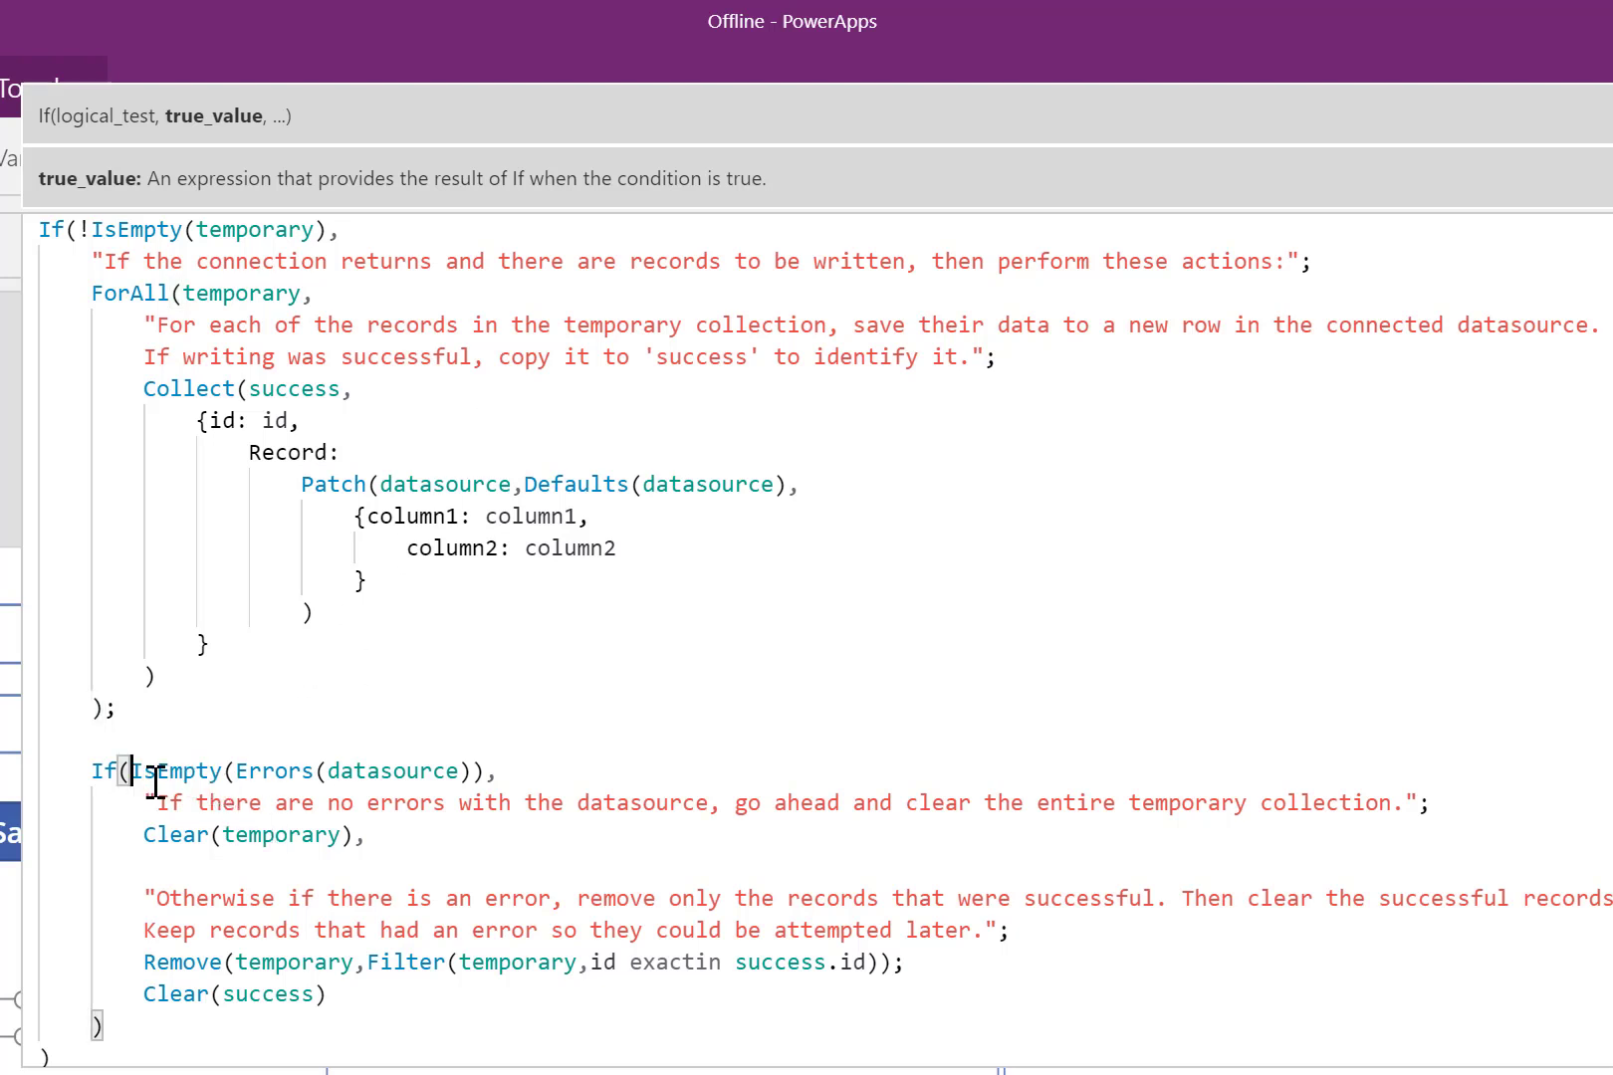
double_click(309, 772)
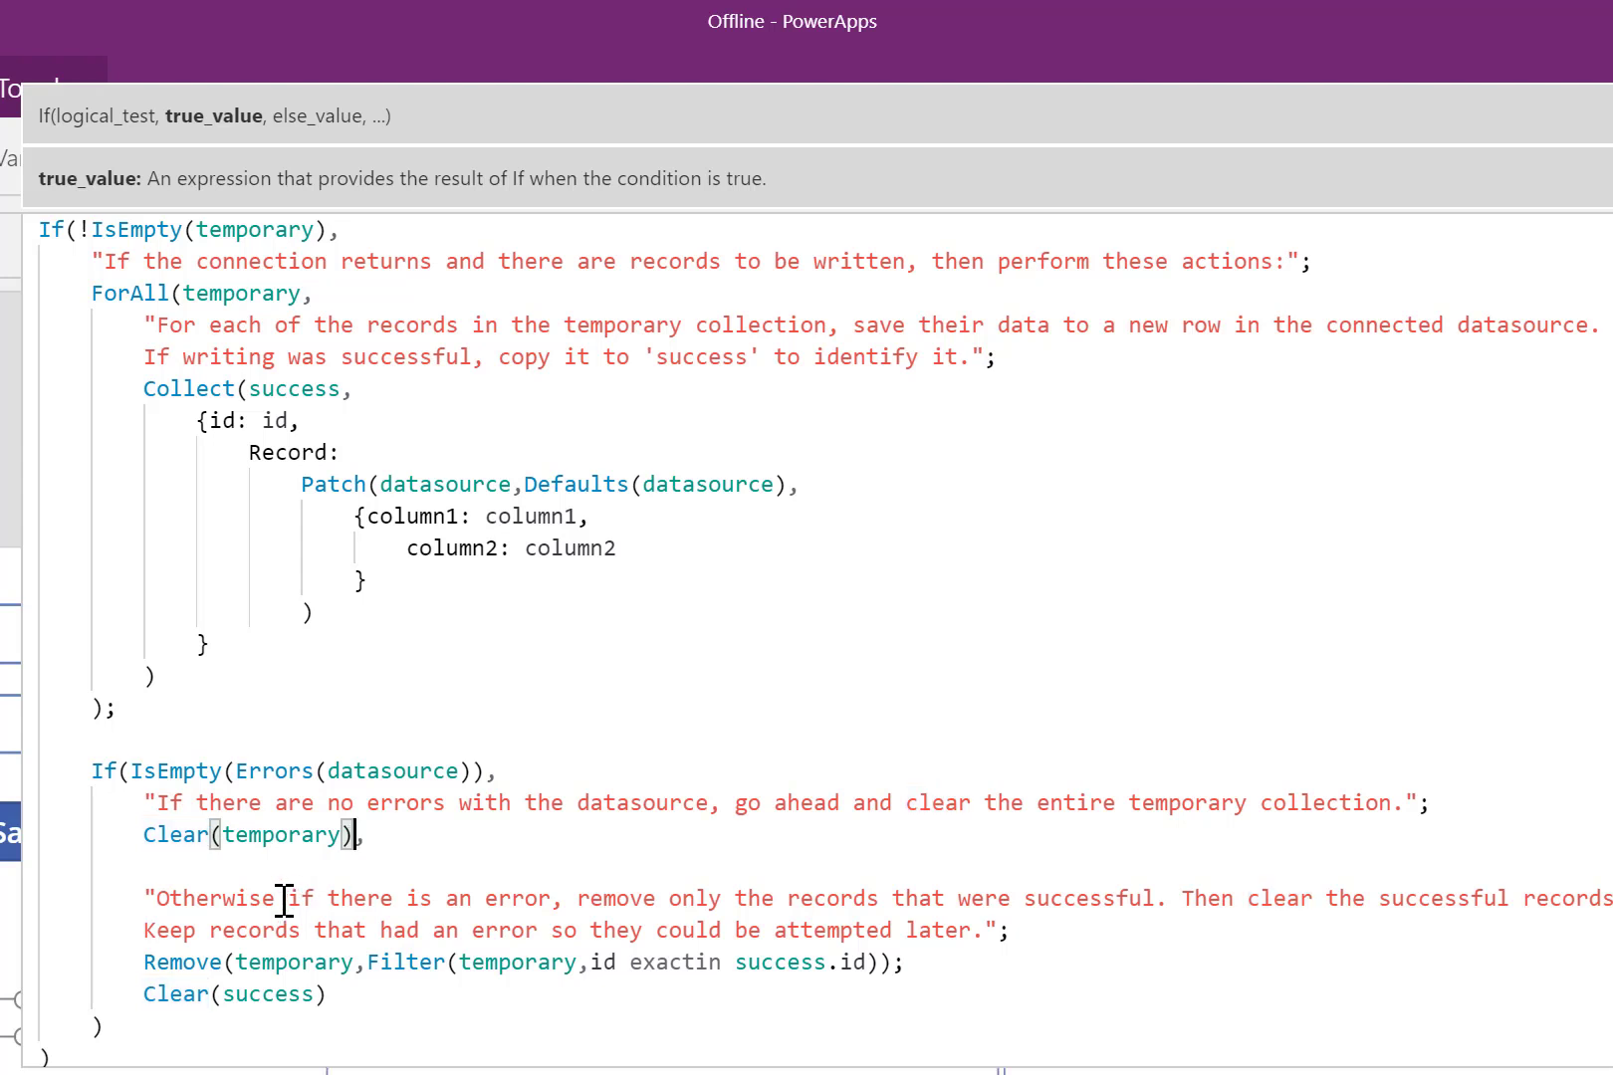
double_click(519, 899)
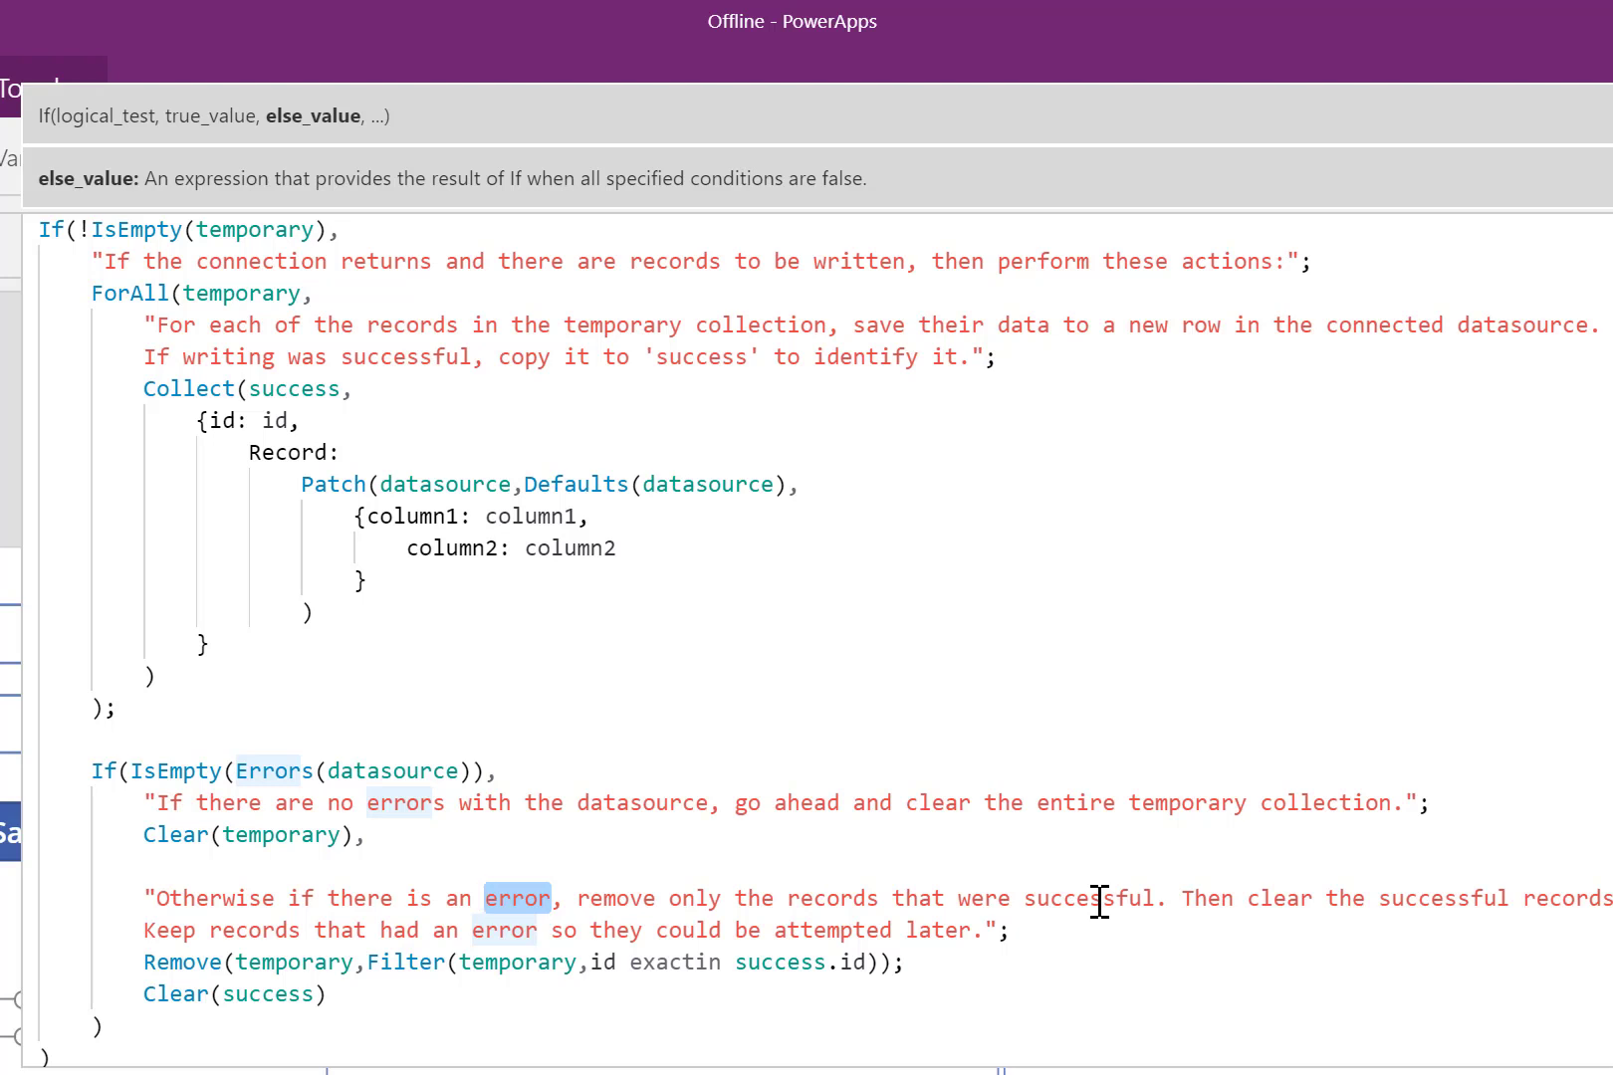
mouse_move(1178, 909)
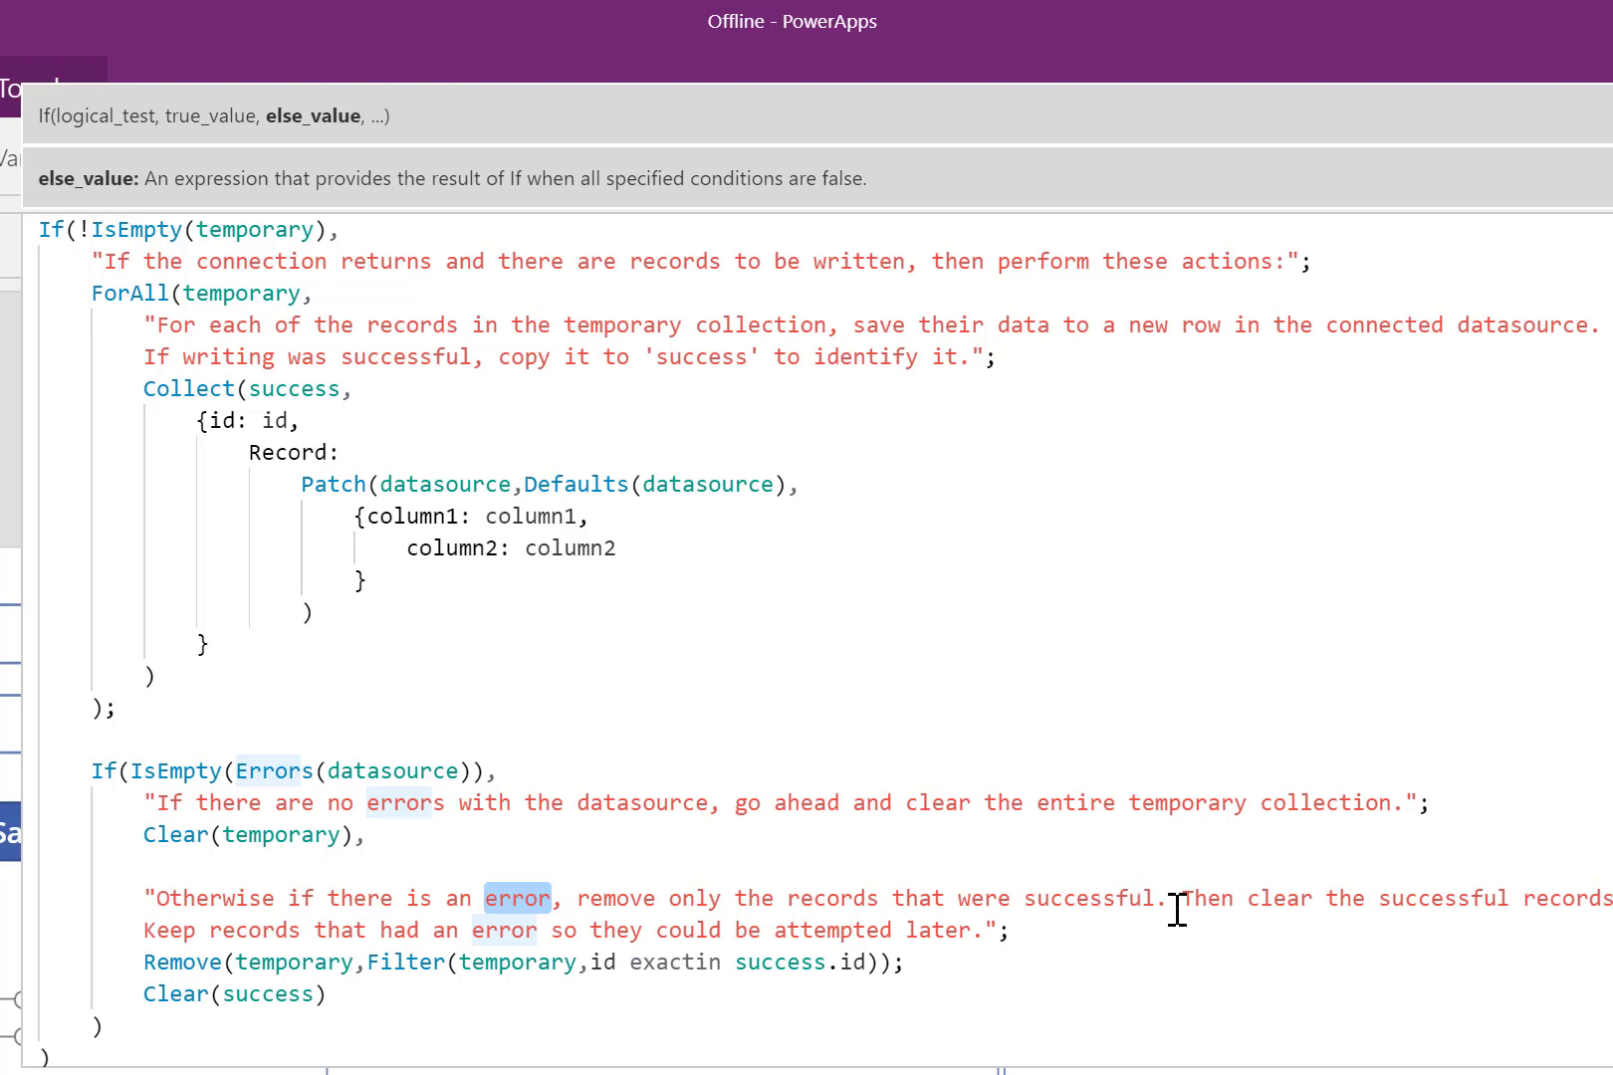
mouse_move(1214, 952)
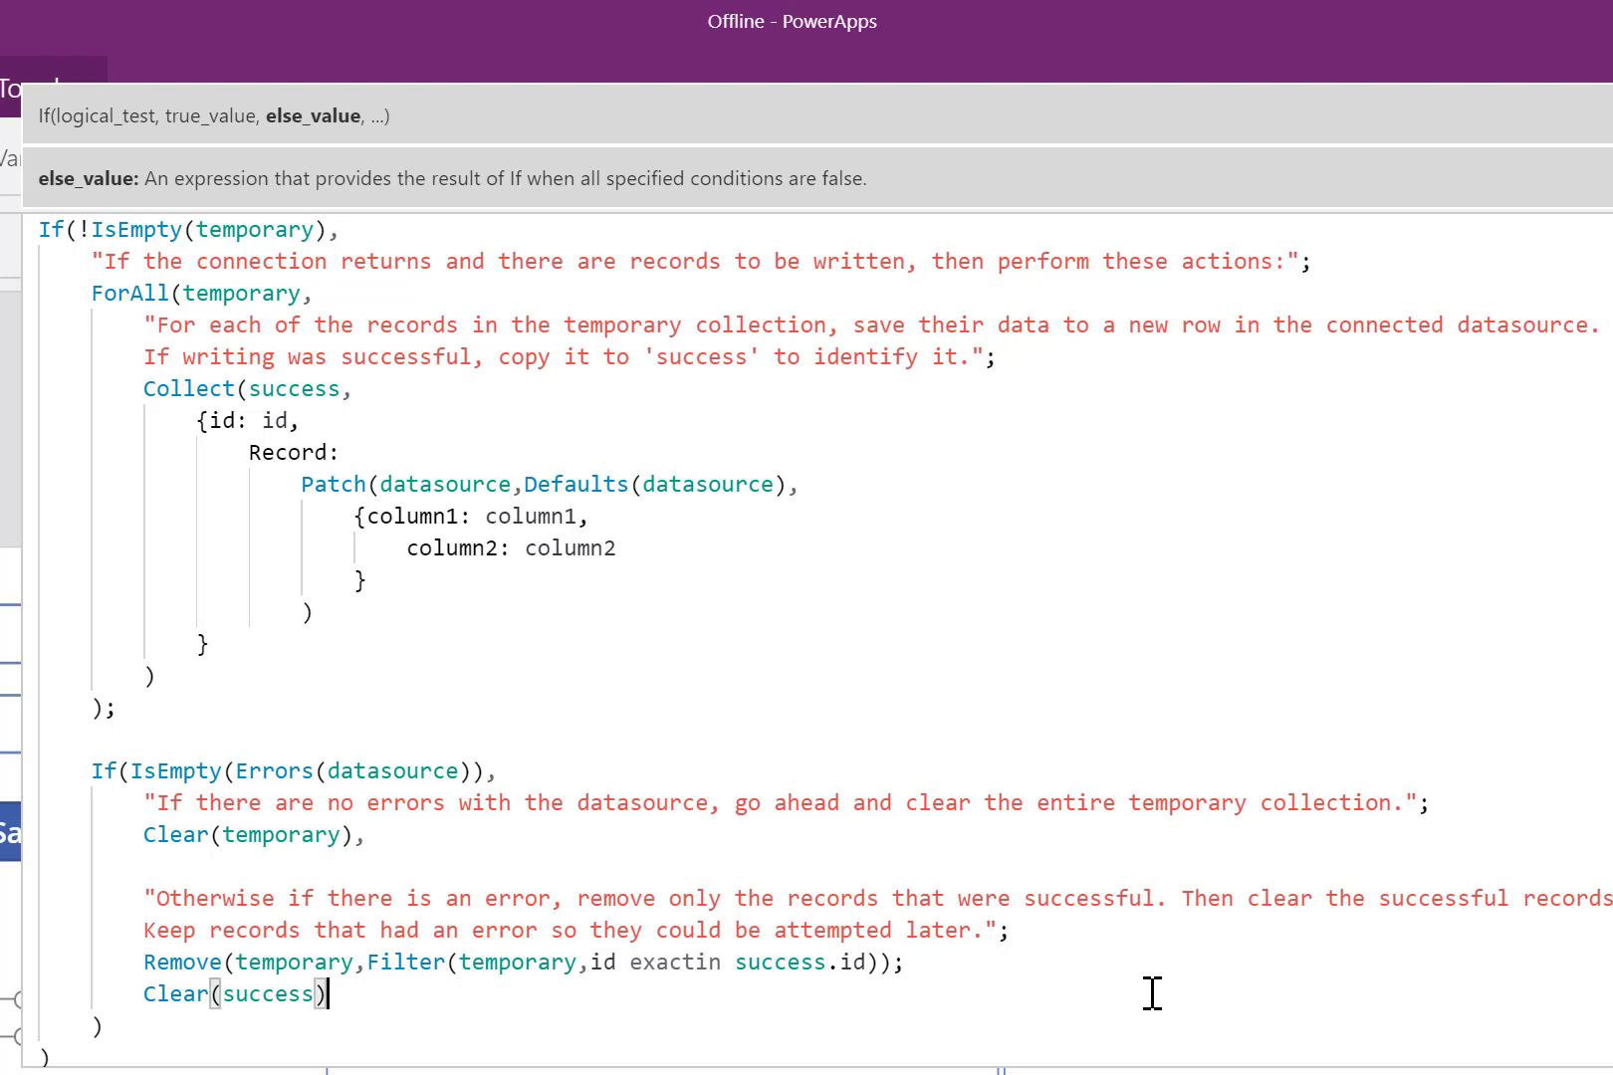
left_click(242, 963)
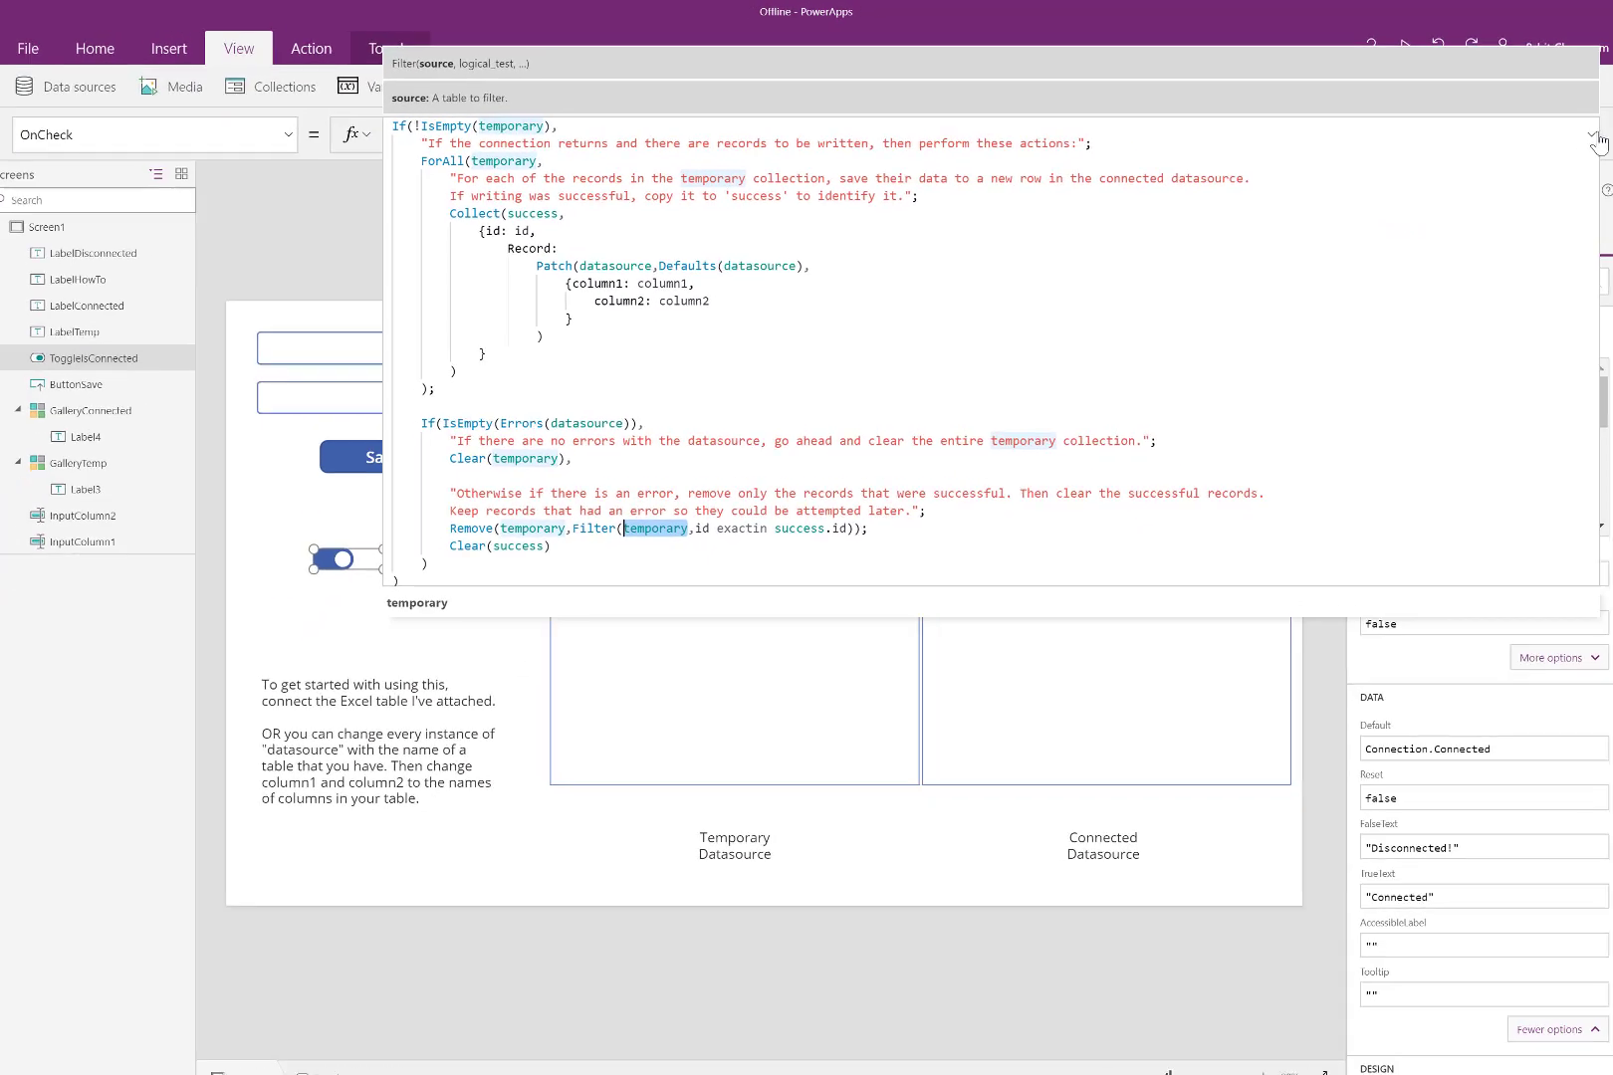
Run the app and type Miss Frizzle and teacher into the two inputs.
left_click(1583, 131)
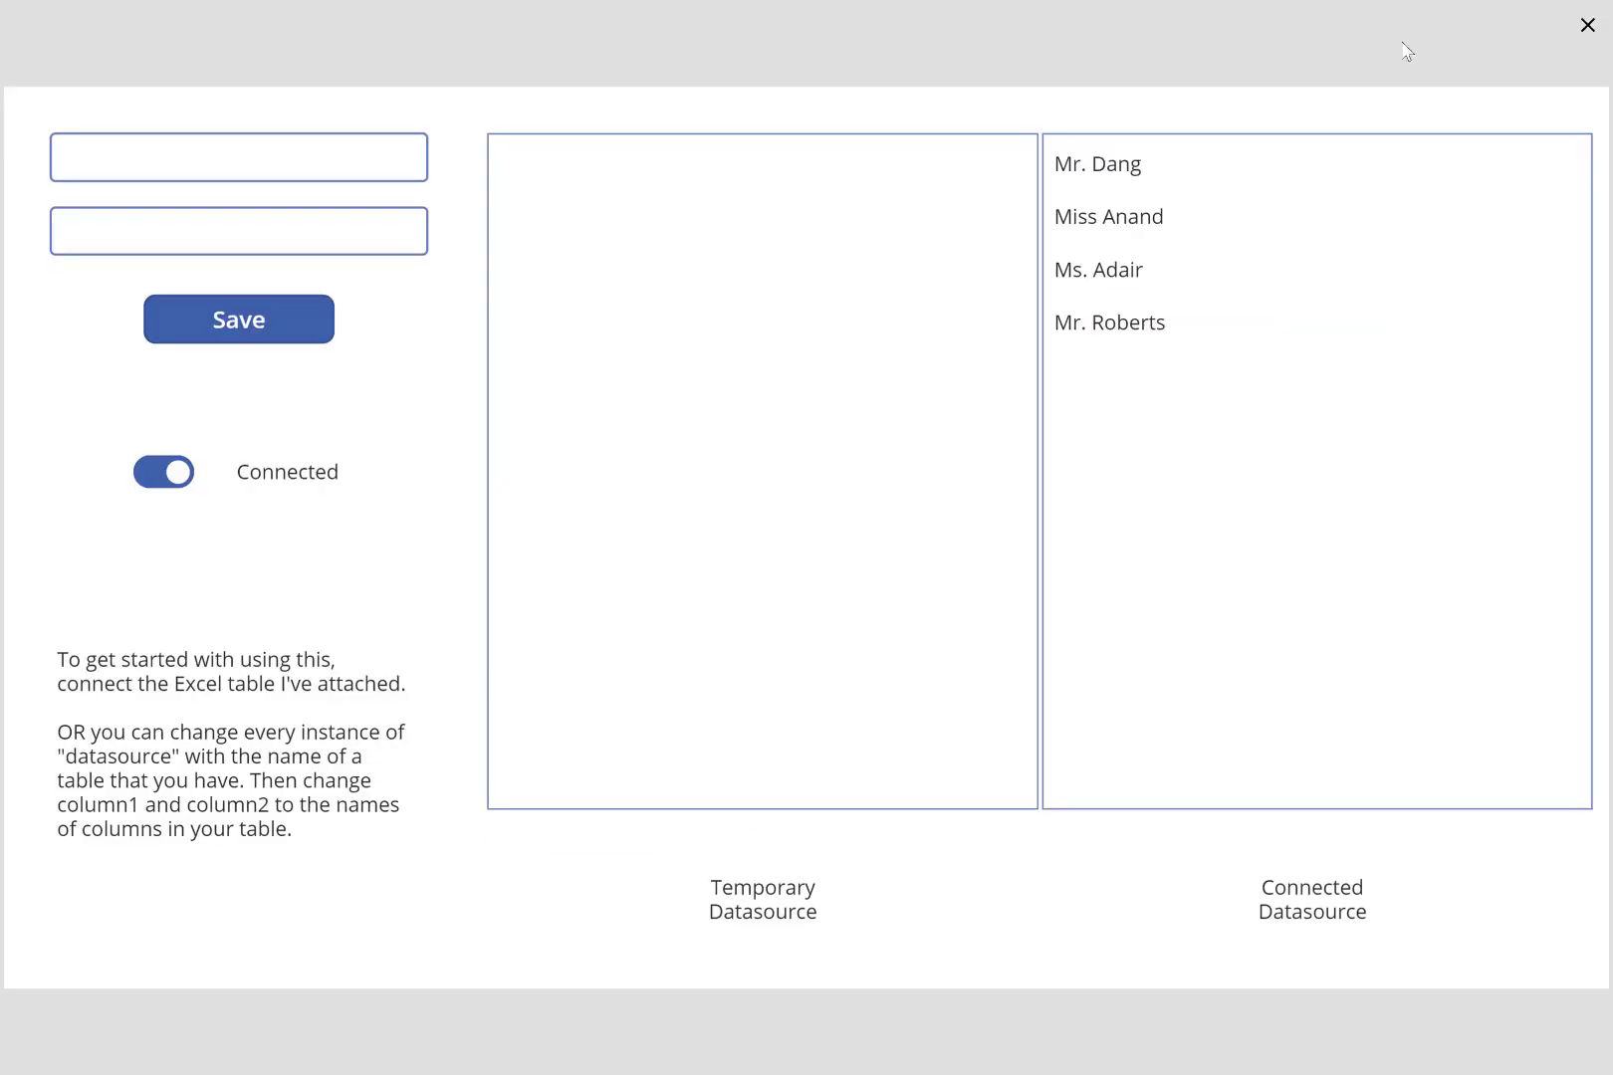
left_click(238, 158)
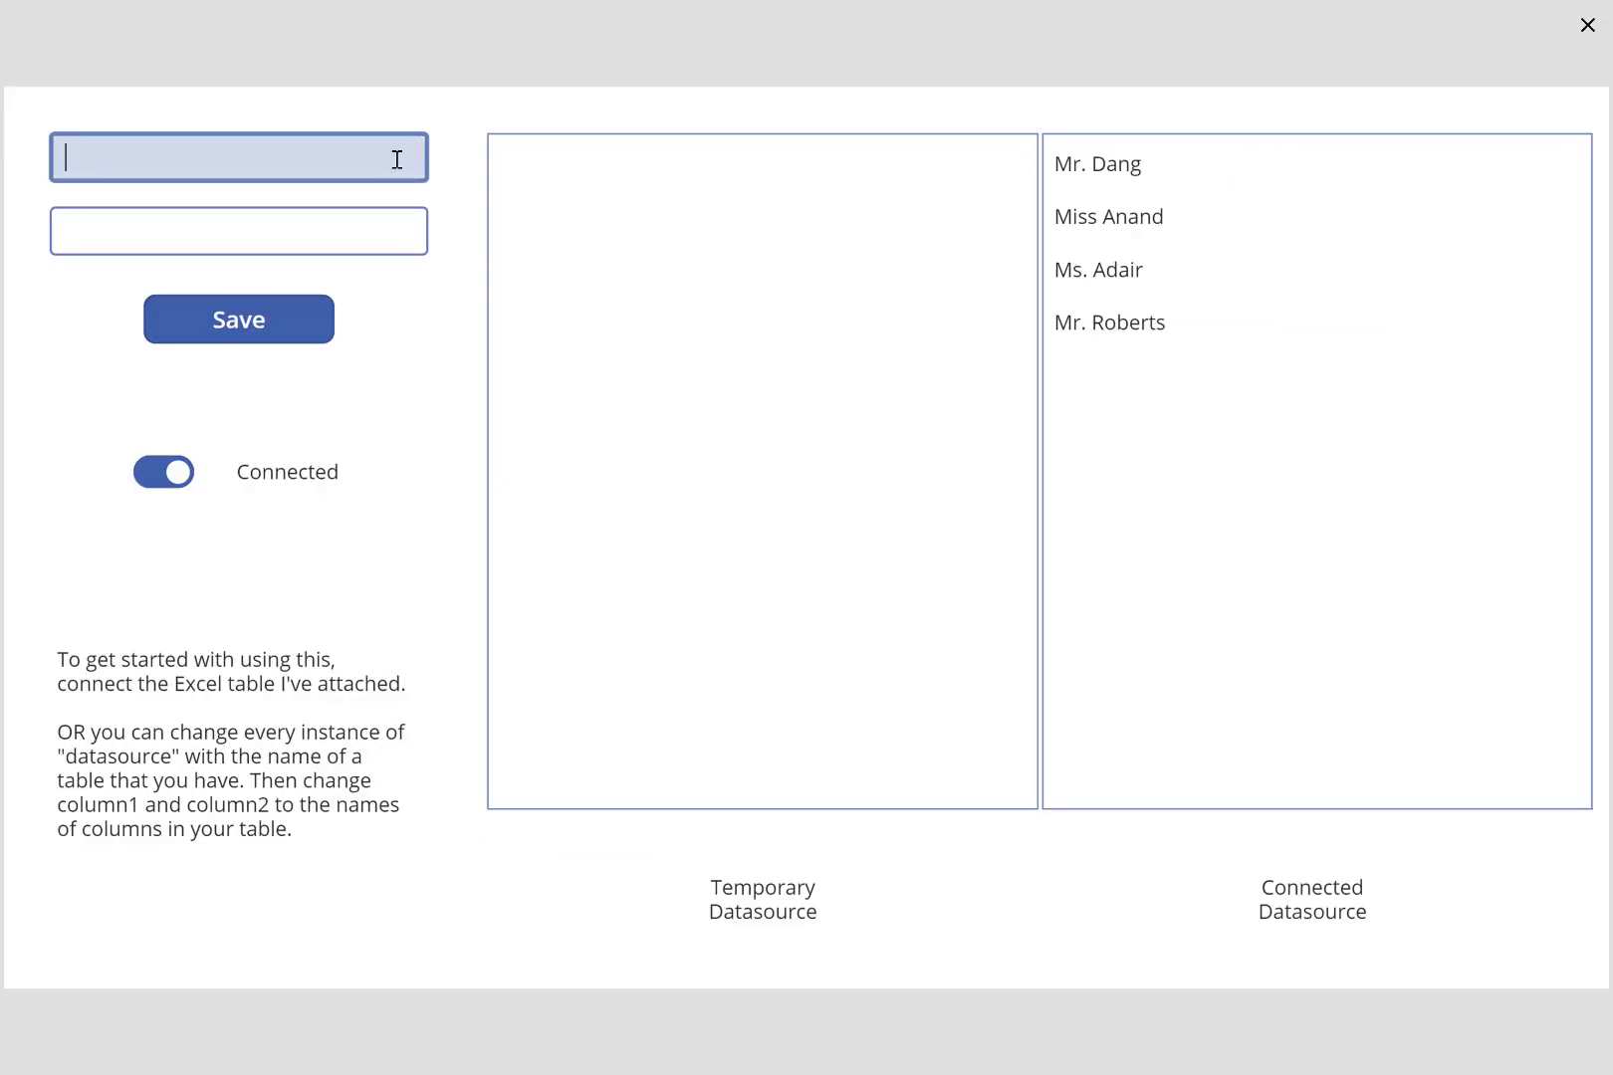
type("Miss Frizzel")
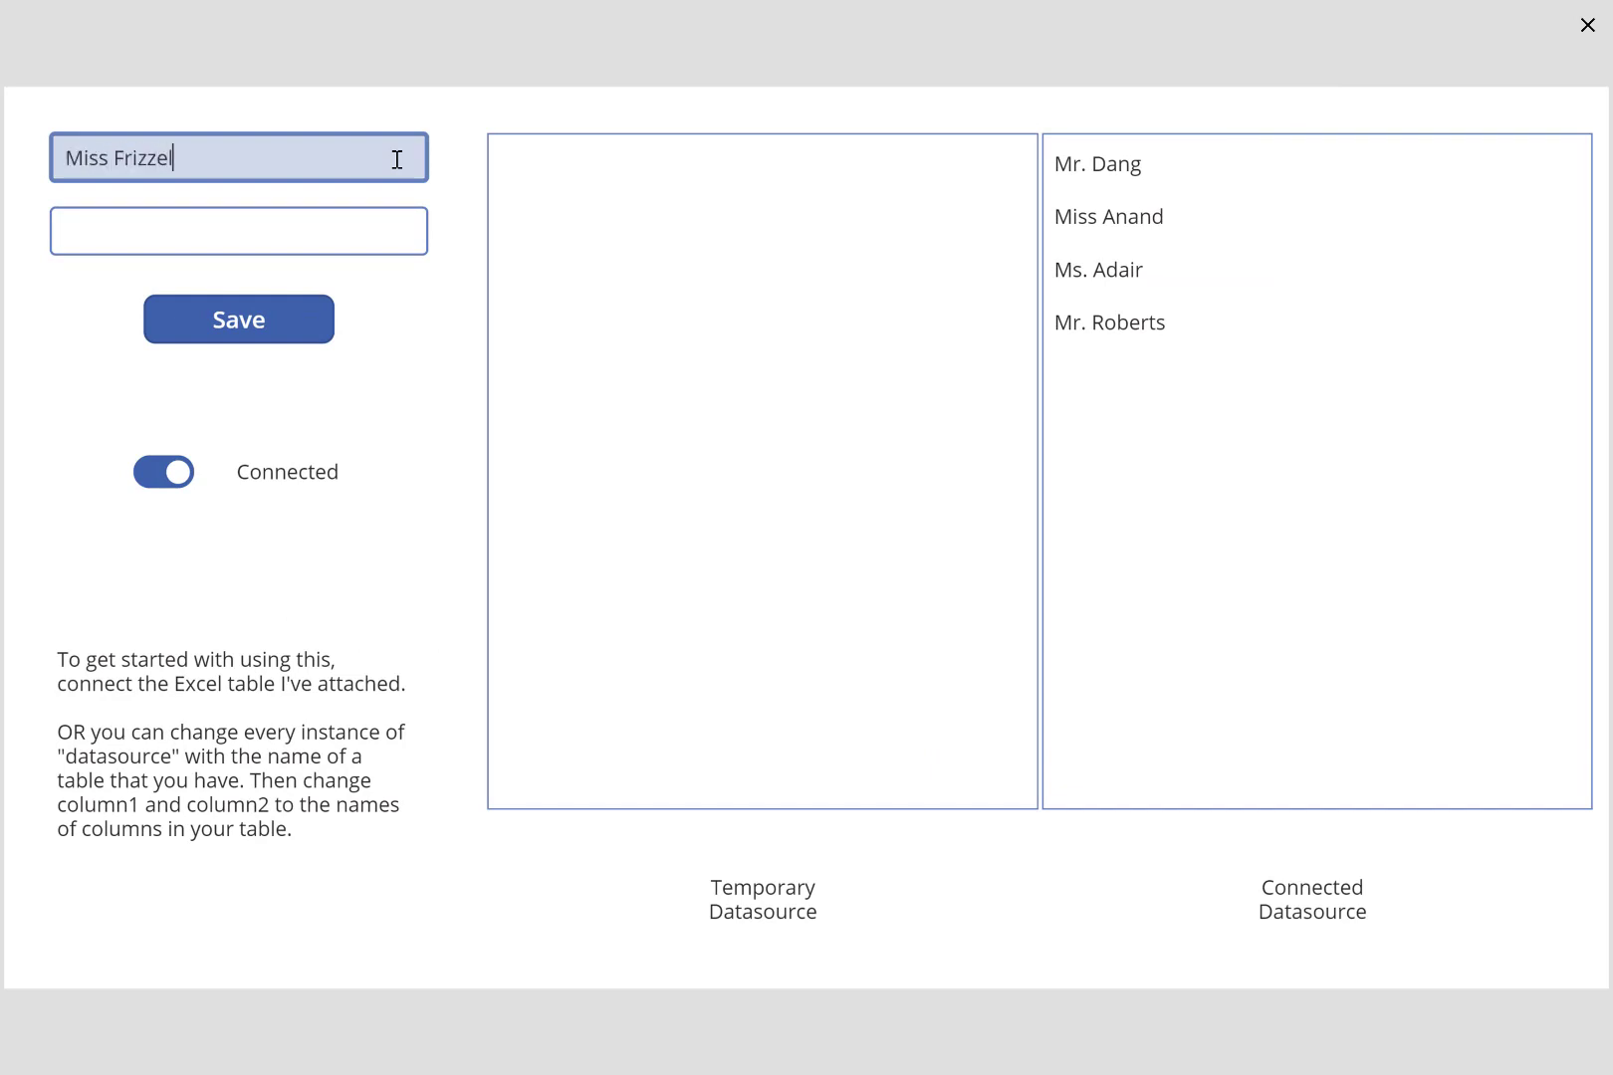
type("teacher")
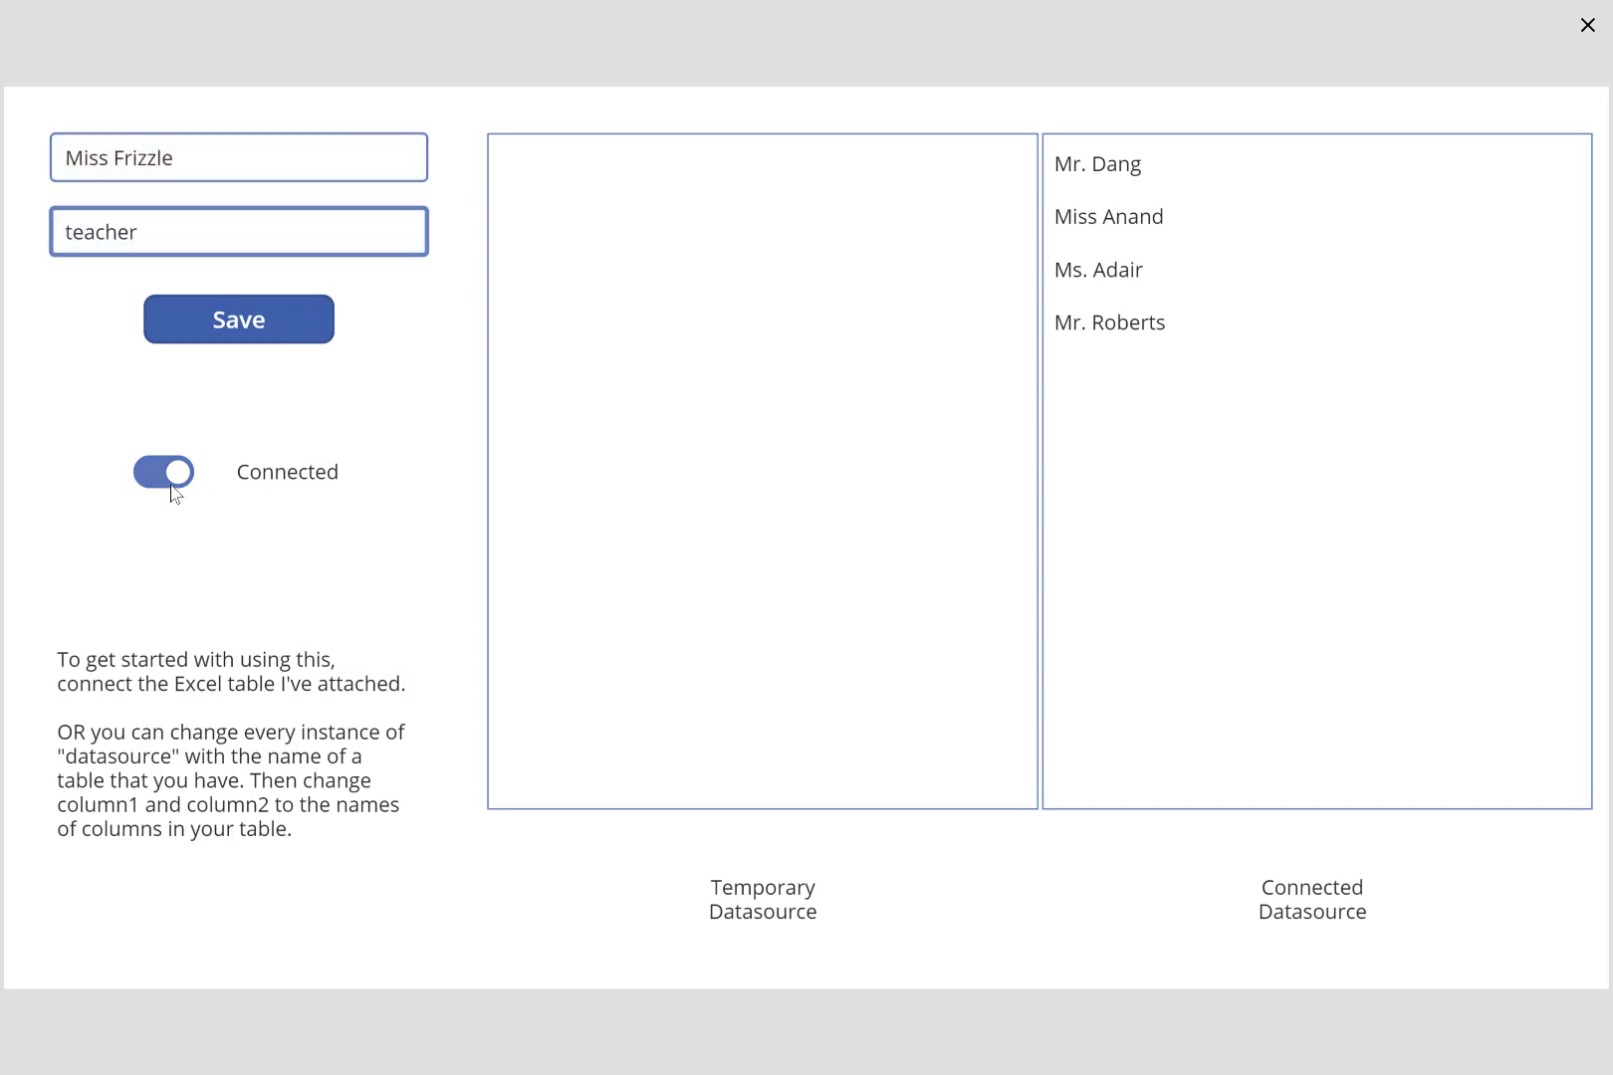
Switch the toggle to Disconnected and save Miss Frizzle offline.
left_click(163, 472)
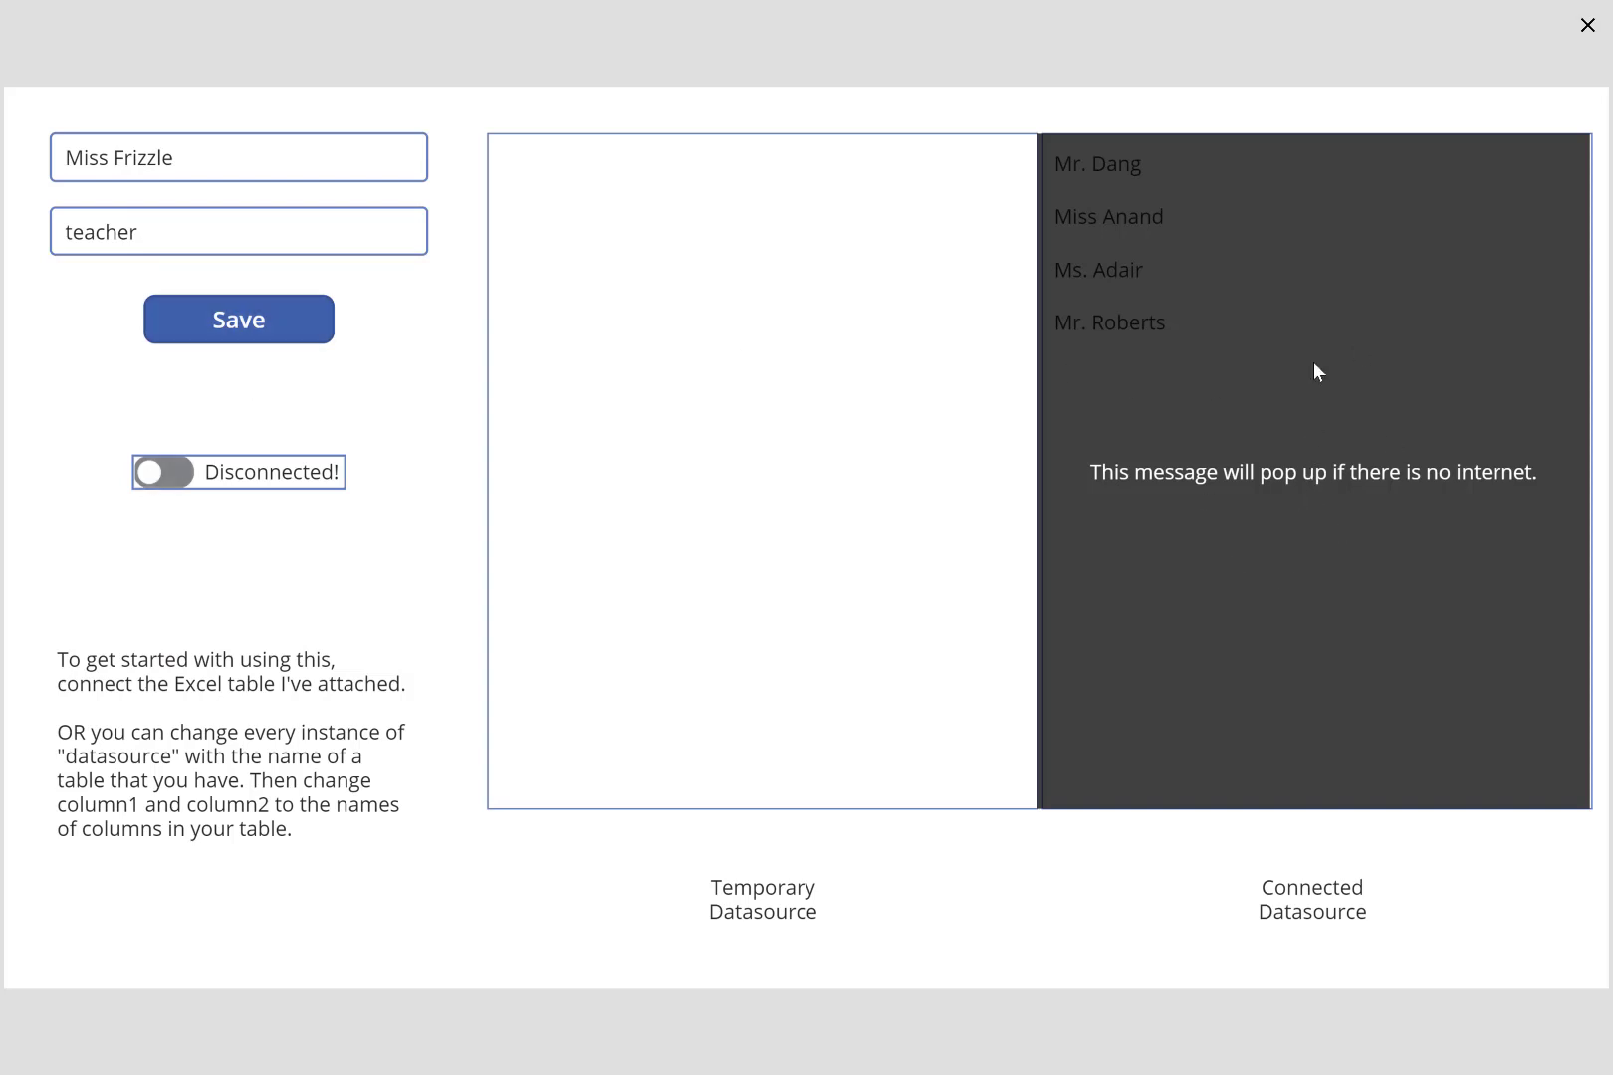
mouse_move(1317, 499)
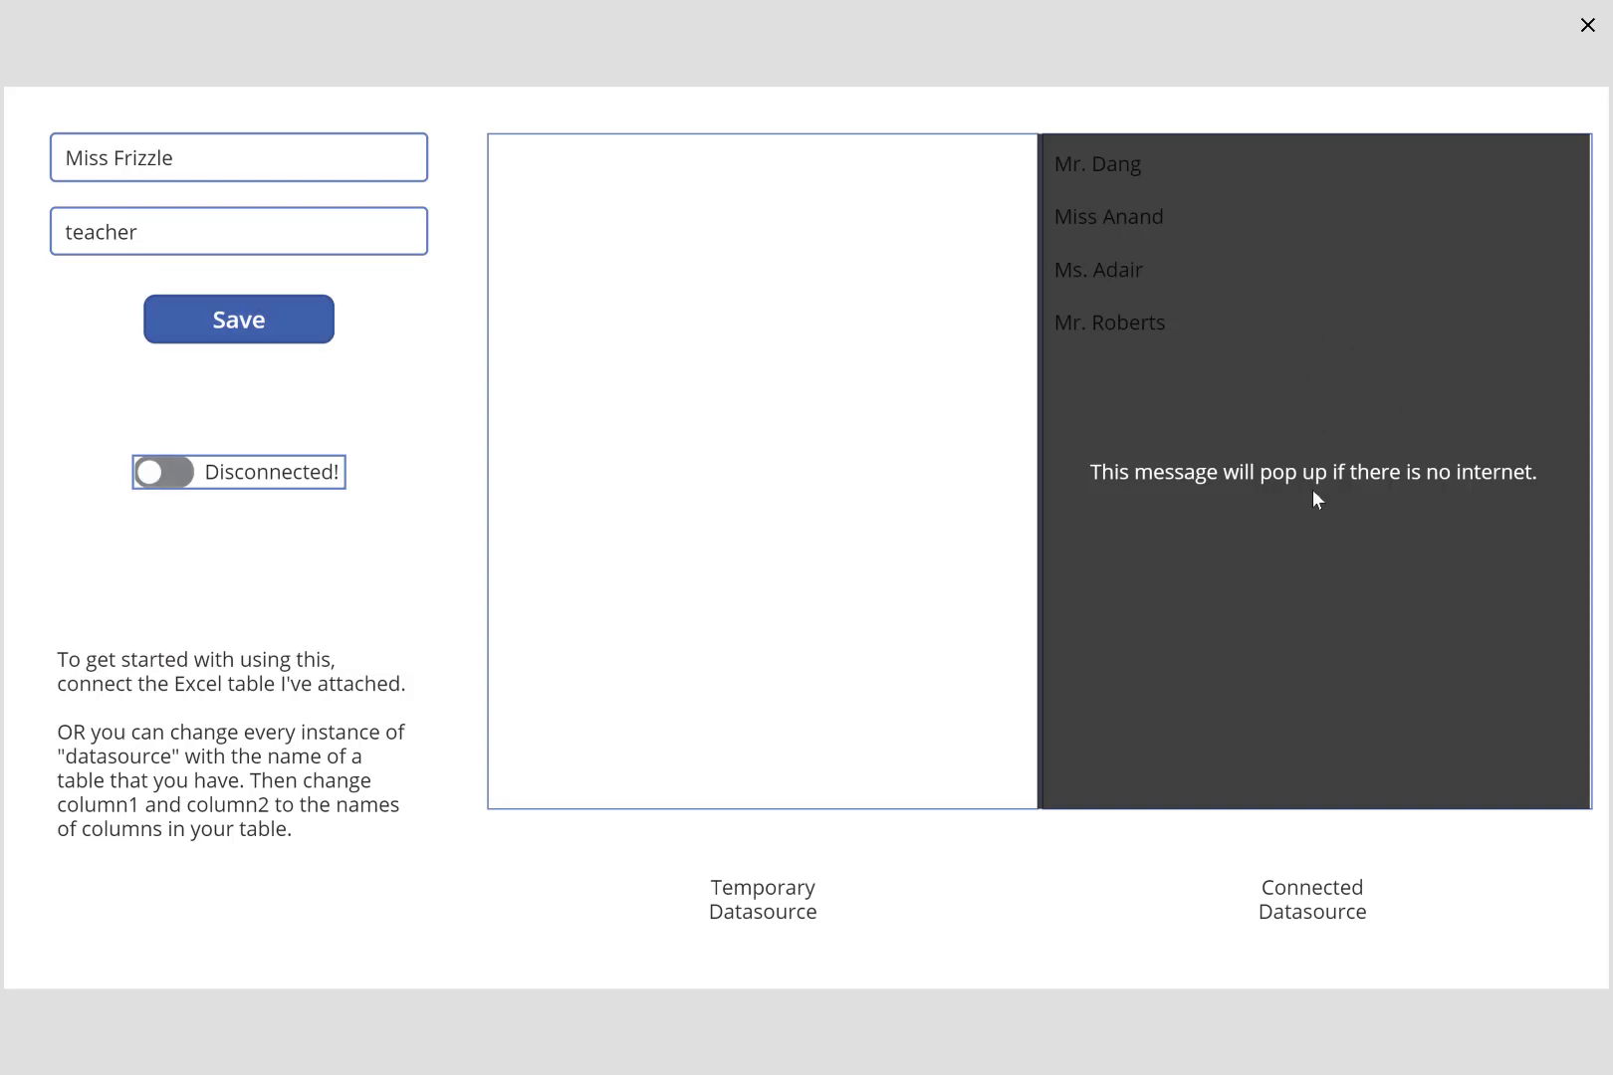
mouse_move(1290, 539)
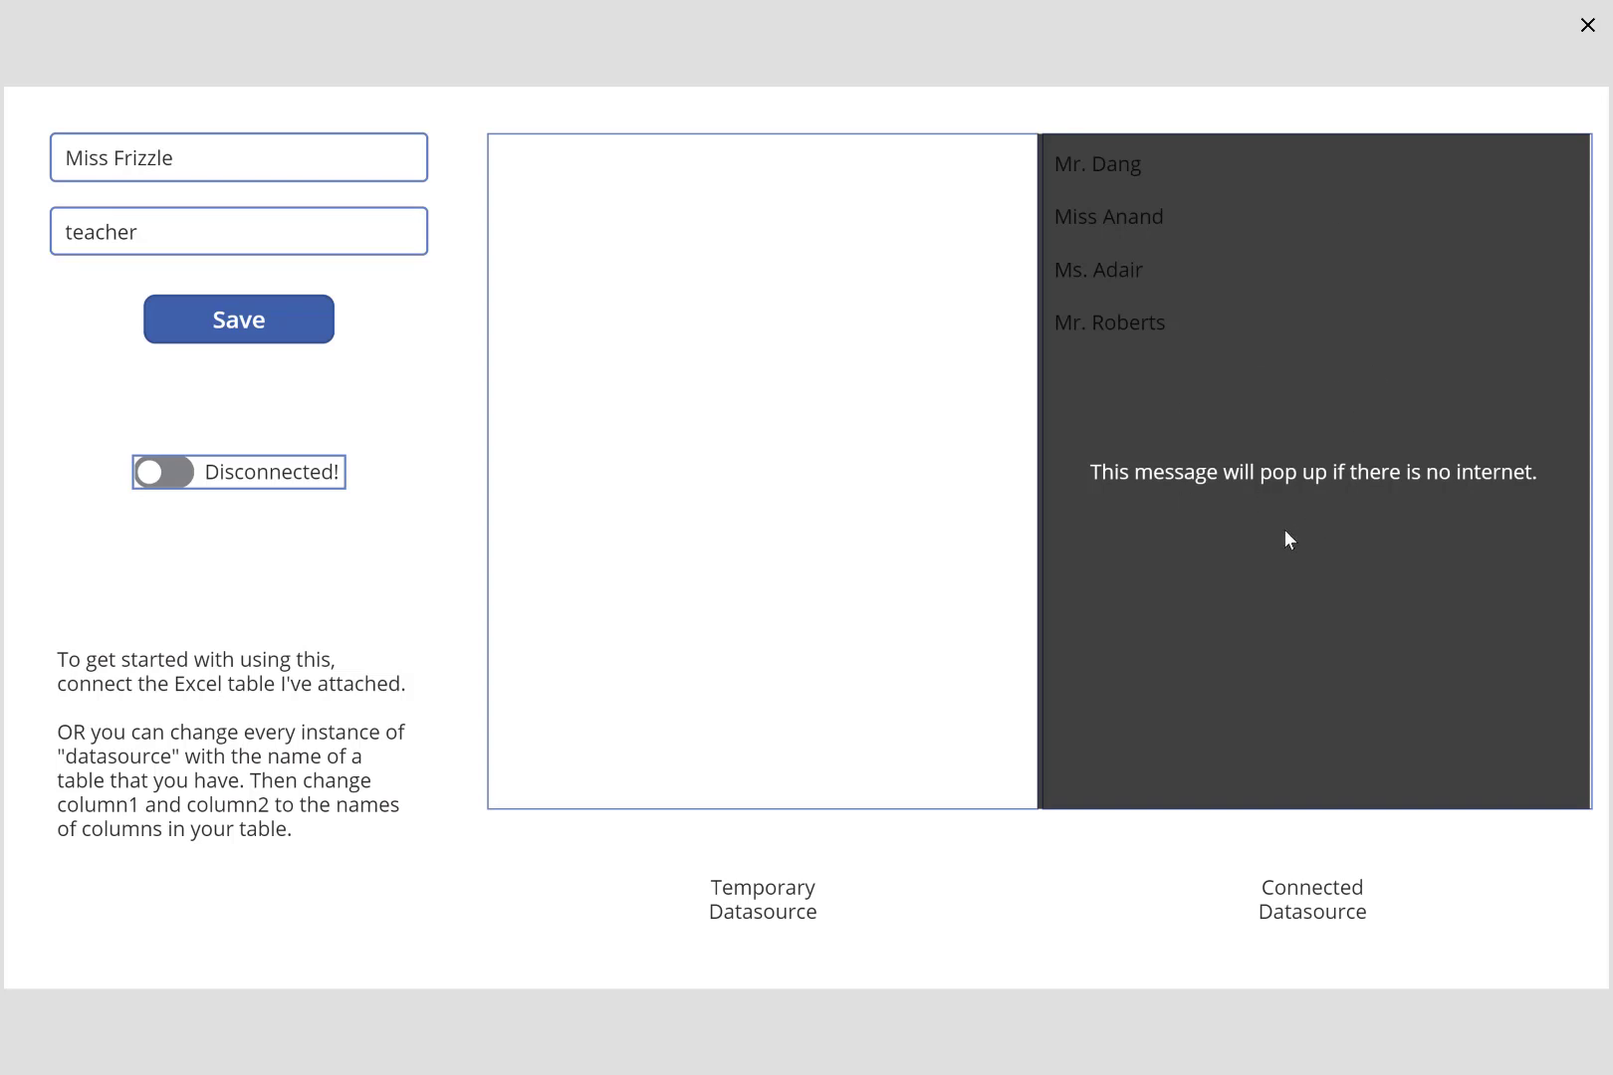
left_click(238, 318)
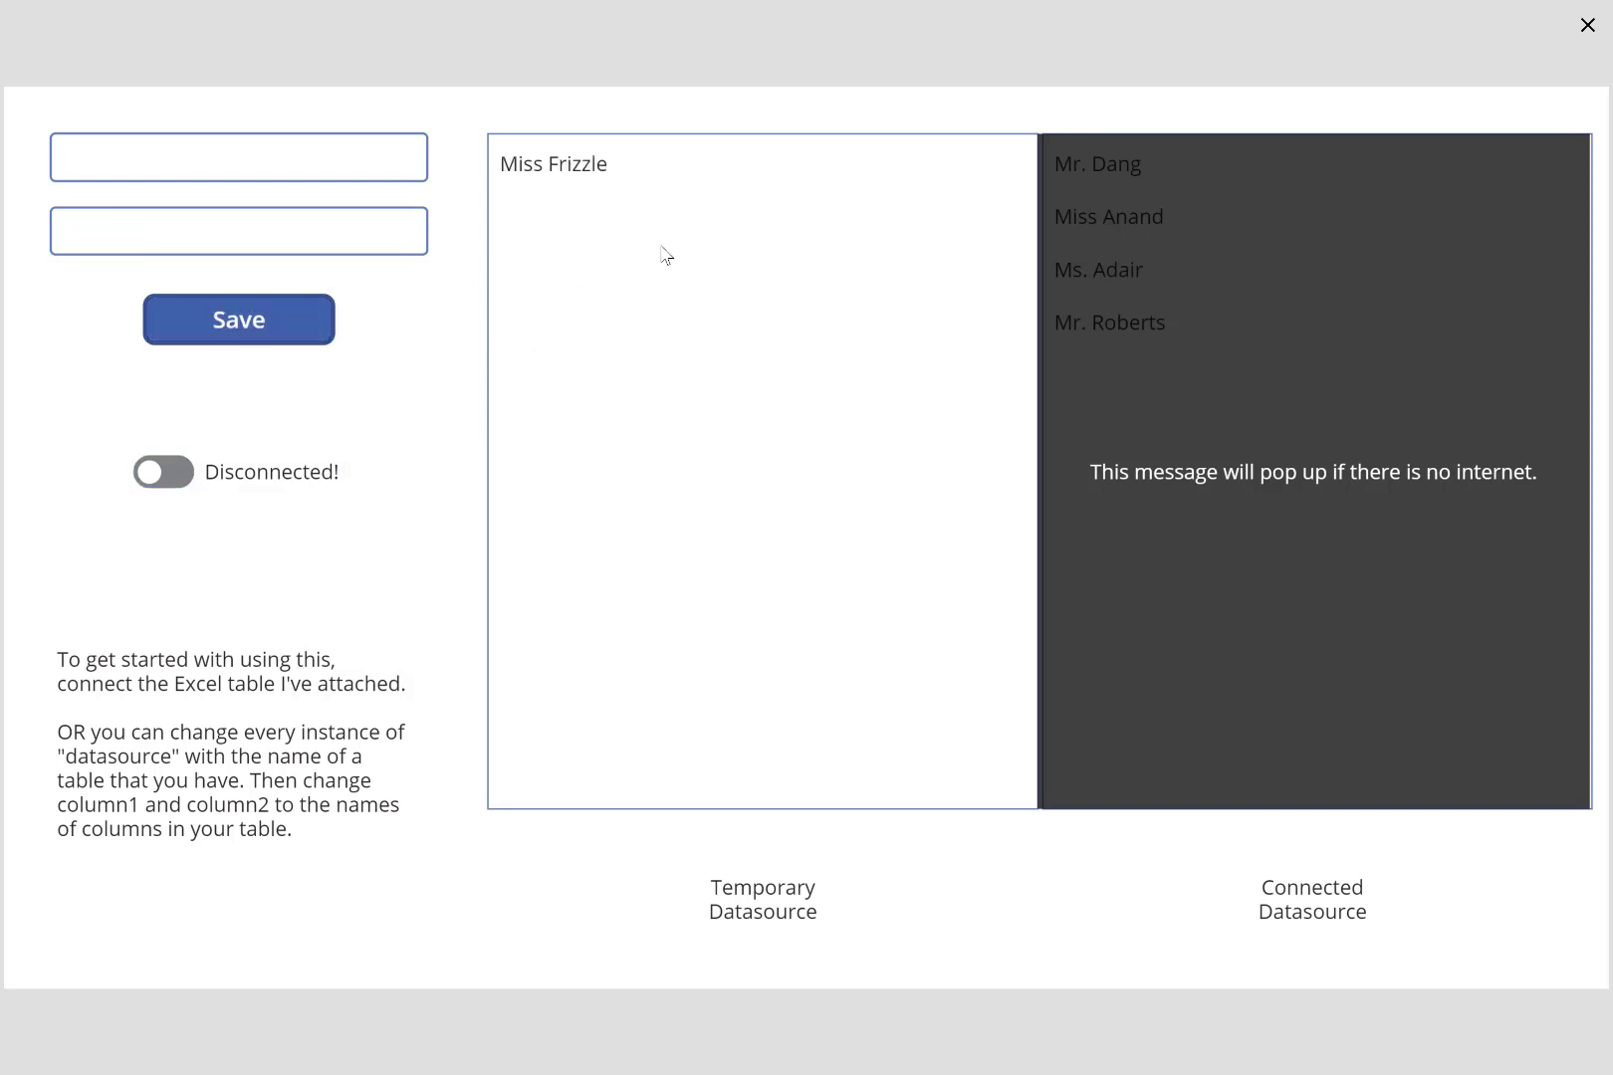
mouse_move(299, 443)
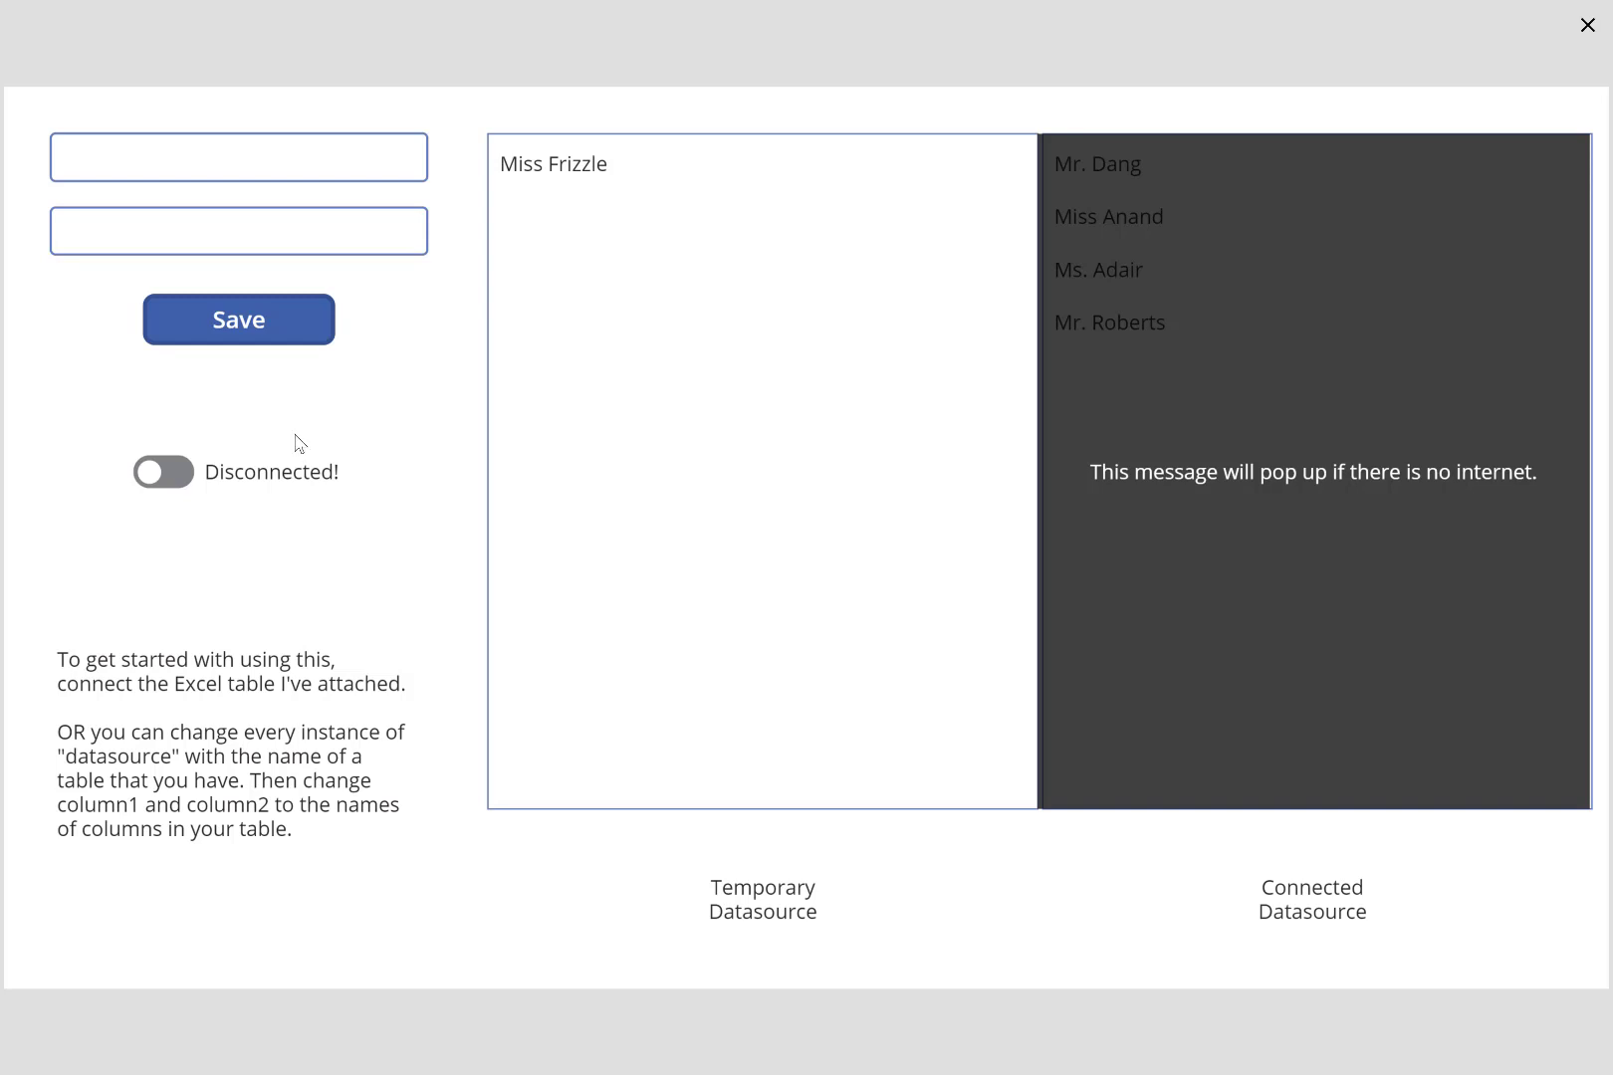
mouse_move(180, 484)
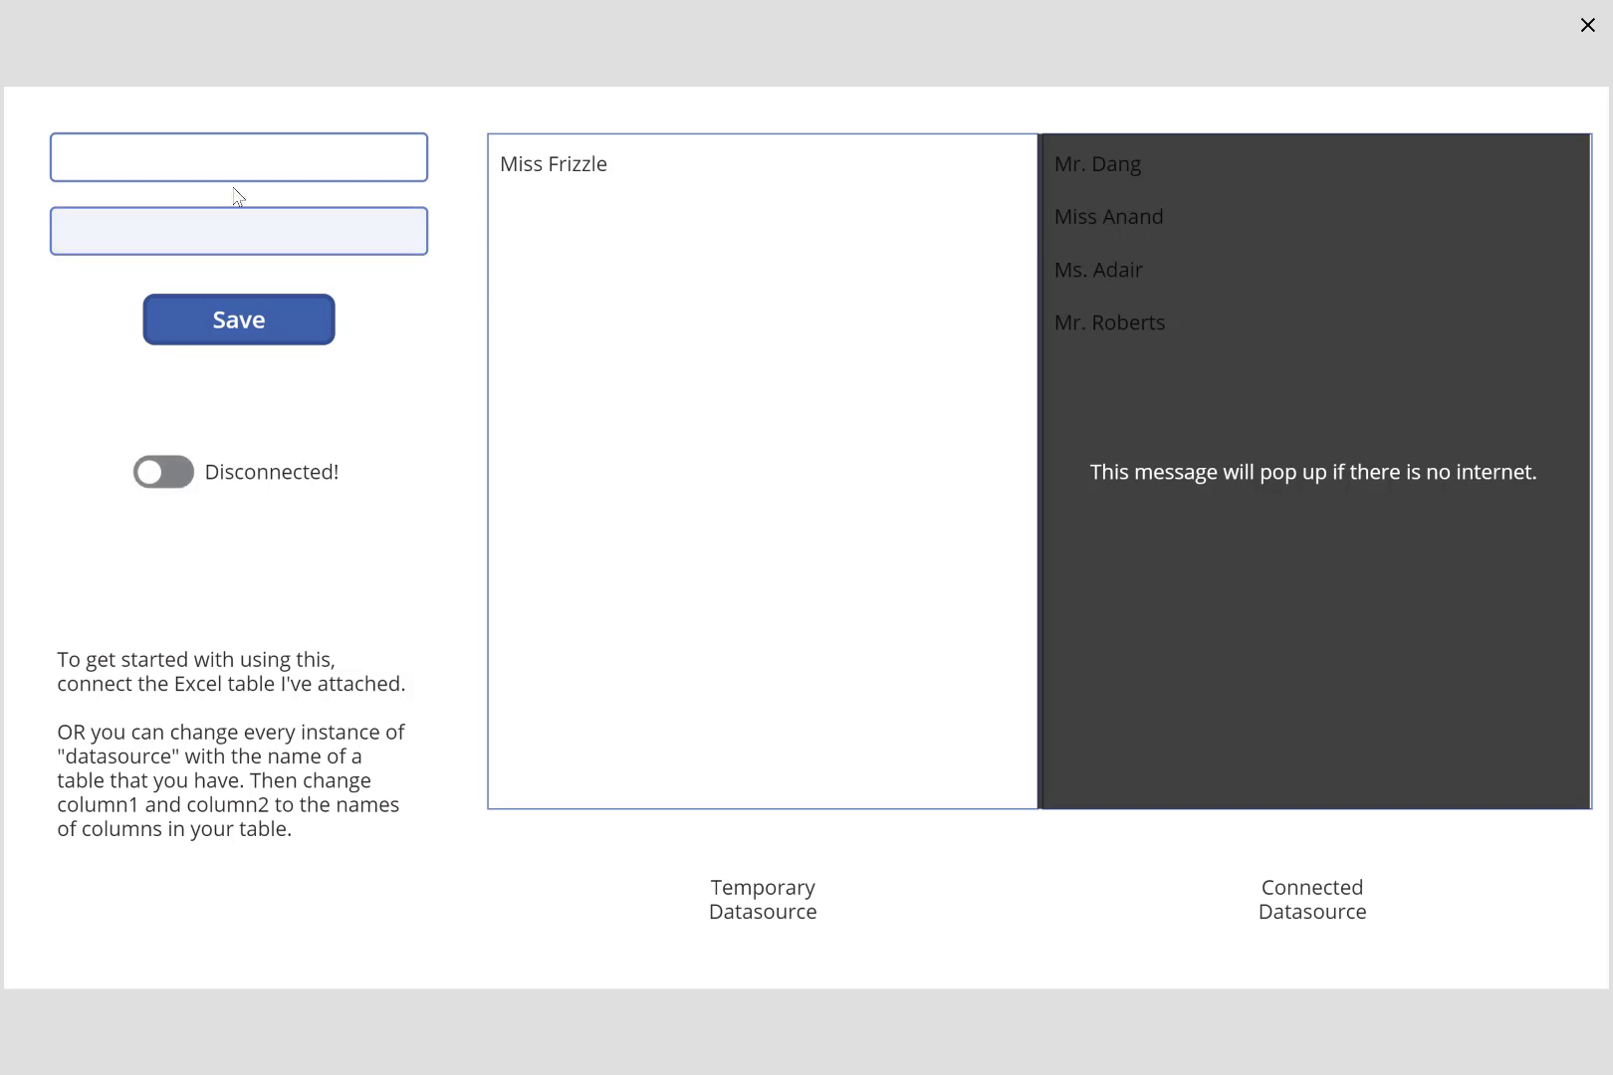
Save Miss Crabapple with the role teacher while offline.
left_click(238, 156)
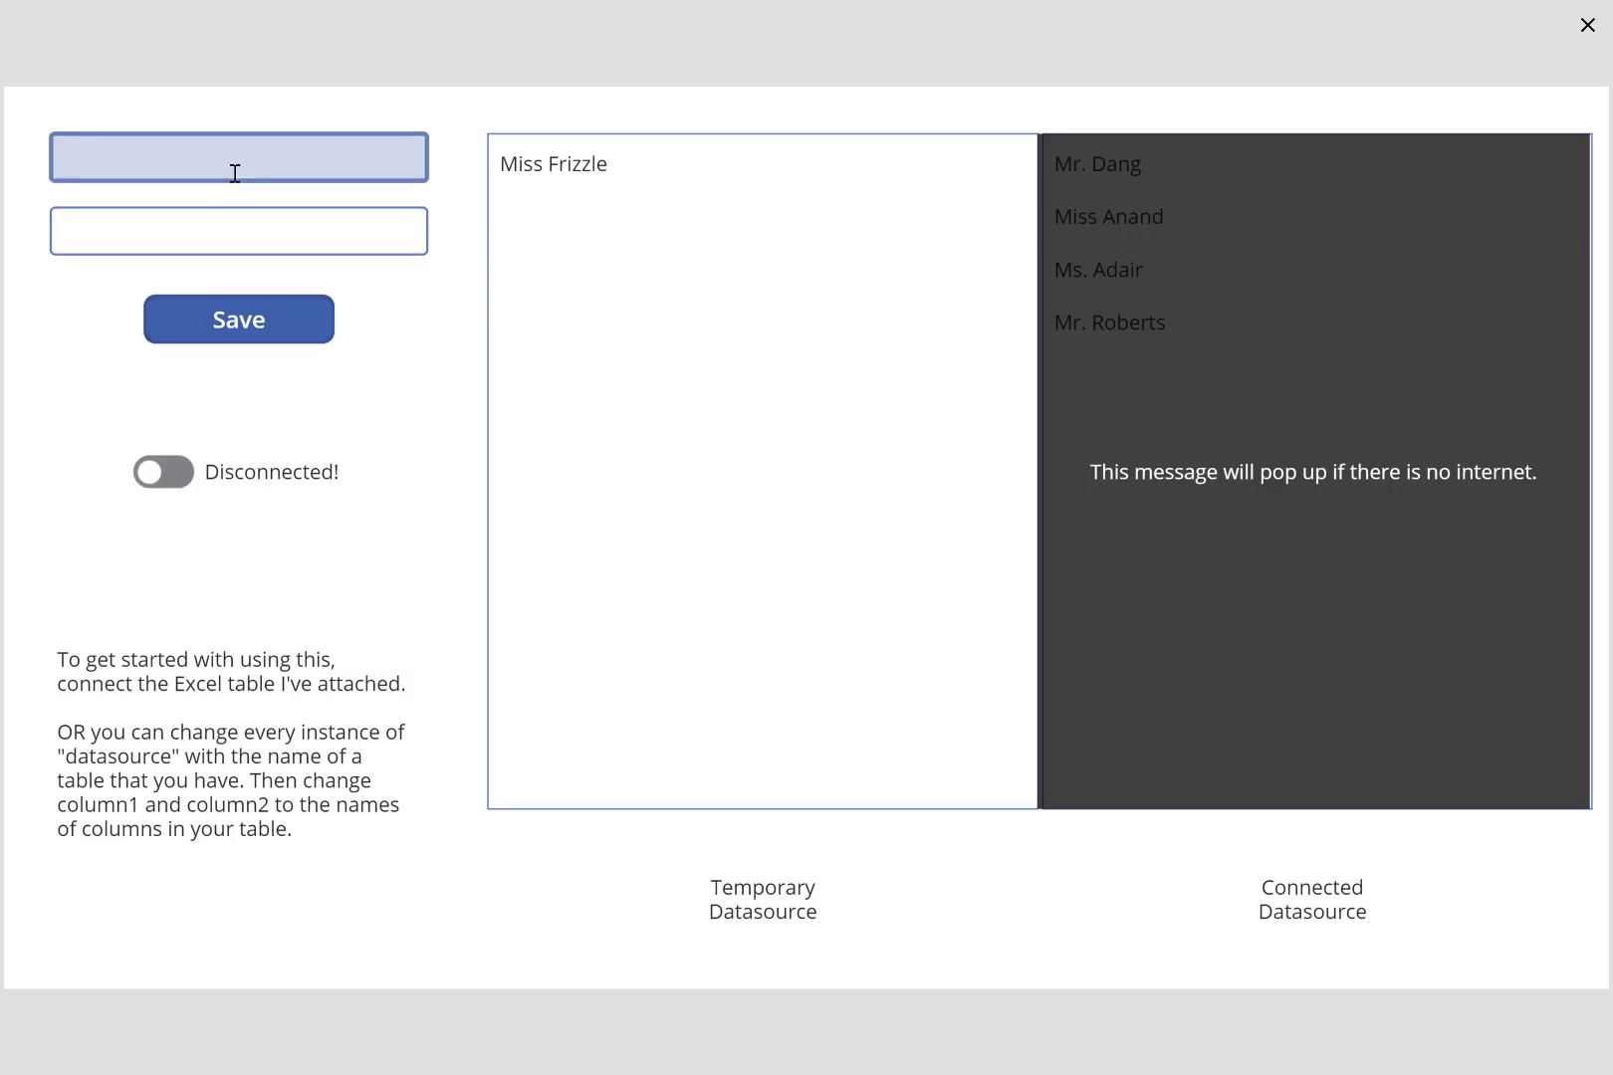
left_click(238, 156)
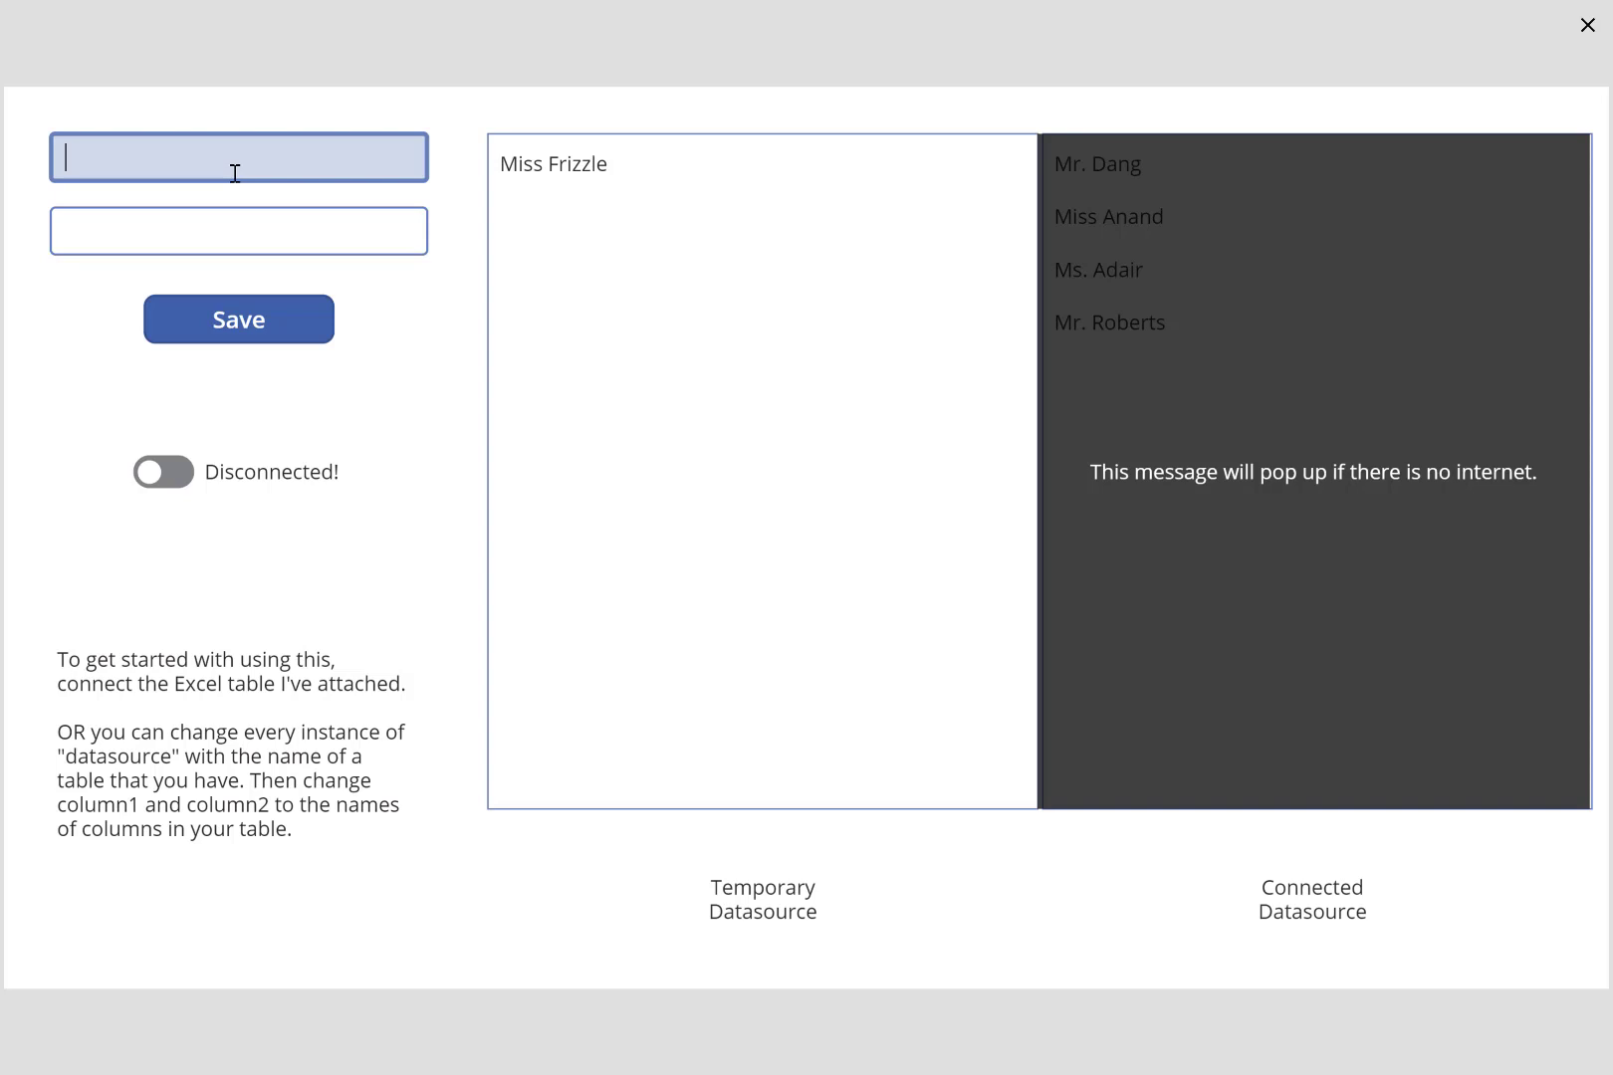
type("Miss Crabapple")
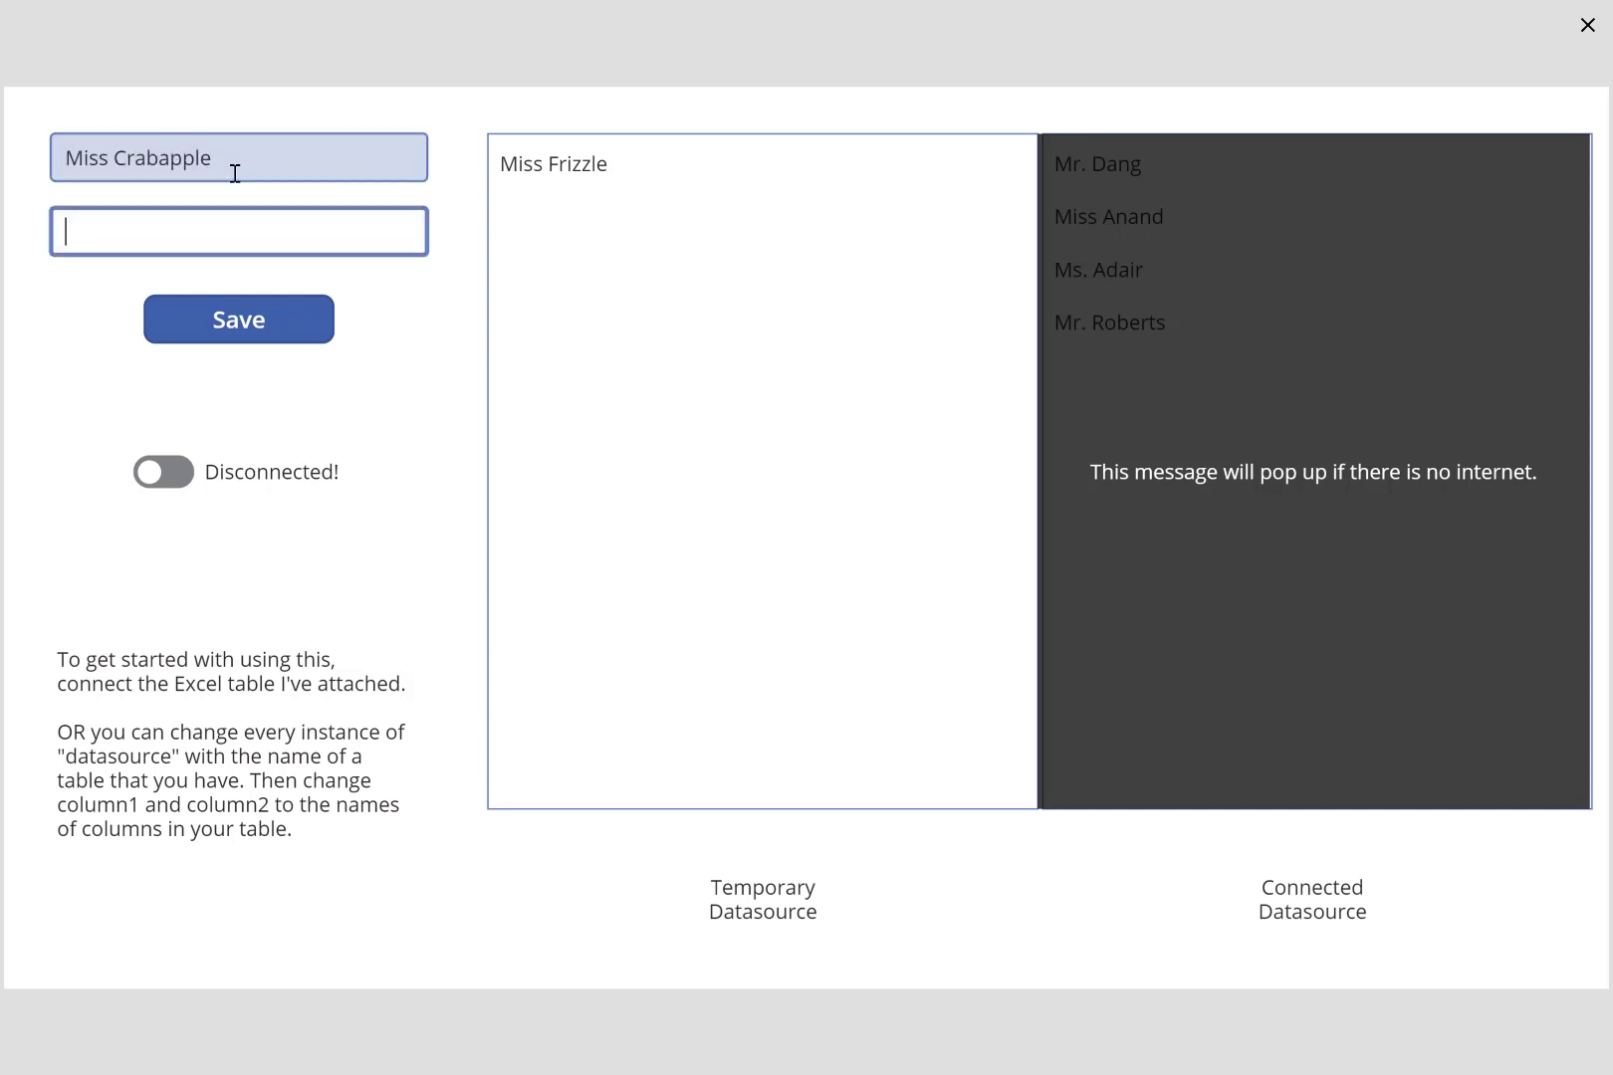
type("teacher")
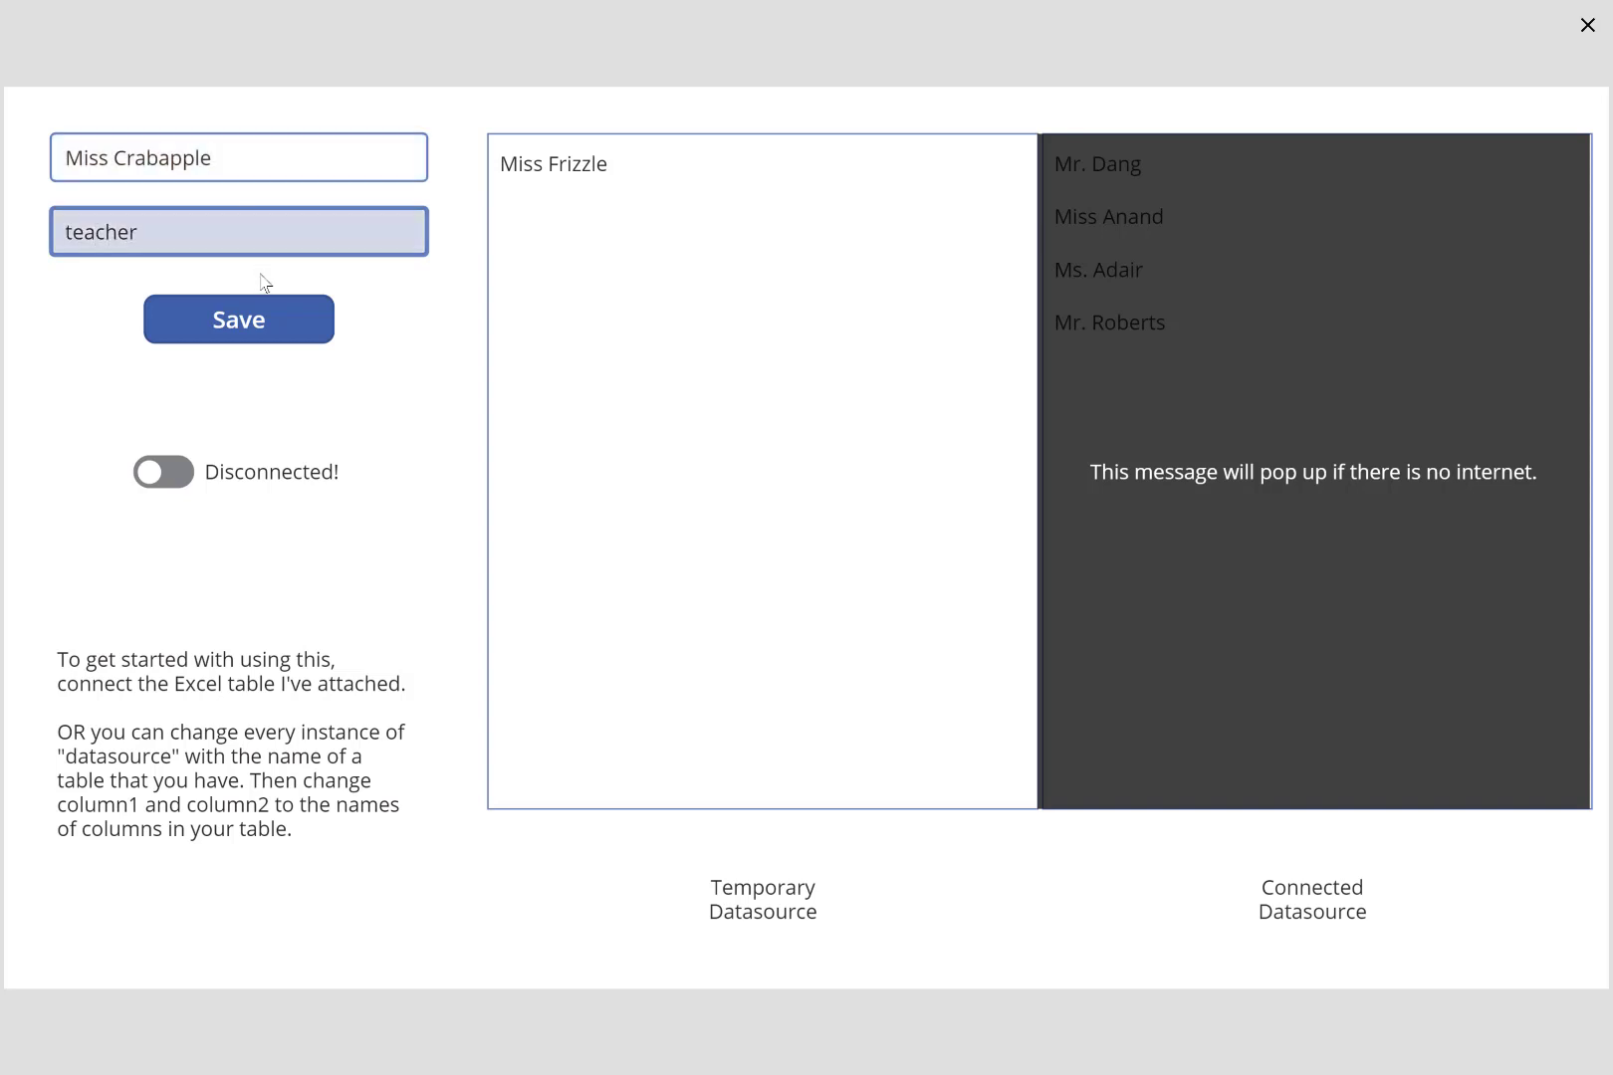
left_click(238, 319)
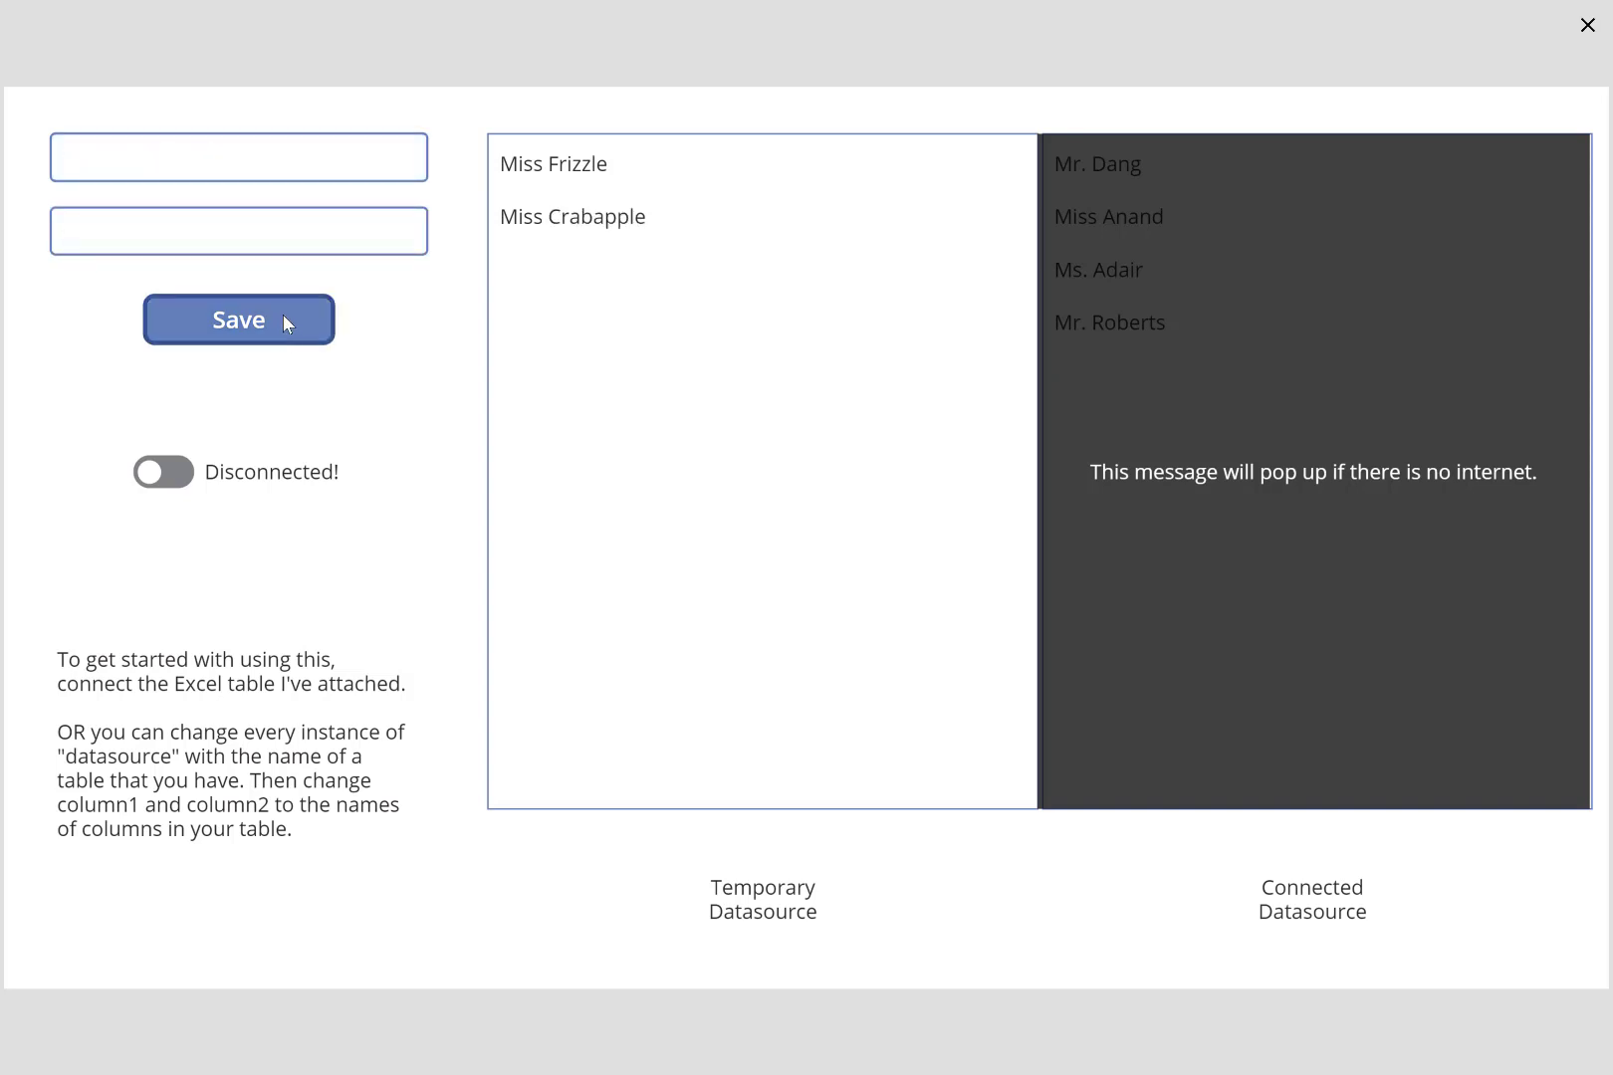
Save Mrs. Gorf with the role teacher while offline.
type("Mrs.")
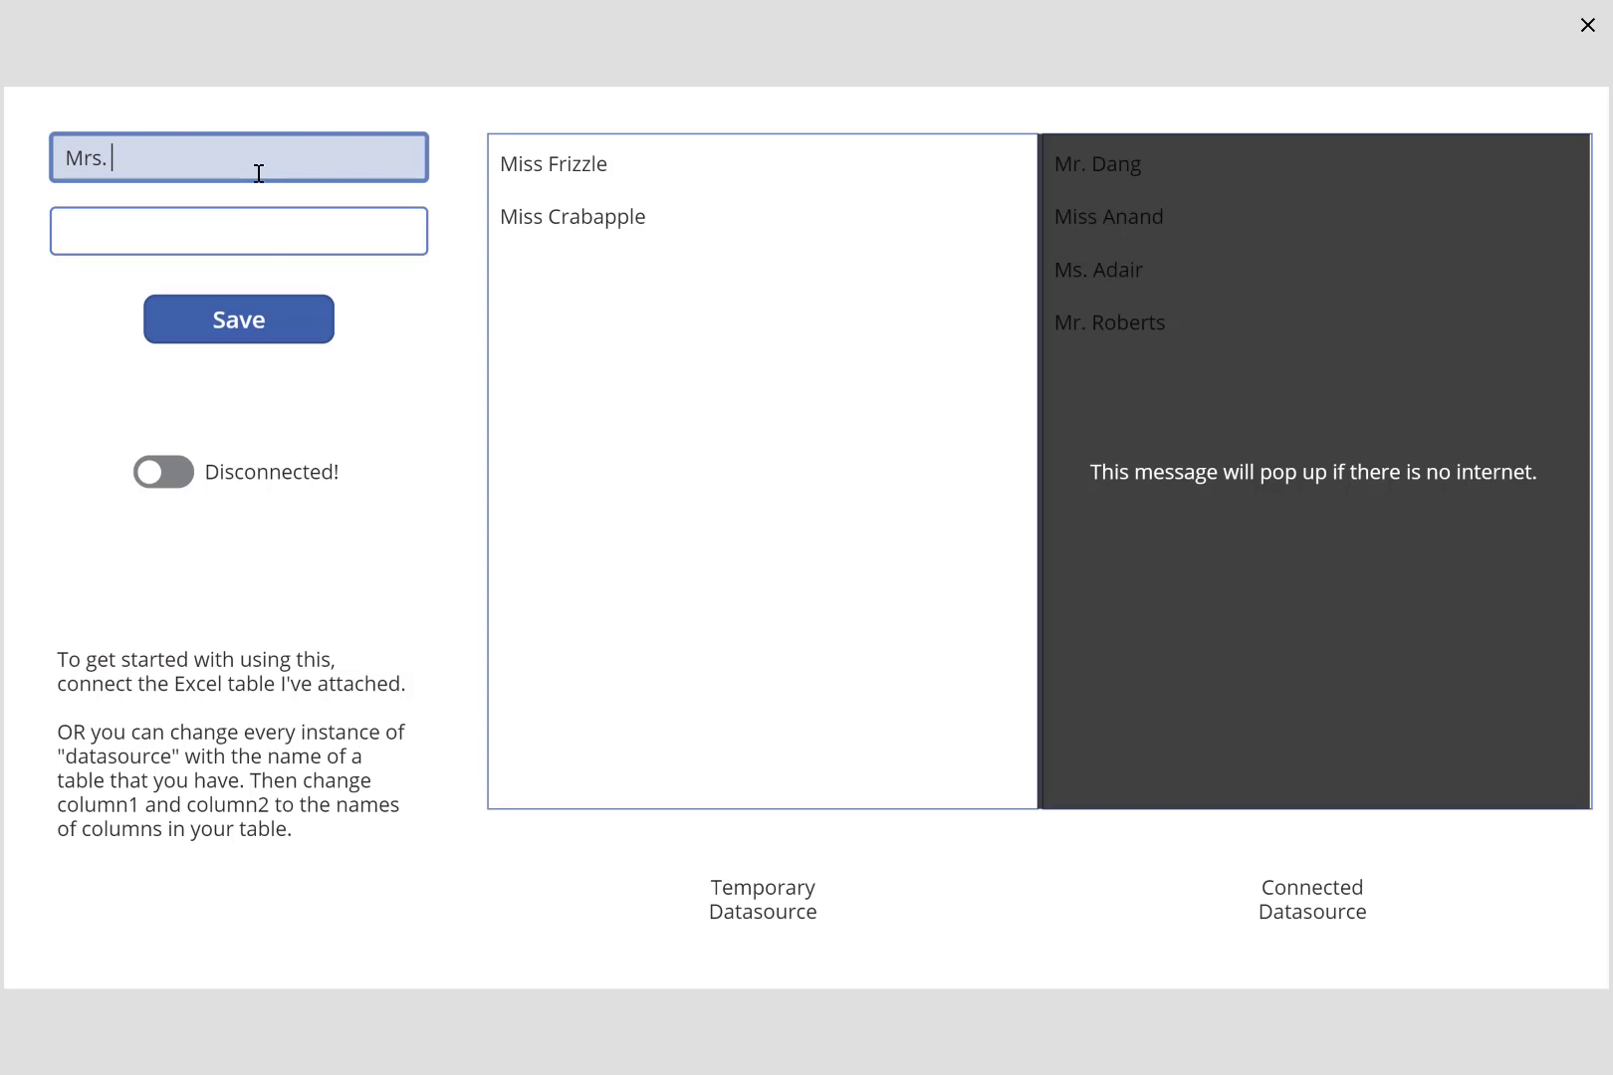
type("te")
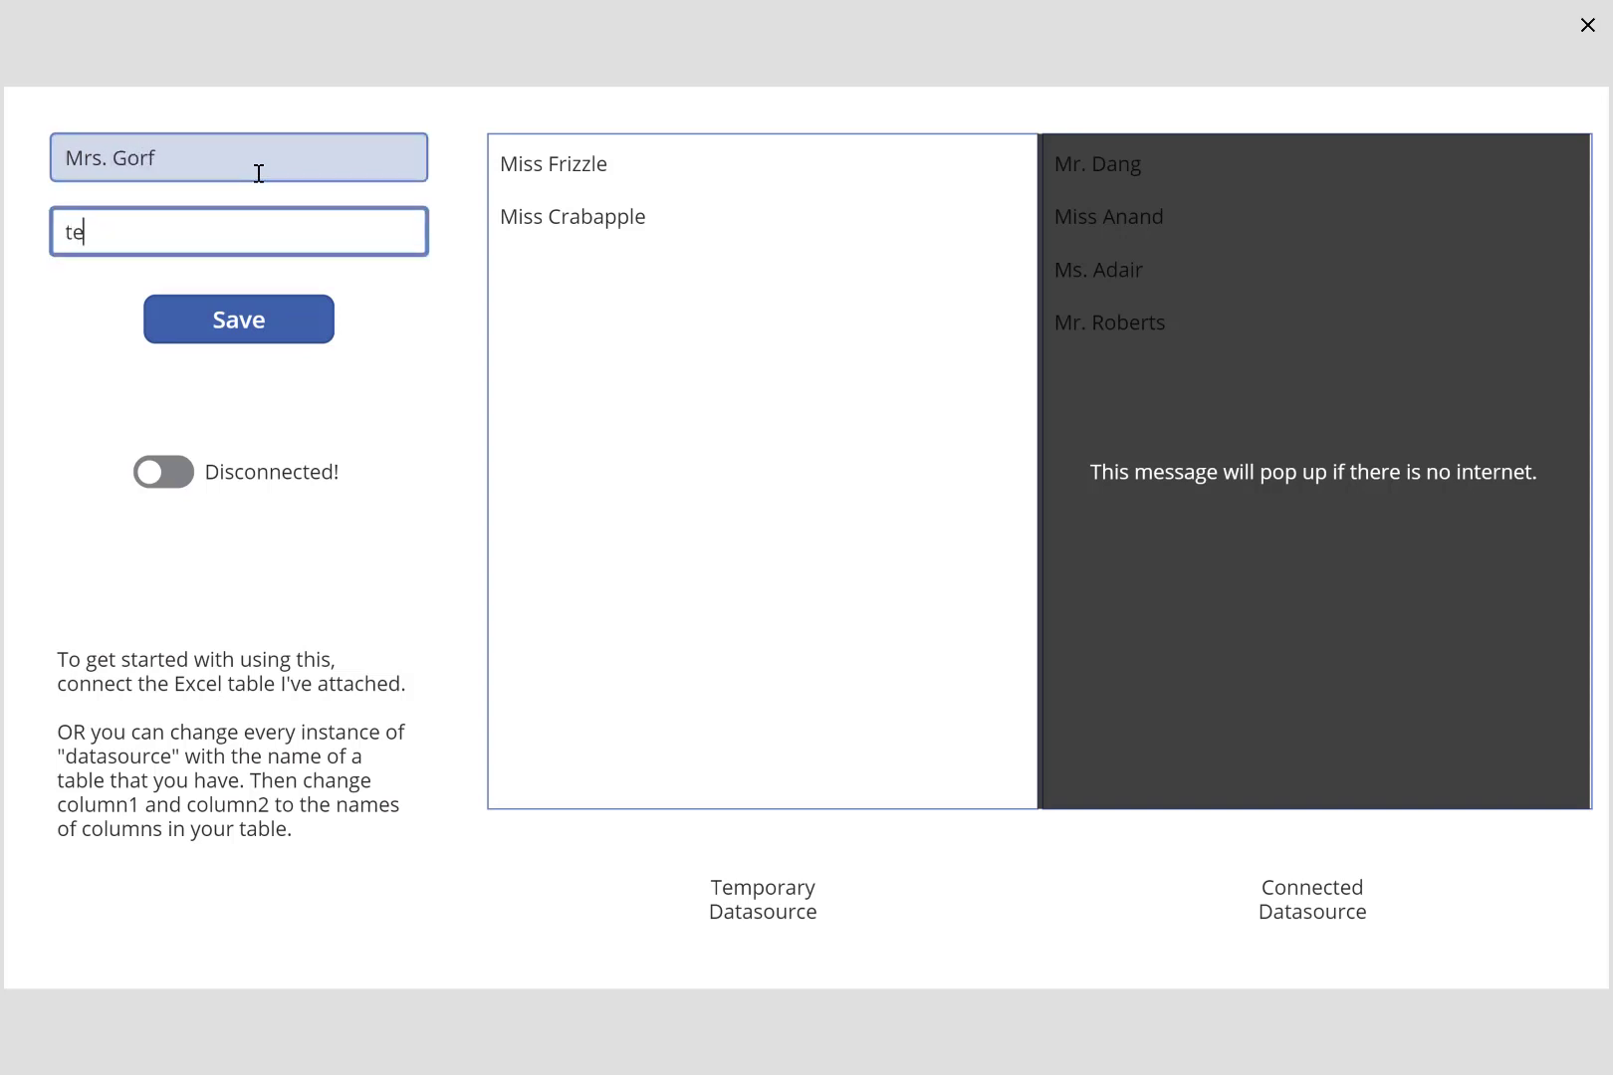
left_click(238, 318)
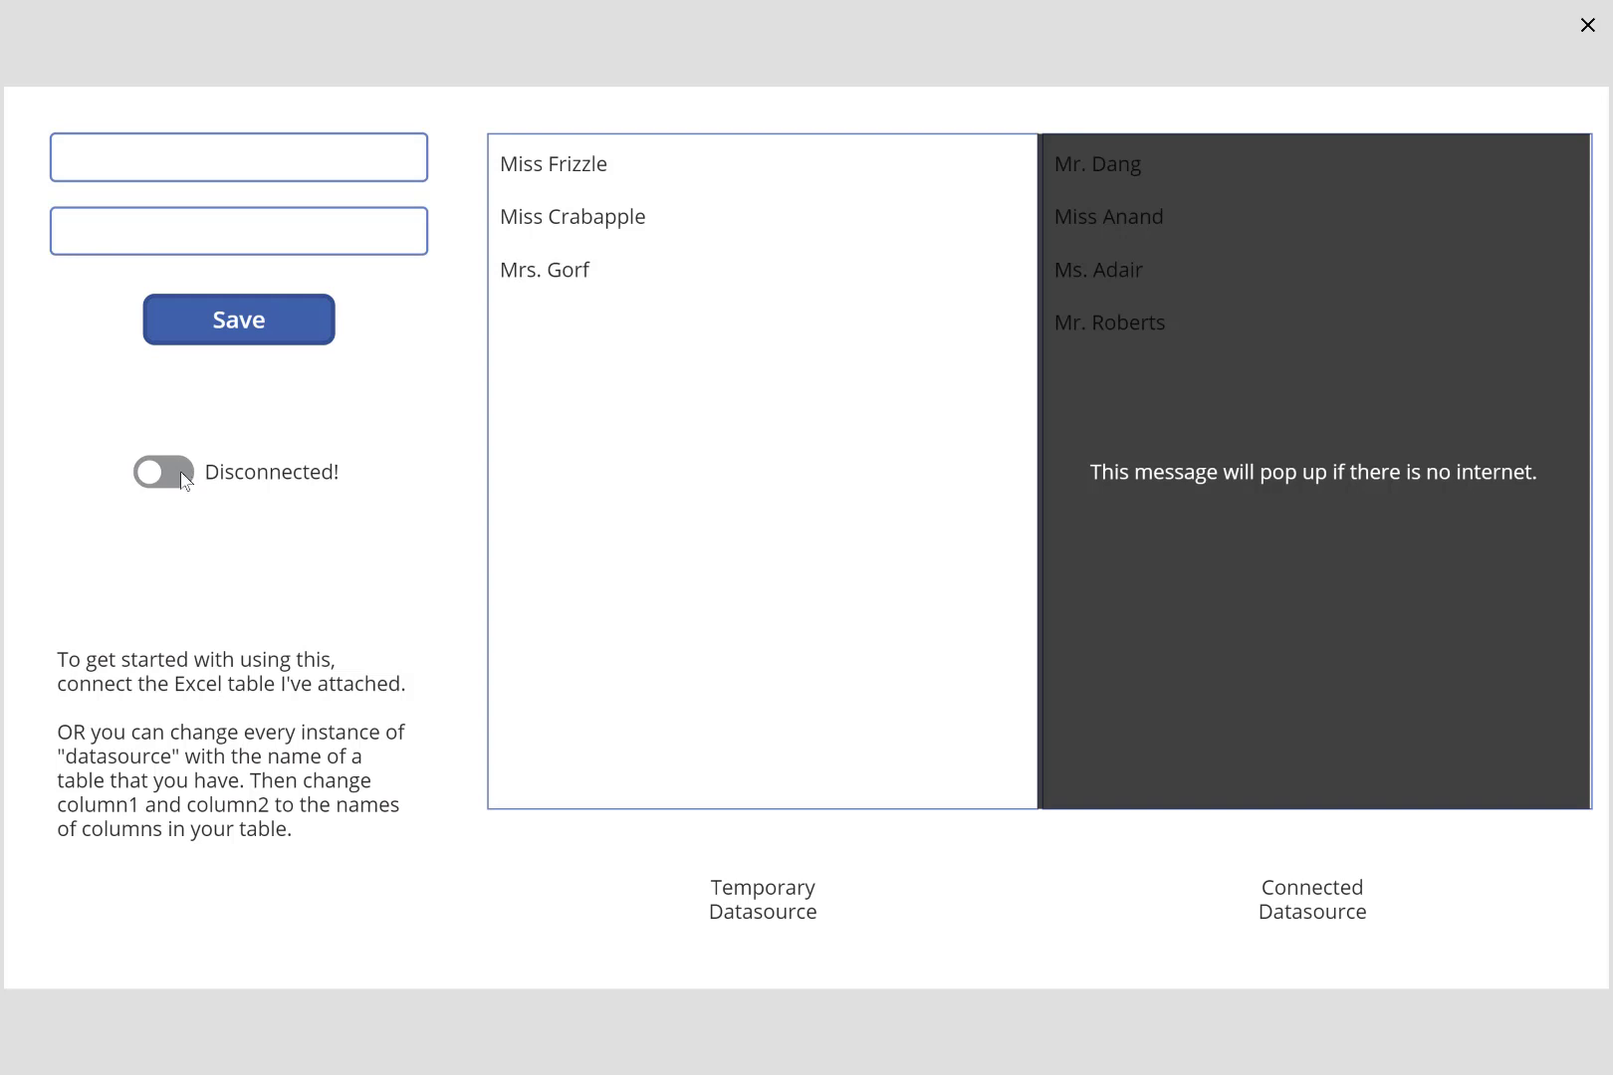
Switch the toggle back to Connected to sync the three offline teachers.
left_click(163, 472)
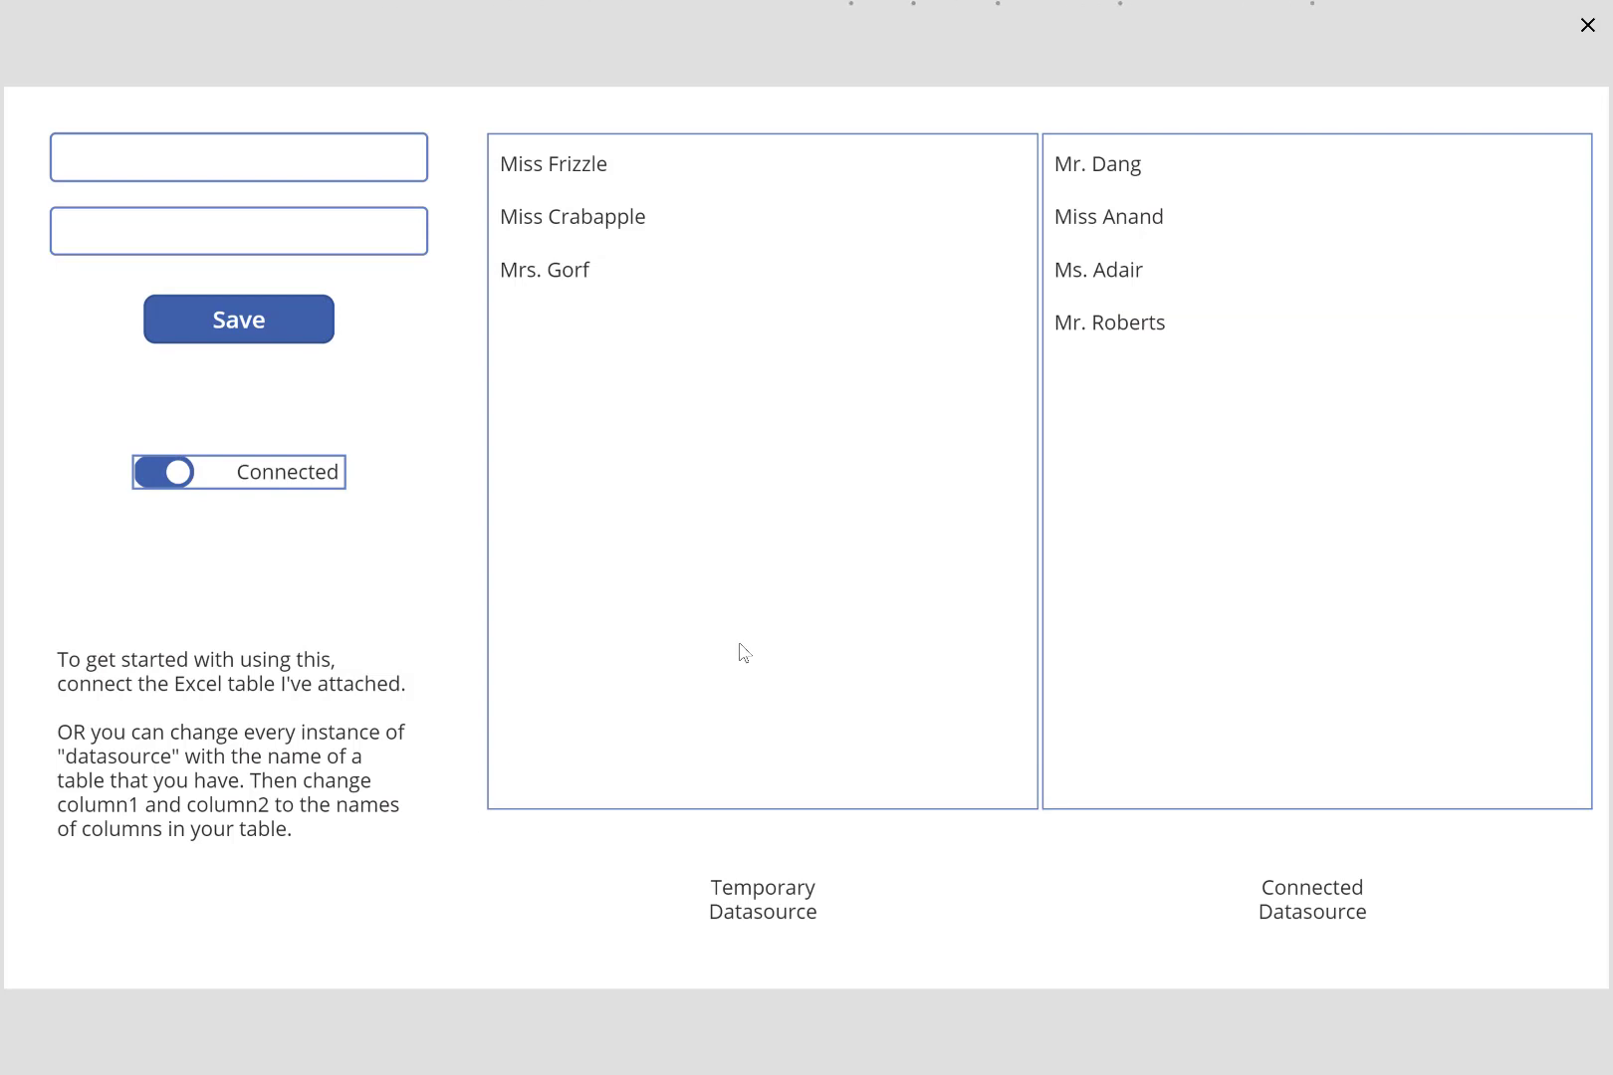
mouse_move(1138, 447)
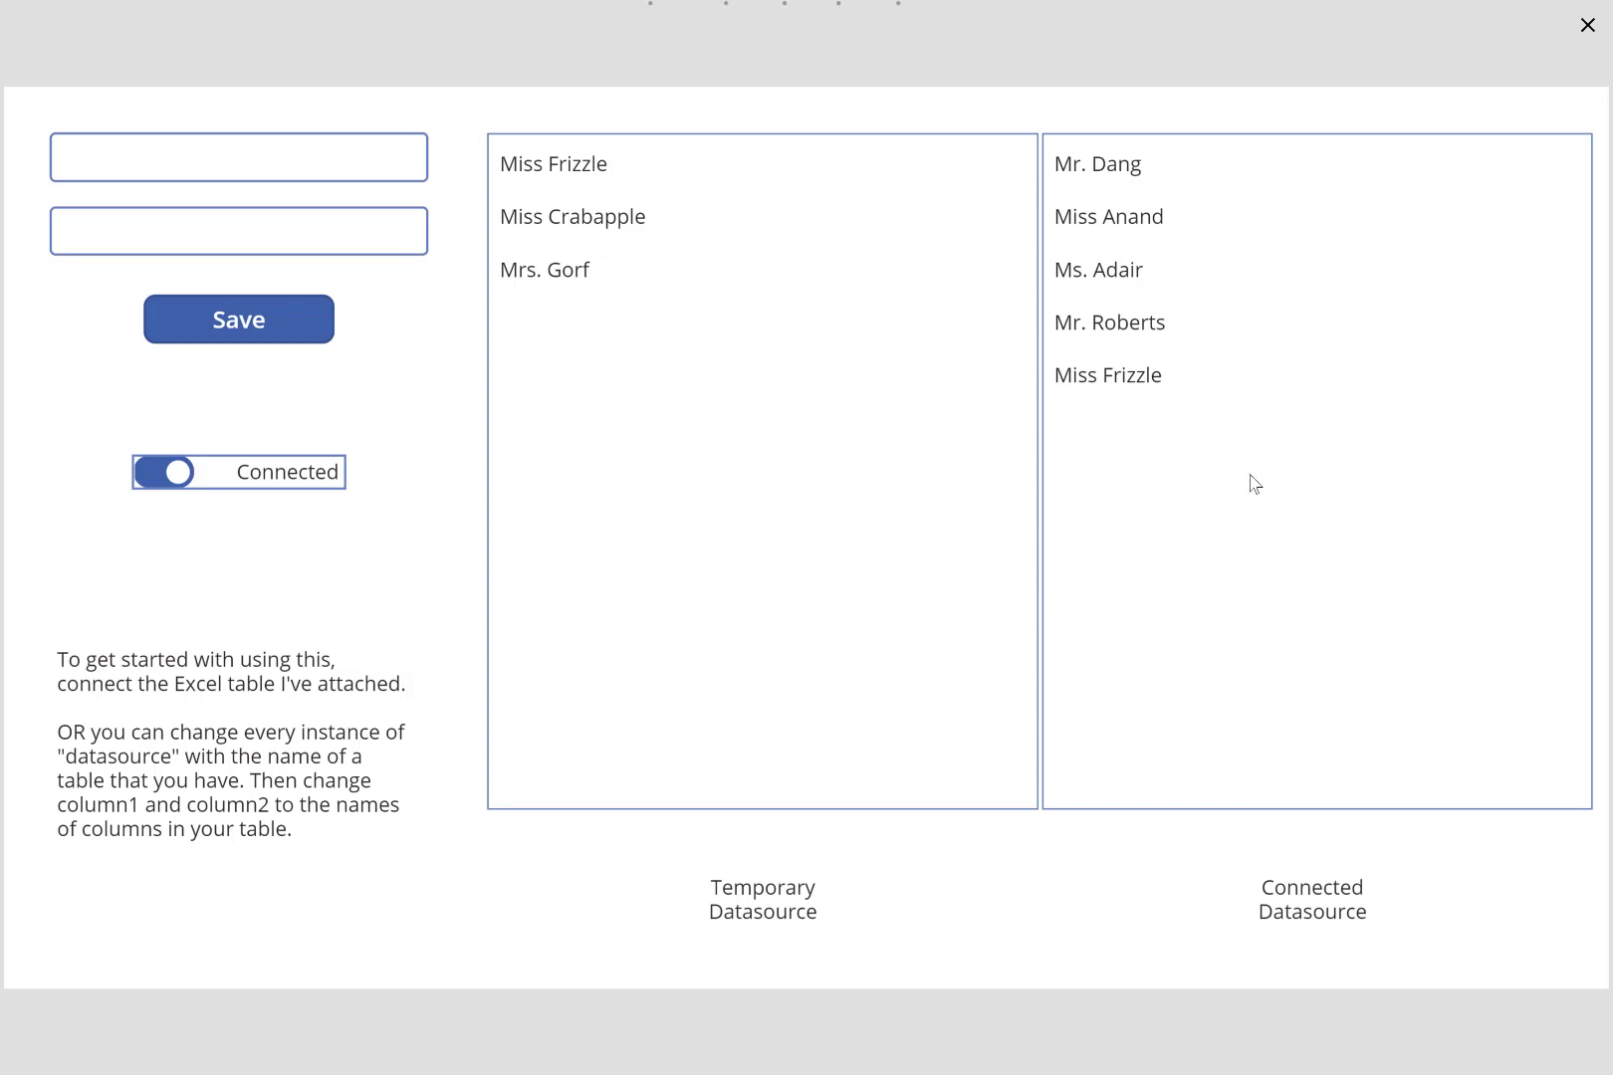
mouse_move(1197, 400)
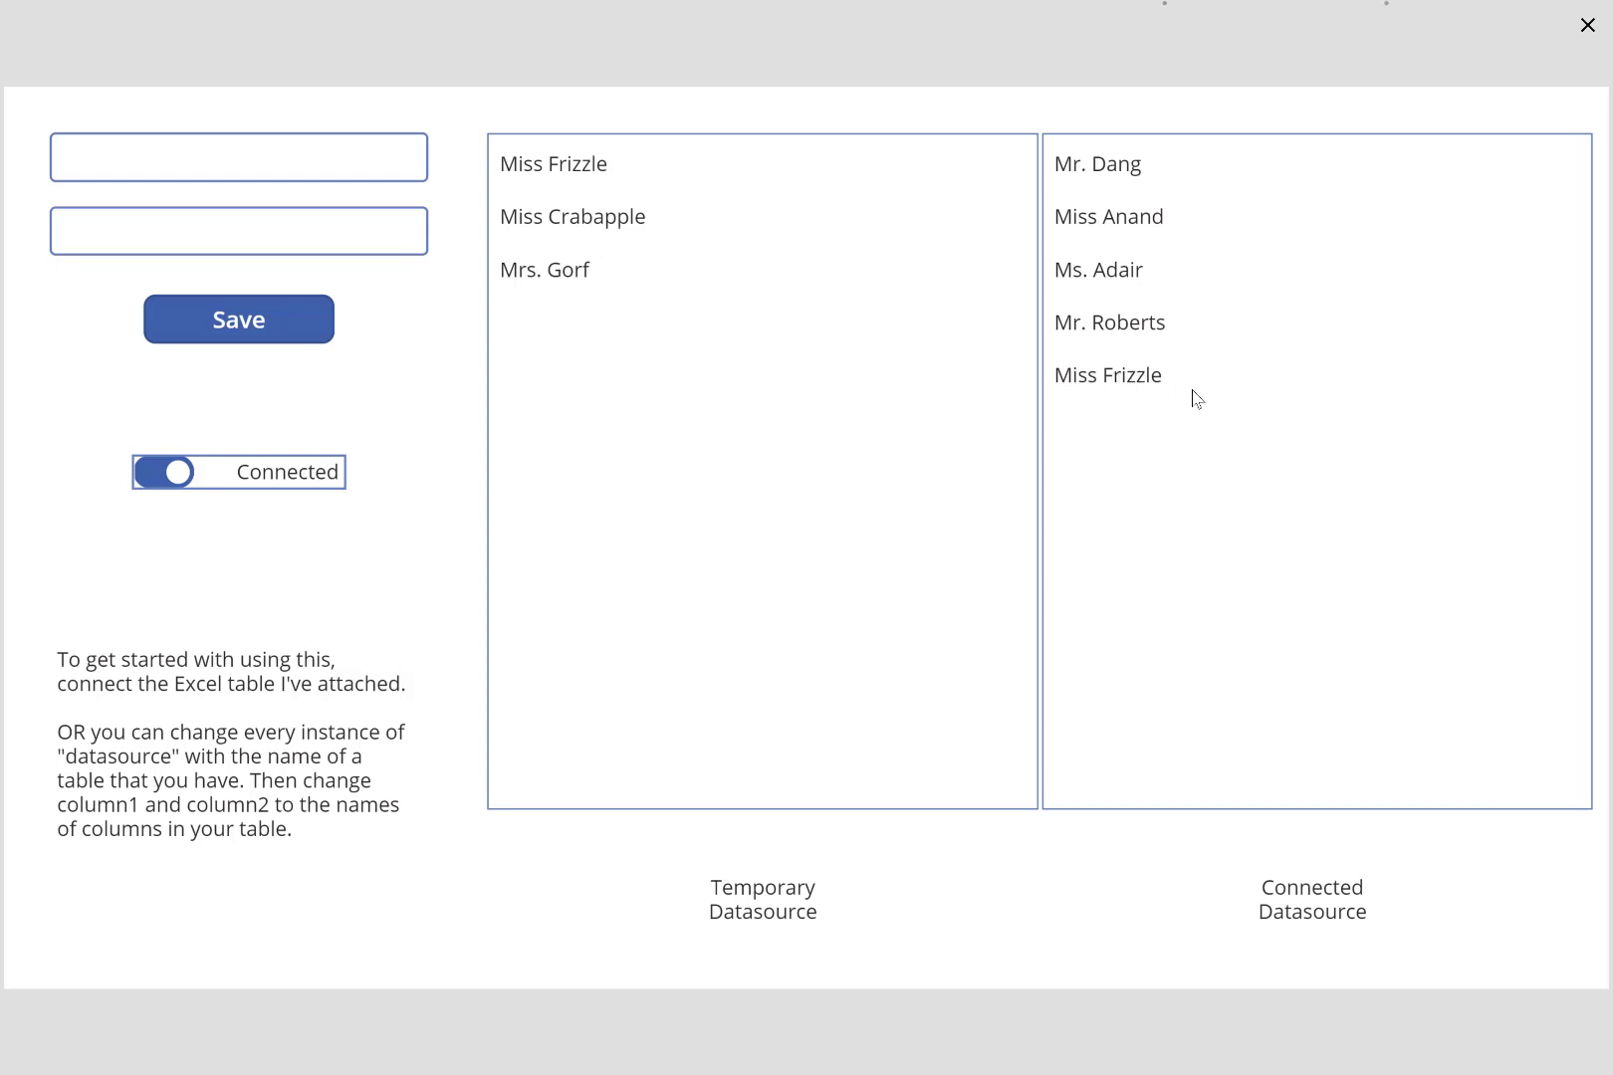
mouse_move(1173, 441)
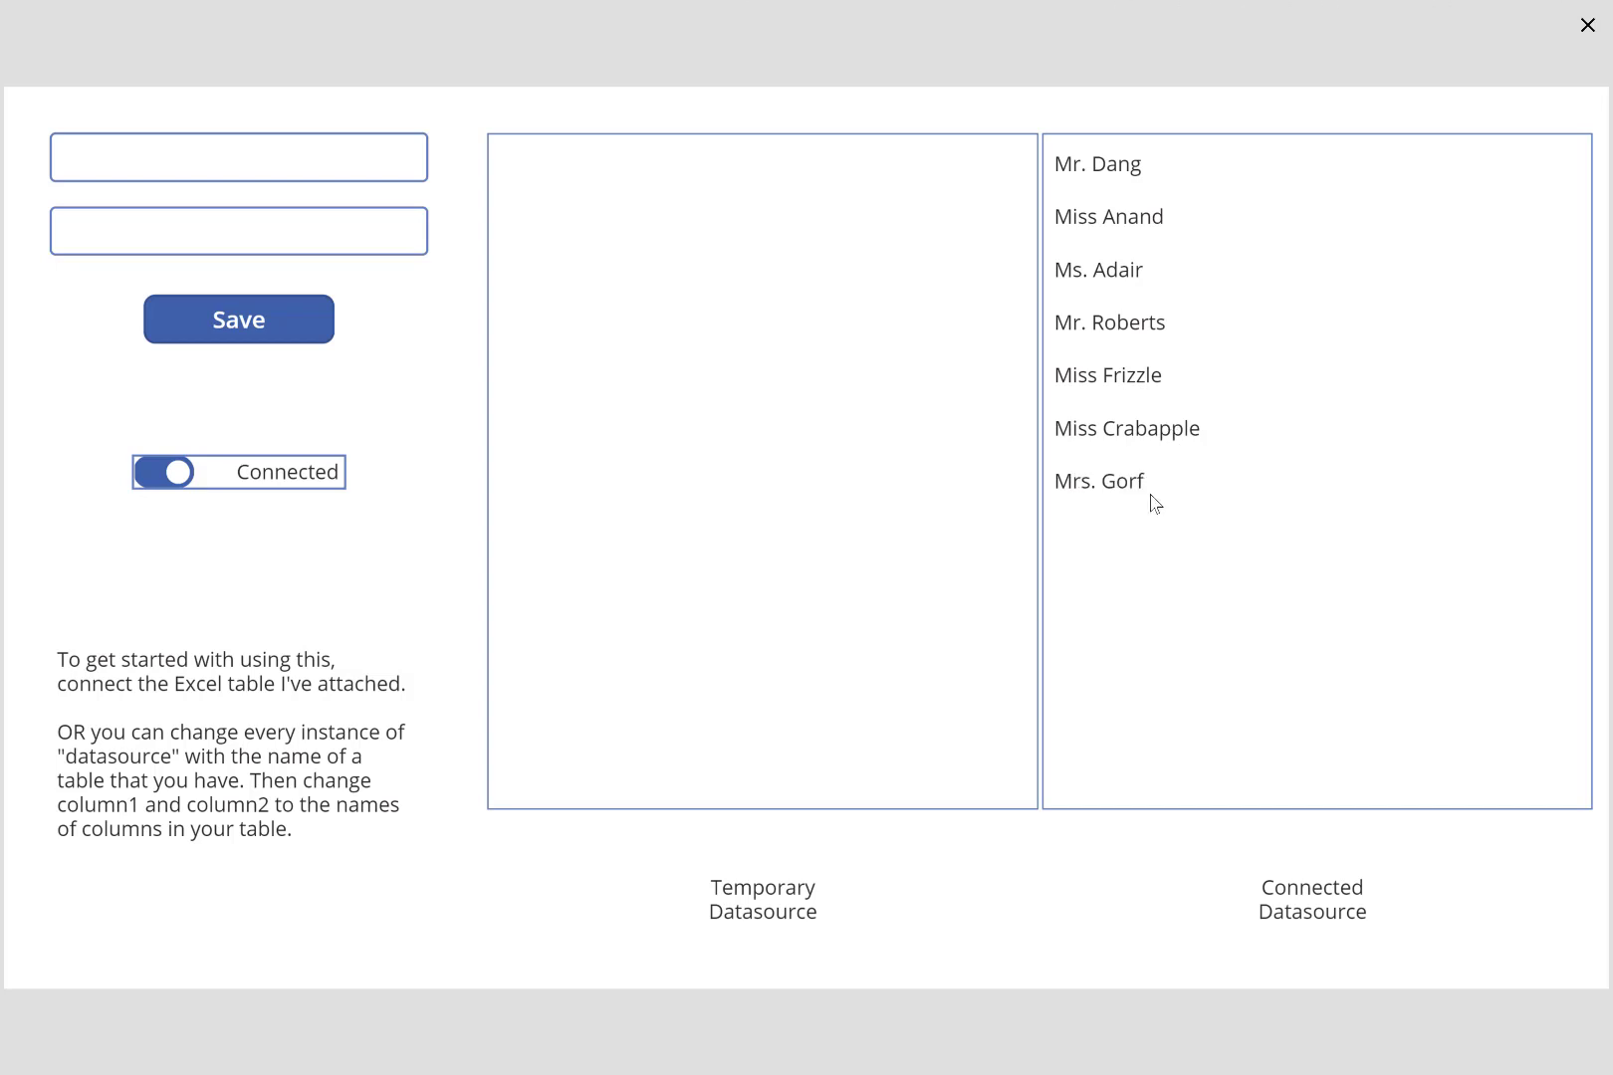
mouse_move(589, 272)
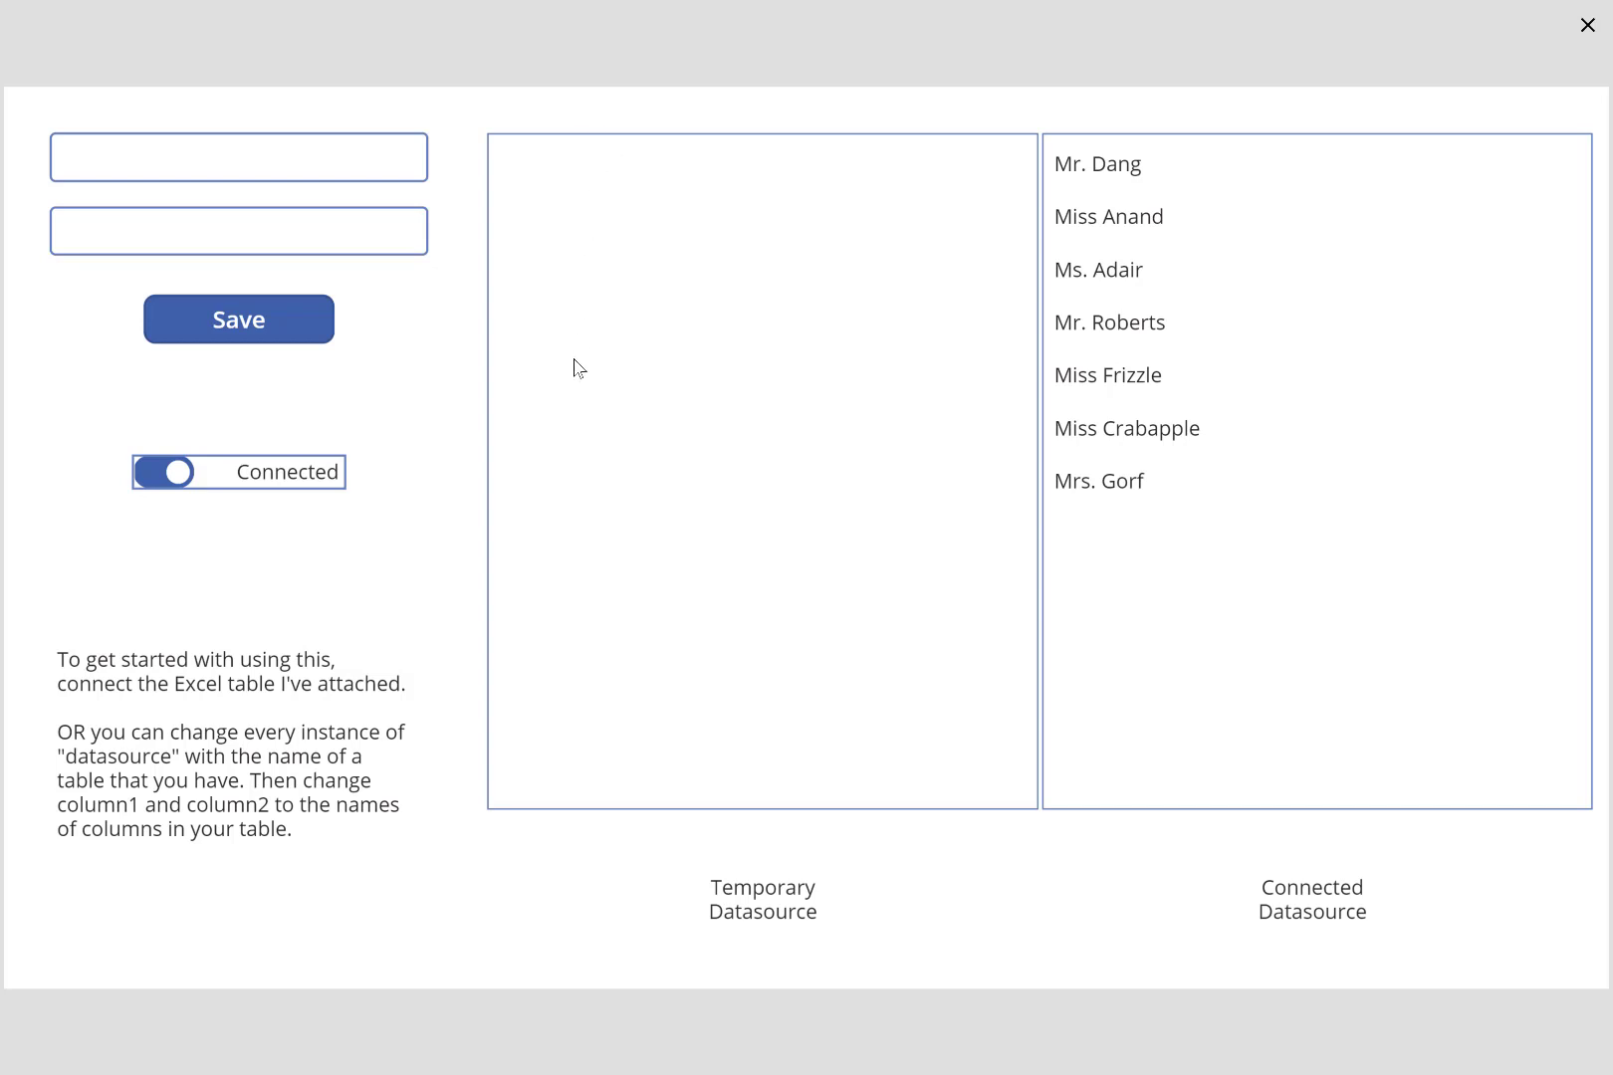
mouse_move(597, 405)
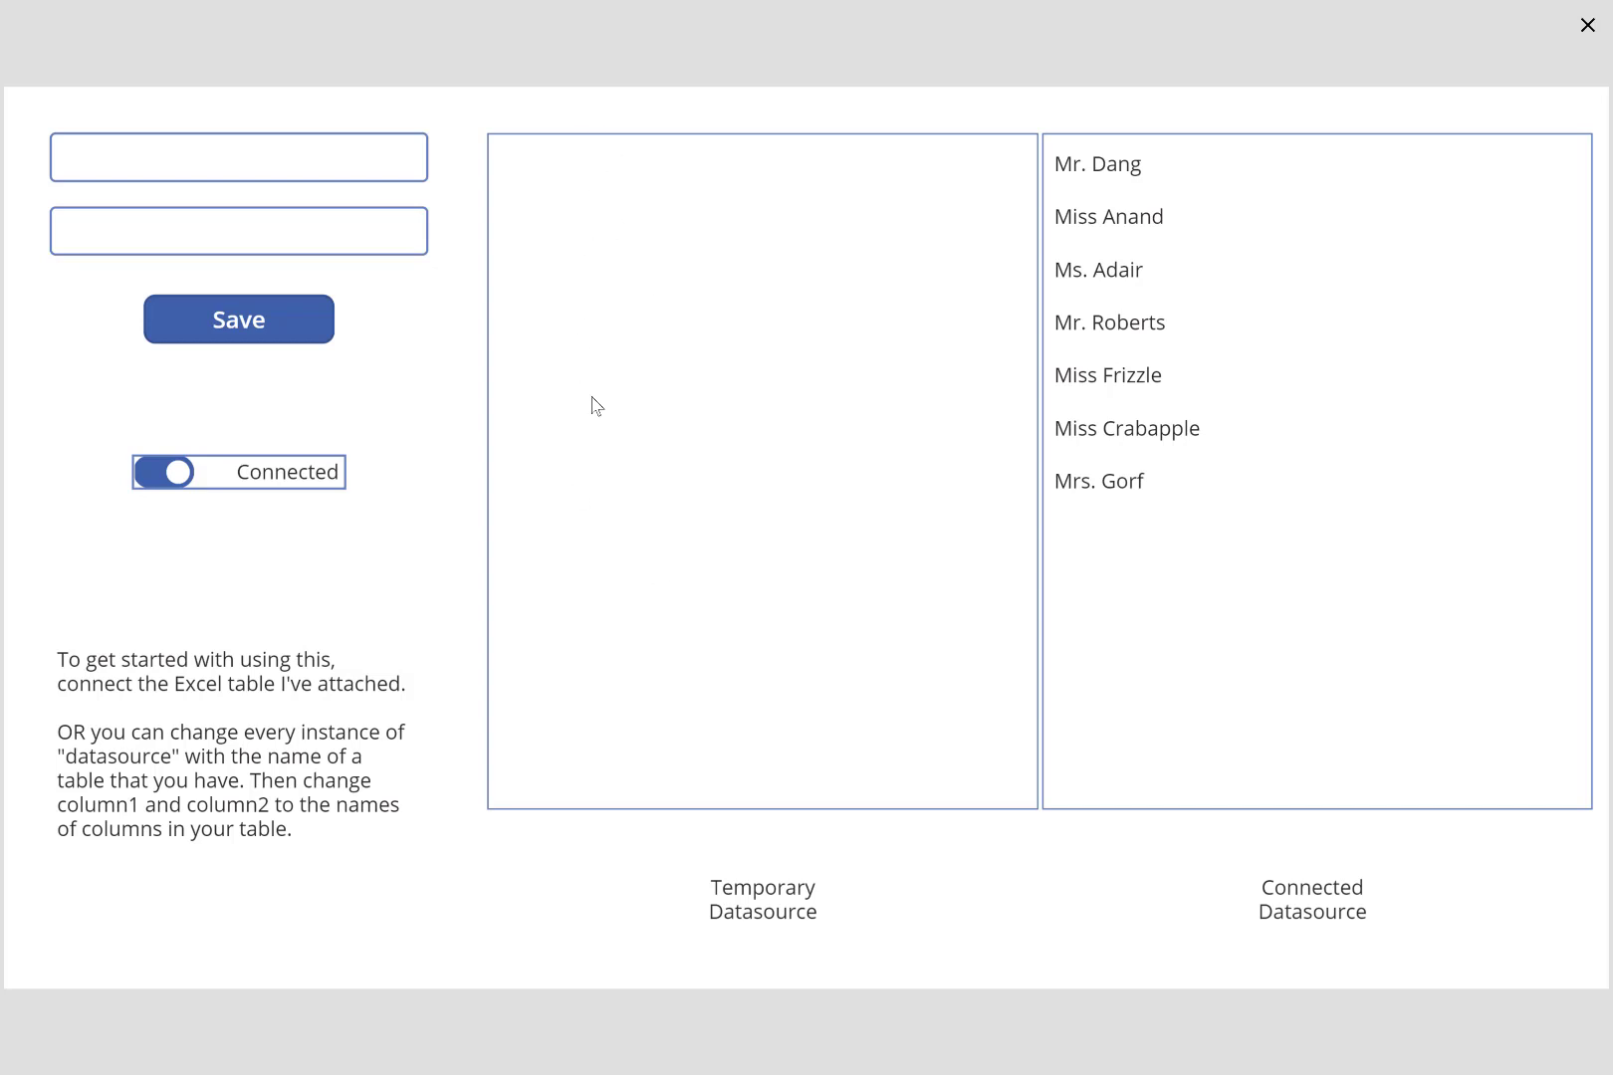
mouse_move(783, 511)
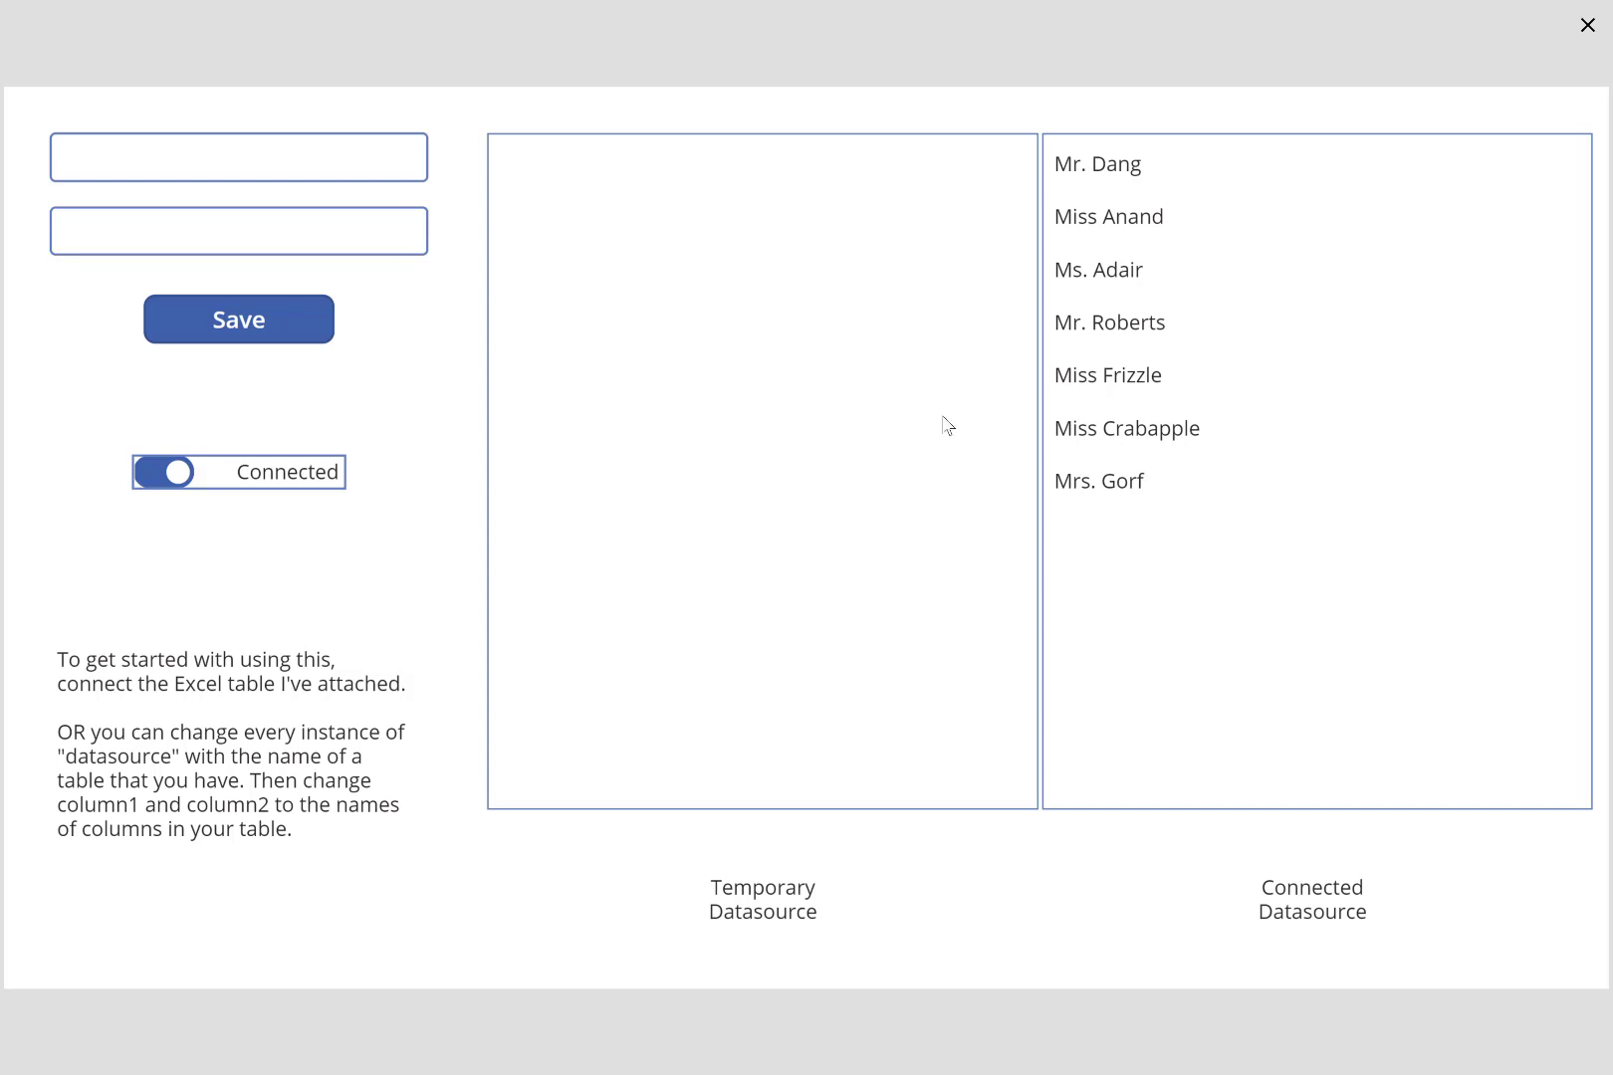
mouse_move(773, 468)
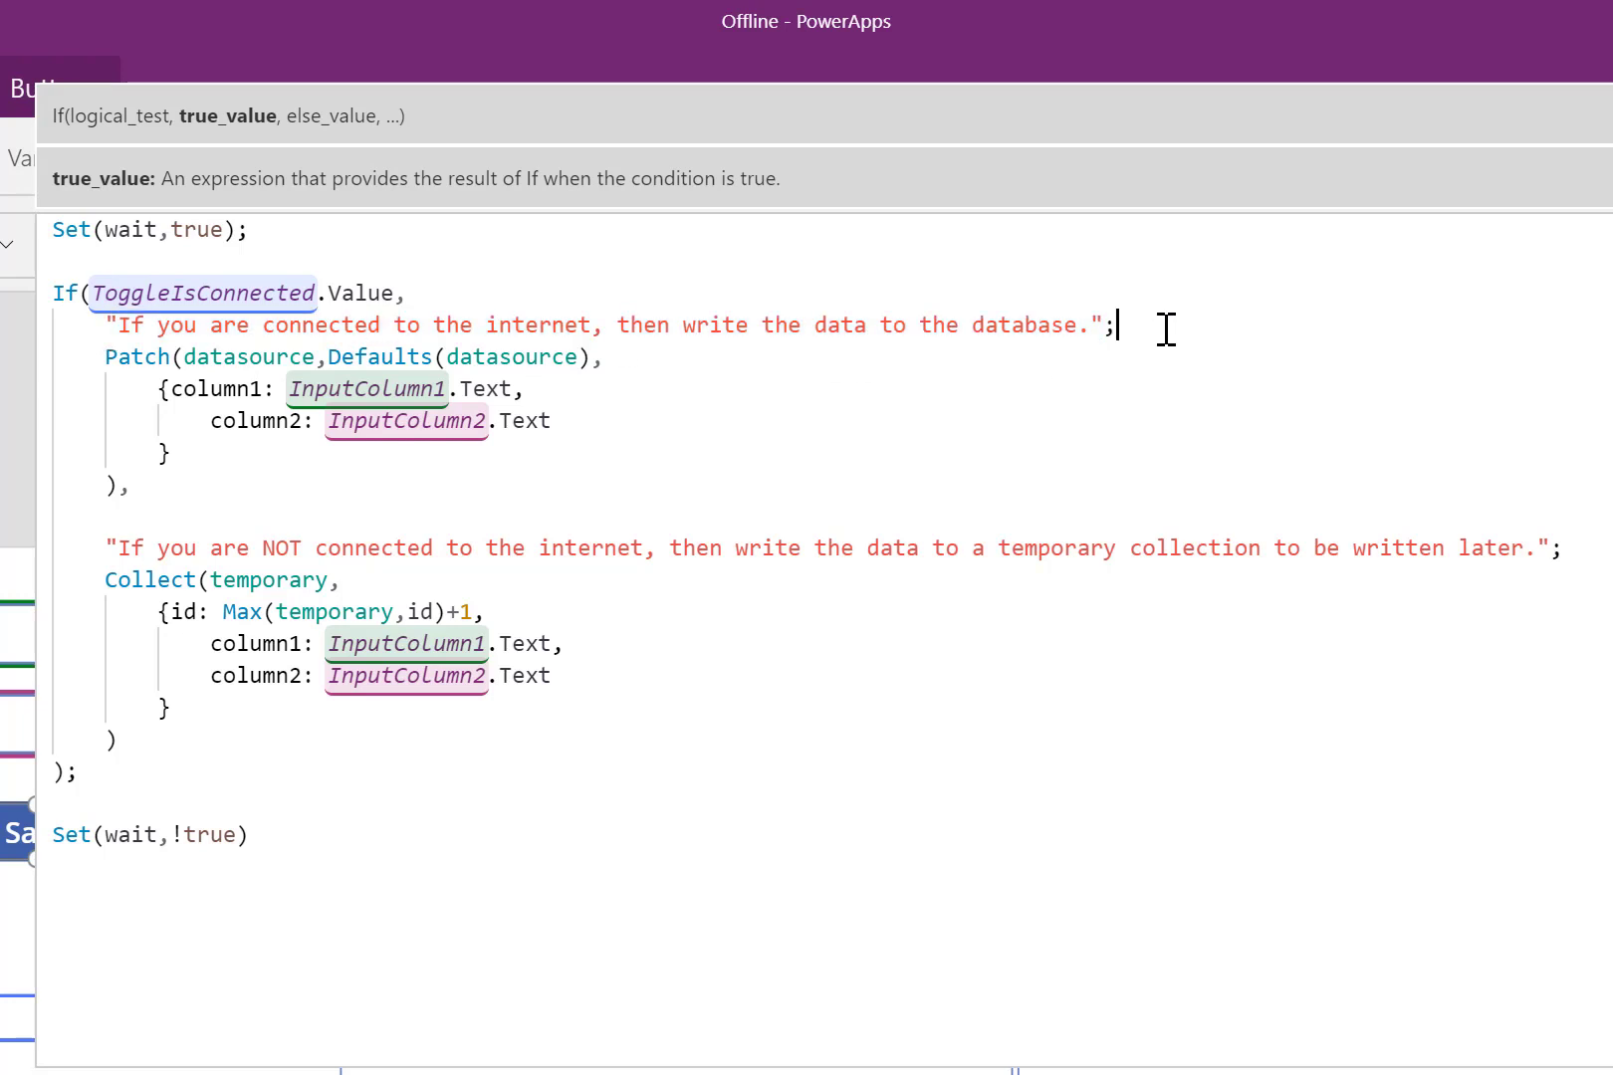
mouse_move(178, 332)
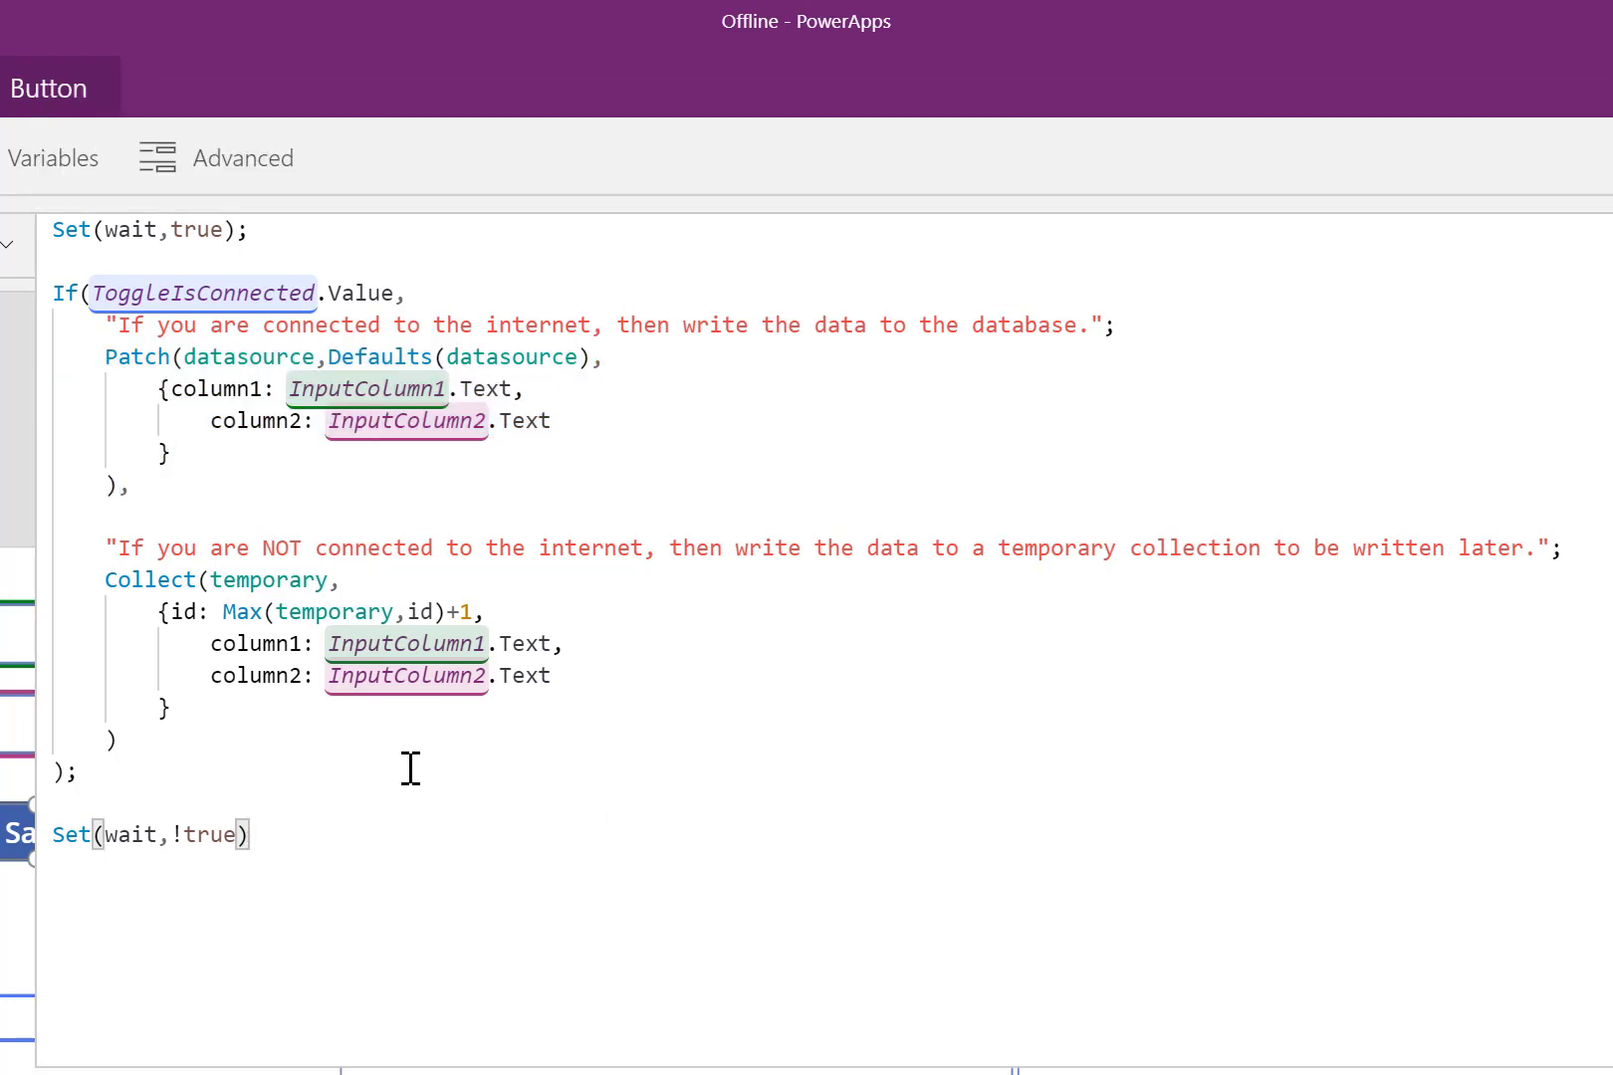
mouse_move(442, 741)
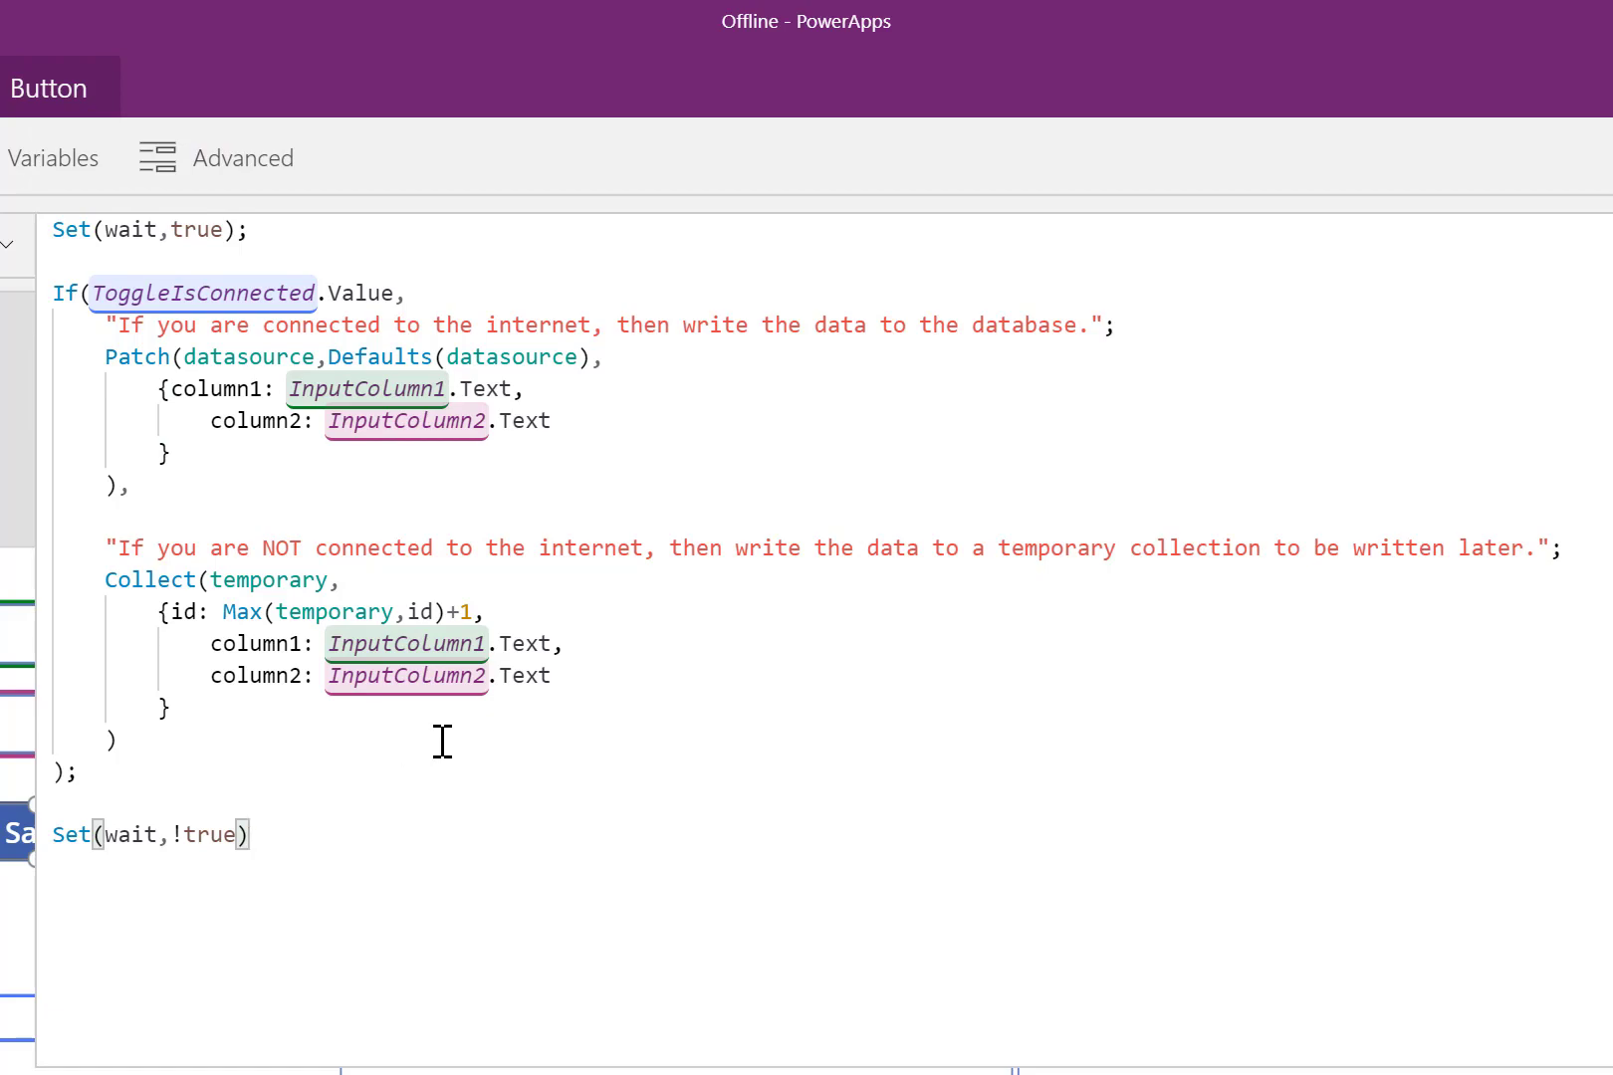